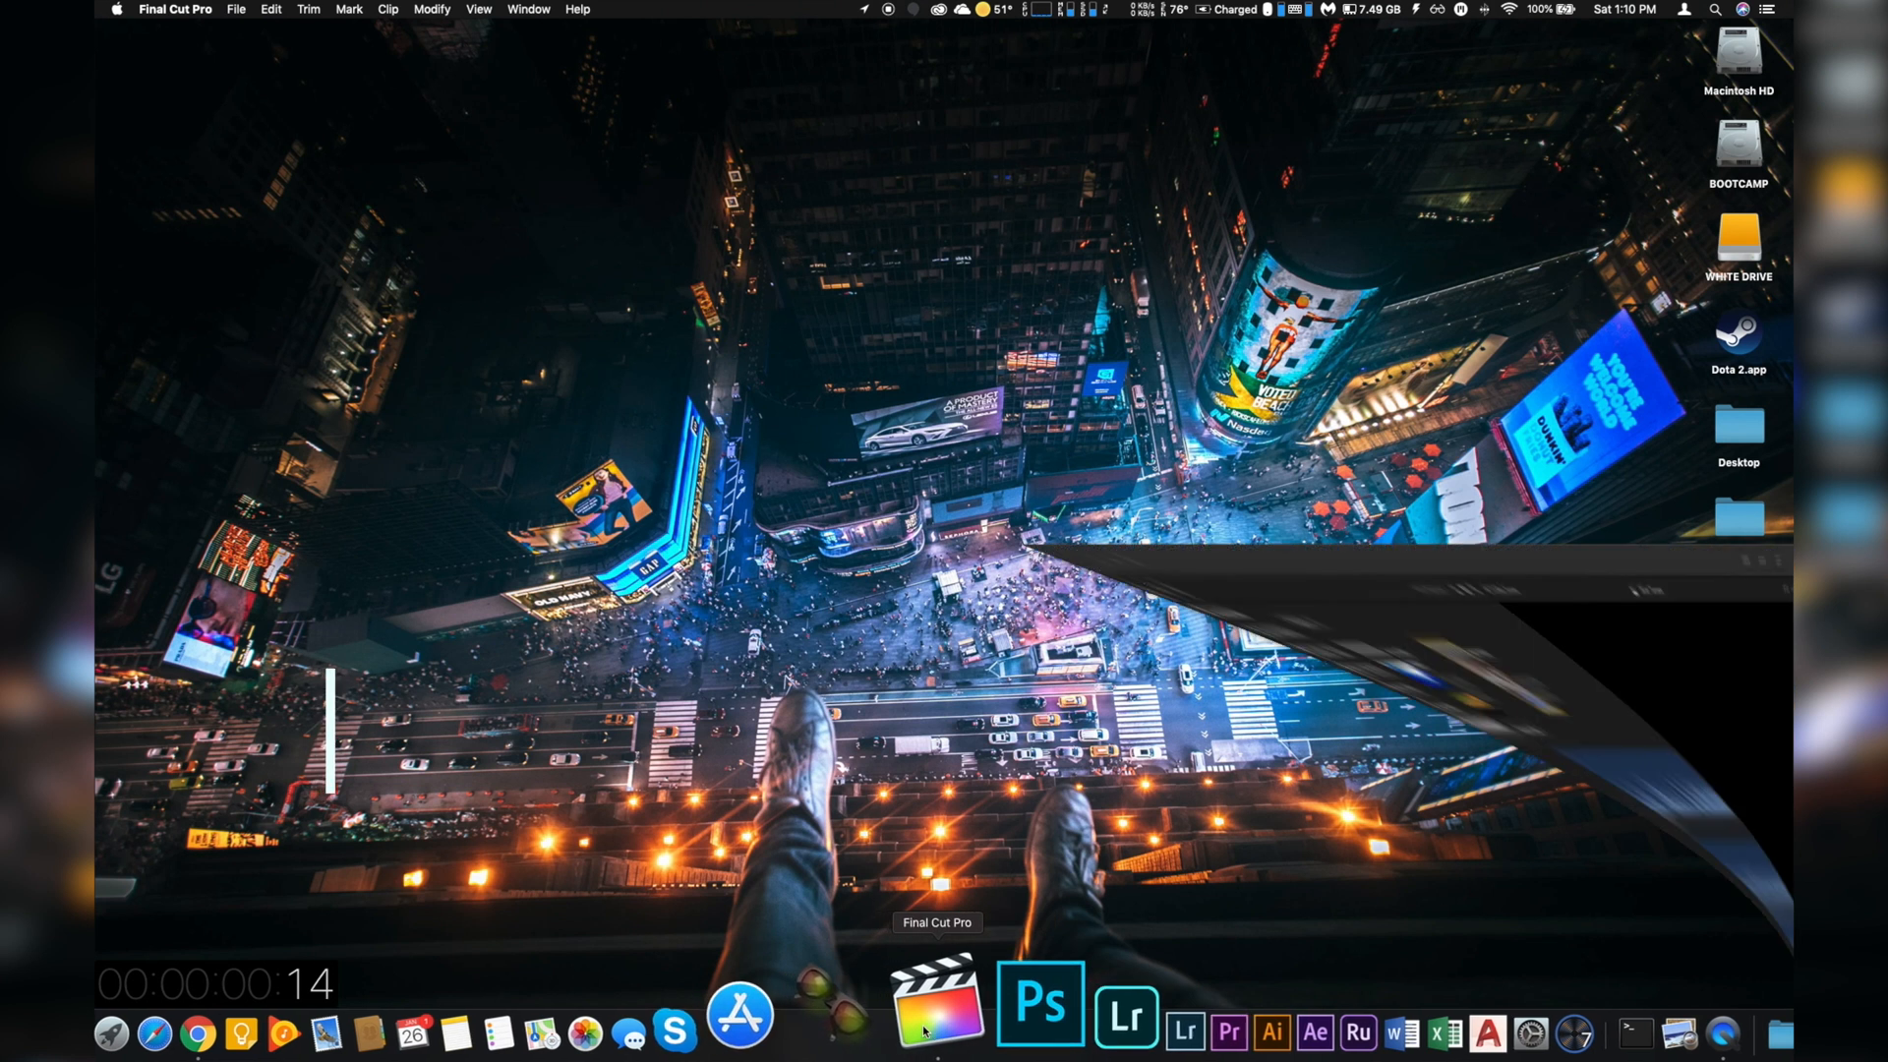
Launch Final Cut Pro on the Skin Tones project and show the clip's Inspector.
{"action": "left_click", "coordinate": [938, 1002]}
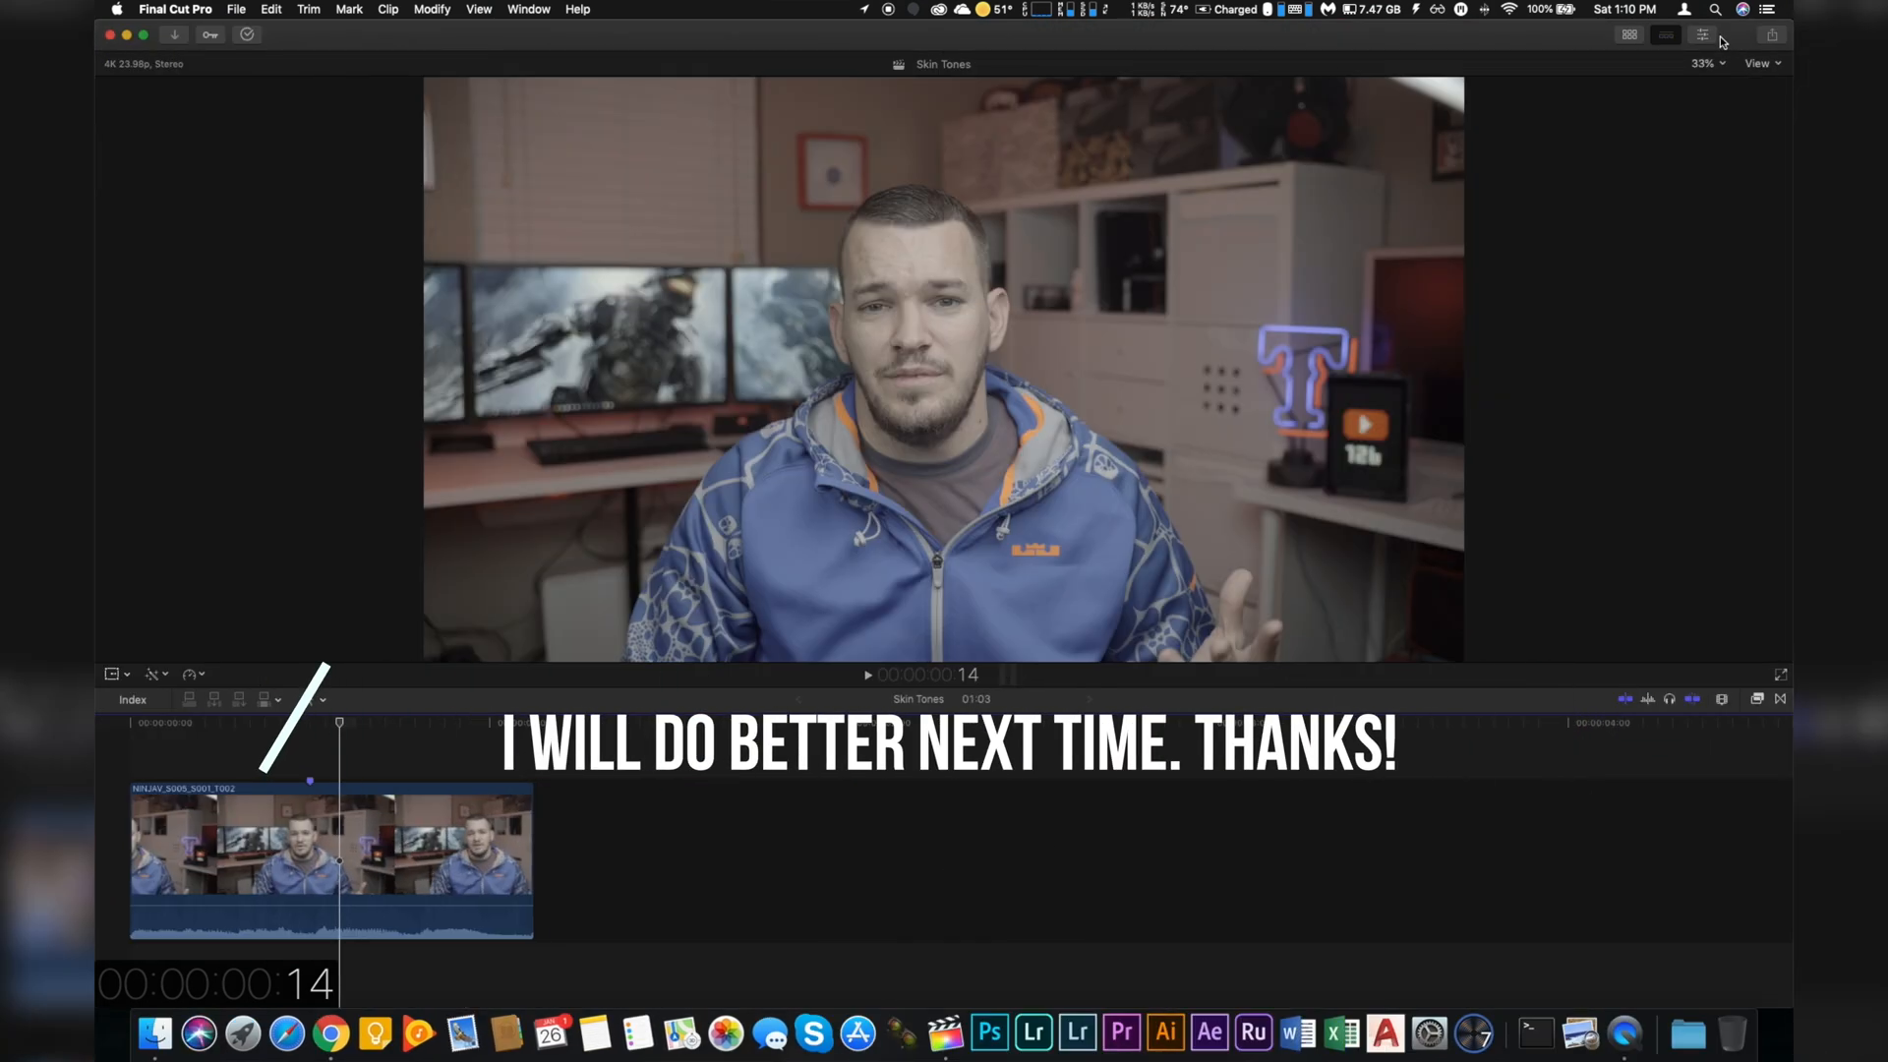
{"action": "left_click", "coordinate": [1702, 33]}
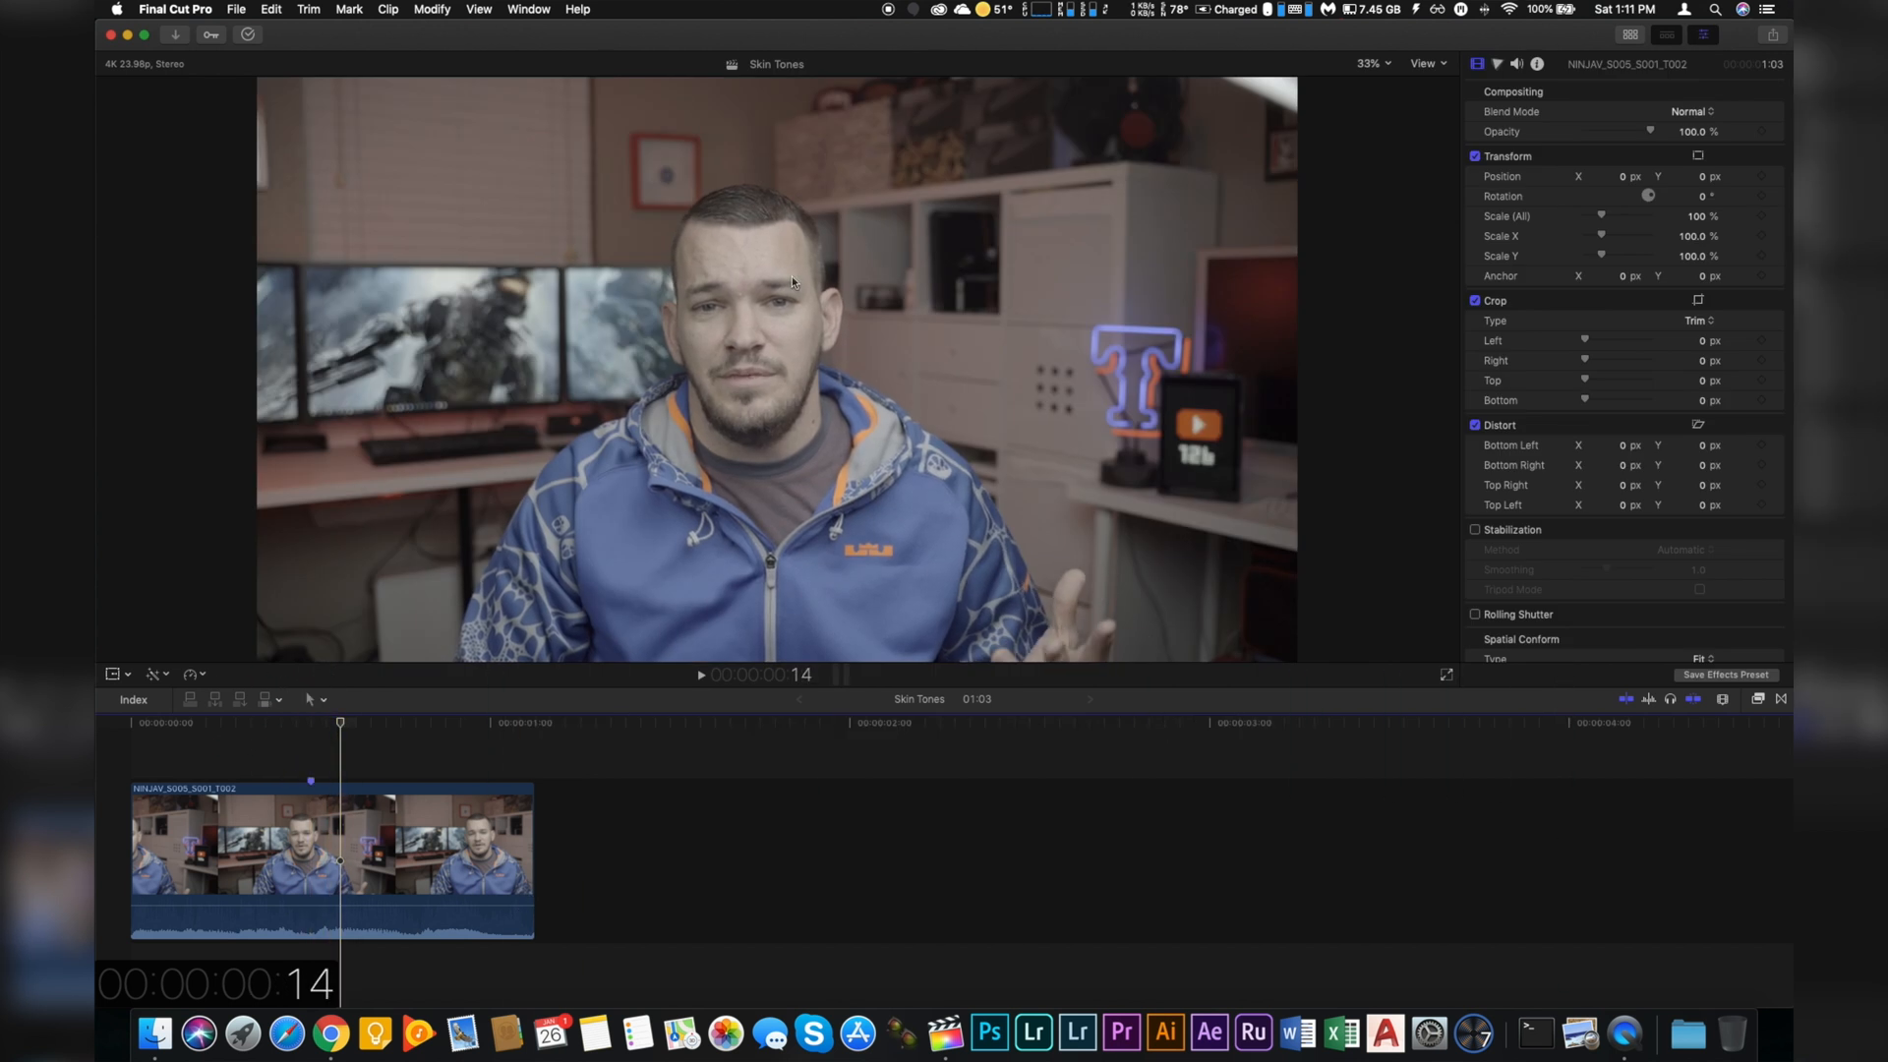
{"action": "mouse_move", "coordinate": [1652, 696]}
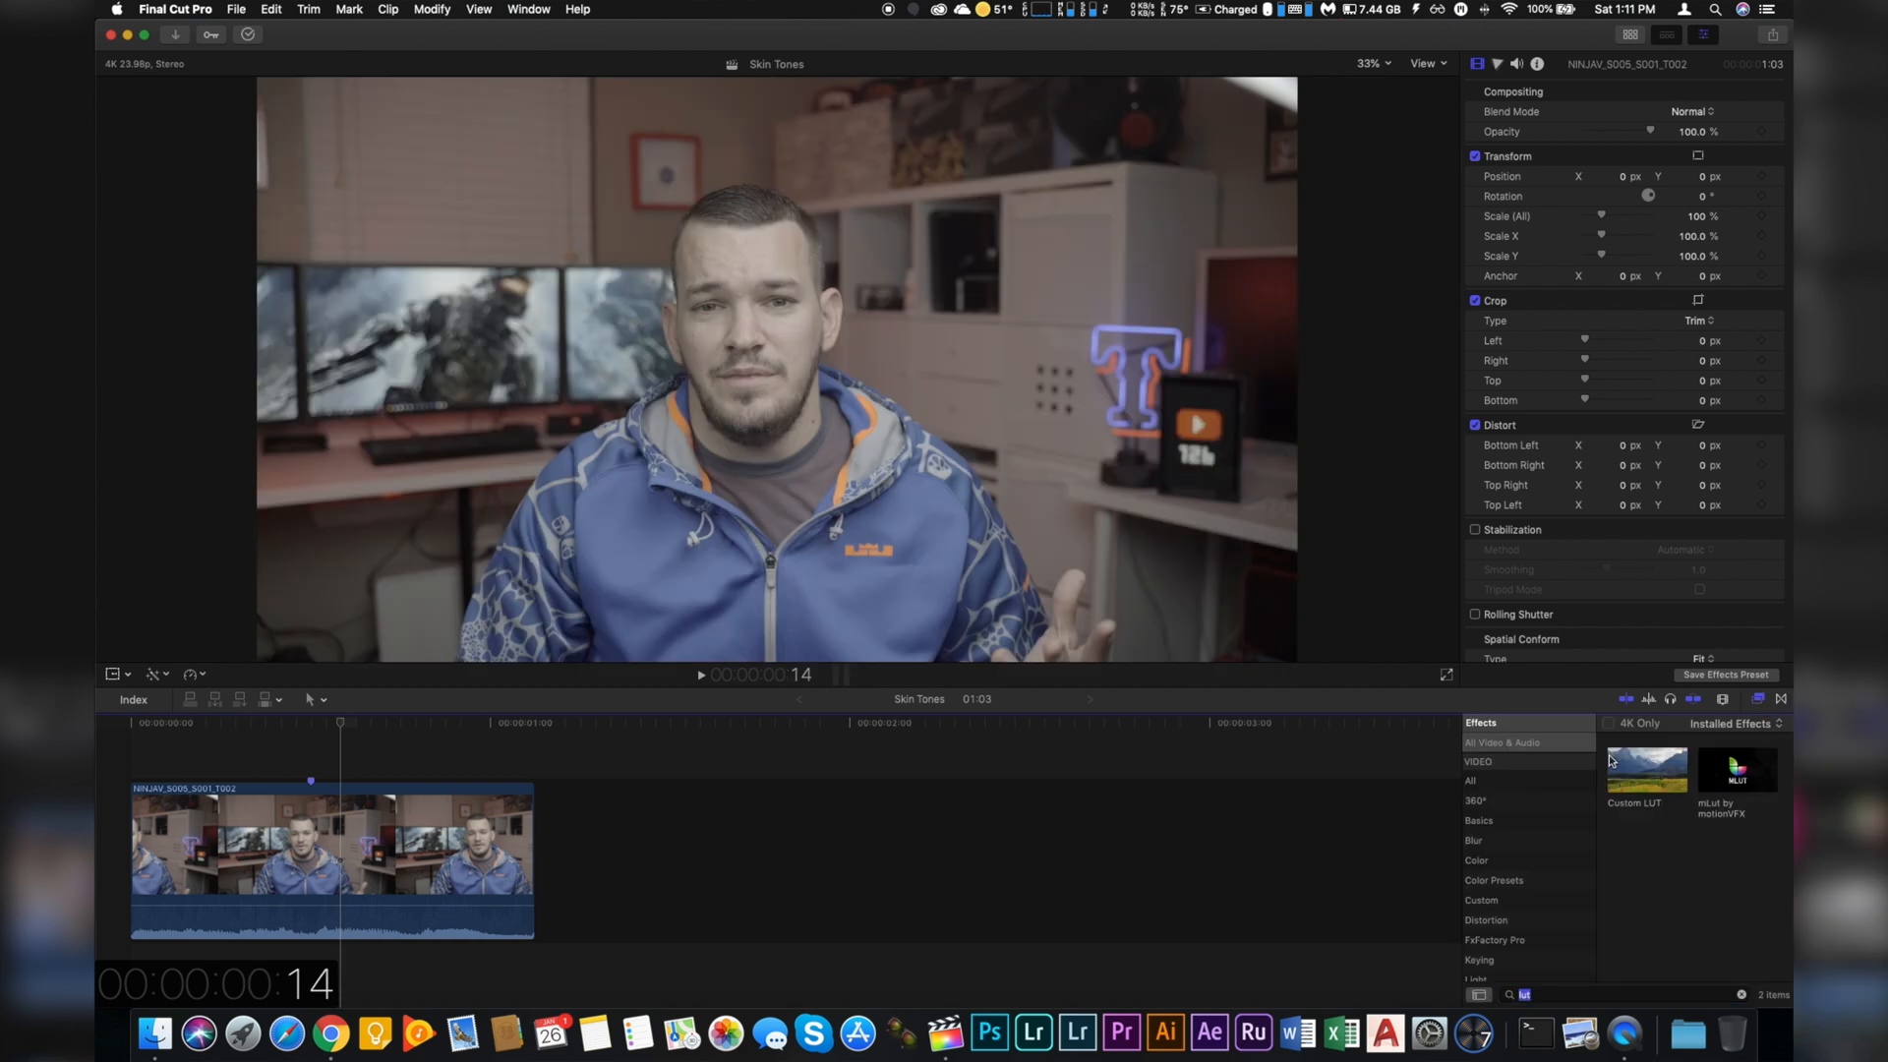
Apply Custom LUT effects to the talking-head clip from the Effects browser.
{"action": "double_click", "coordinate": [1646, 768]}
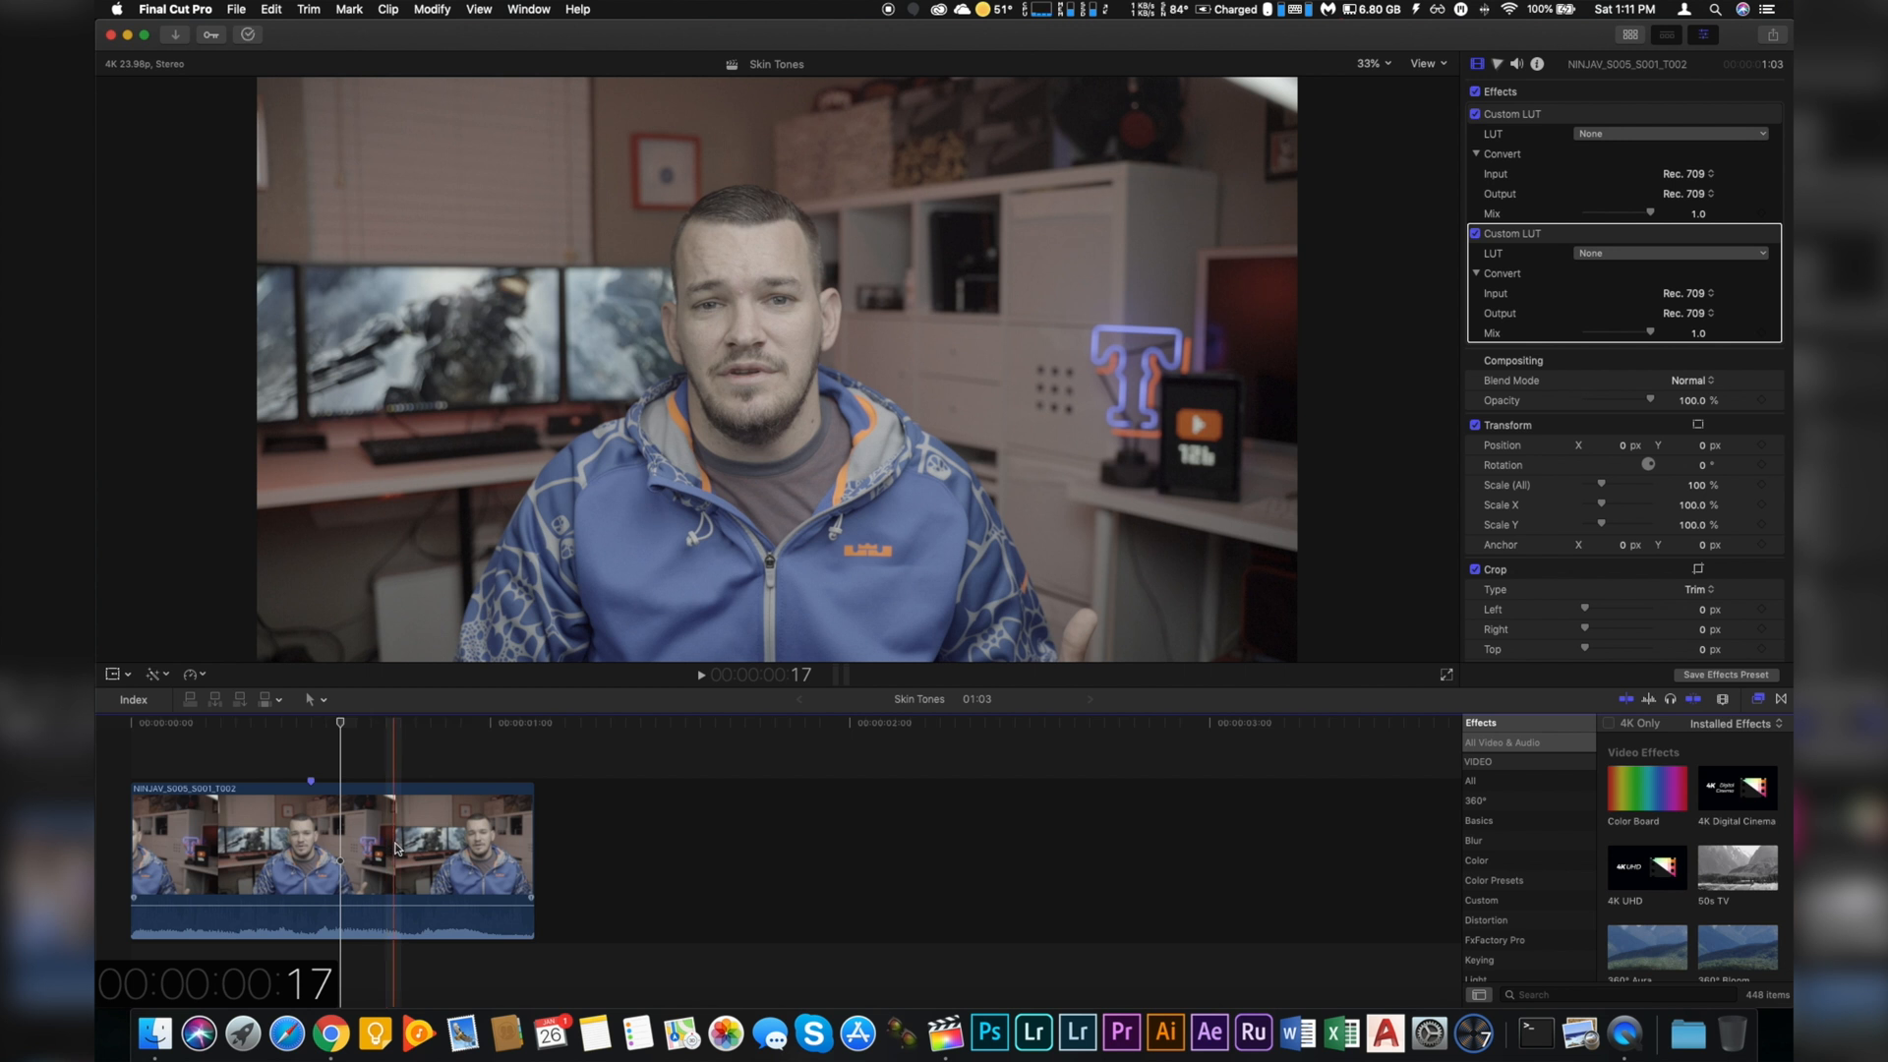
{"action": "mouse_move", "coordinate": [401, 762]}
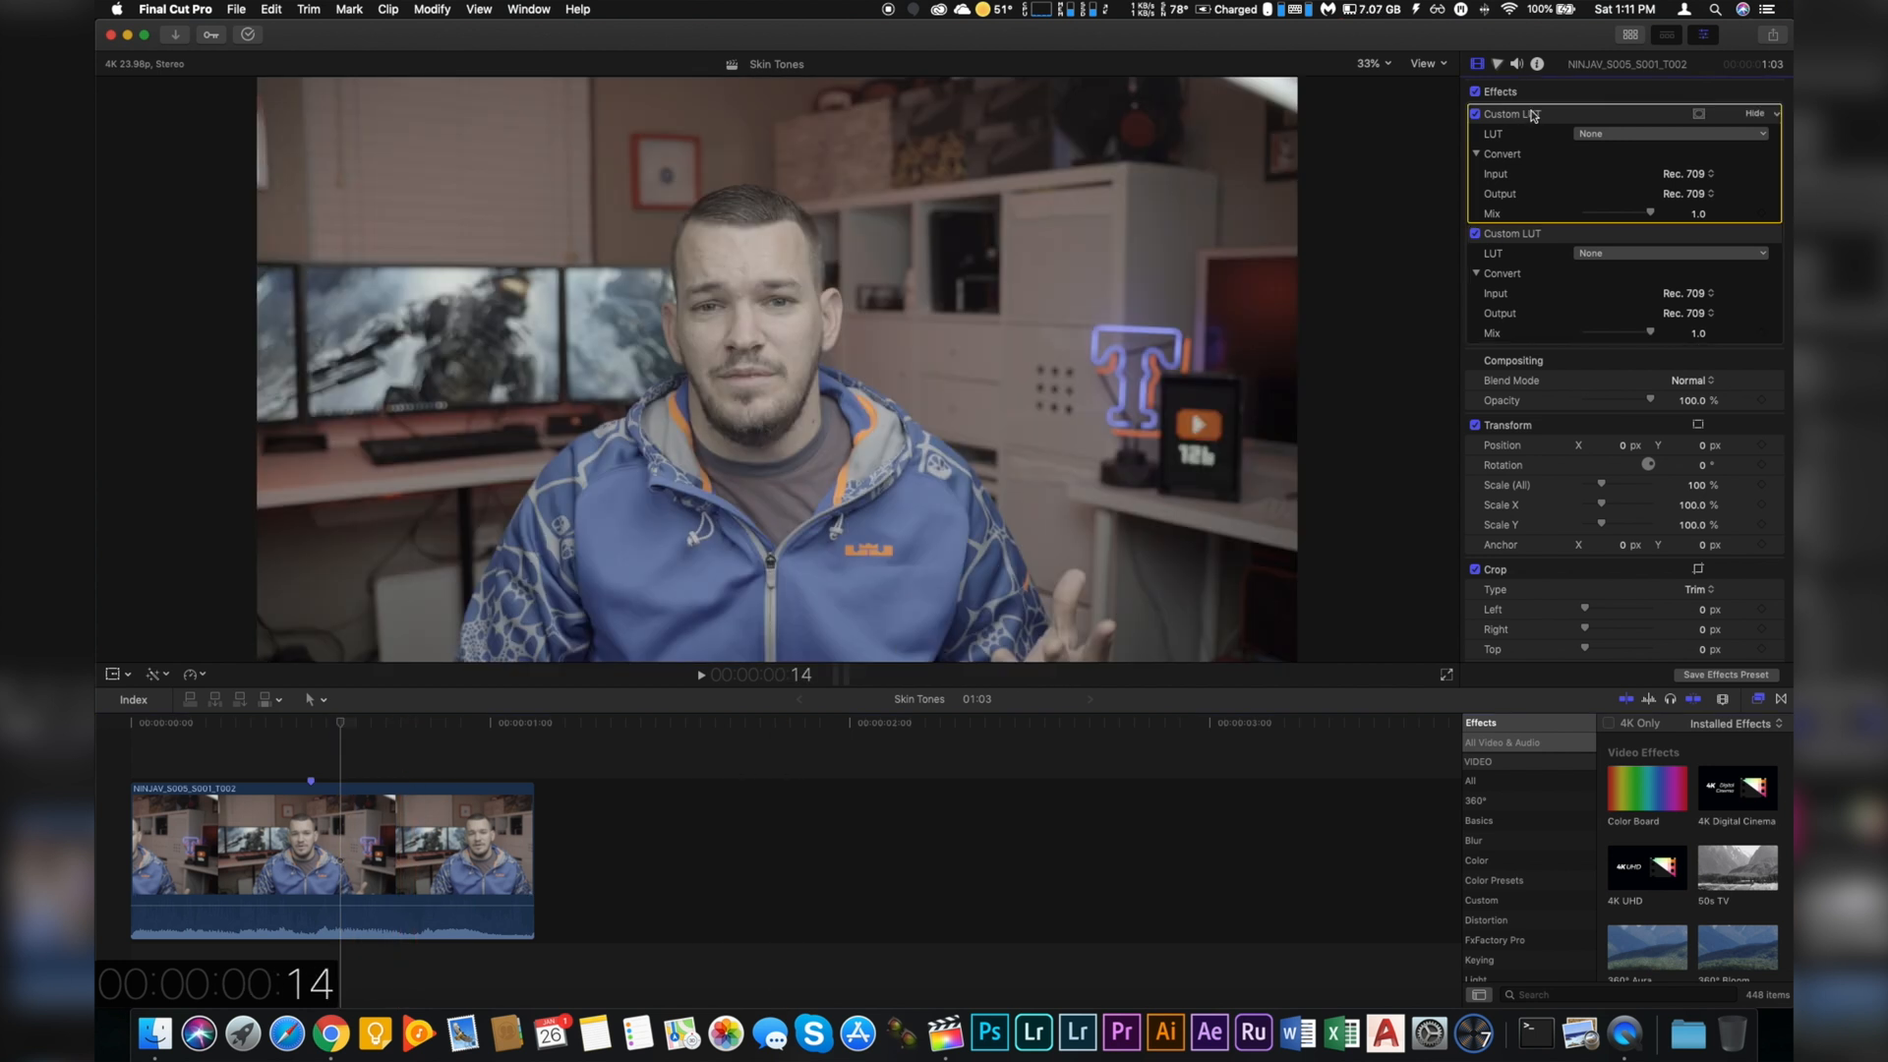
Set the first Custom LUT to U-SONY-S-LOG2-V1-LTR from LUTS > Technical.
{"action": "left_click", "coordinate": [1671, 132]}
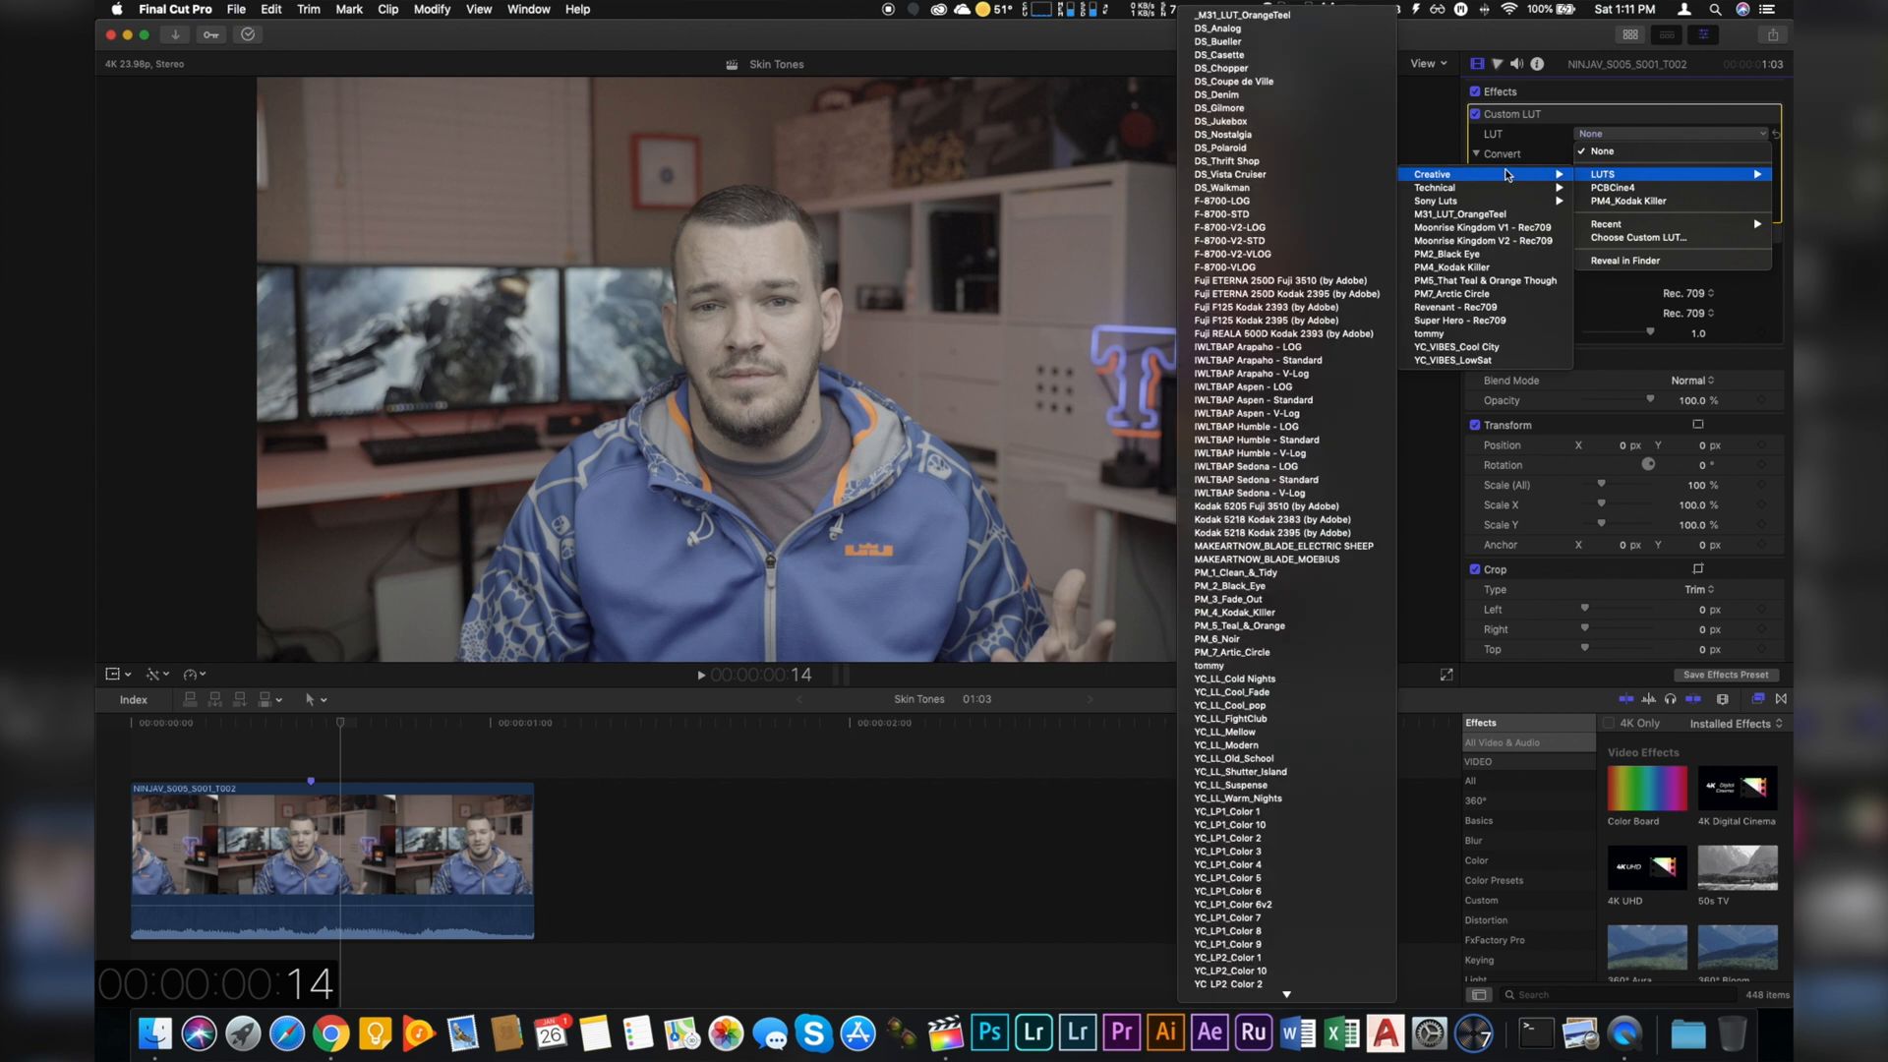
{"action": "mouse_move", "coordinate": [1436, 187]}
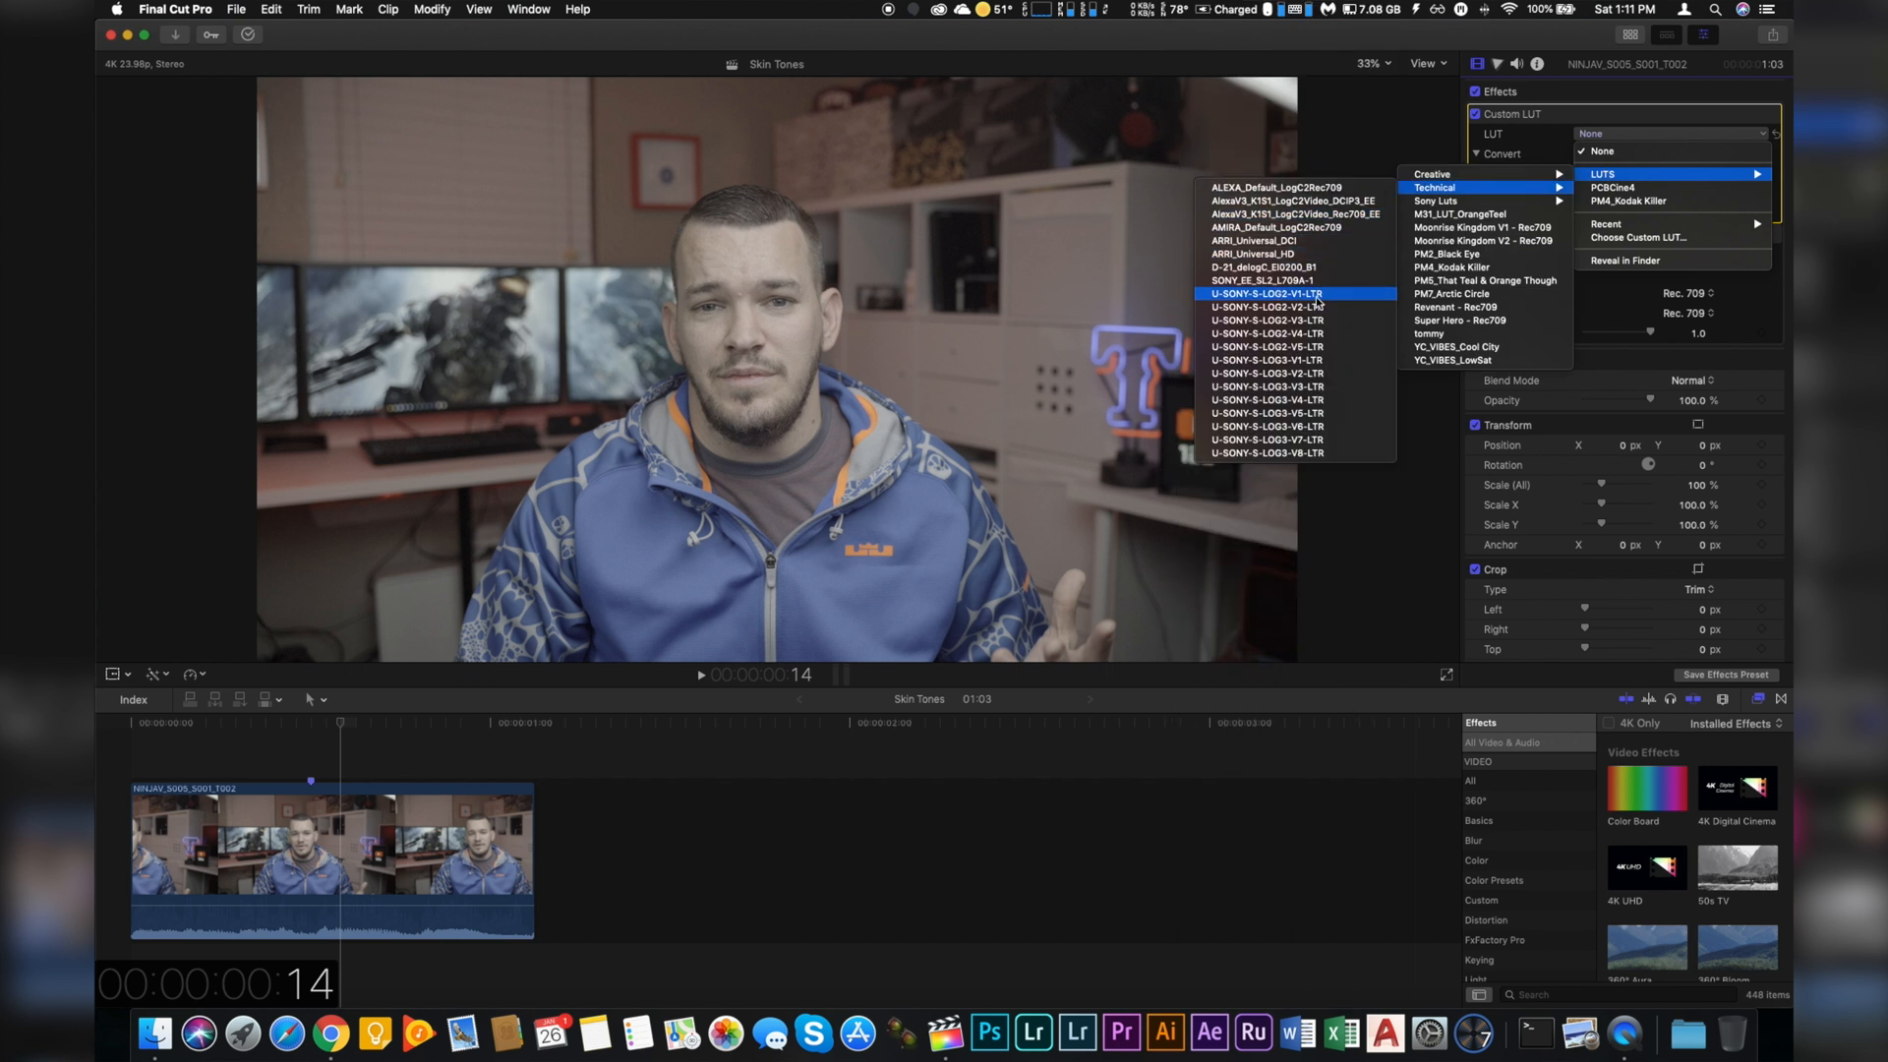
{"action": "mouse_move", "coordinate": [1331, 301]}
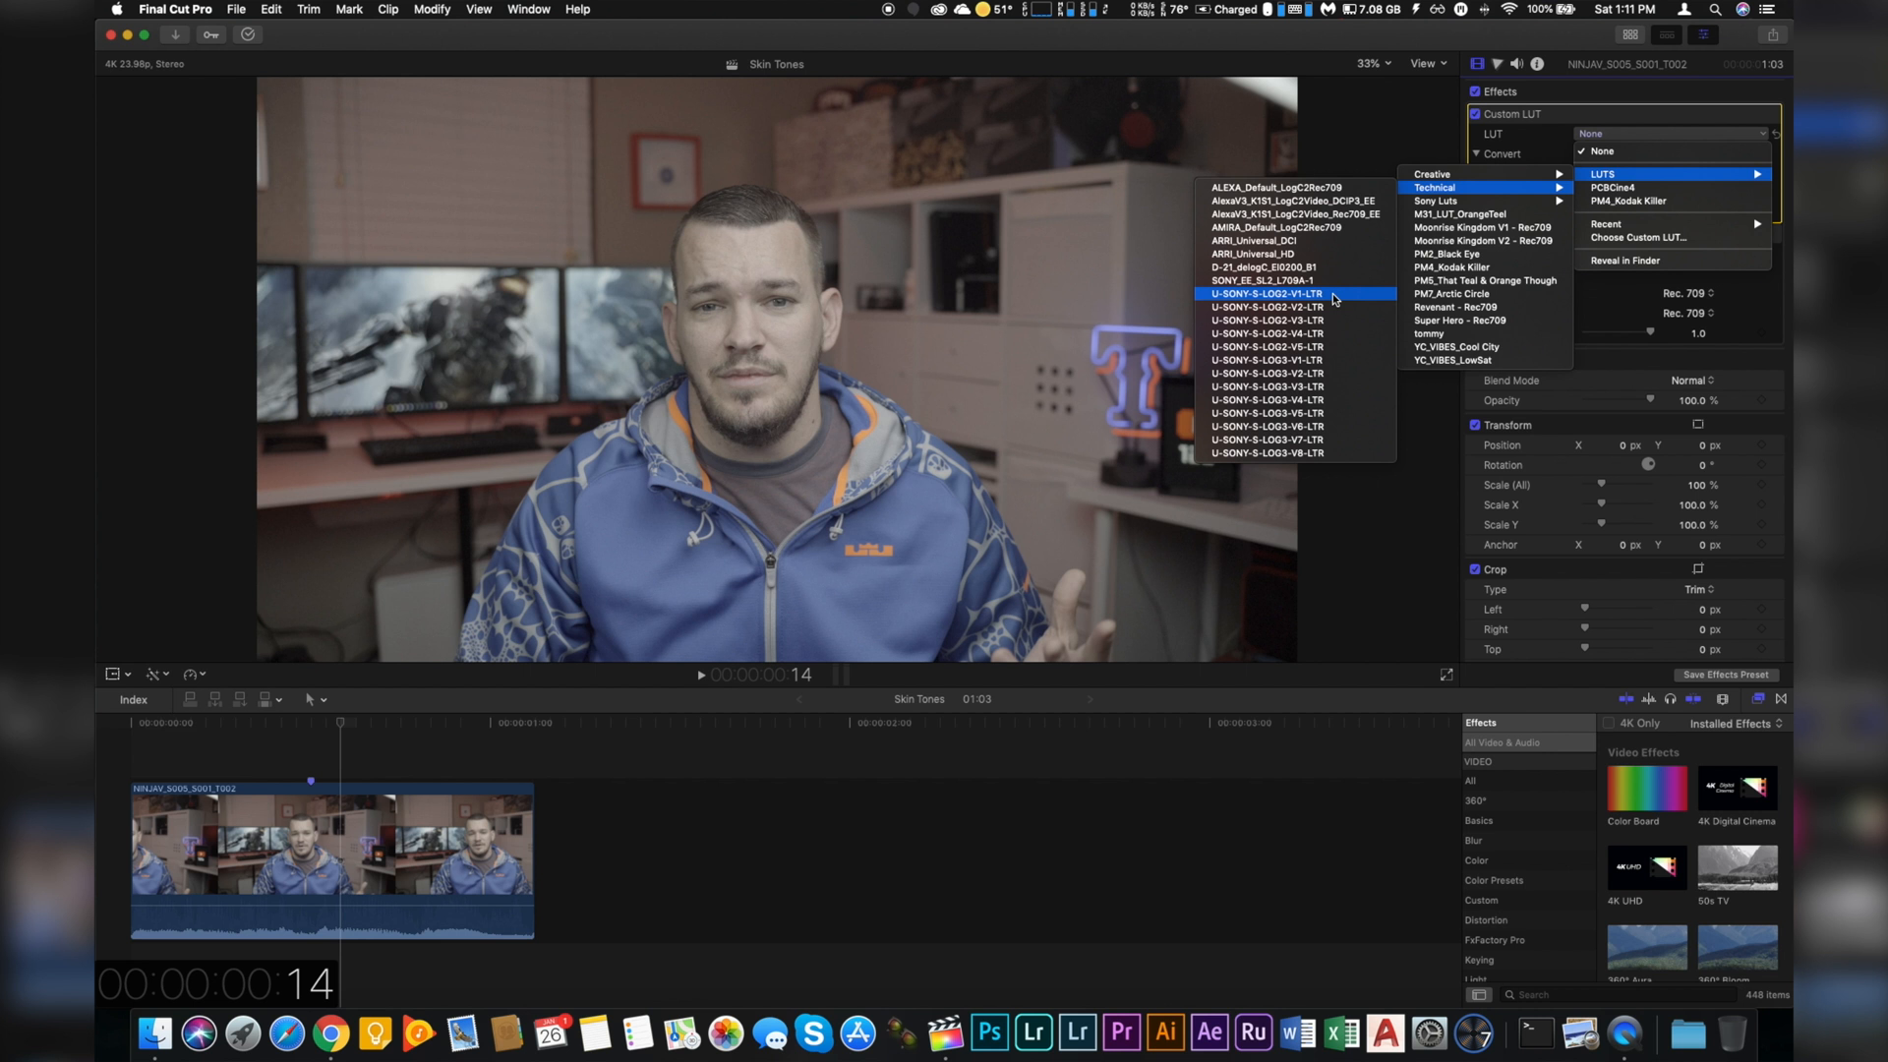
{"action": "mouse_move", "coordinate": [1324, 299]}
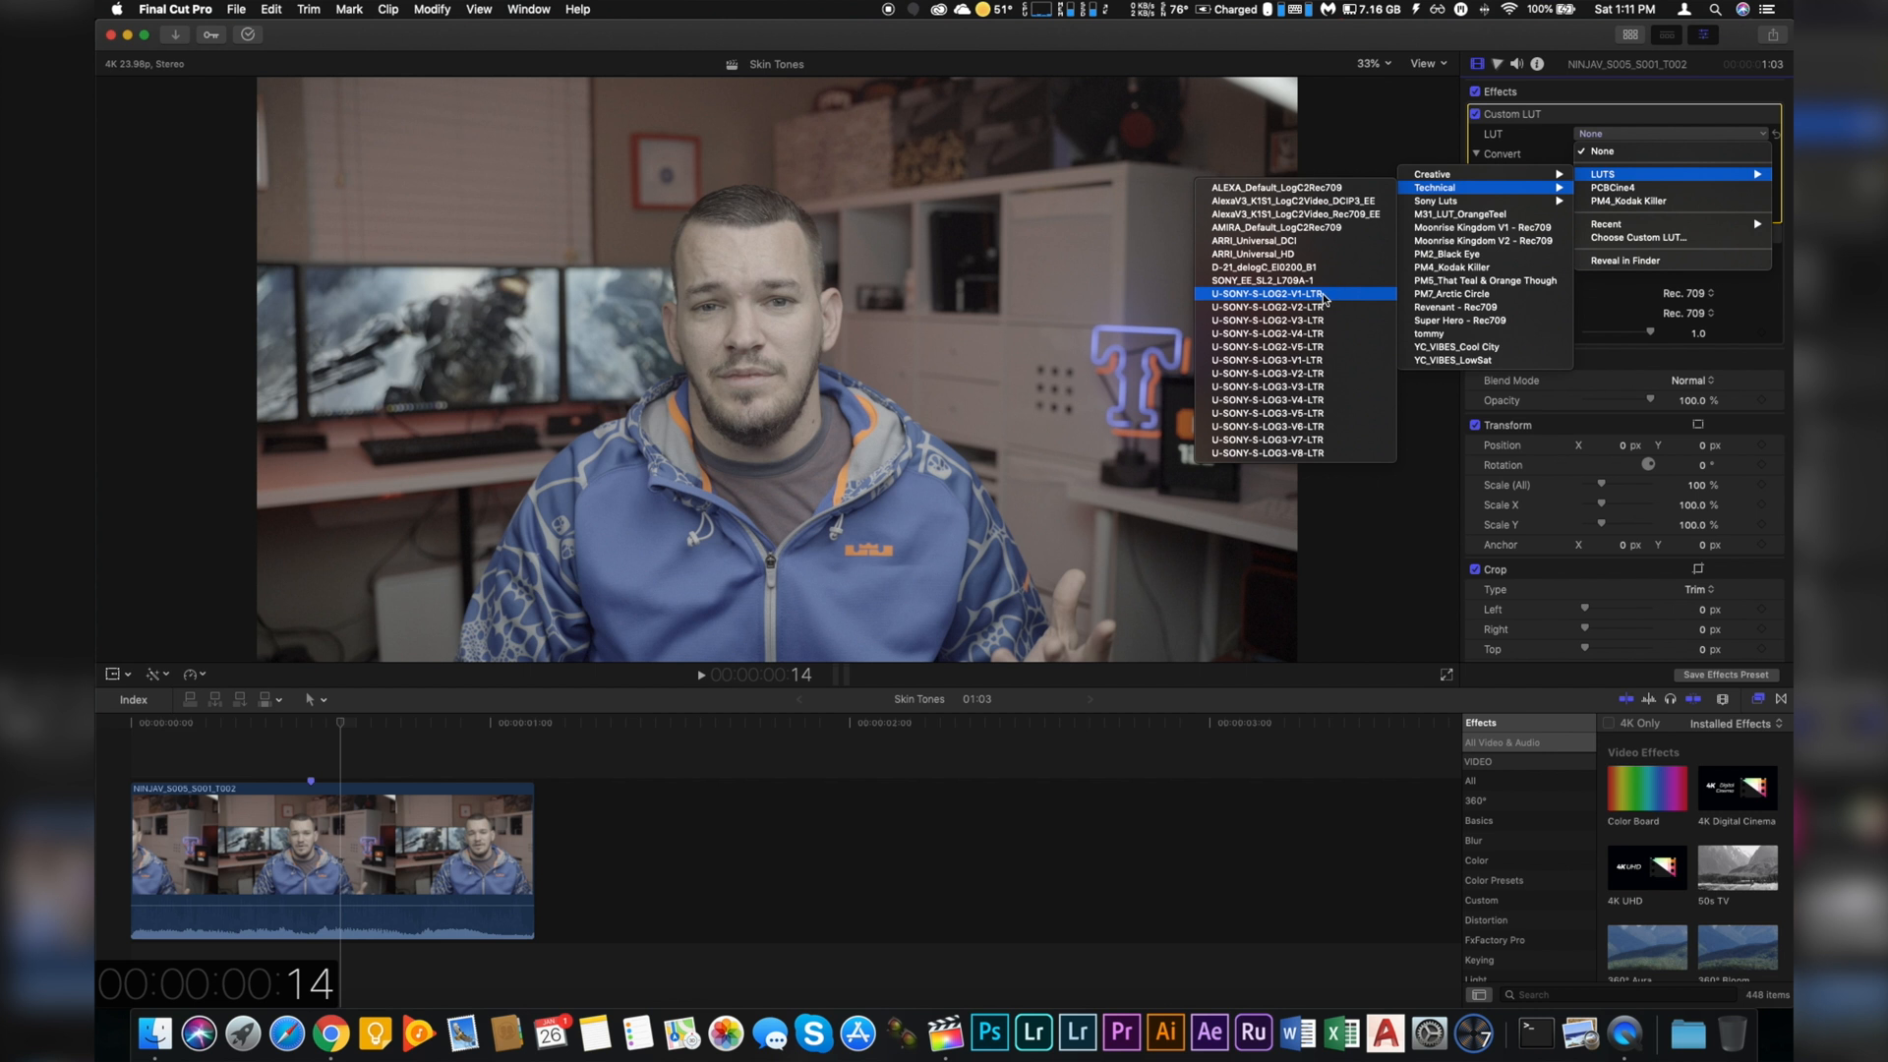
{"action": "left_click", "coordinate": [1265, 294]}
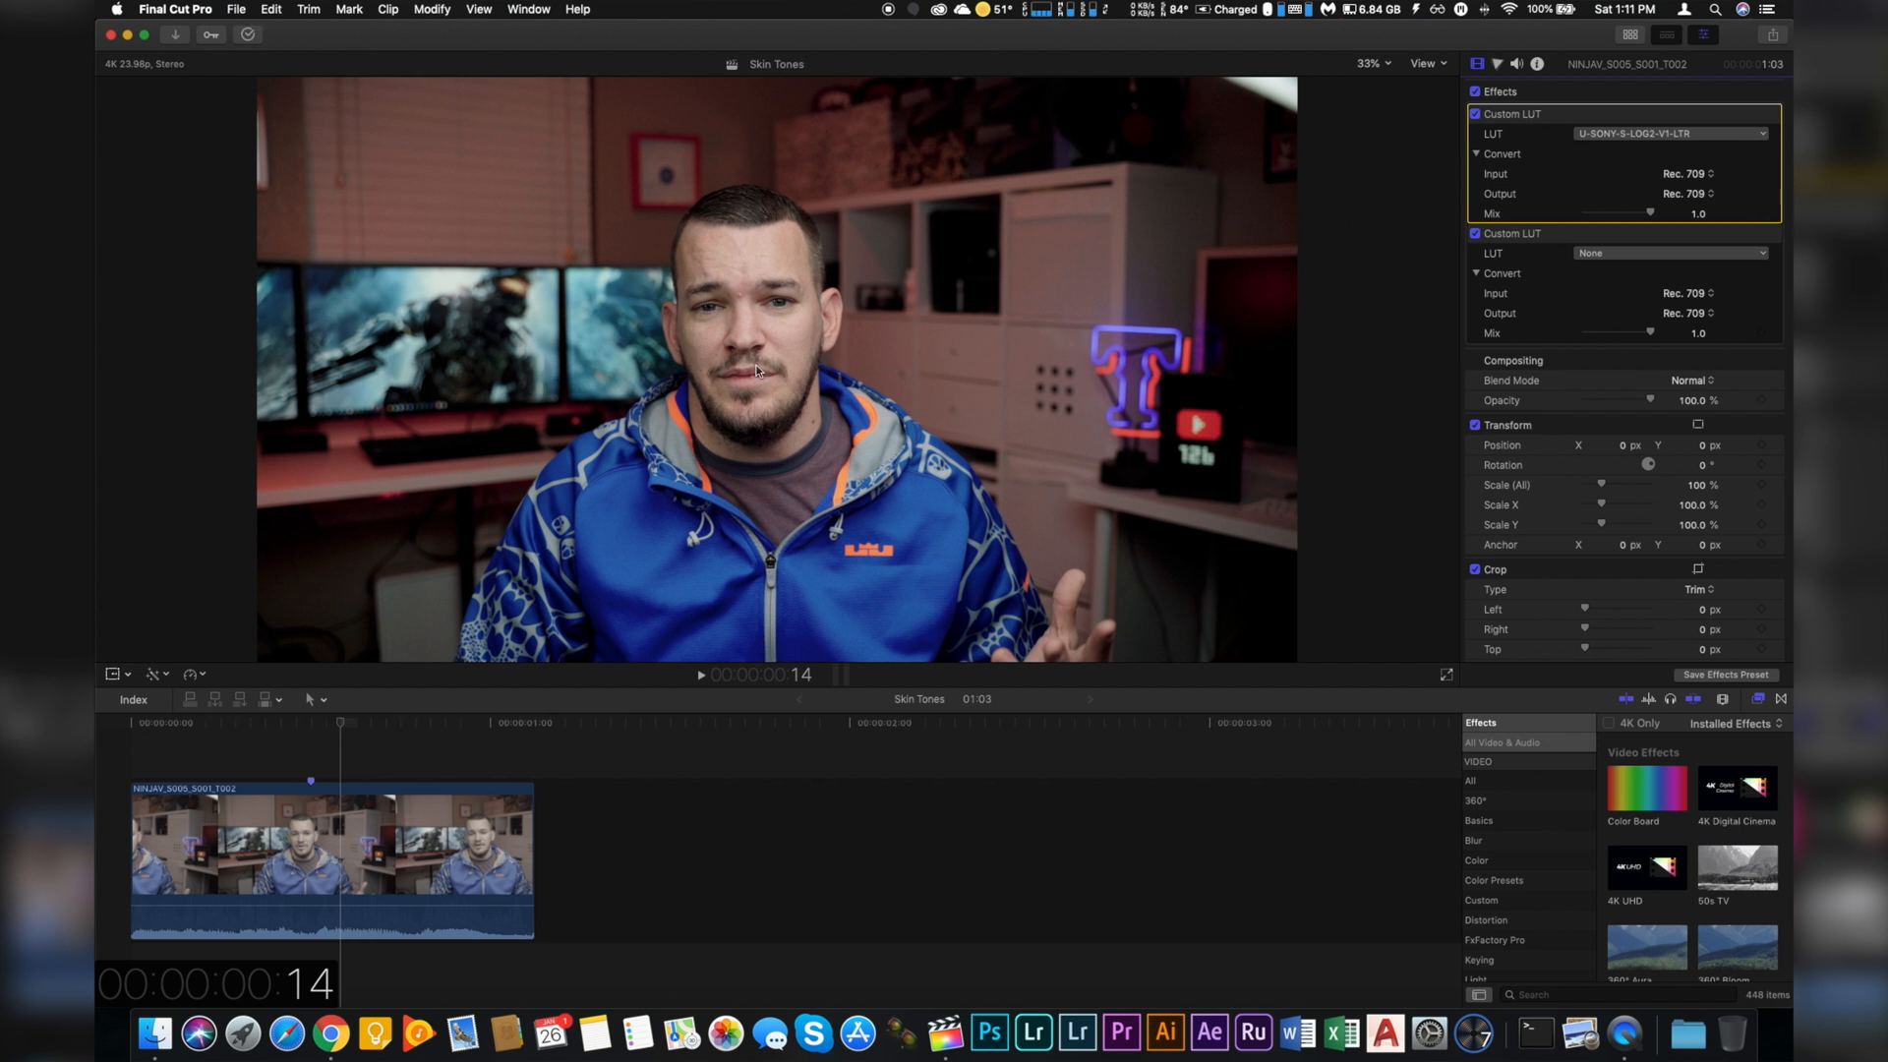
{"action": "mouse_move", "coordinate": [1265, 201]}
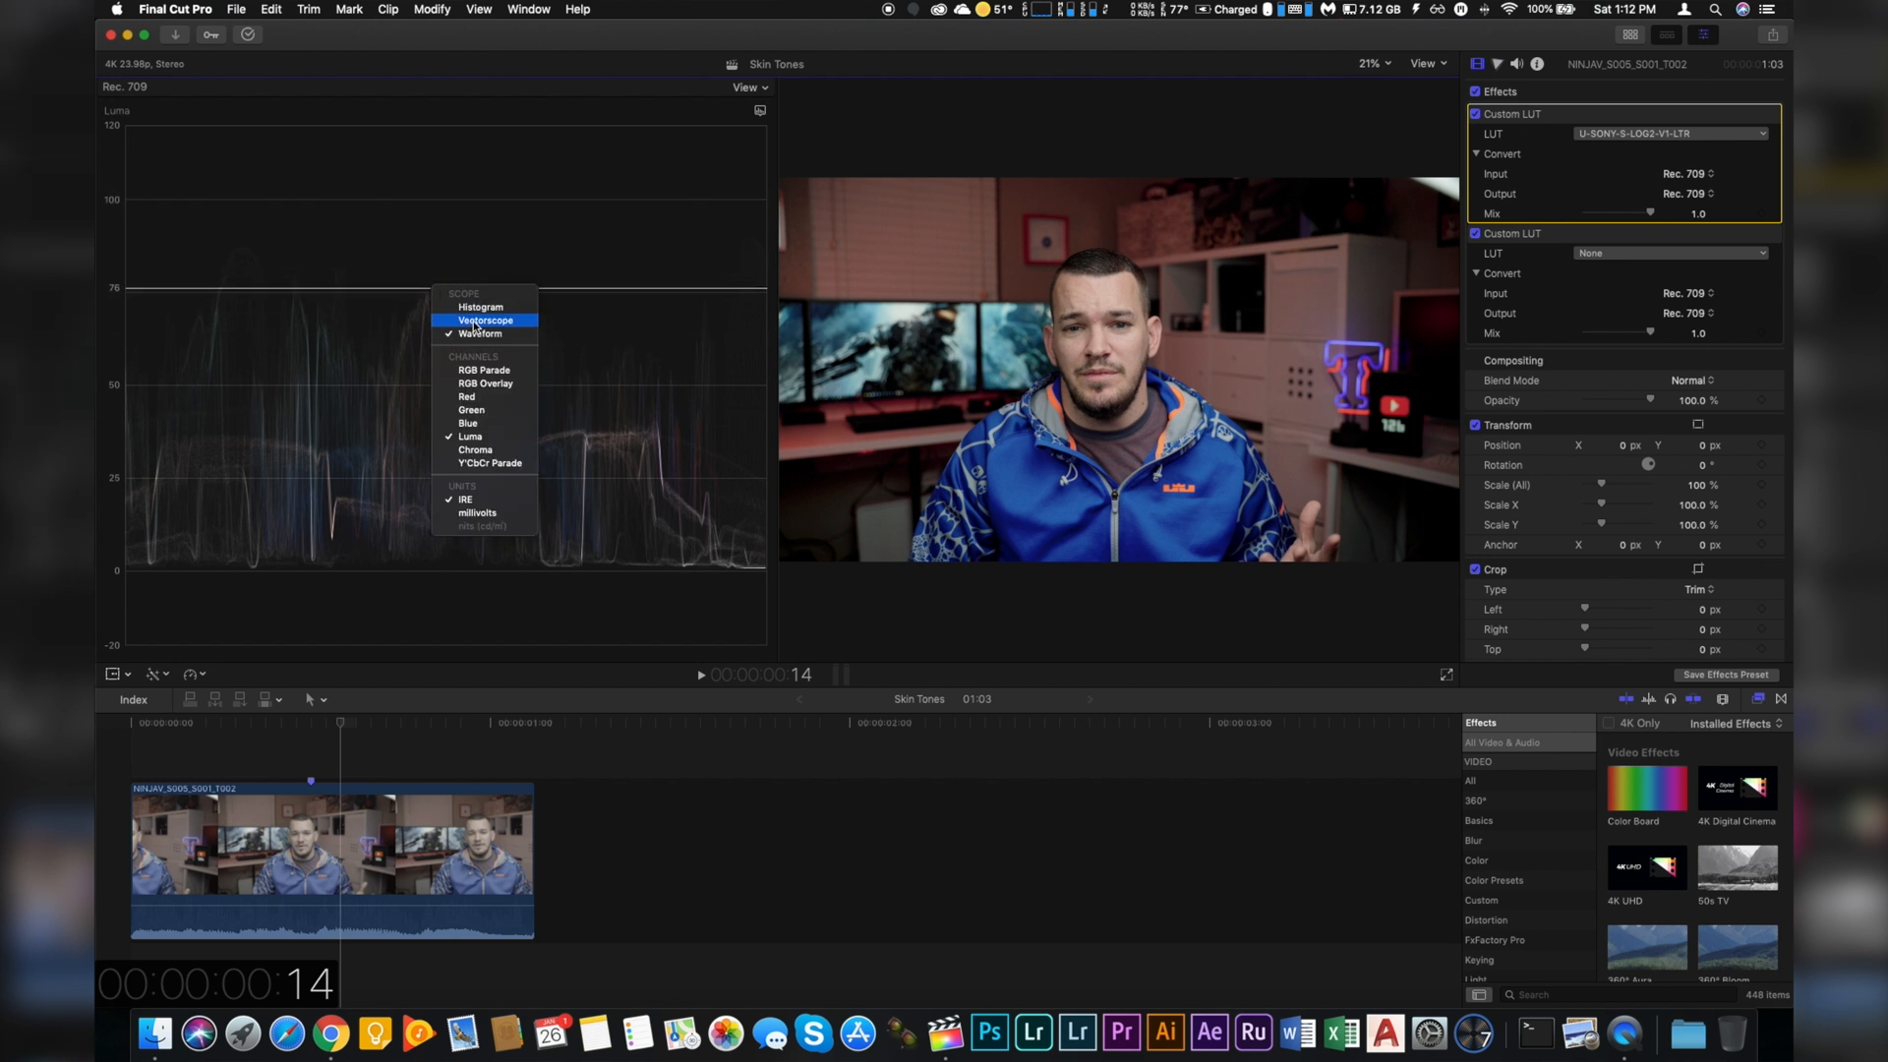
Switch the Video Scopes display from Waveform to Vectorscope.
{"action": "left_click", "coordinate": [486, 320]}
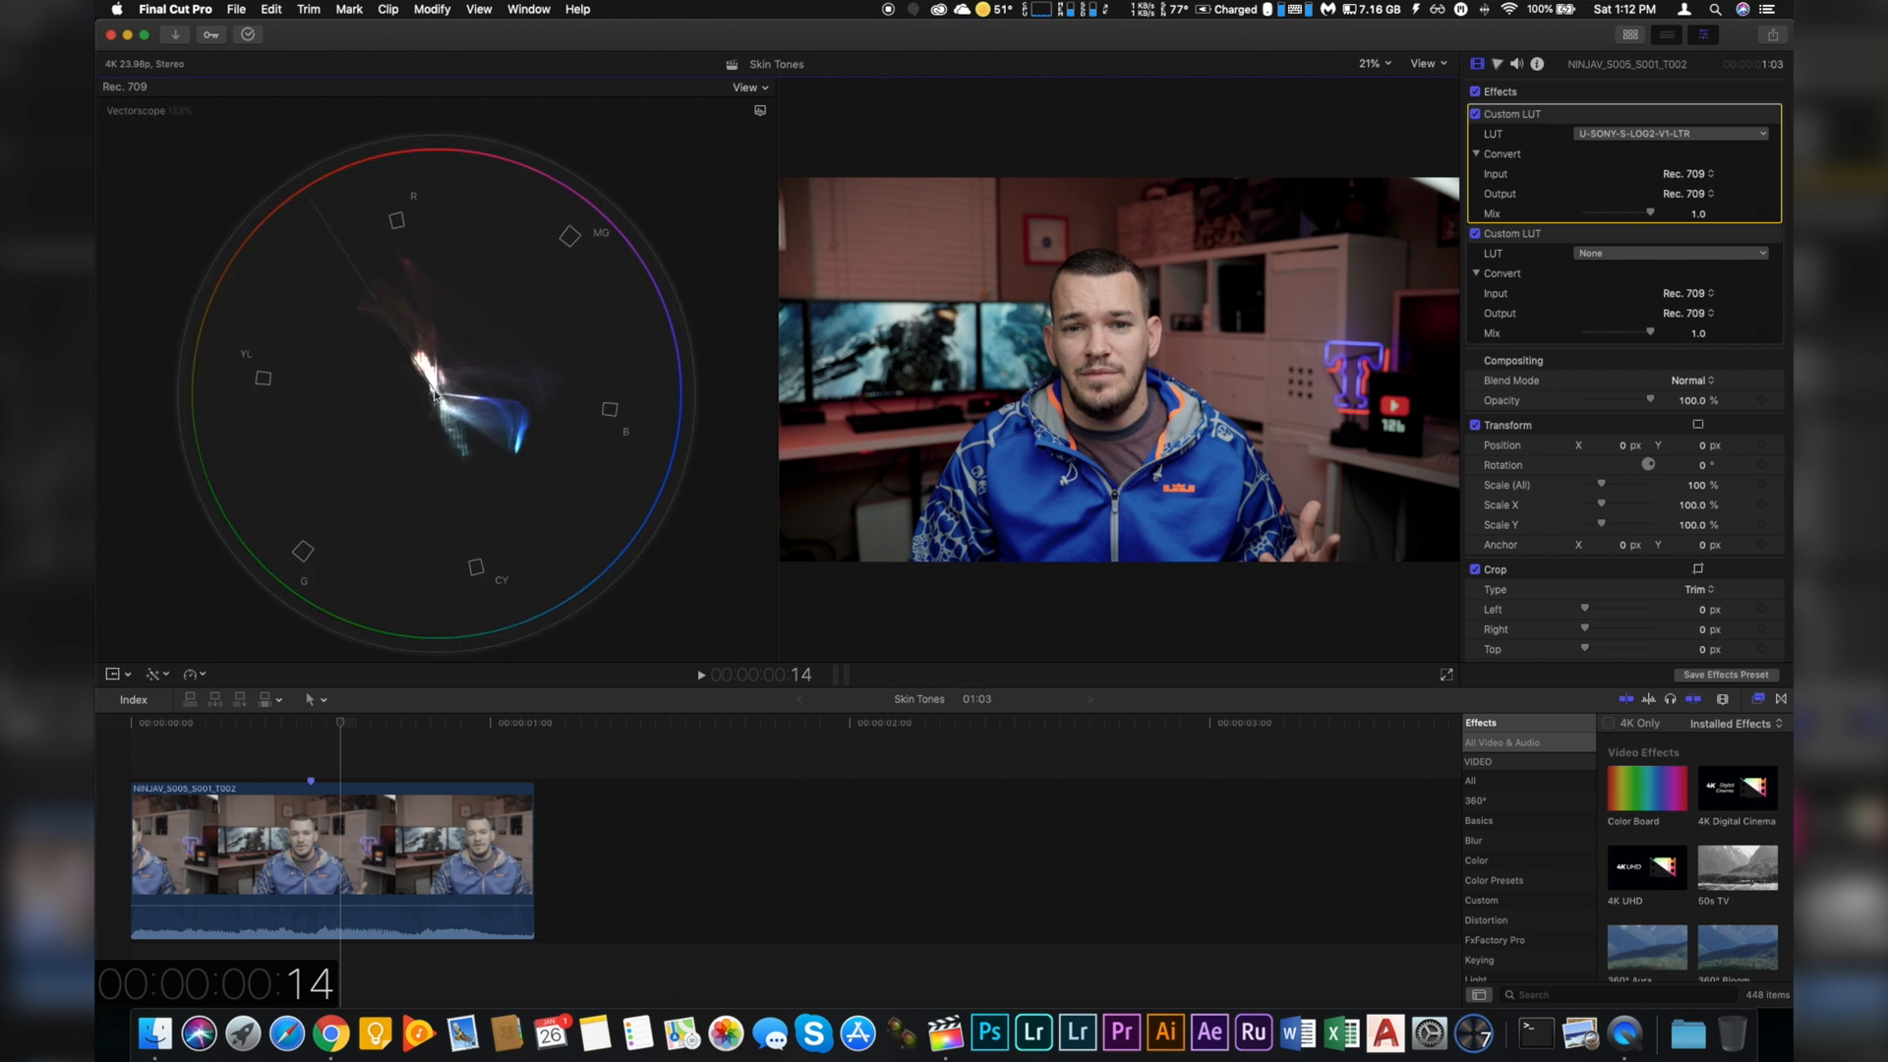
{"action": "mouse_move", "coordinate": [373, 677]}
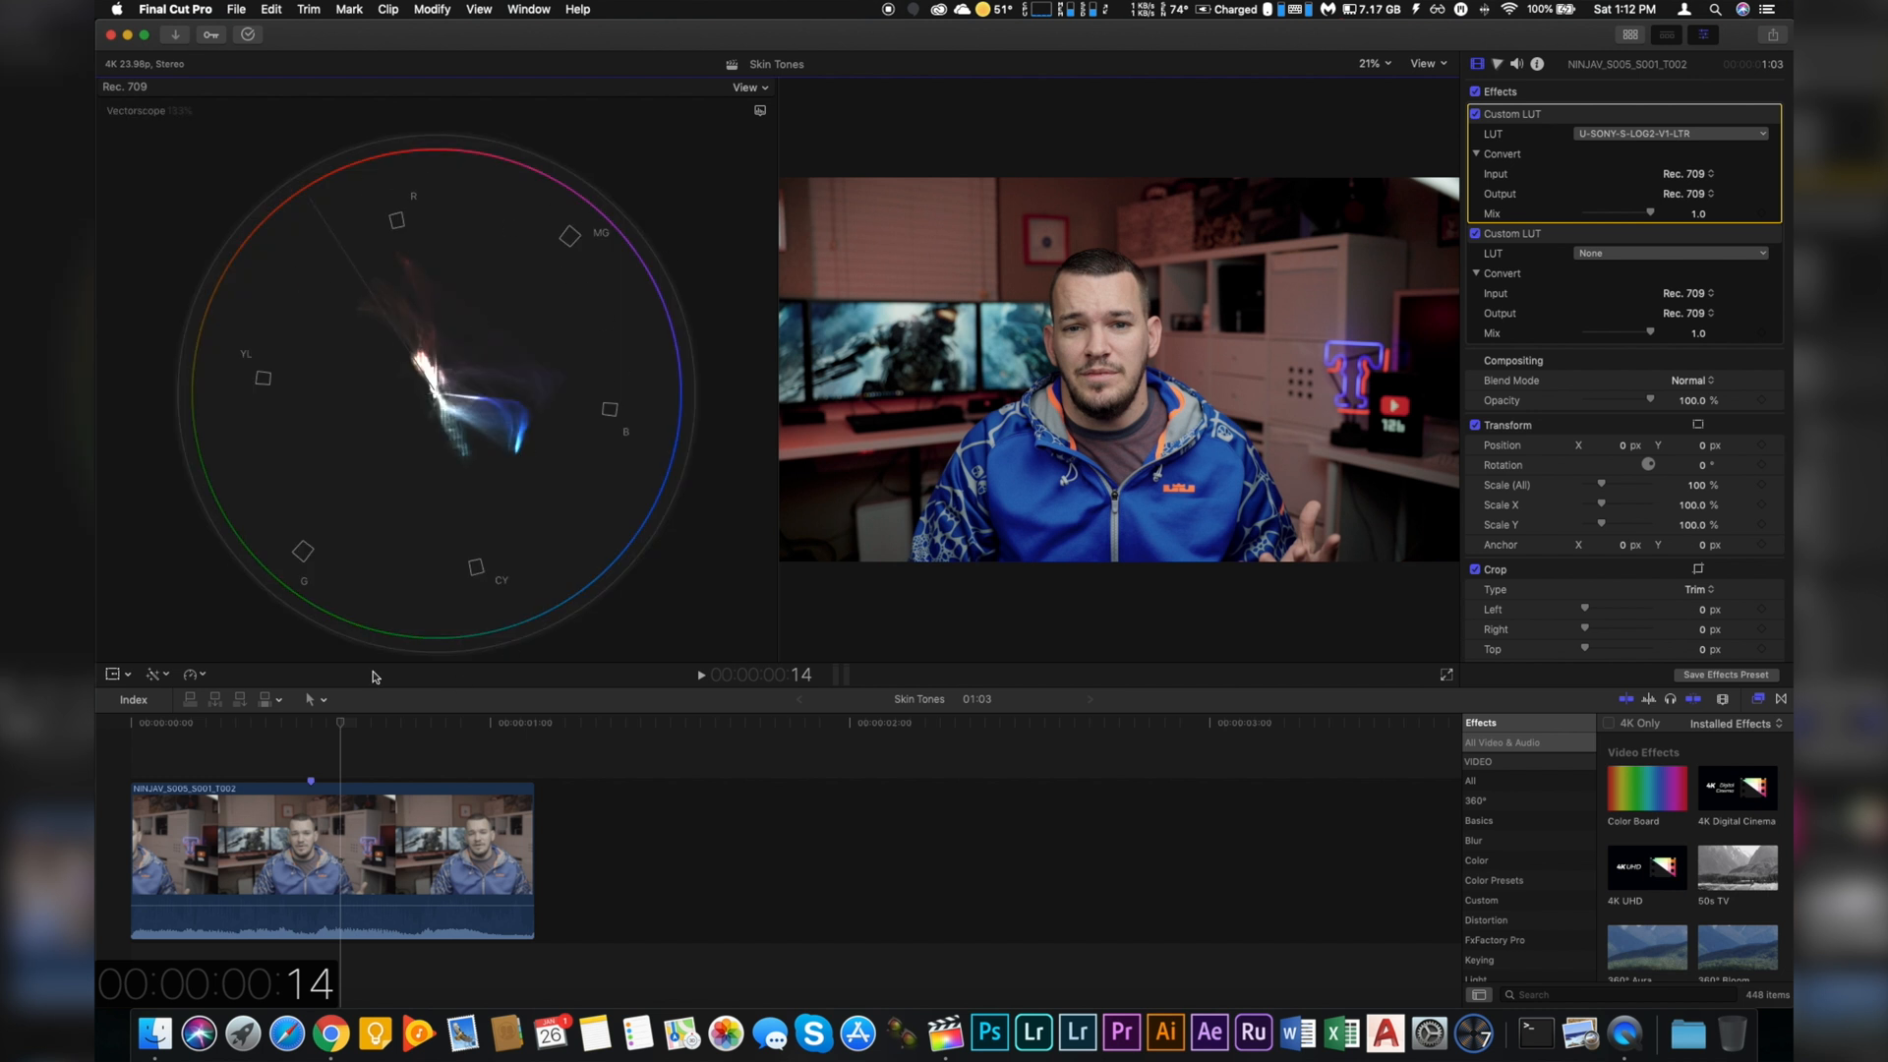
{"action": "mouse_move", "coordinate": [491, 264]}
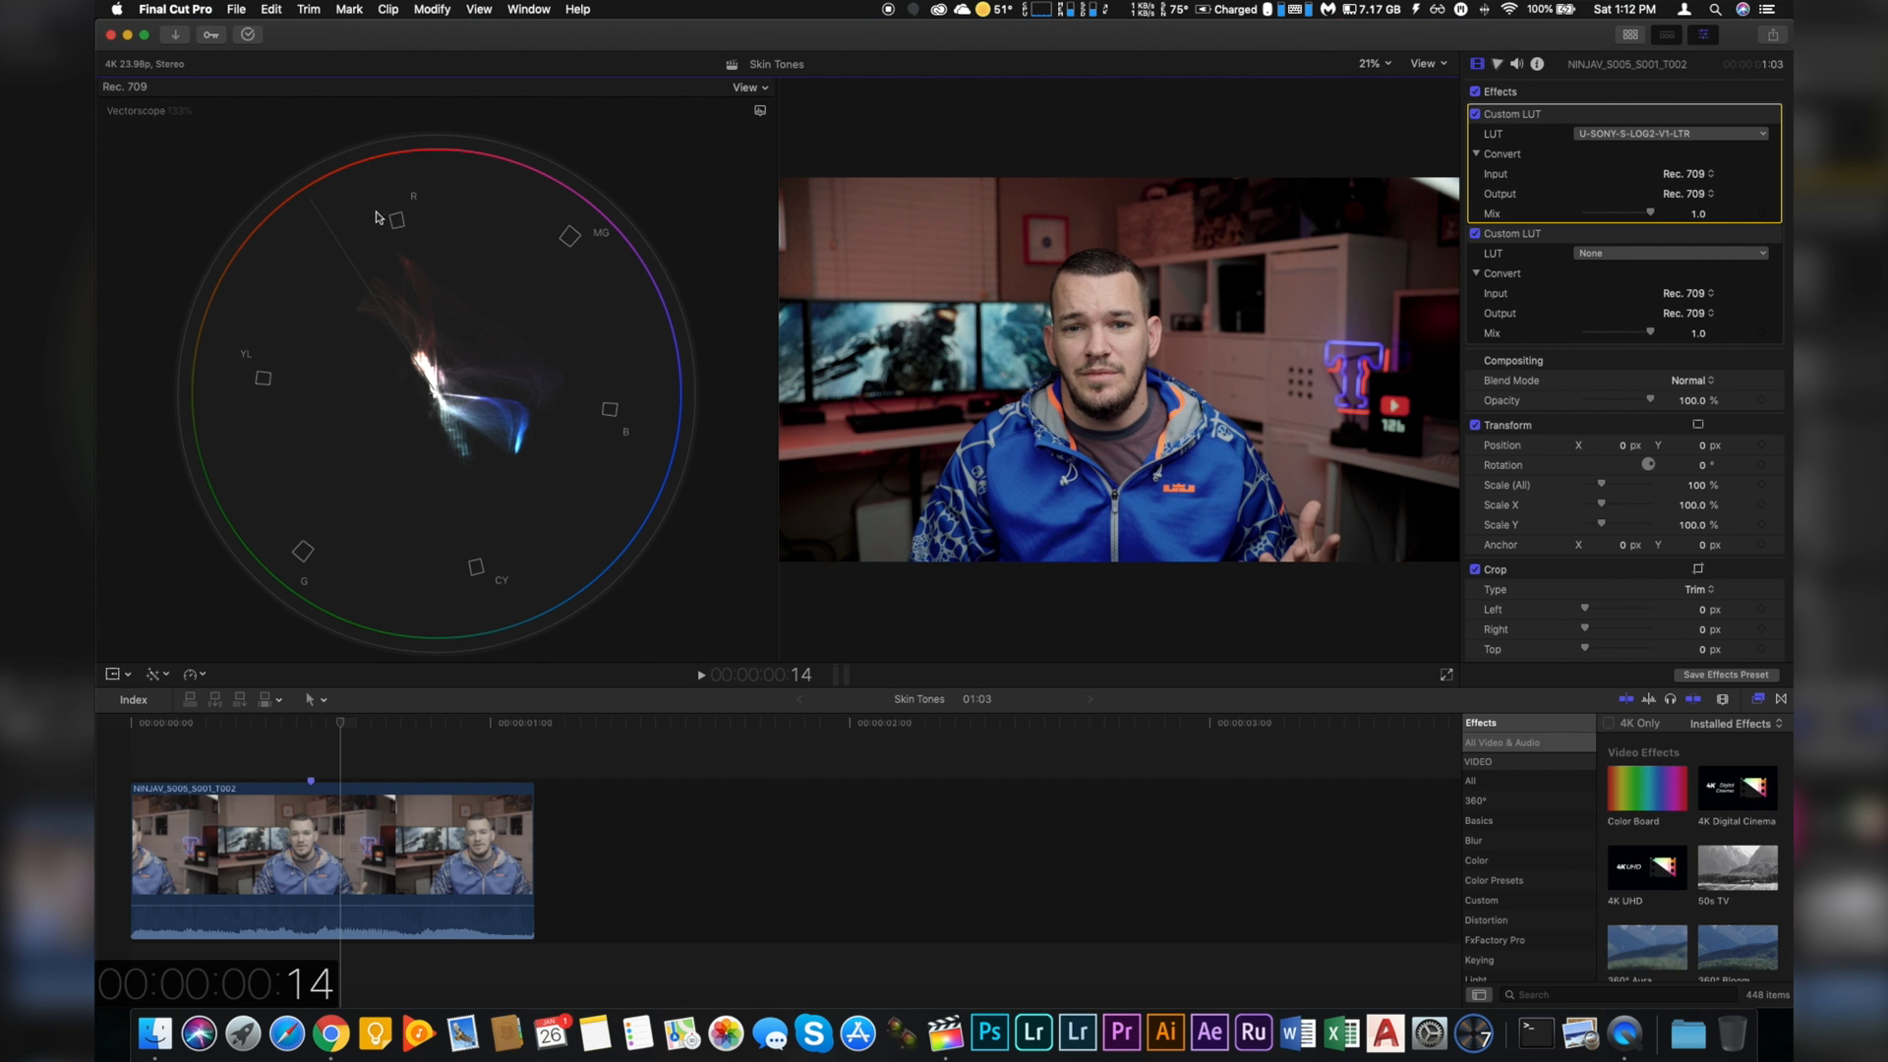
{"action": "mouse_move", "coordinate": [388, 259]}
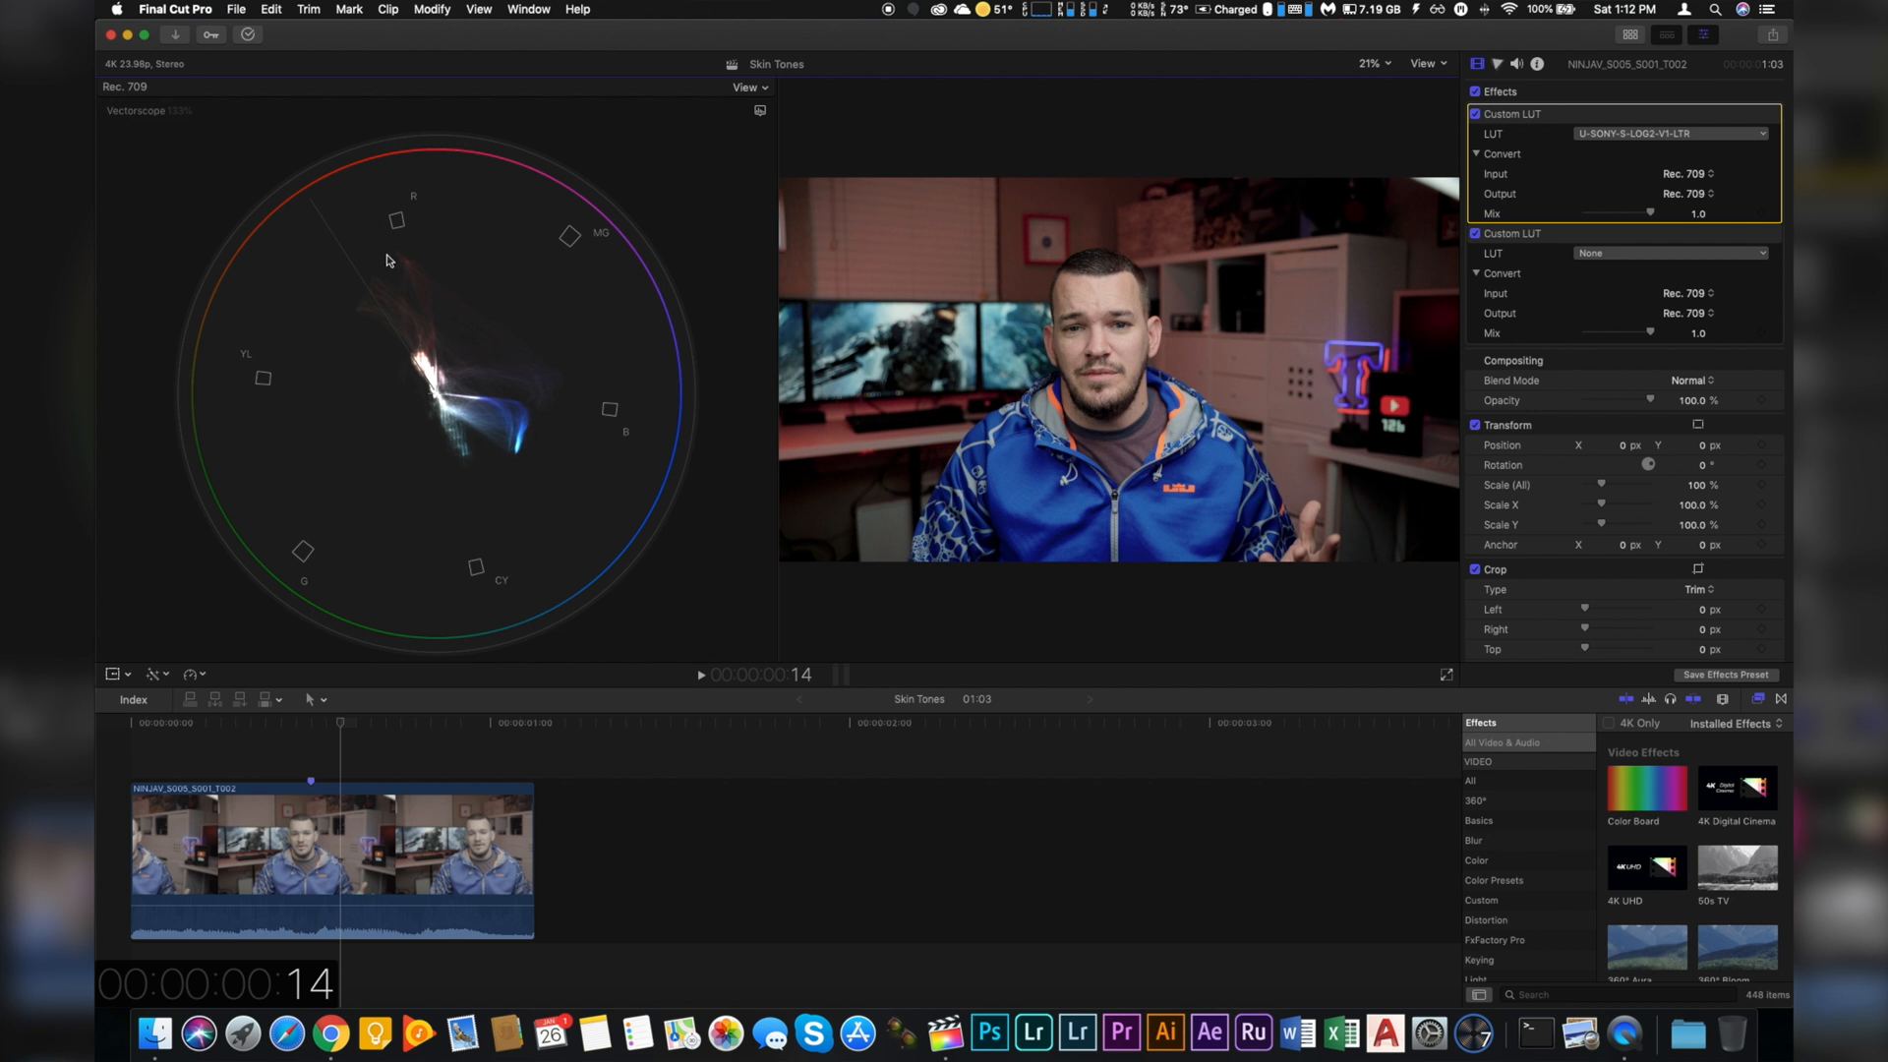
{"action": "mouse_move", "coordinate": [510, 537]}
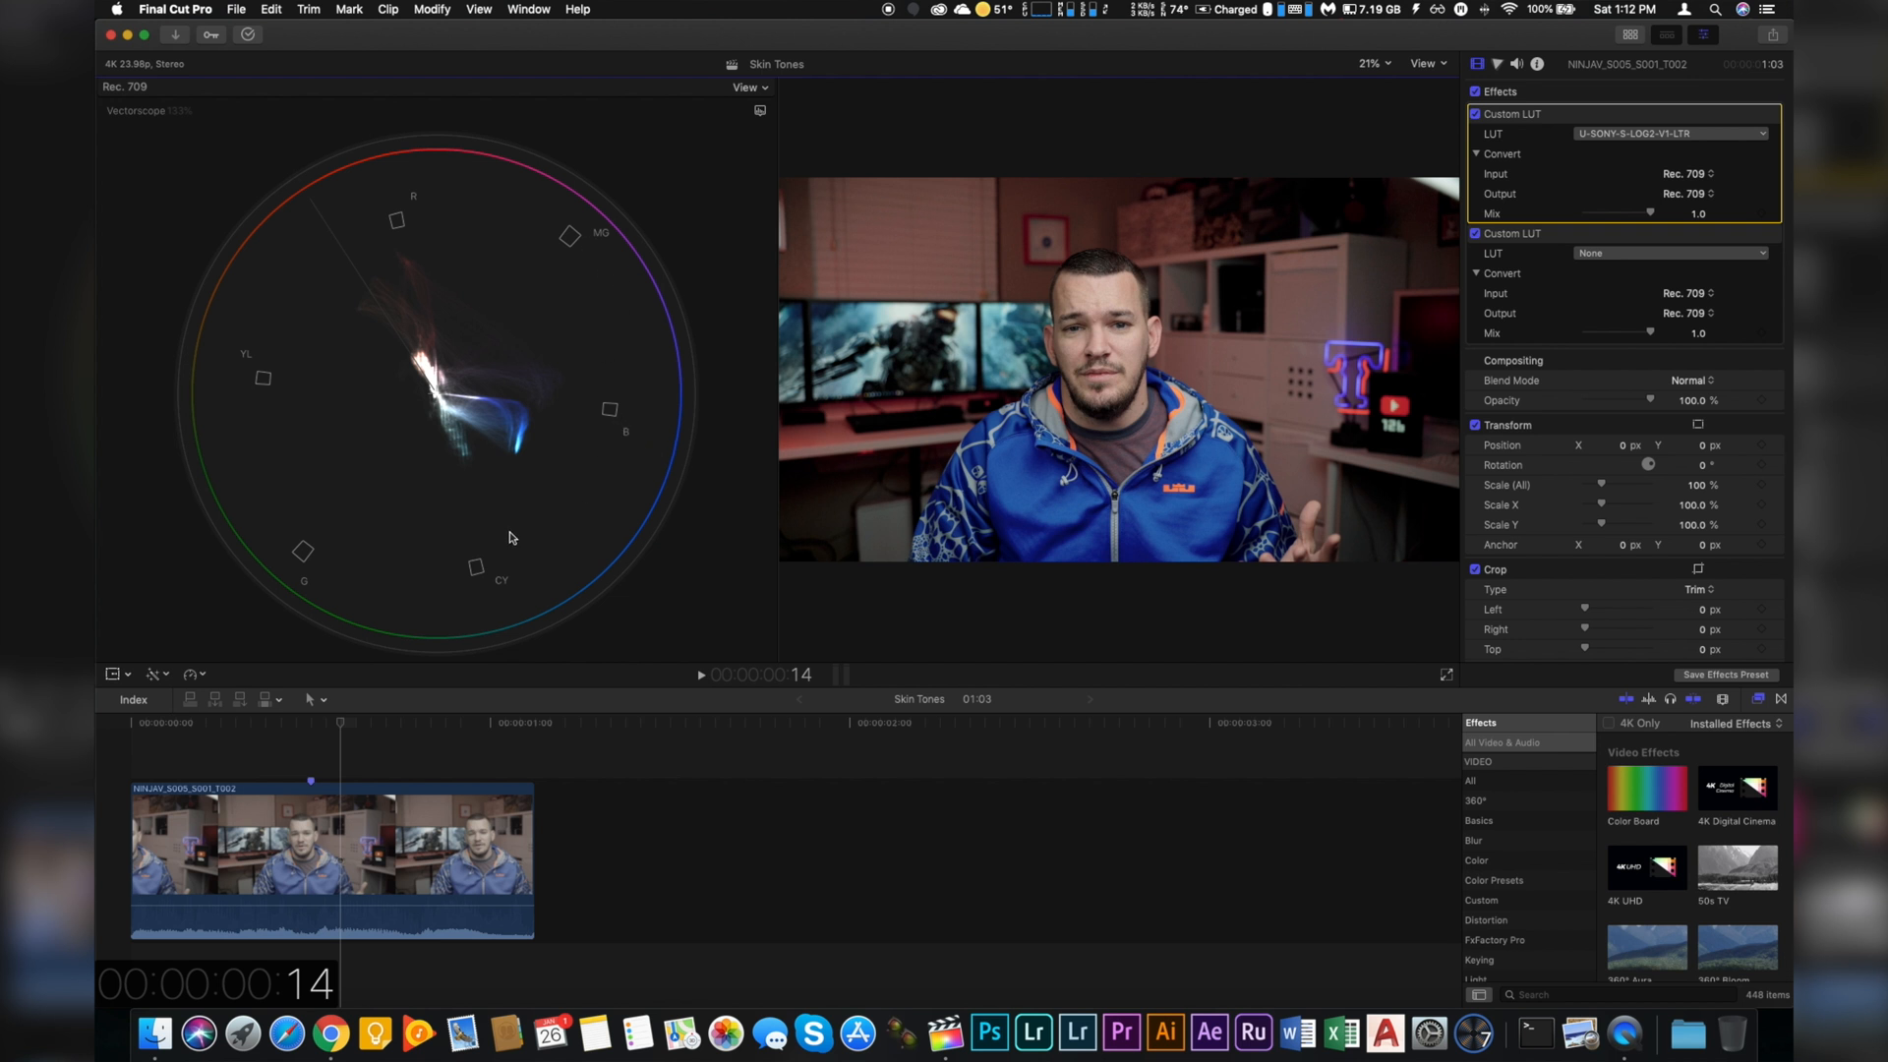
{"action": "mouse_move", "coordinate": [560, 246]}
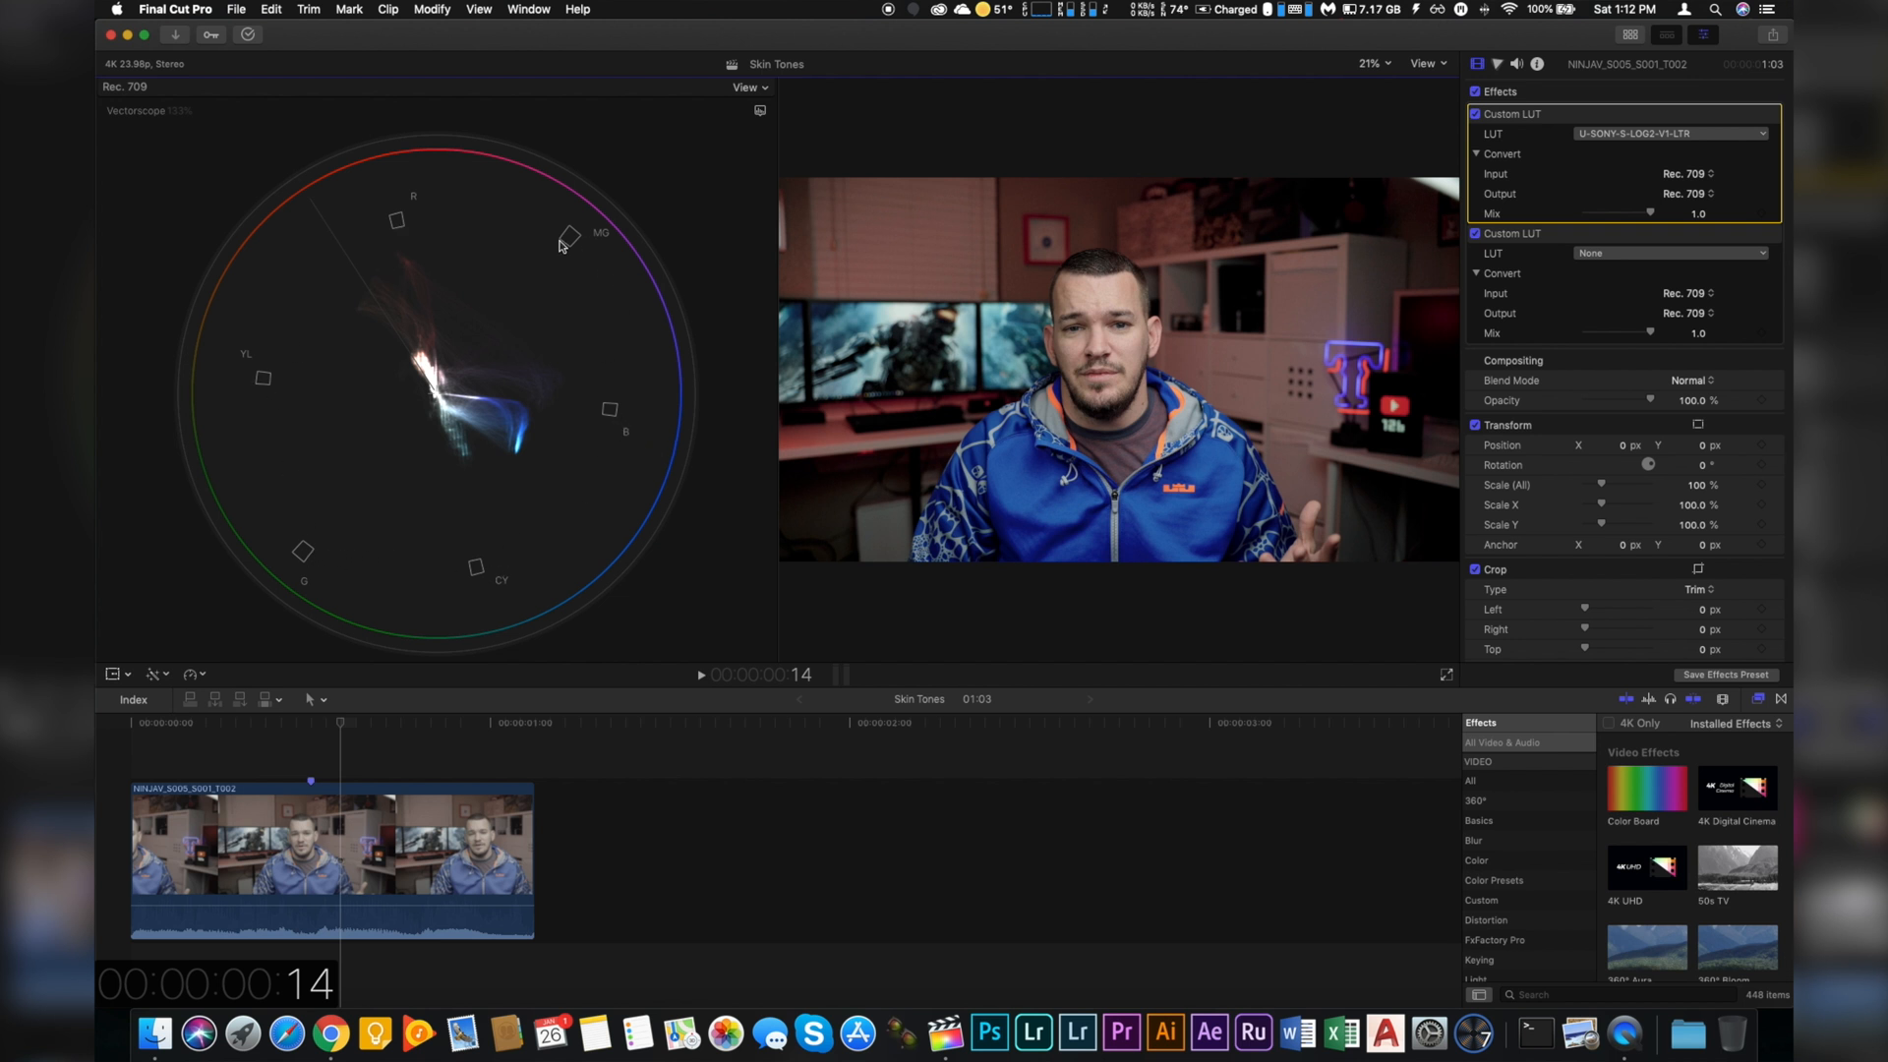
{"action": "mouse_move", "coordinate": [599, 380]}
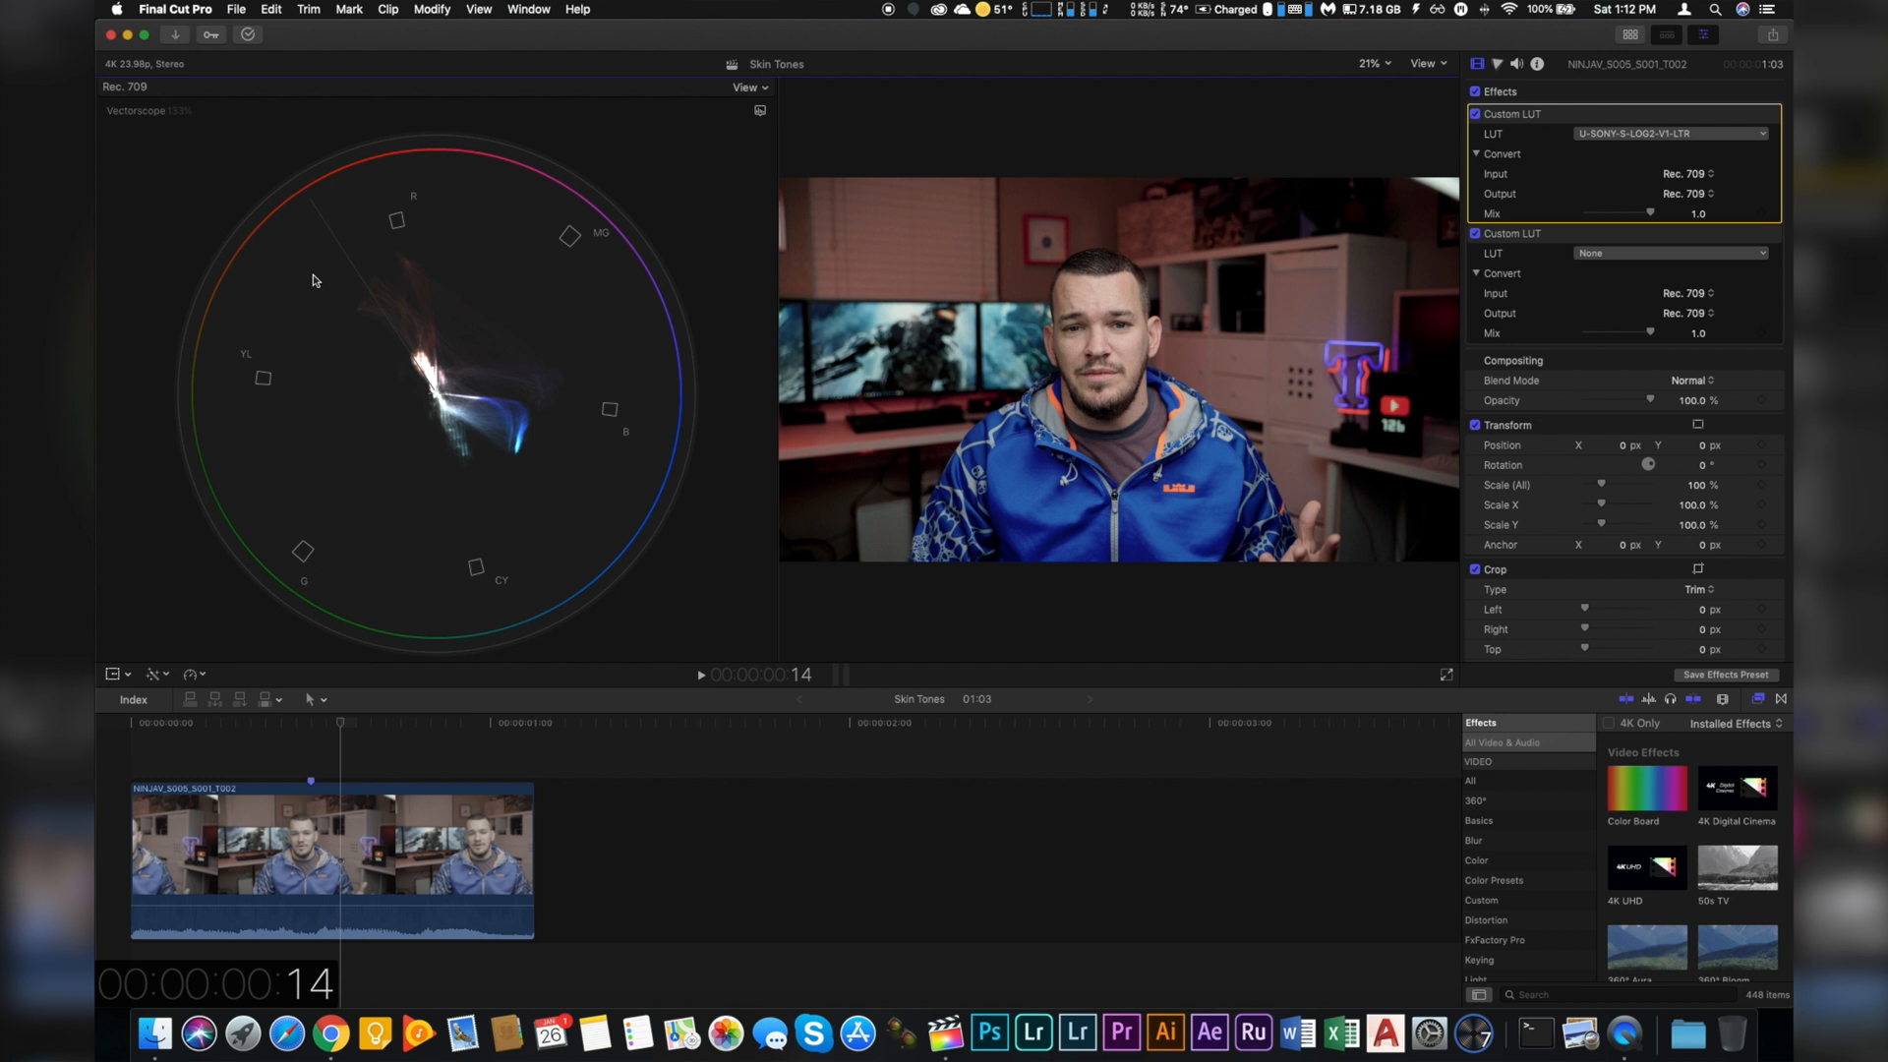
{"action": "mouse_move", "coordinate": [499, 229]}
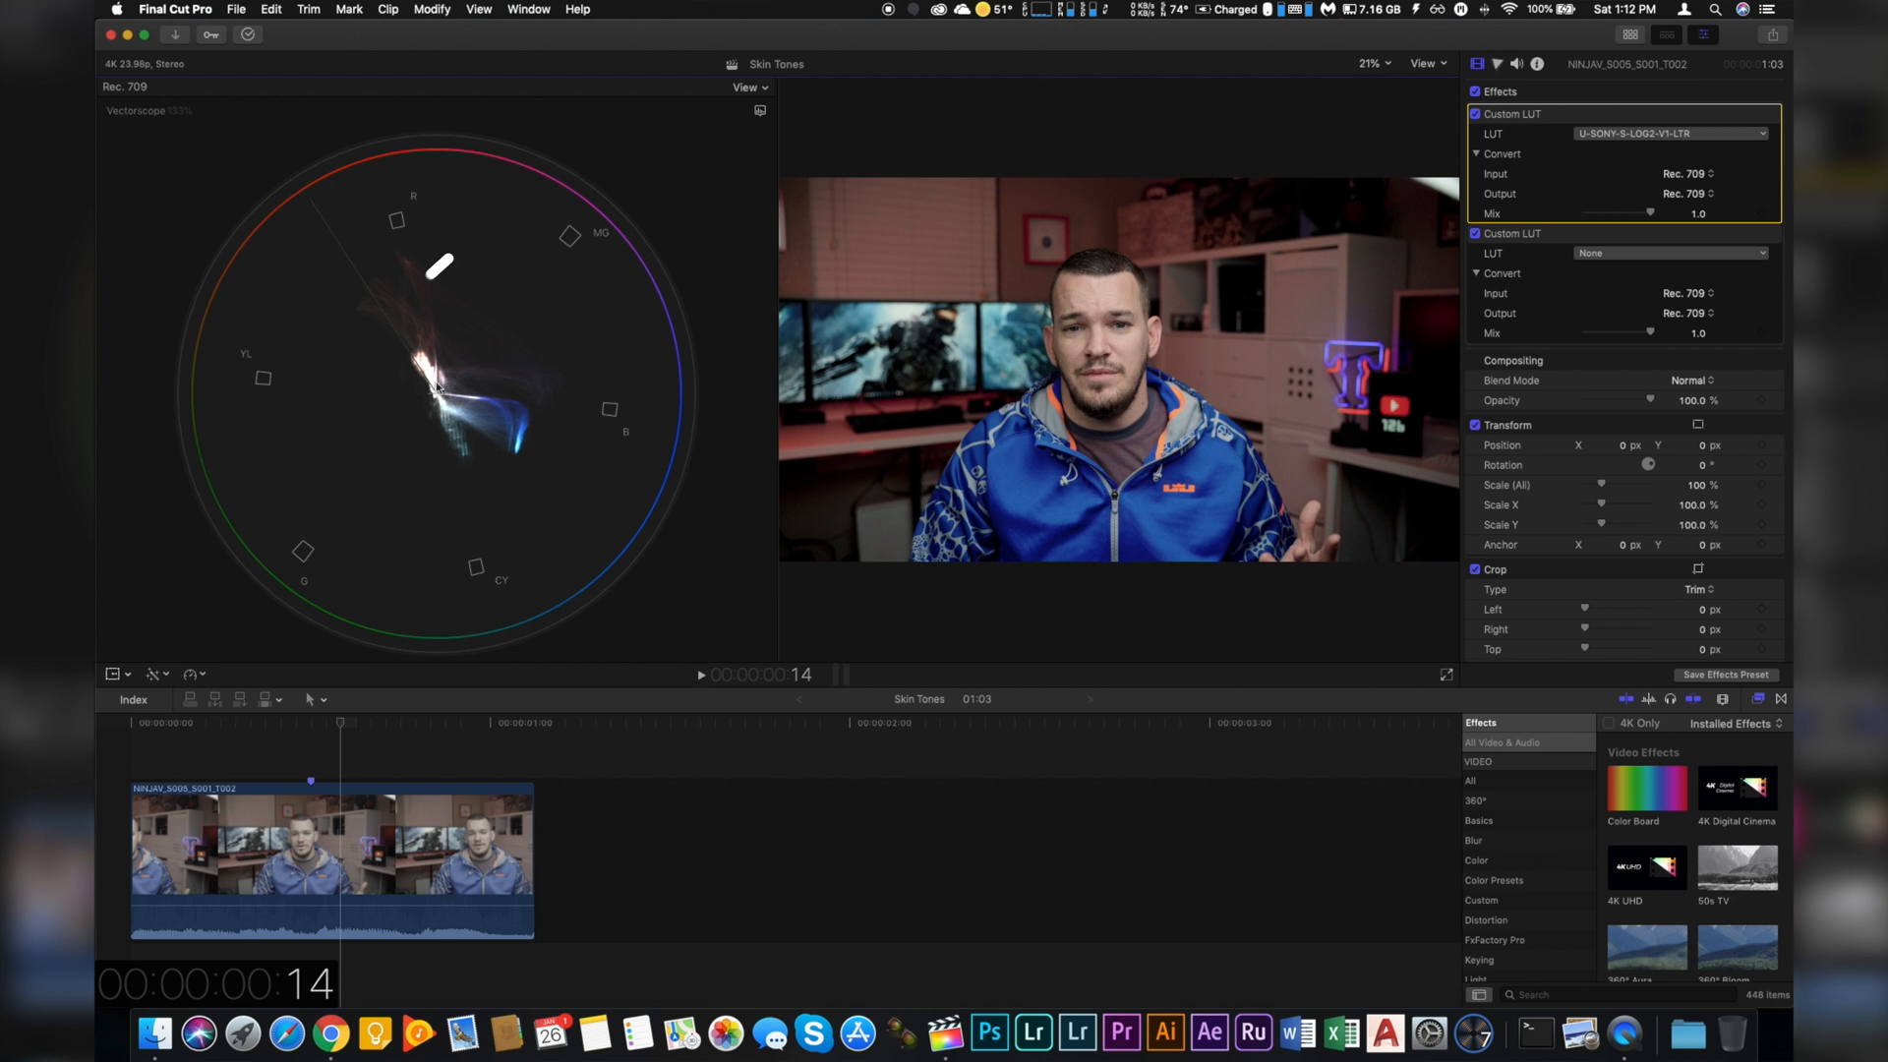
{"action": "mouse_move", "coordinate": [409, 367]}
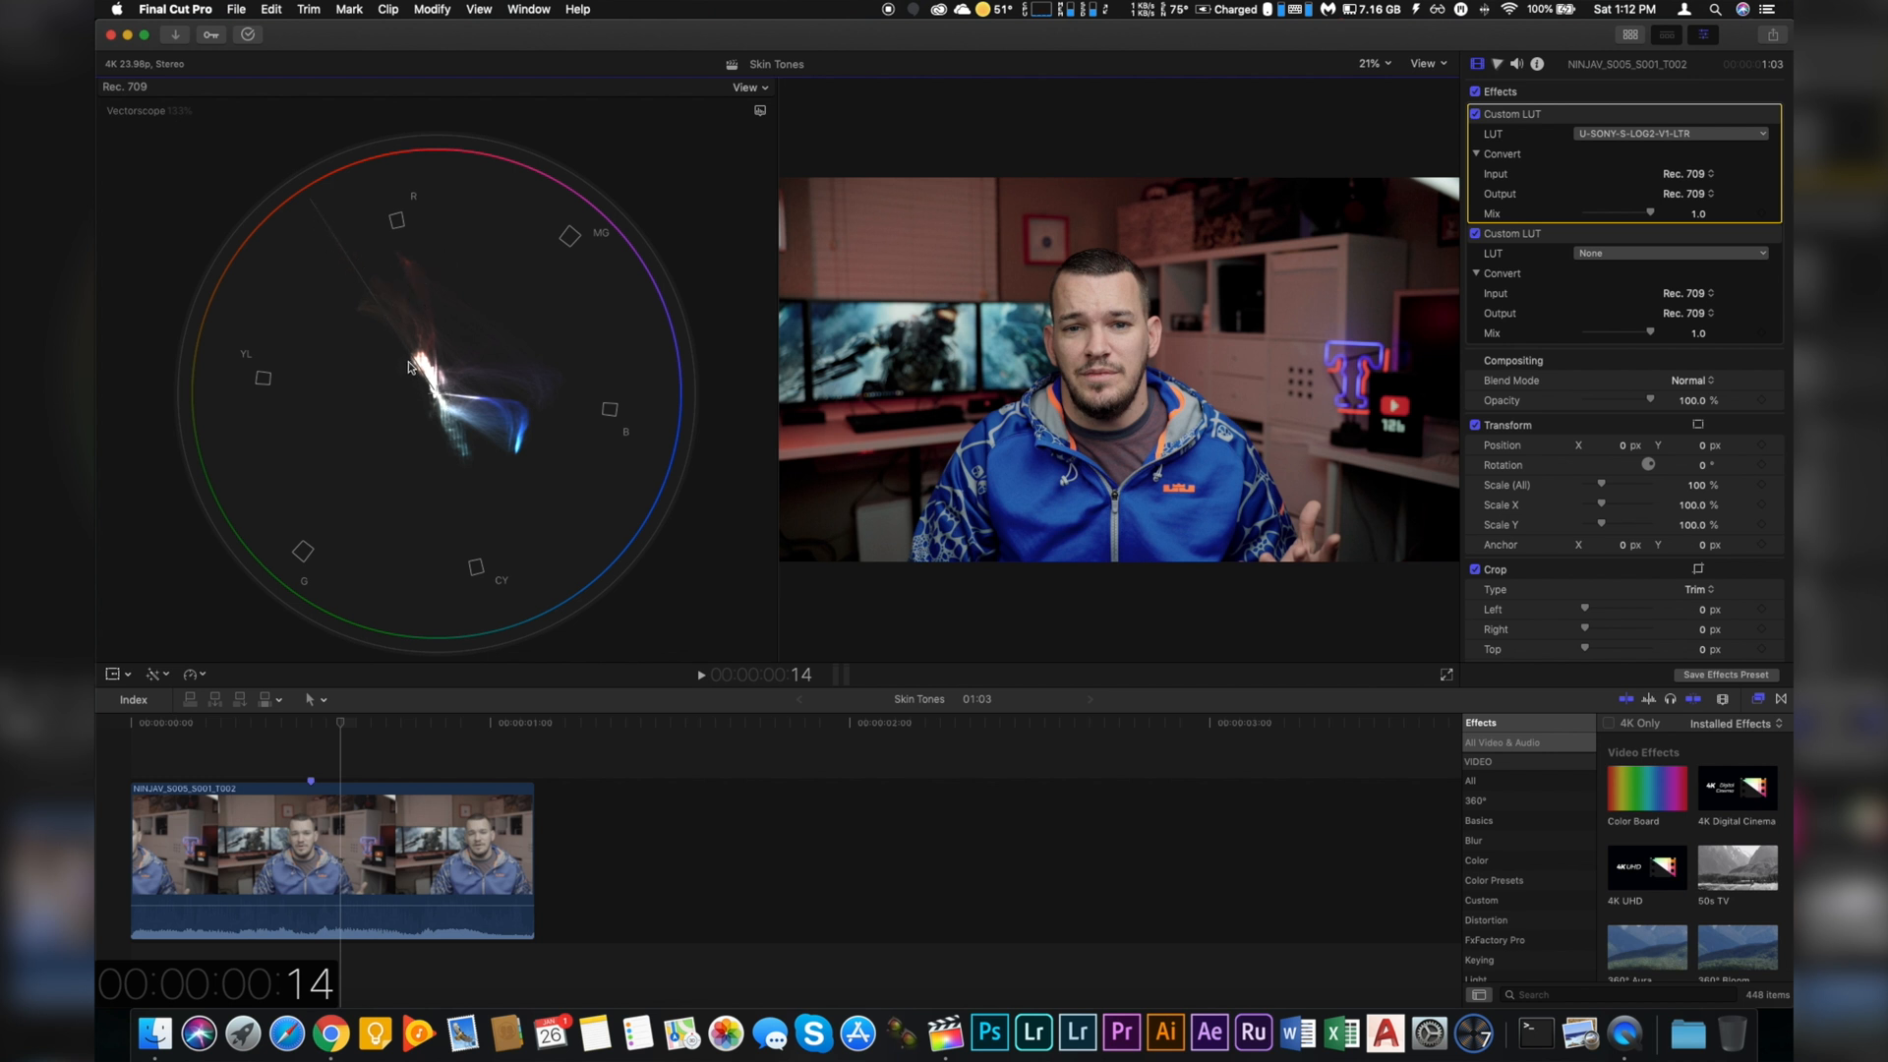
{"action": "mouse_move", "coordinate": [397, 298]}
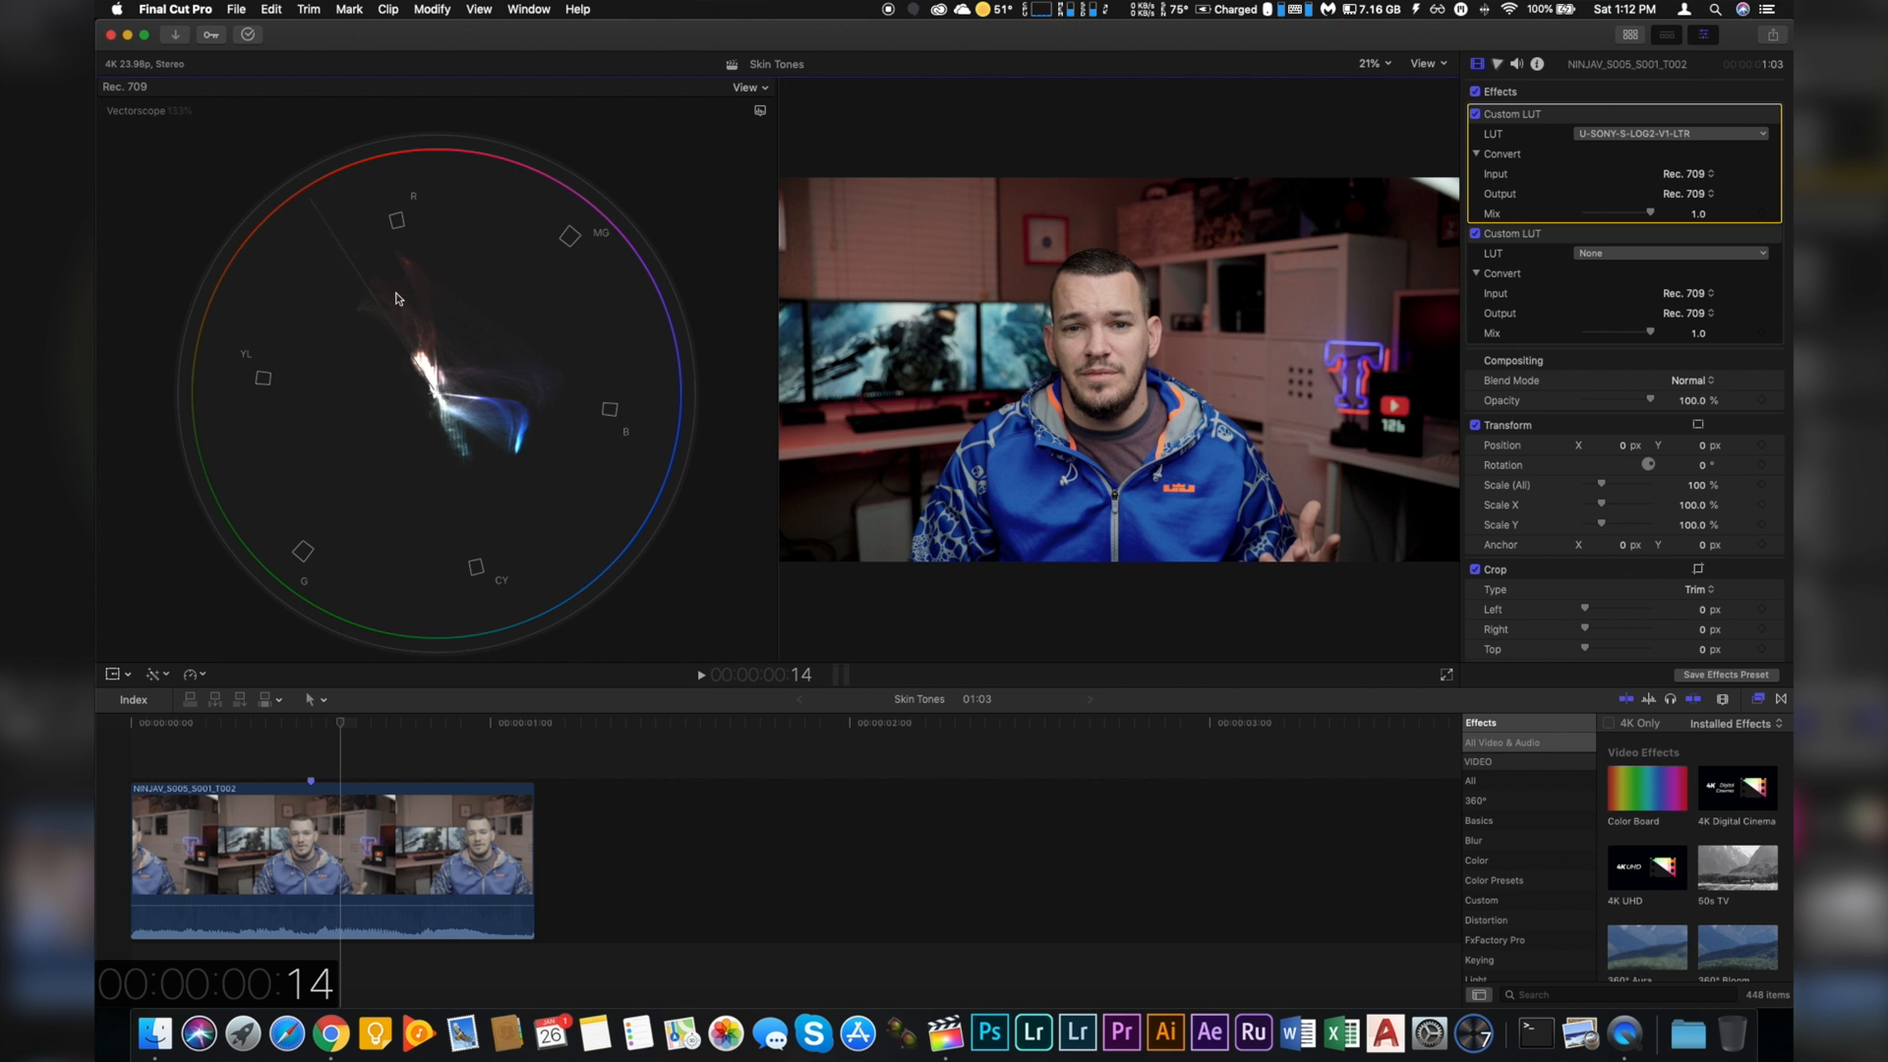
{"action": "mouse_move", "coordinate": [462, 420]}
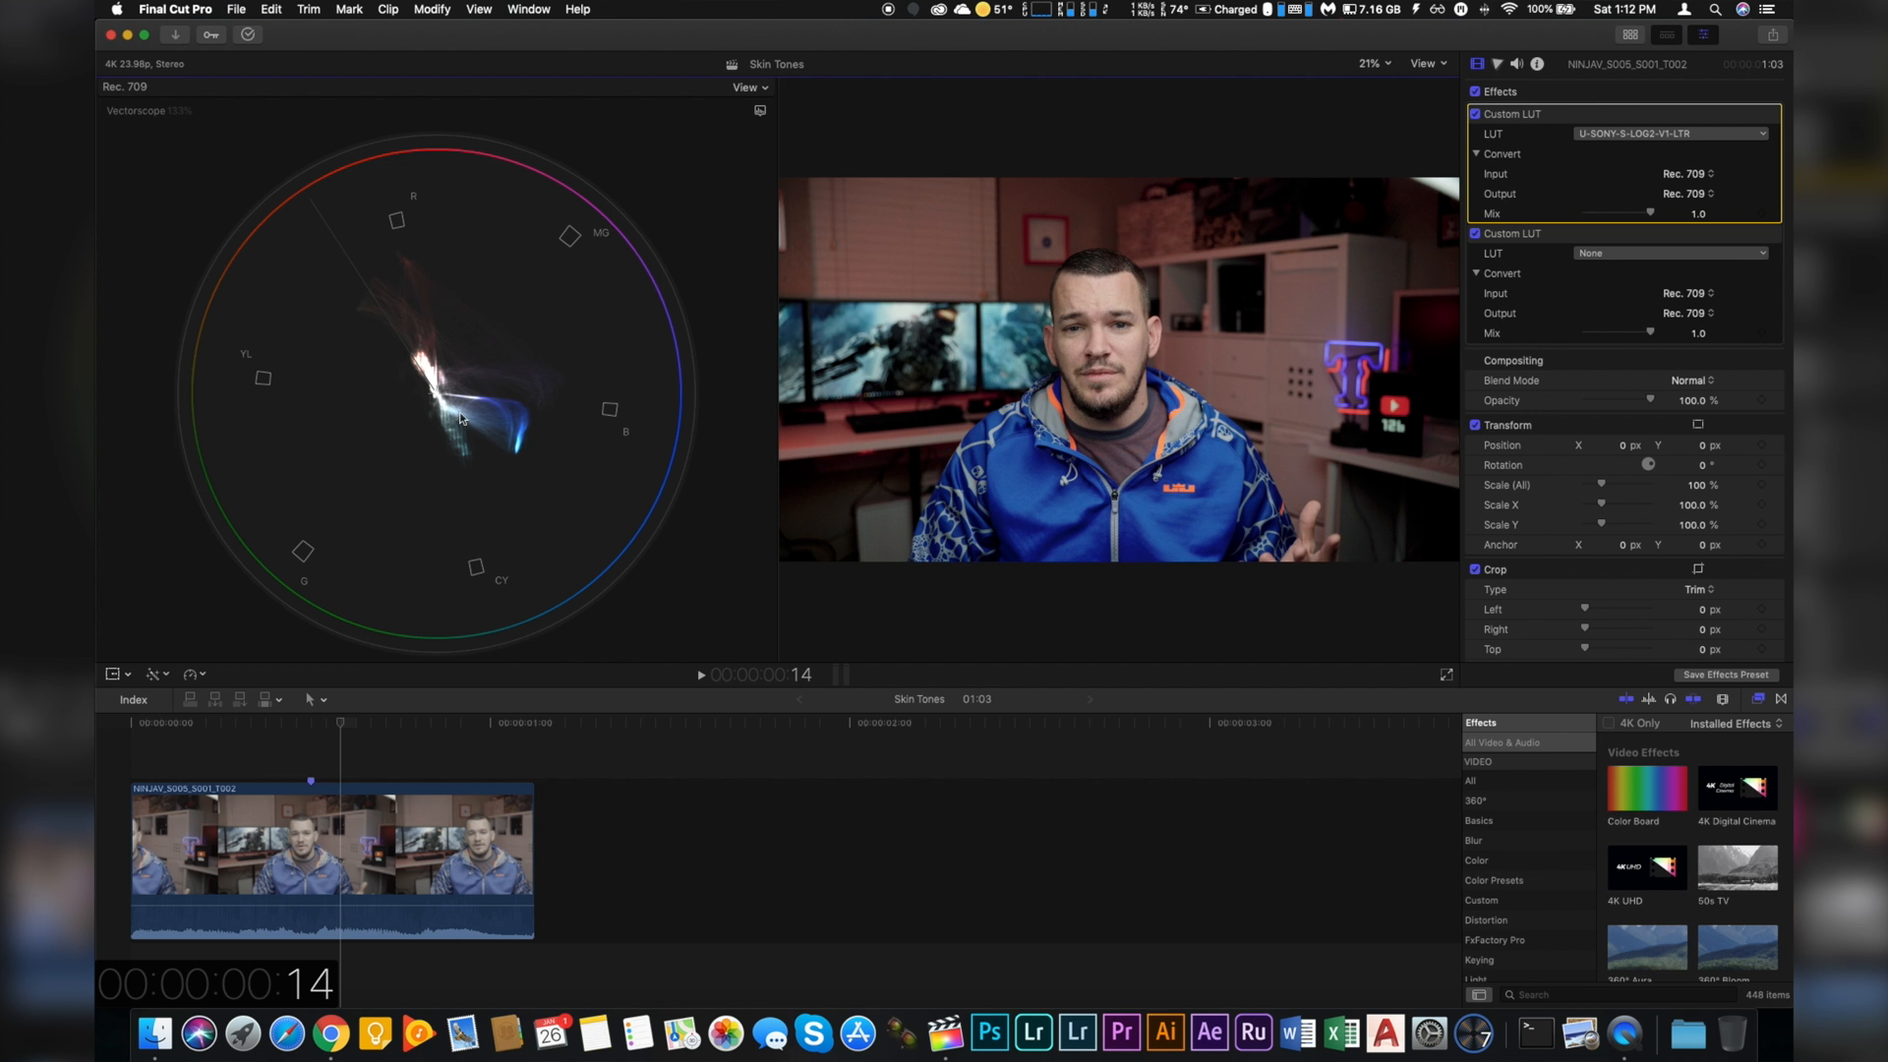
{"action": "mouse_move", "coordinate": [505, 468]}
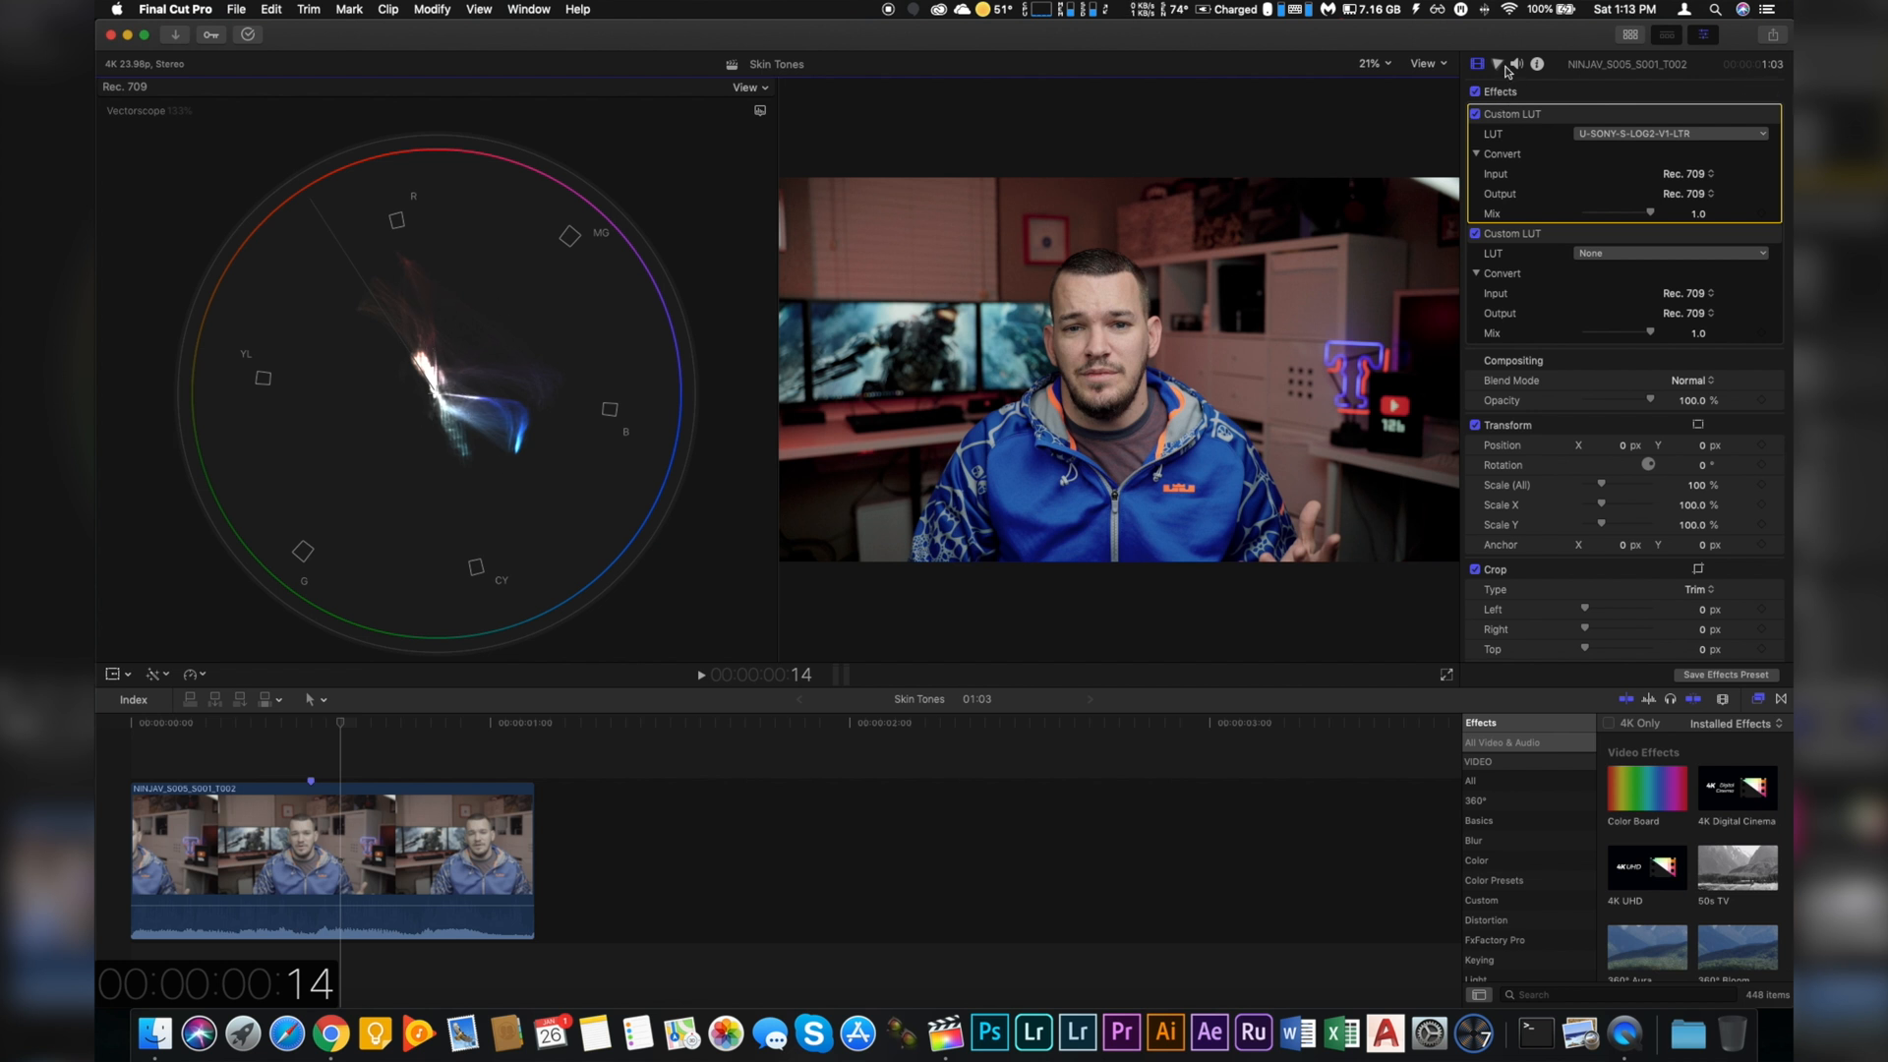
{"action": "left_click", "coordinate": [1497, 64]}
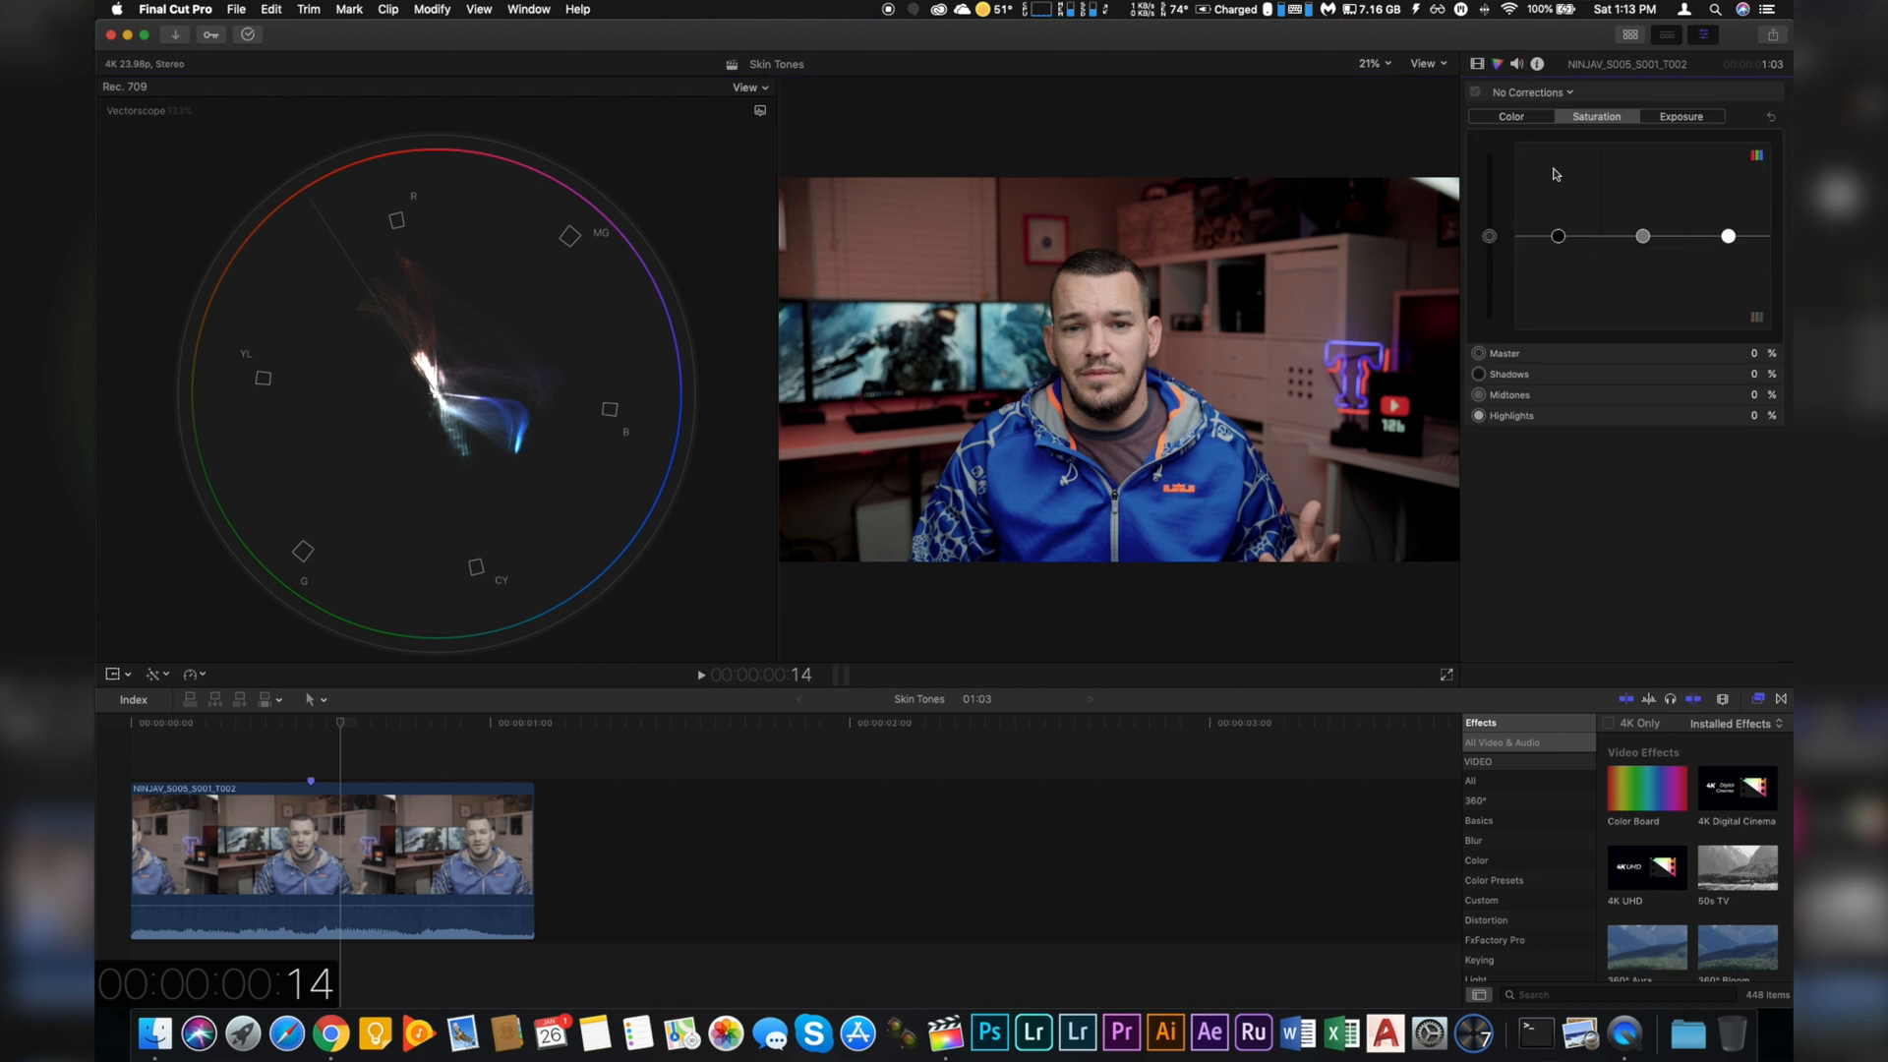
{"action": "left_click_drag", "start_coordinate": [1489, 235], "coordinate": [1490, 223]}
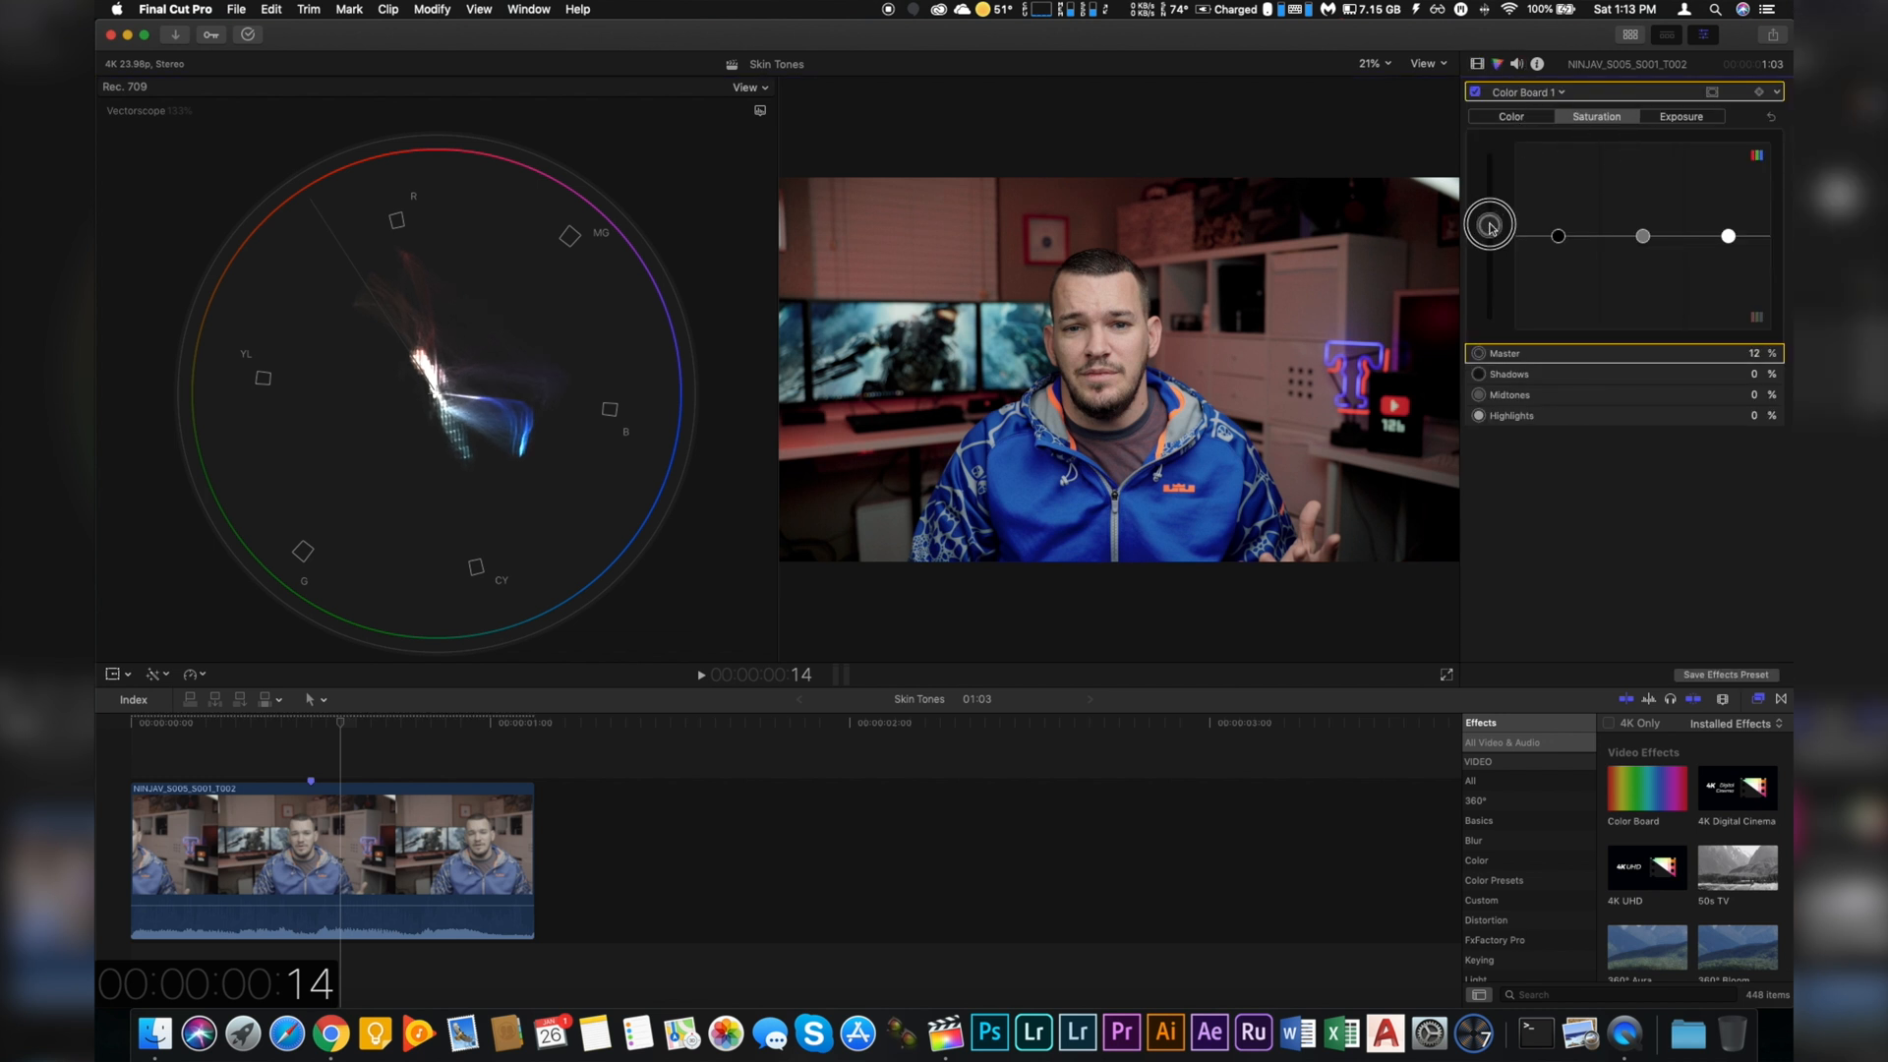
{"action": "left_click_drag", "start_coordinate": [1490, 226], "coordinate": [1489, 140]}
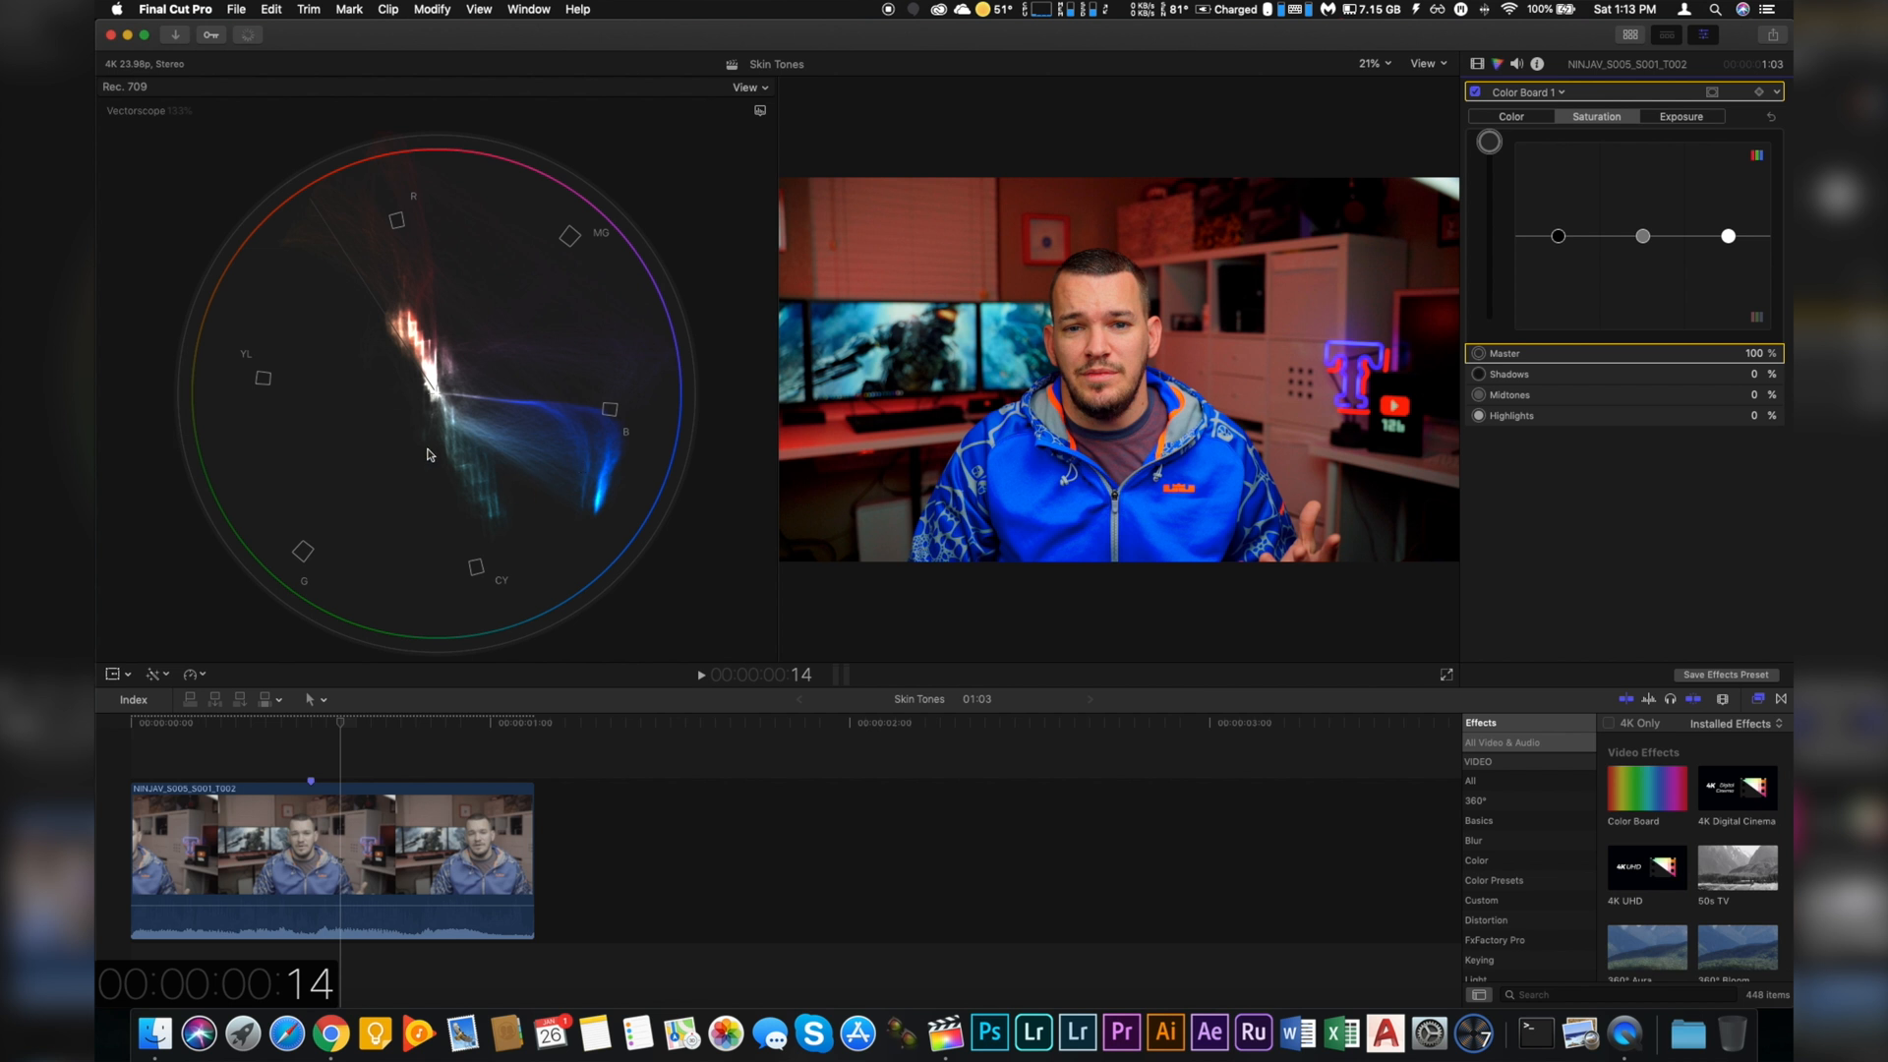
{"action": "mouse_move", "coordinate": [610, 449]}
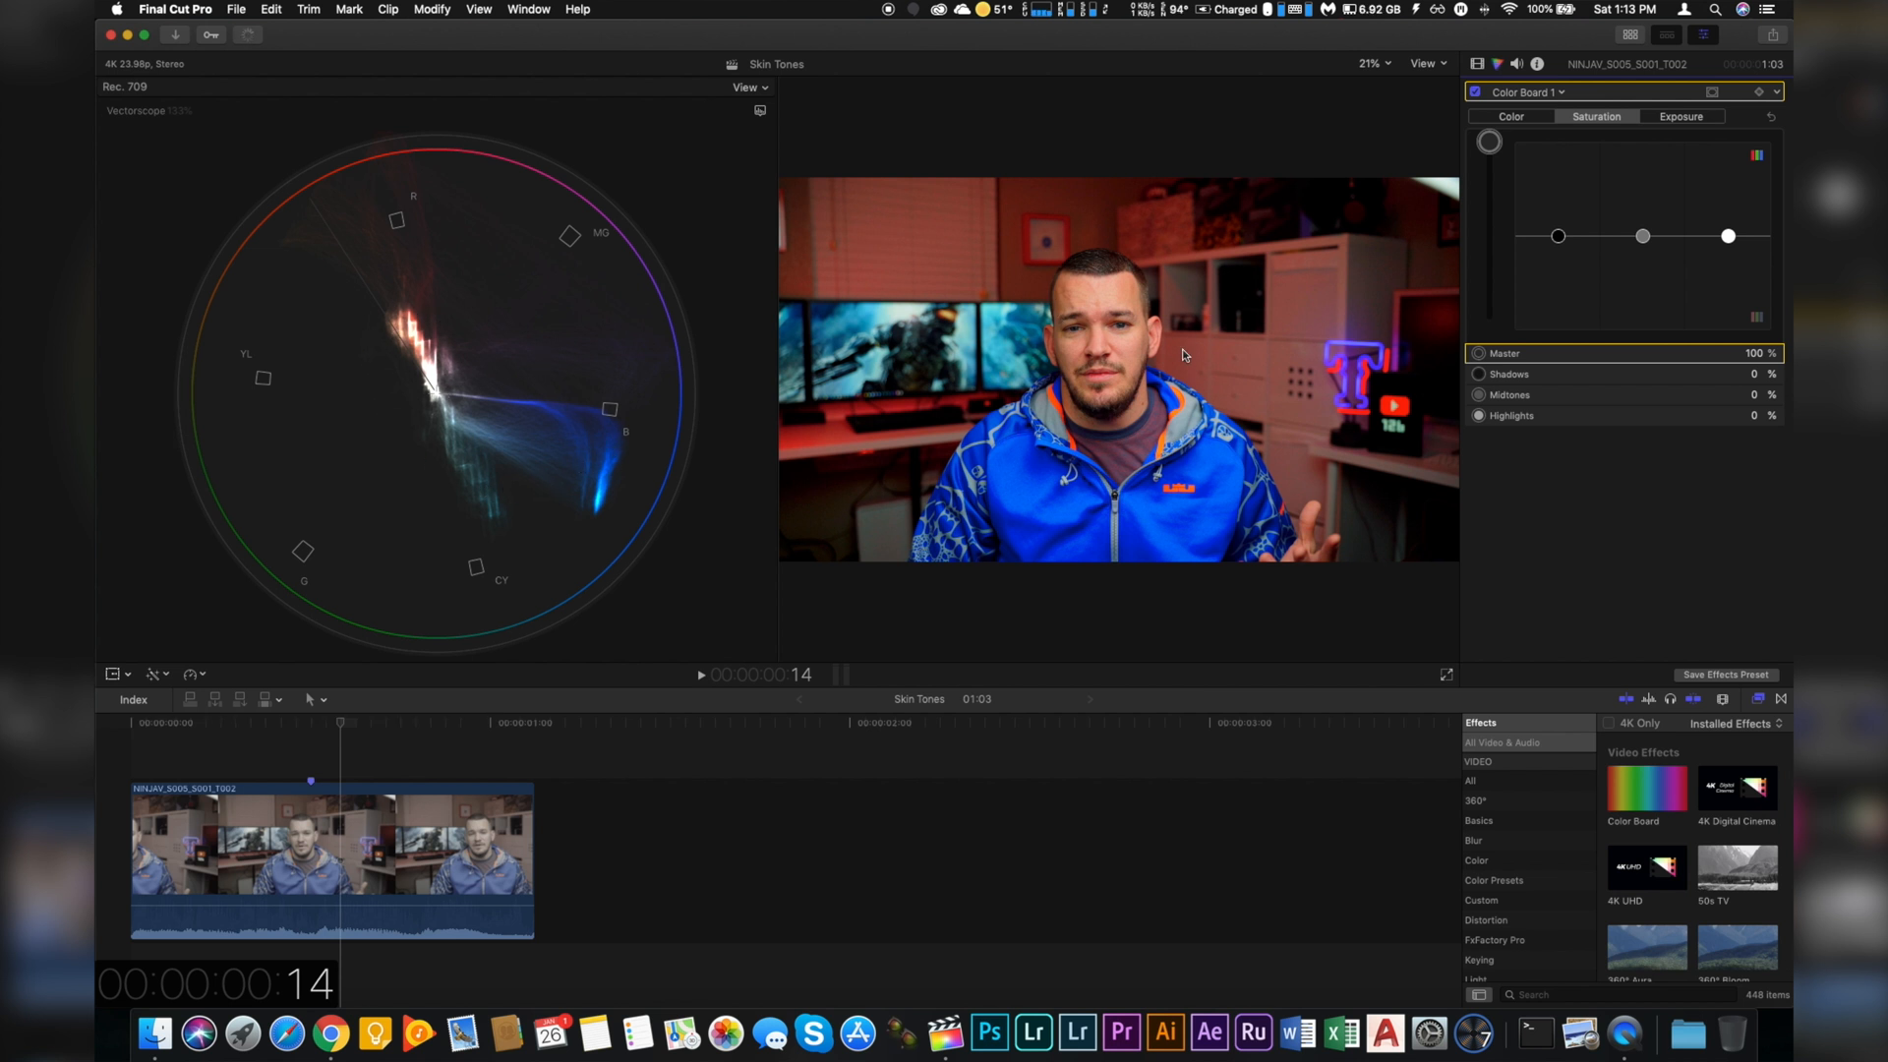
{"action": "mouse_move", "coordinate": [612, 494]}
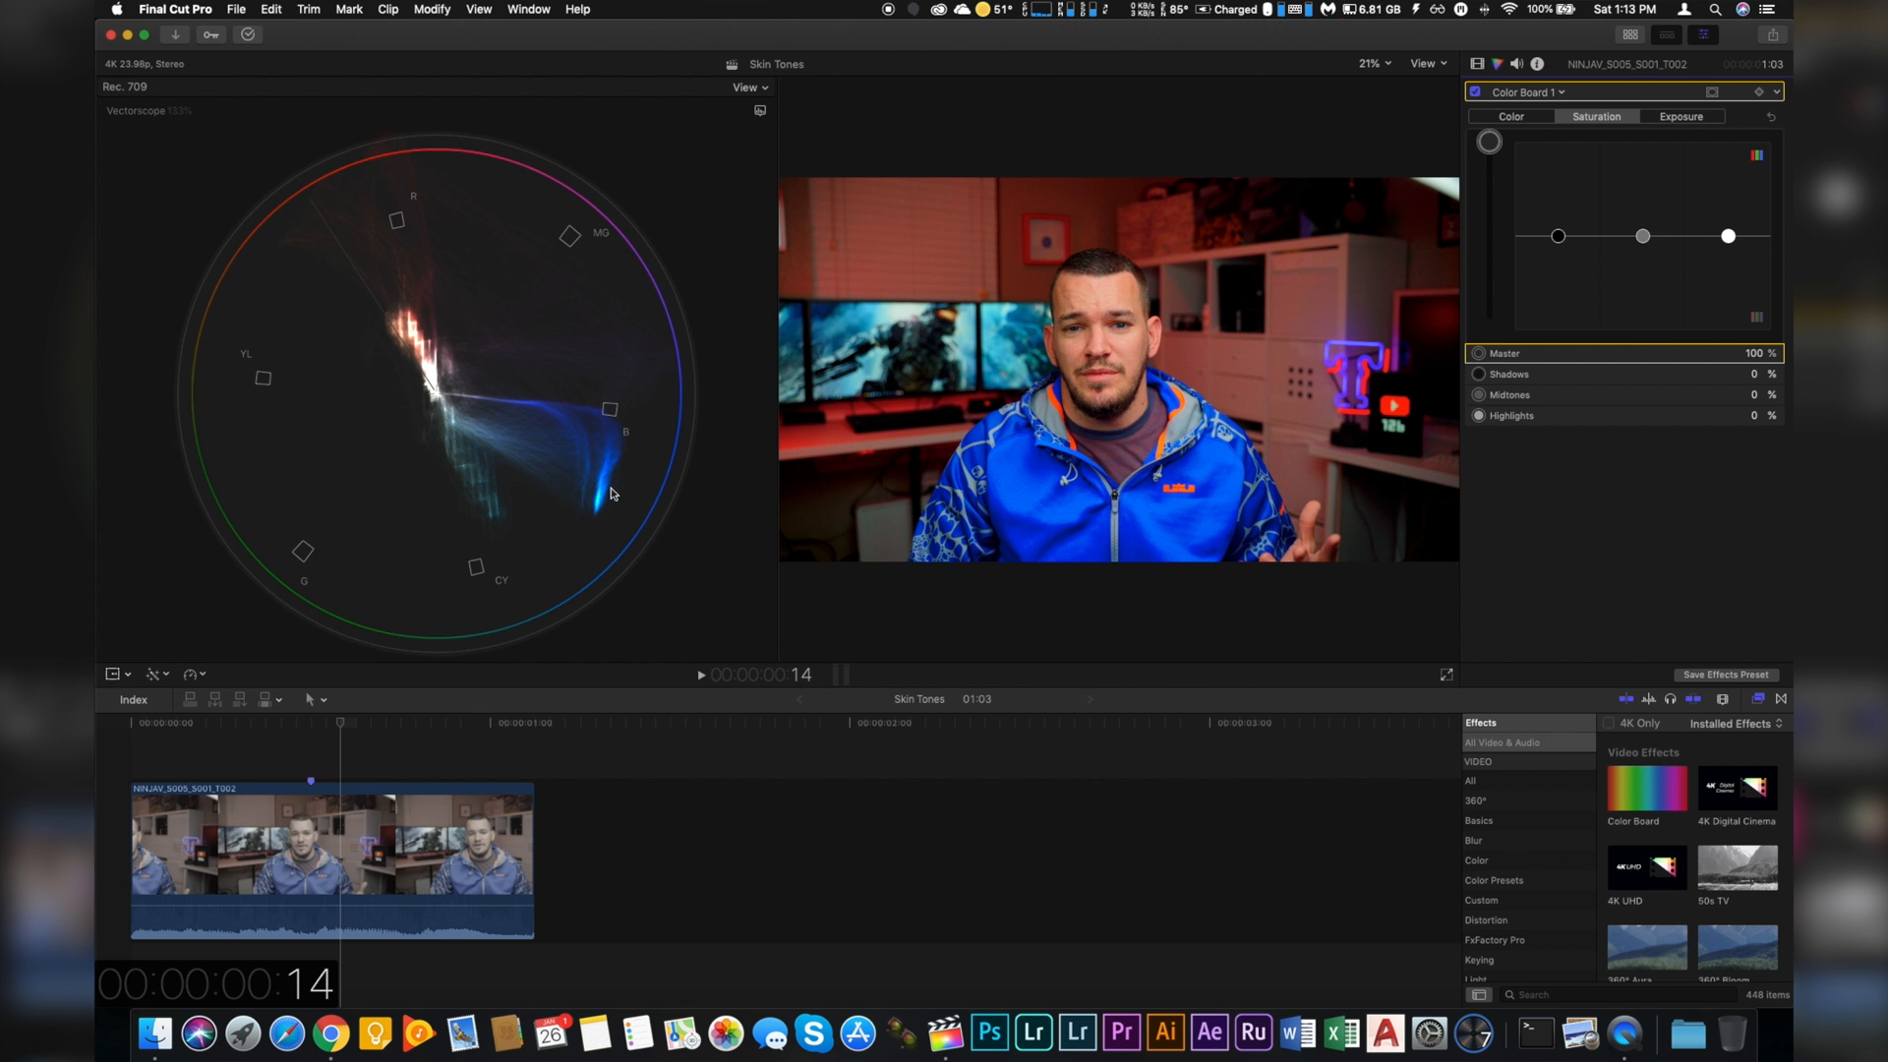
{"action": "mouse_move", "coordinate": [540, 236]}
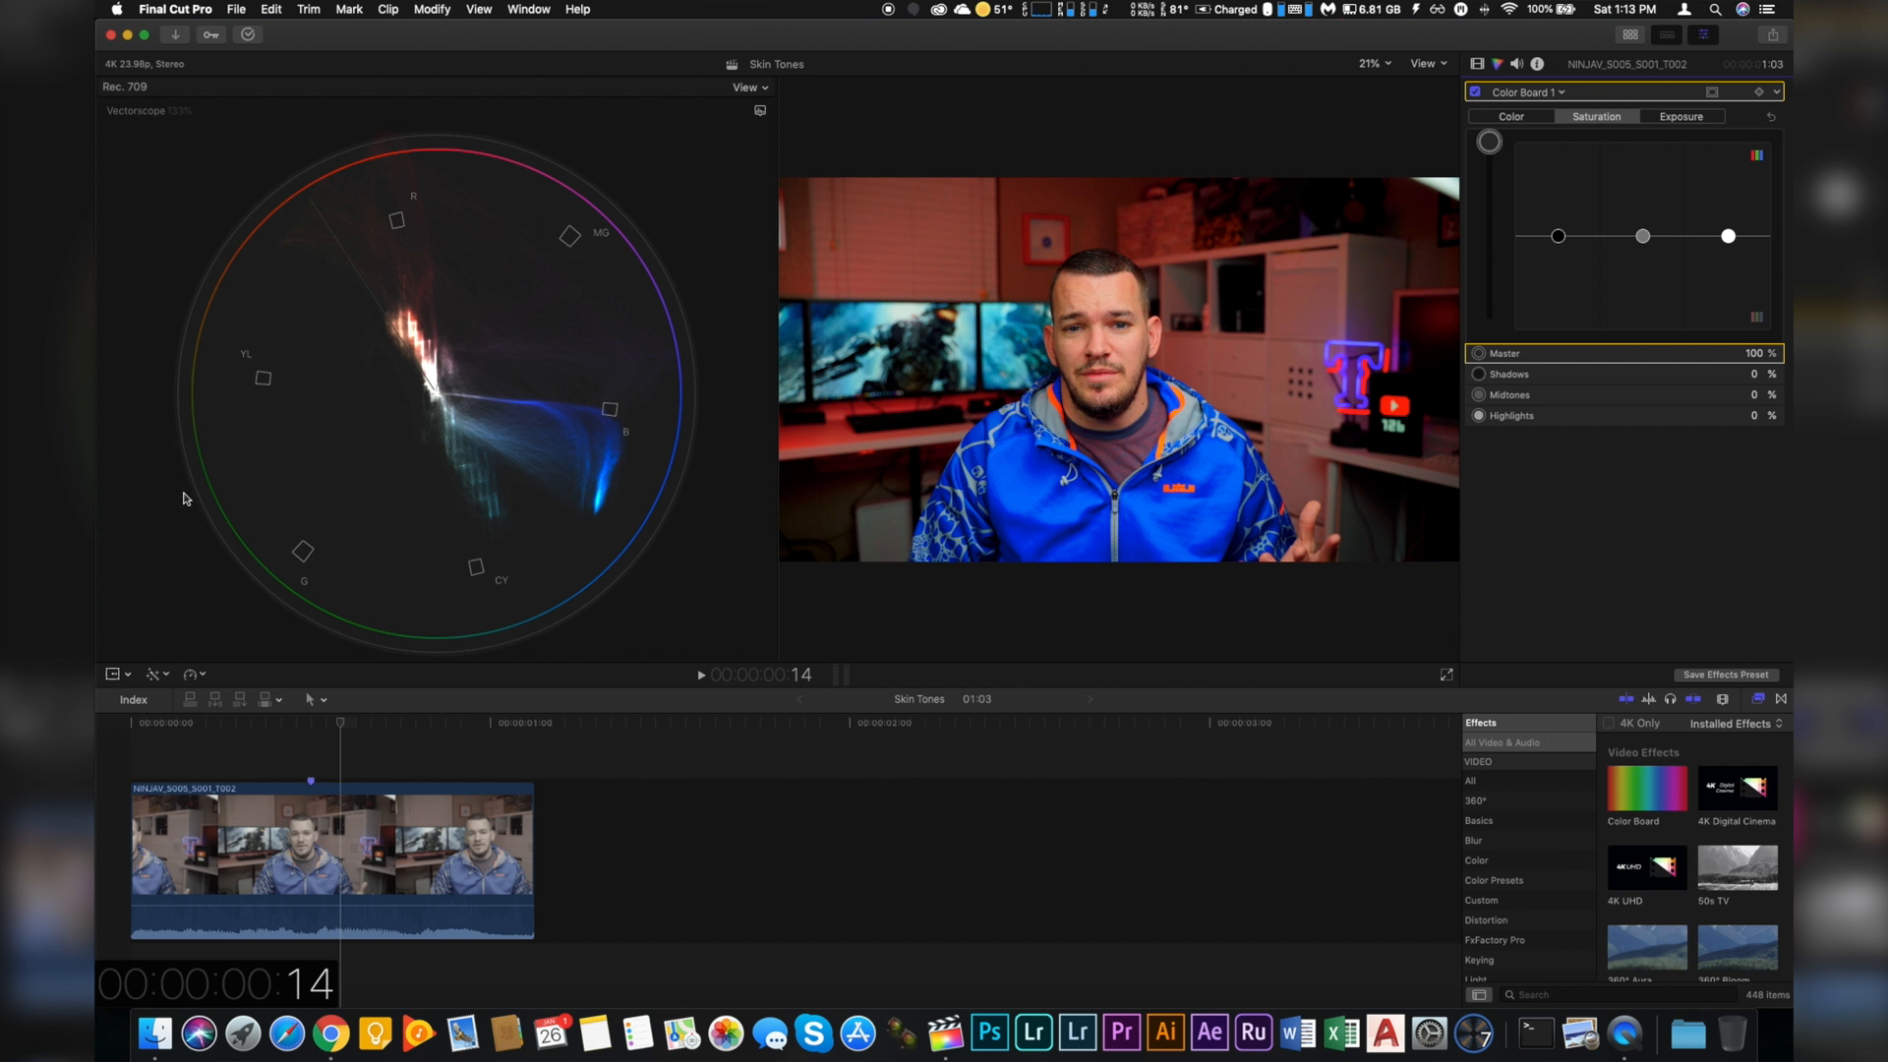
{"action": "mouse_move", "coordinate": [355, 281]}
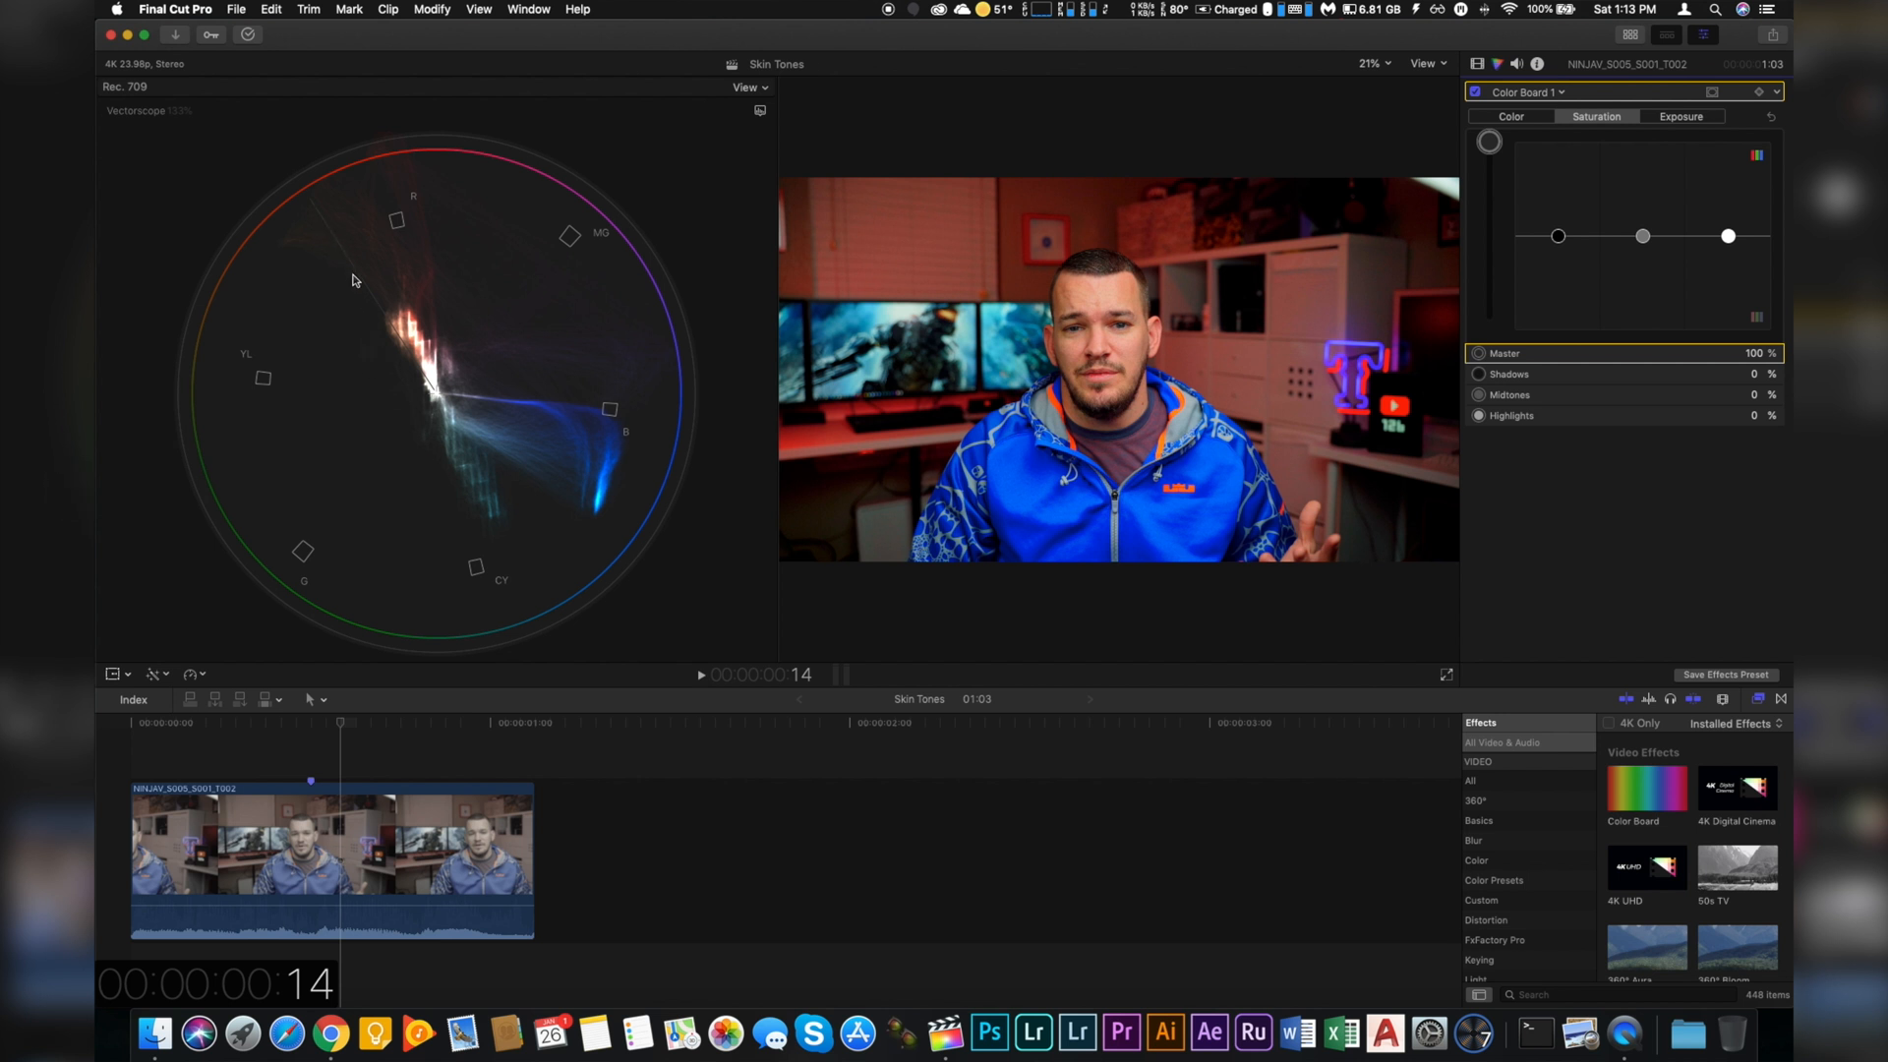
{"action": "mouse_move", "coordinate": [392, 317]}
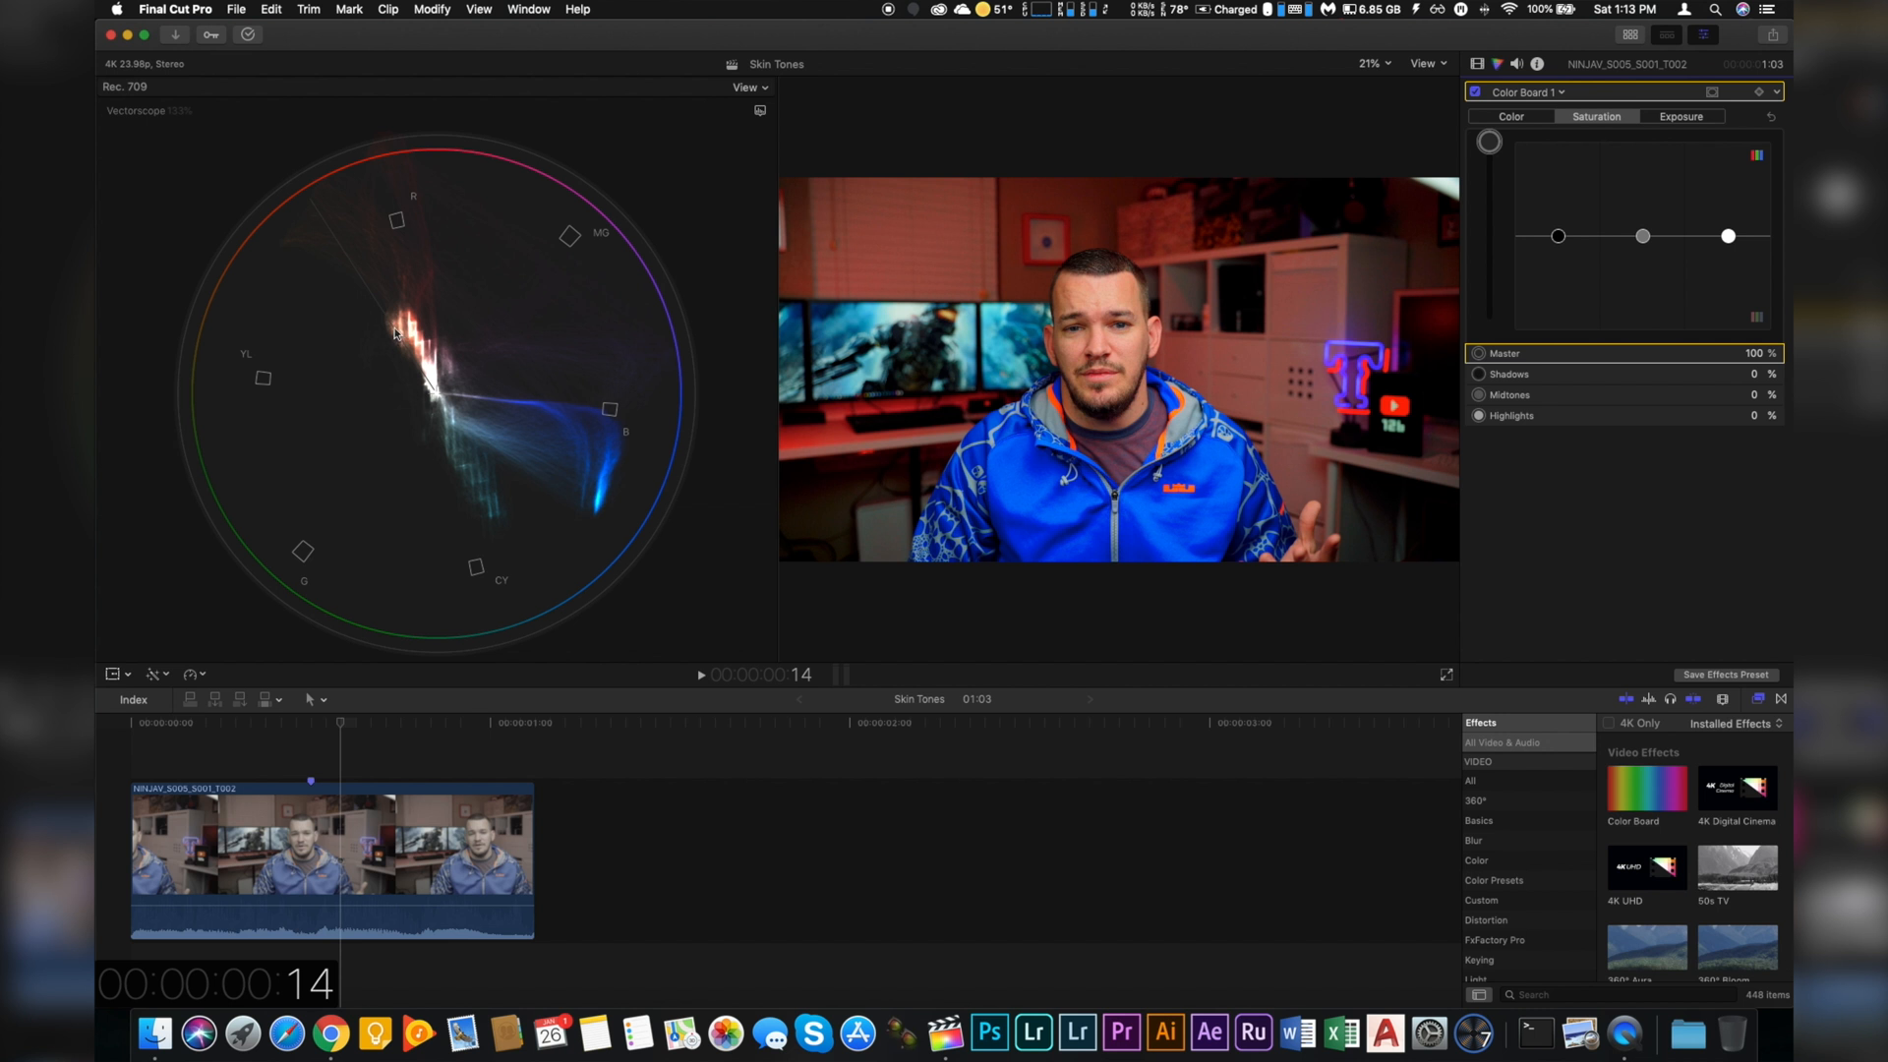
{"action": "mouse_move", "coordinate": [1400, 256]}
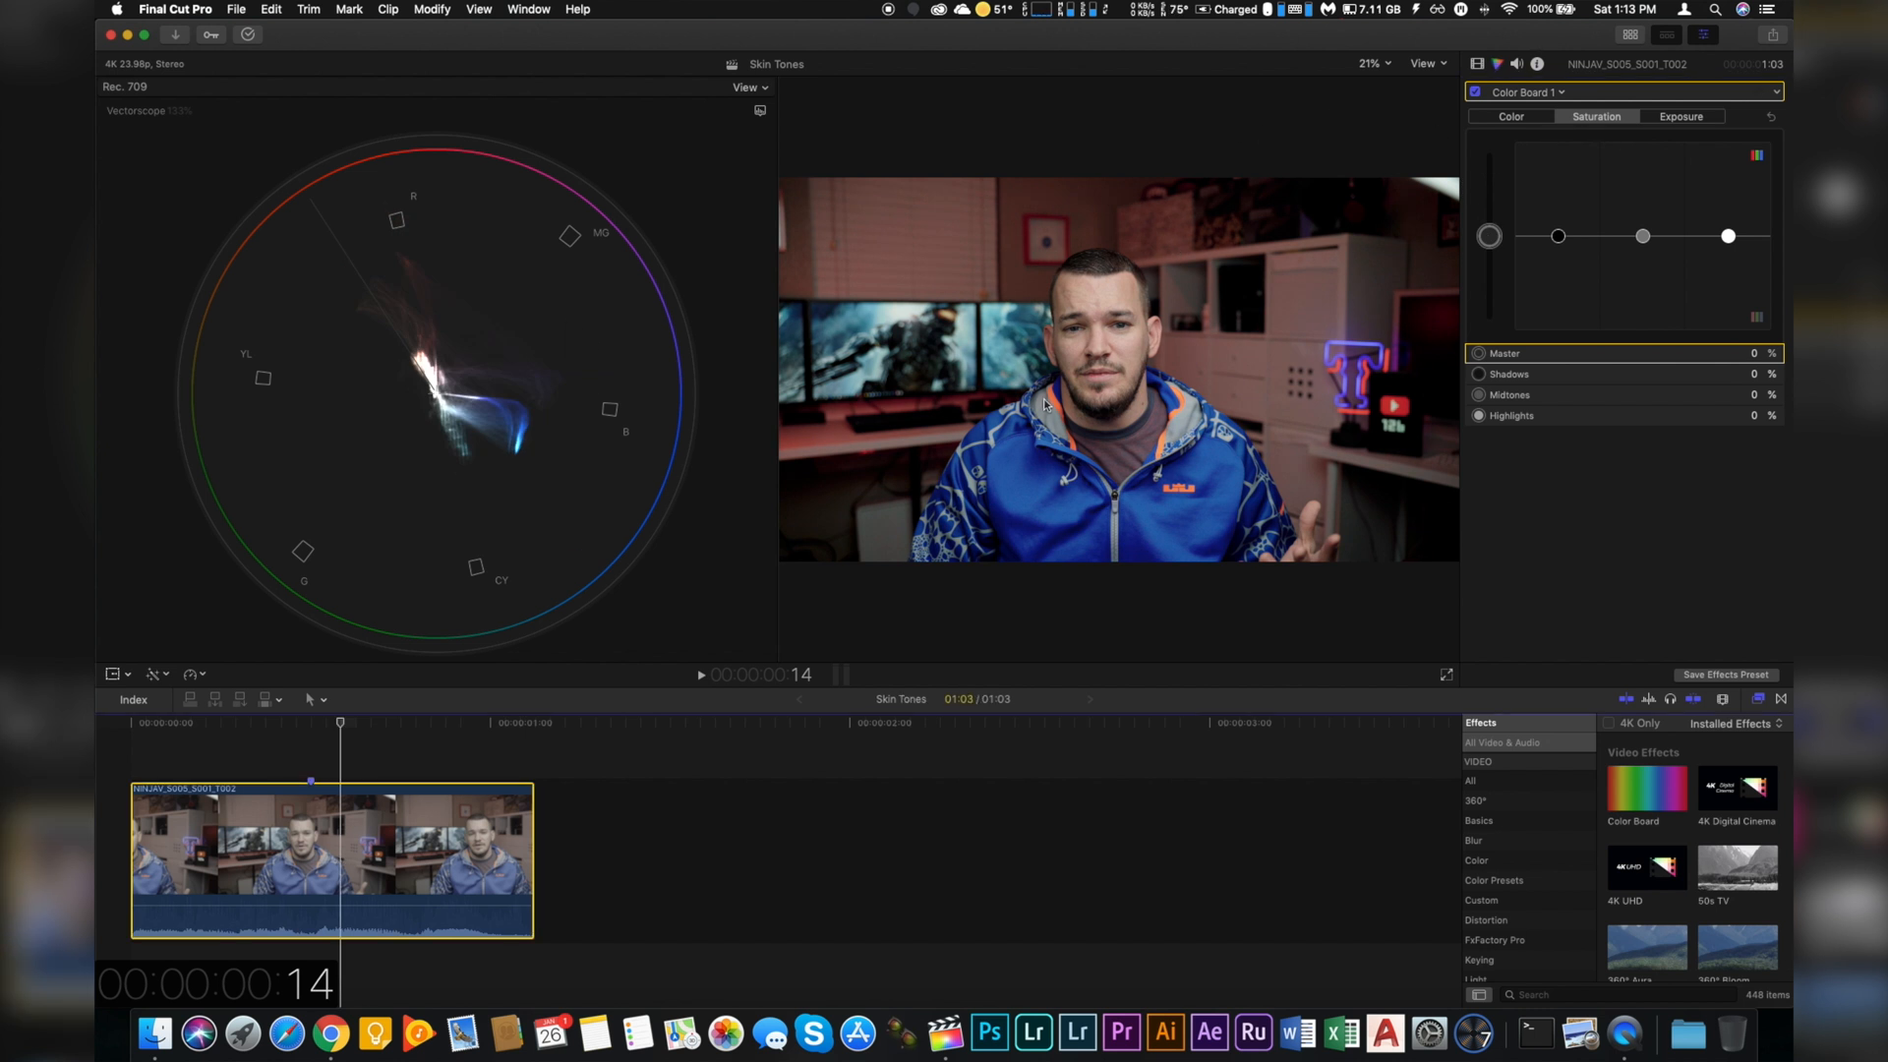
{"action": "mouse_move", "coordinate": [970, 424]}
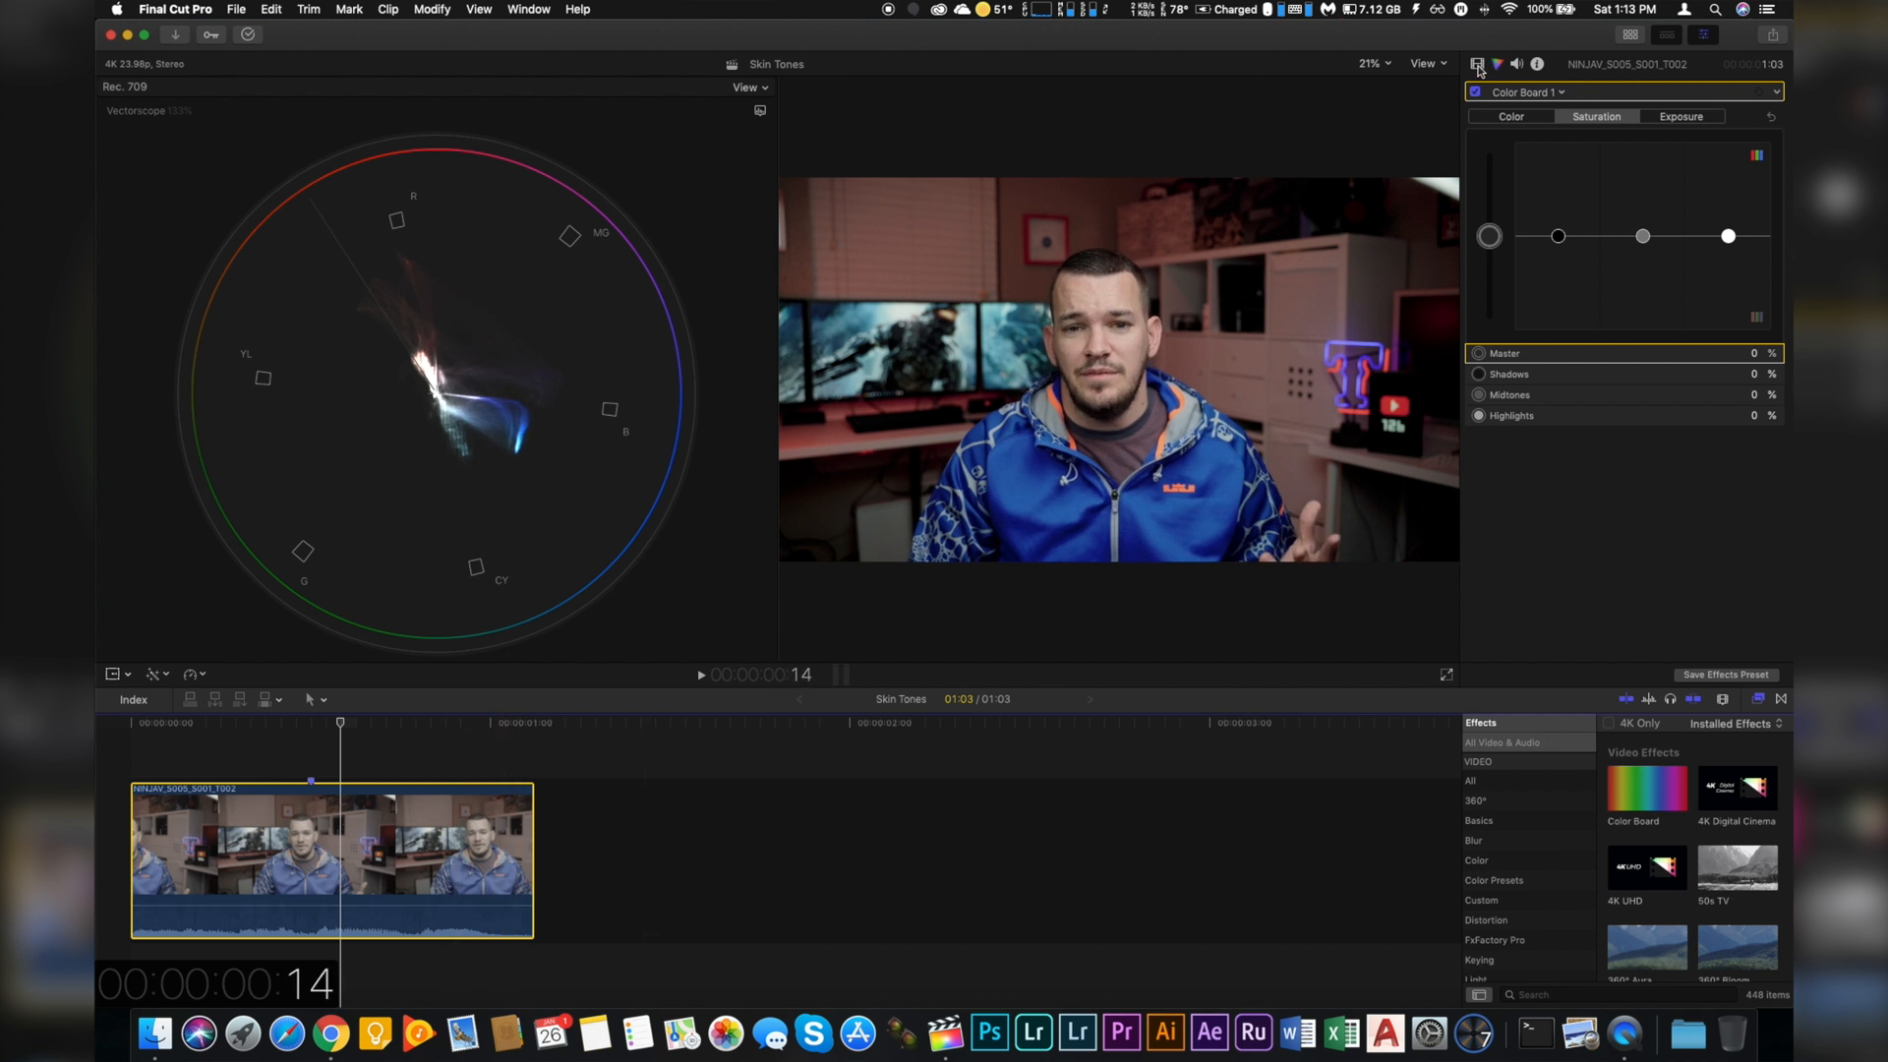
{"action": "mouse_move", "coordinate": [1479, 64]}
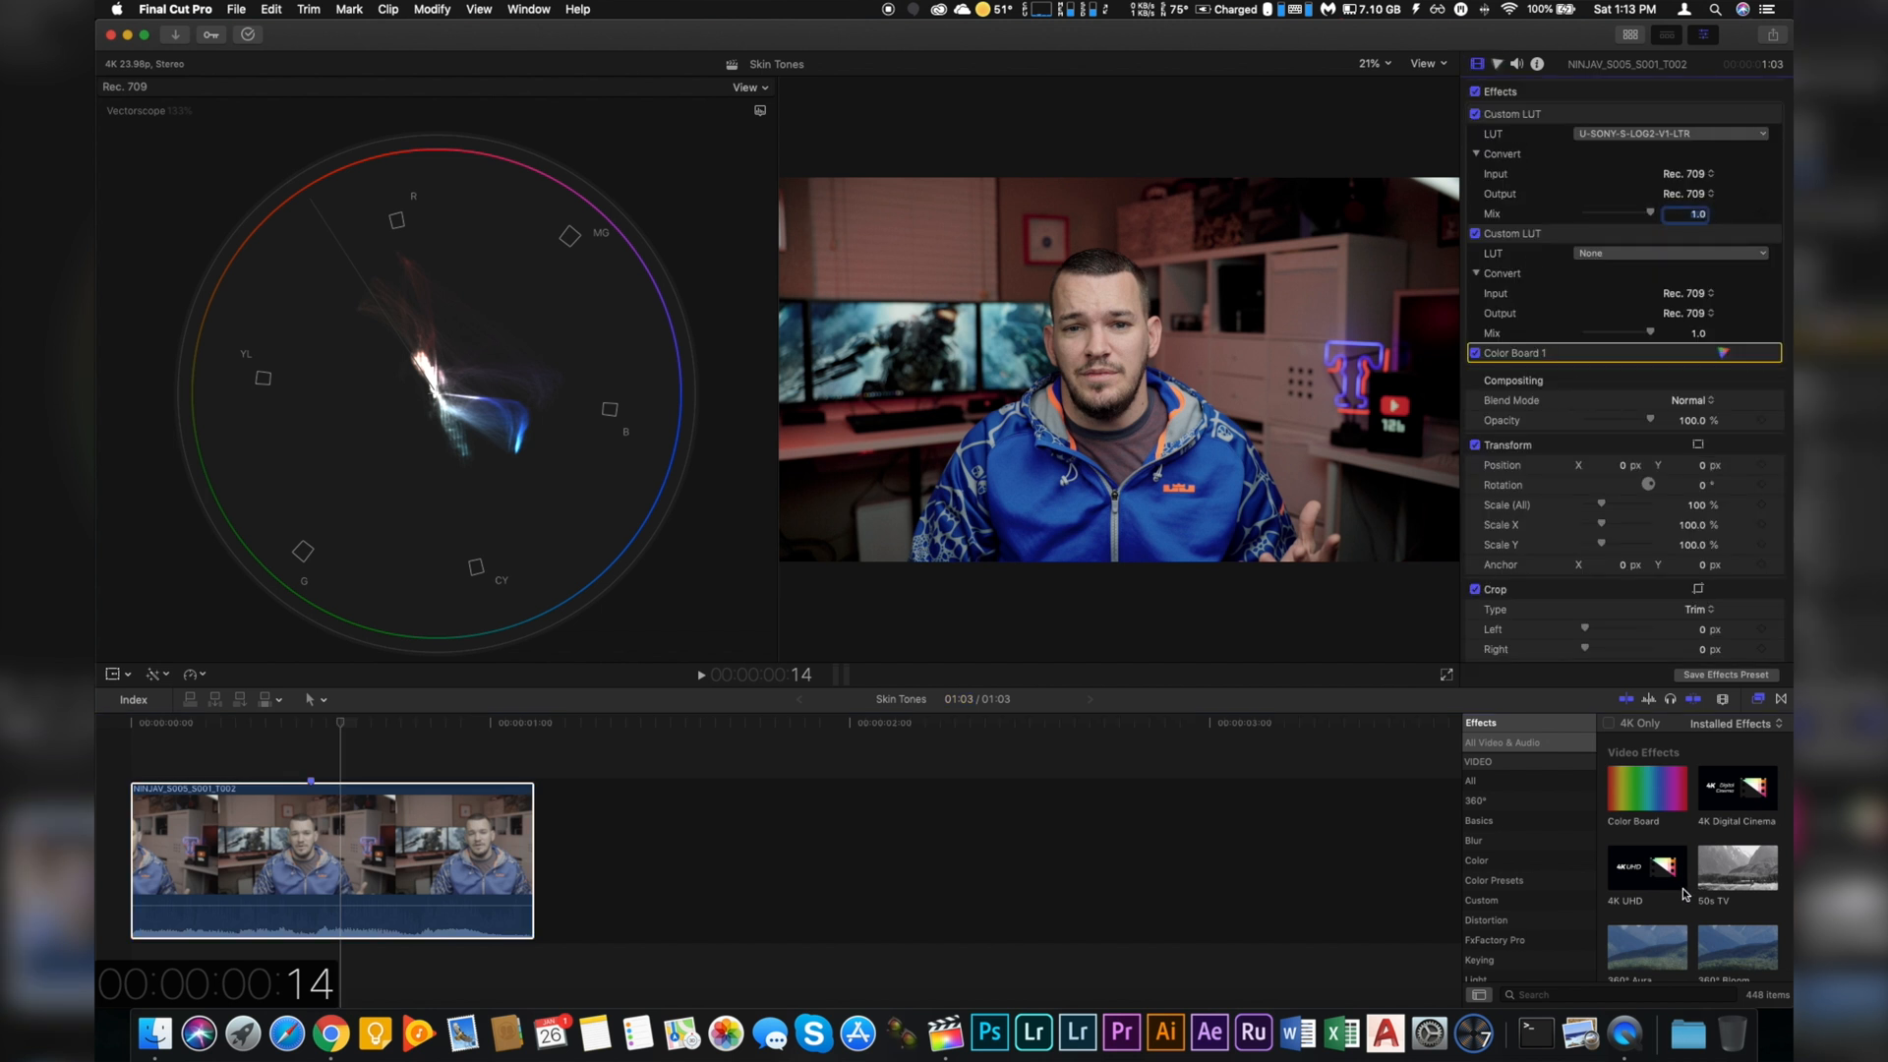
Find Draw Mask with a 'mask' search and start placing points on the face.
{"action": "type", "text": "mask"}
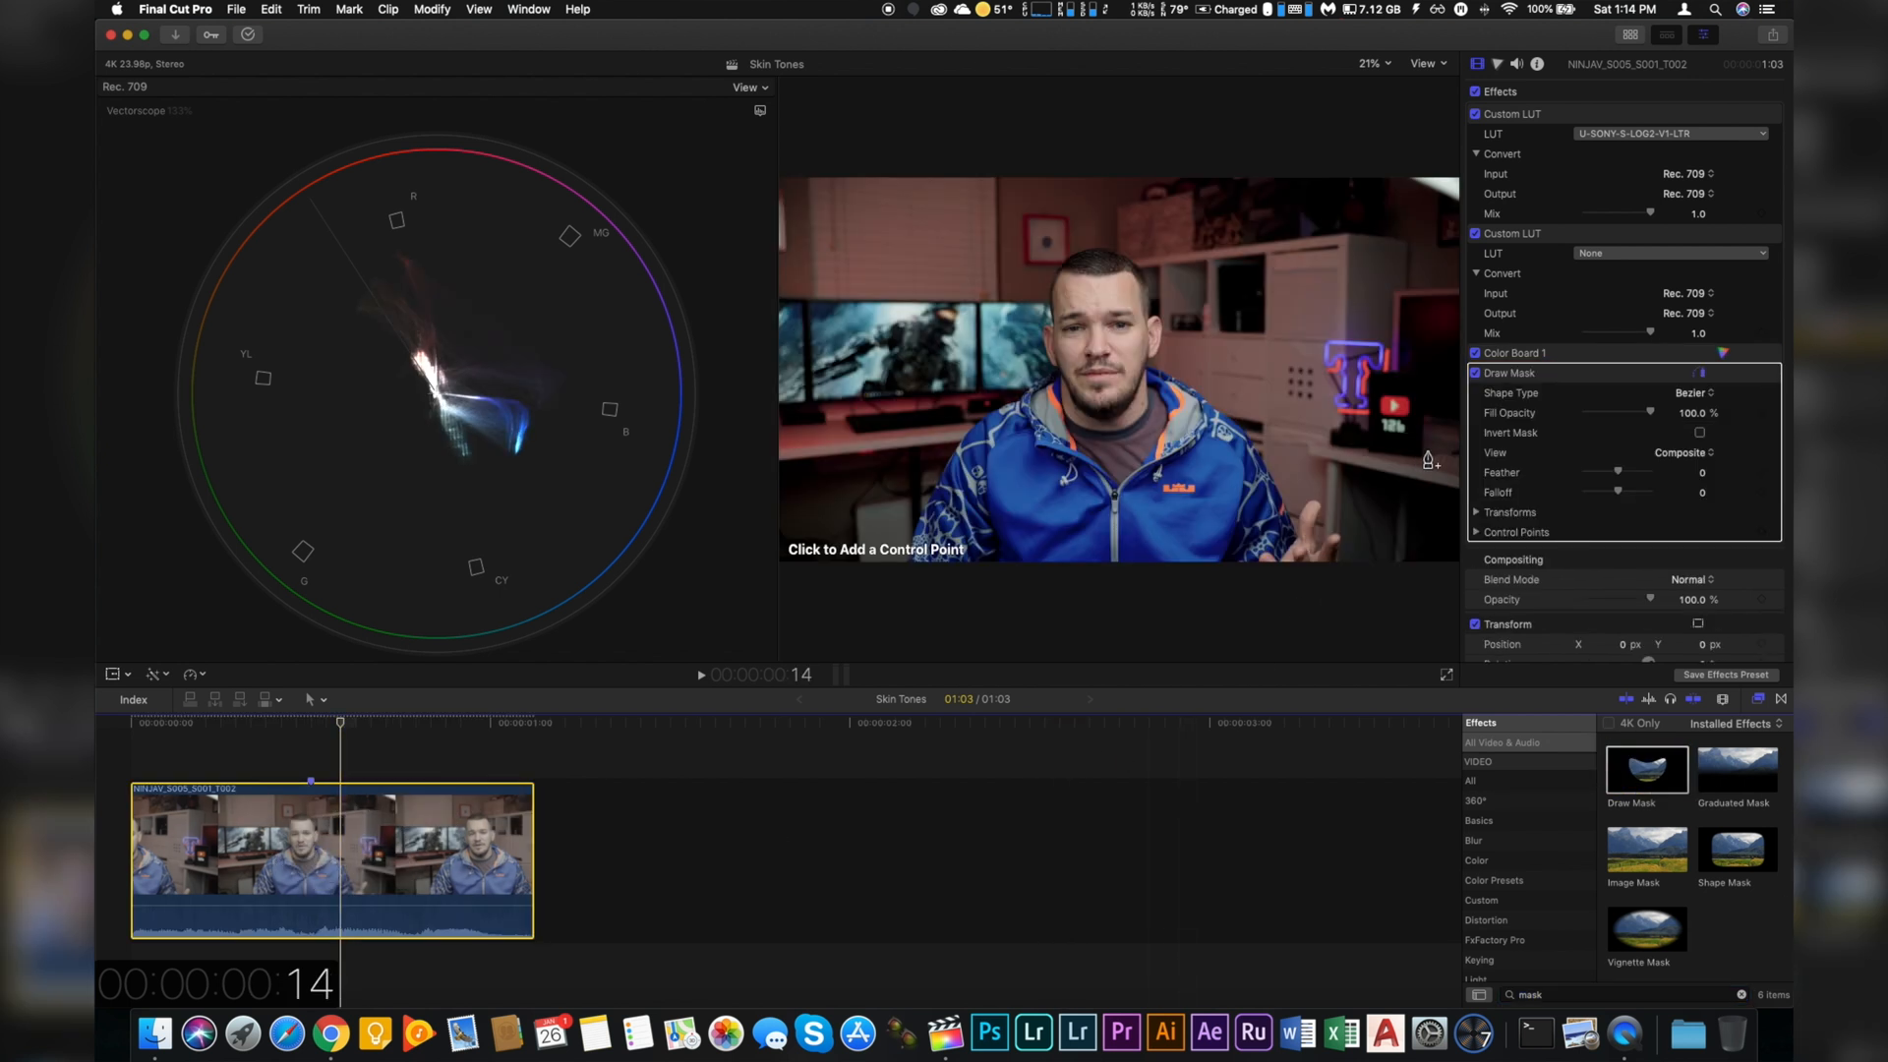
{"action": "mouse_move", "coordinate": [1101, 289]}
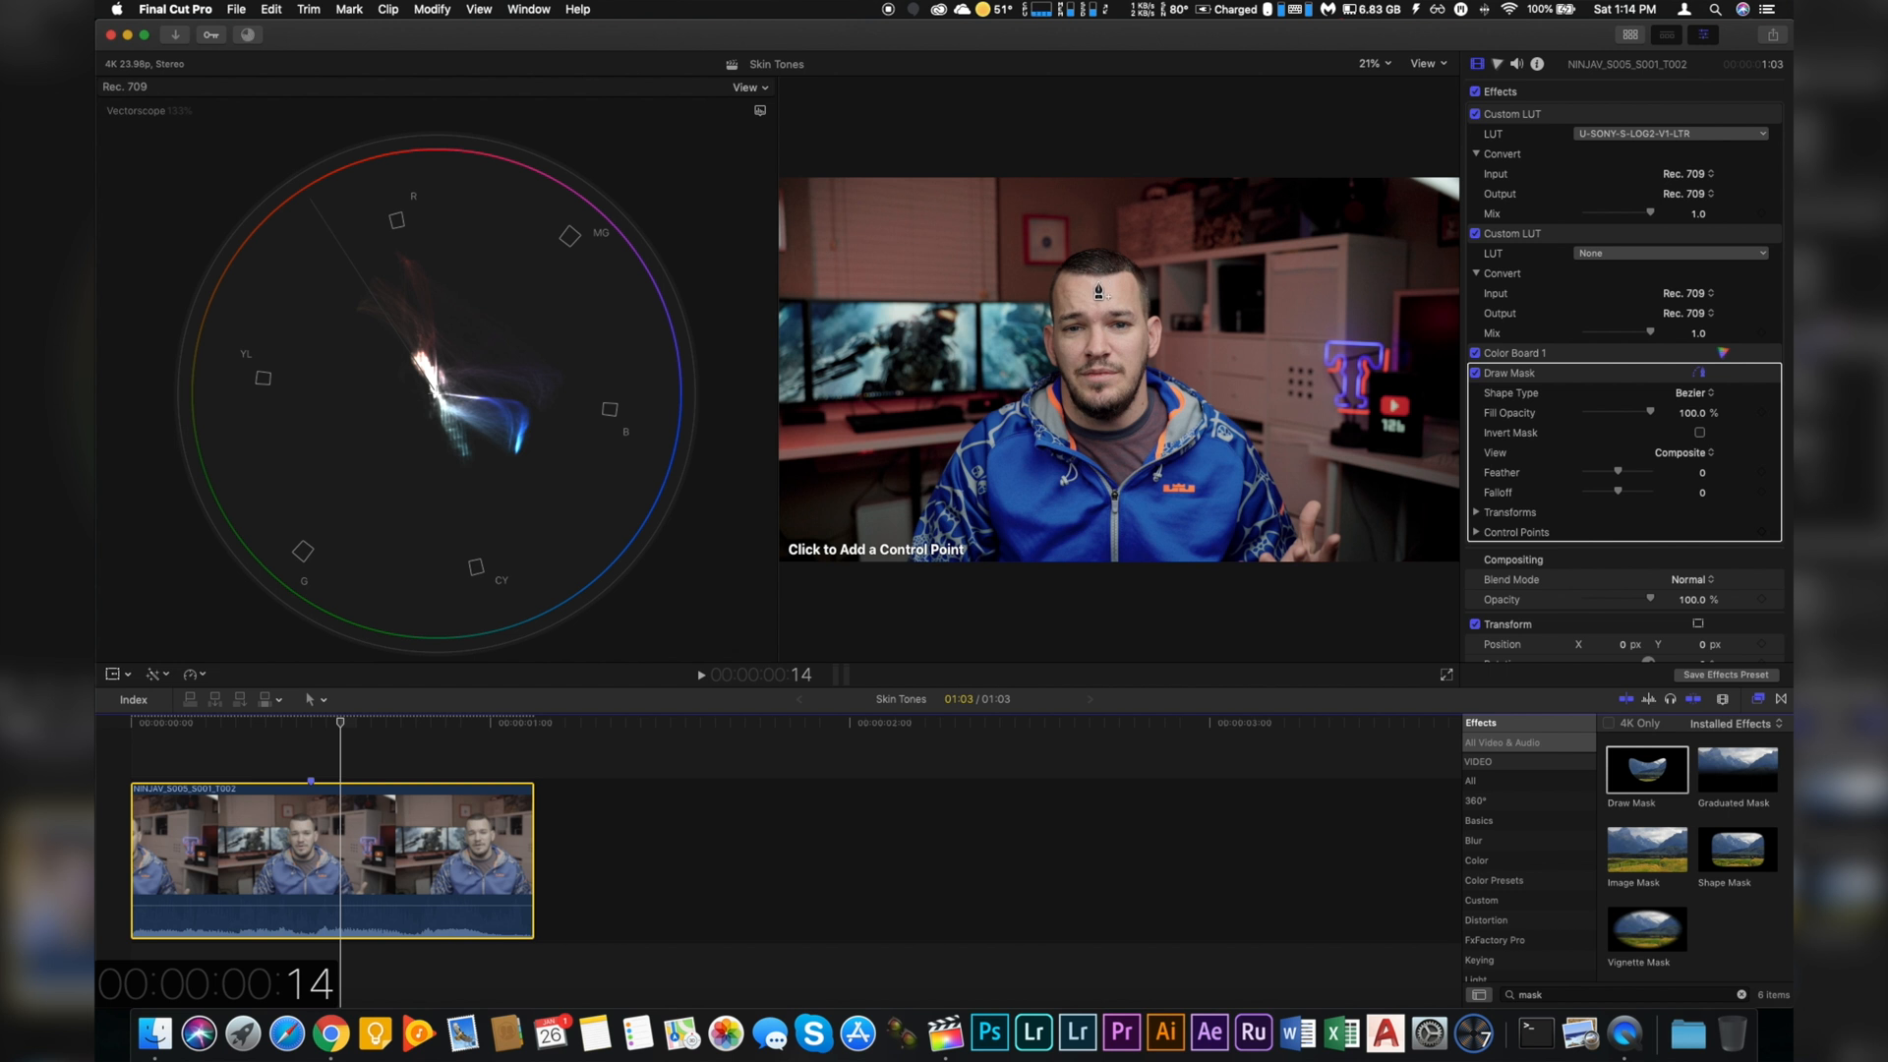
{"action": "left_click", "coordinate": [1091, 286]}
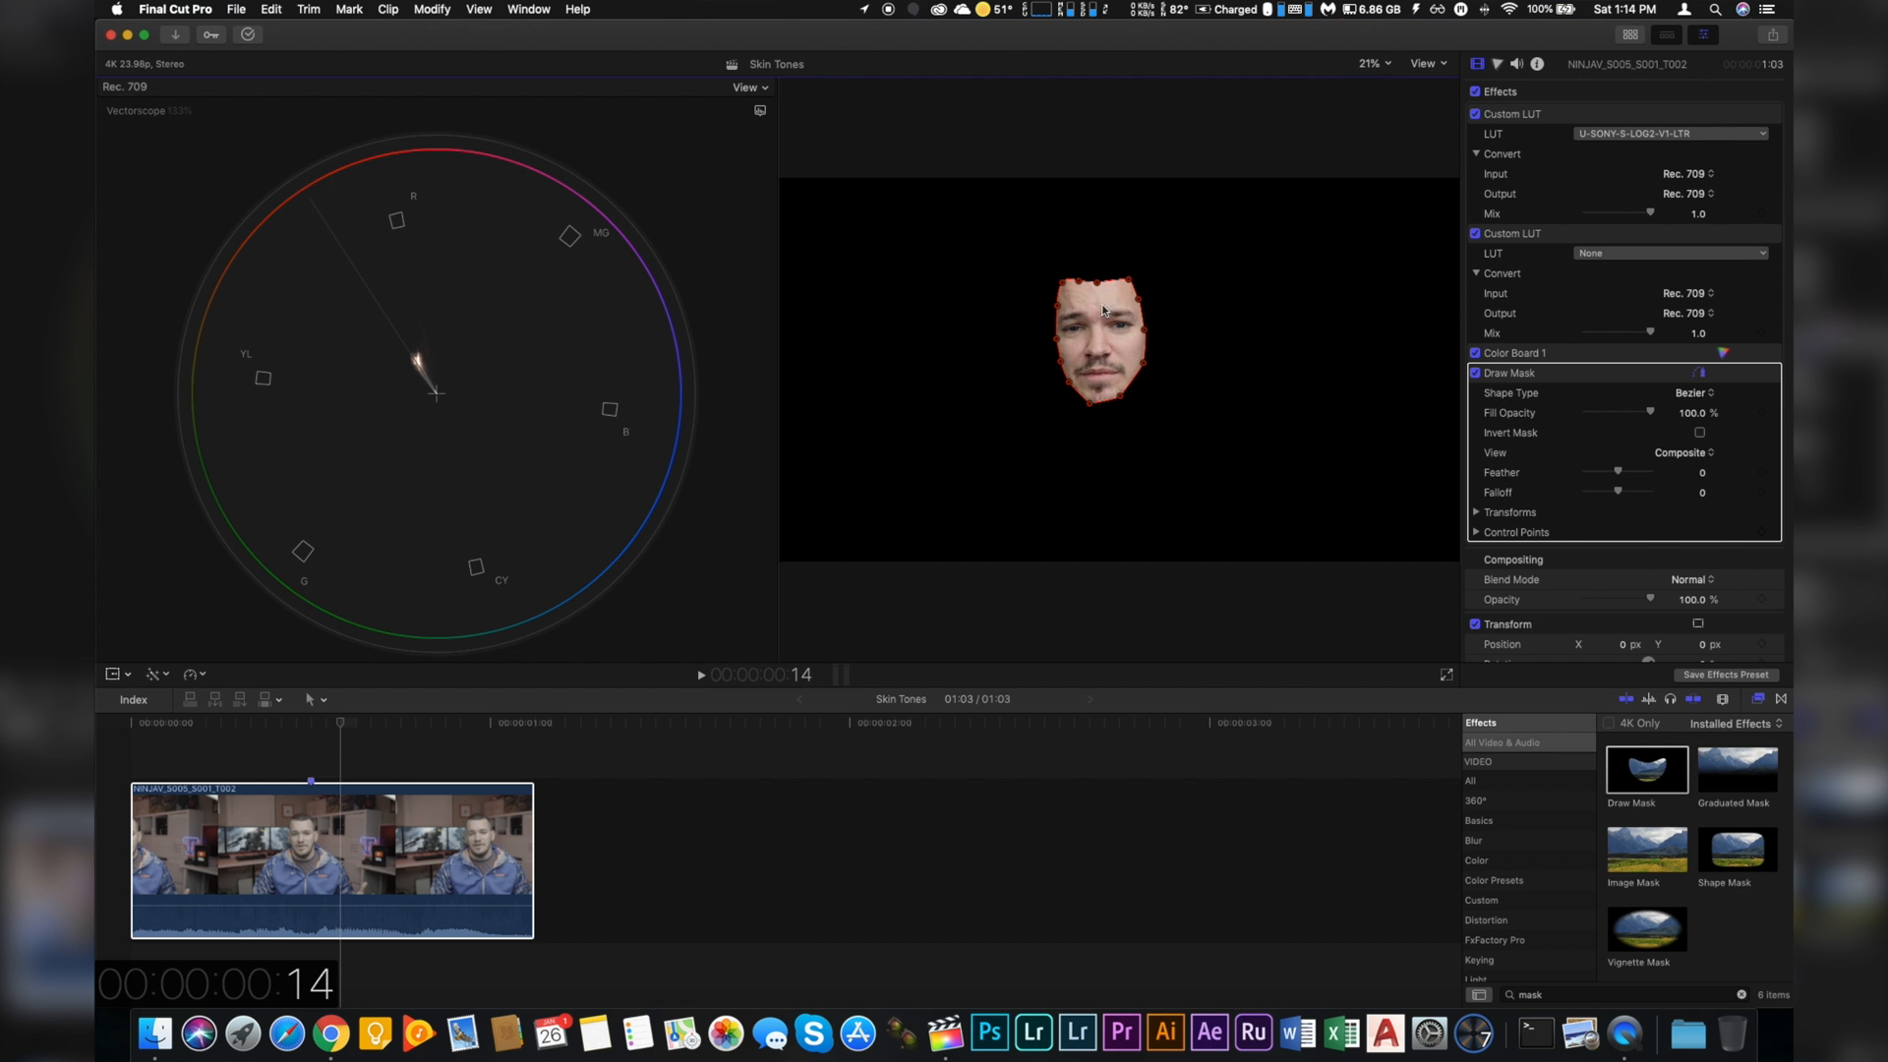
{"action": "mouse_move", "coordinate": [1180, 461]}
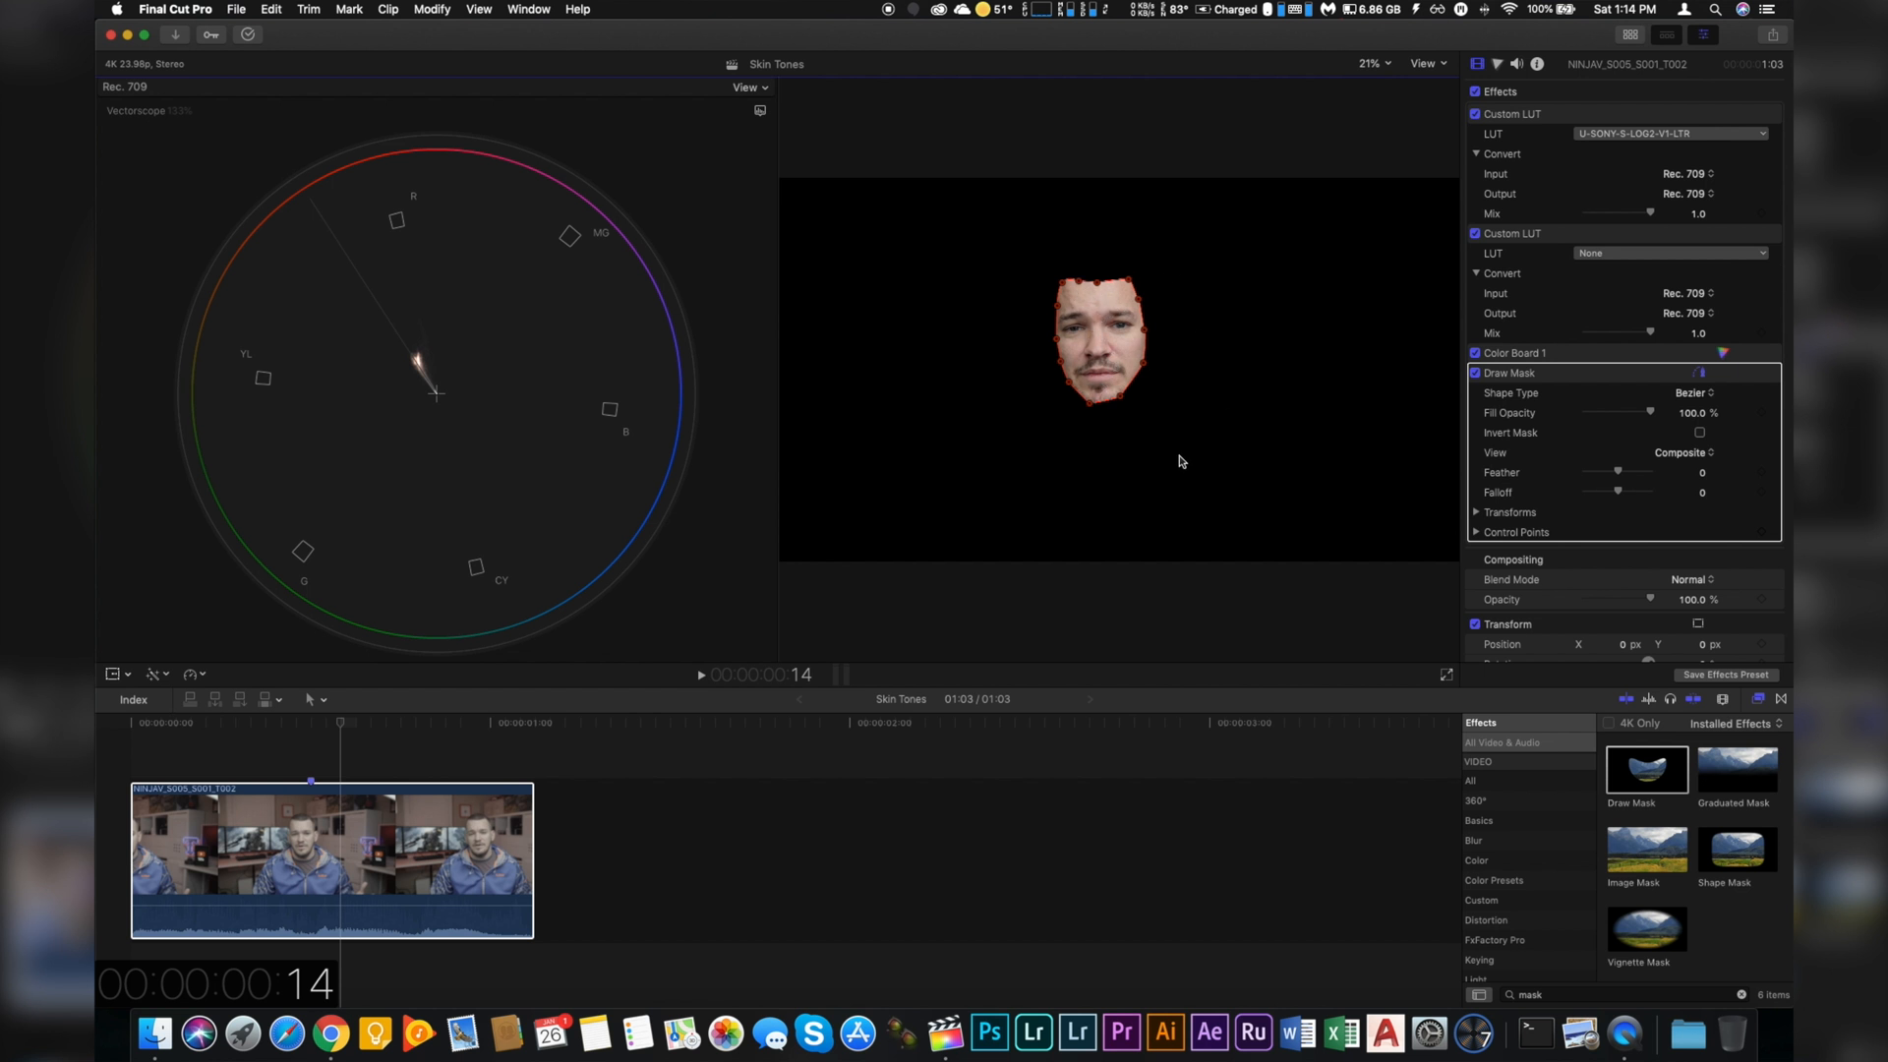
{"action": "mouse_move", "coordinate": [1251, 393]}
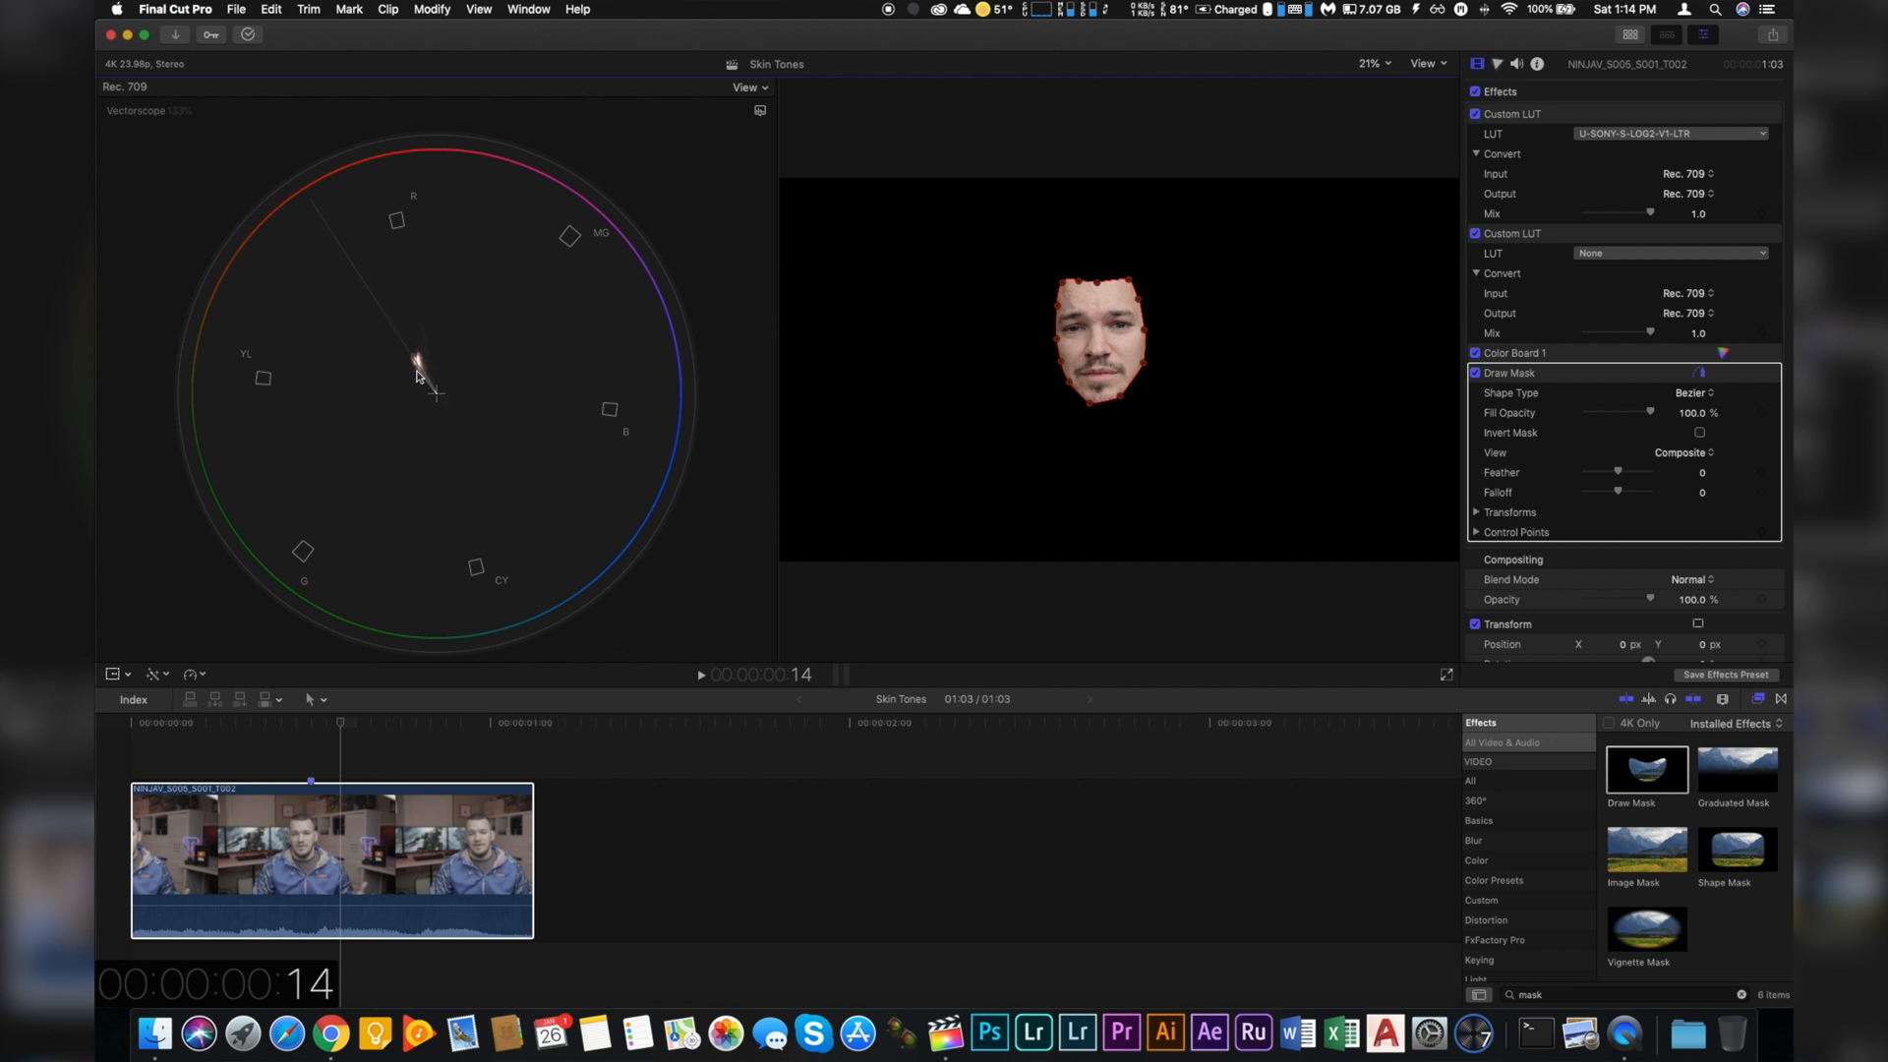
{"action": "mouse_move", "coordinate": [464, 430]}
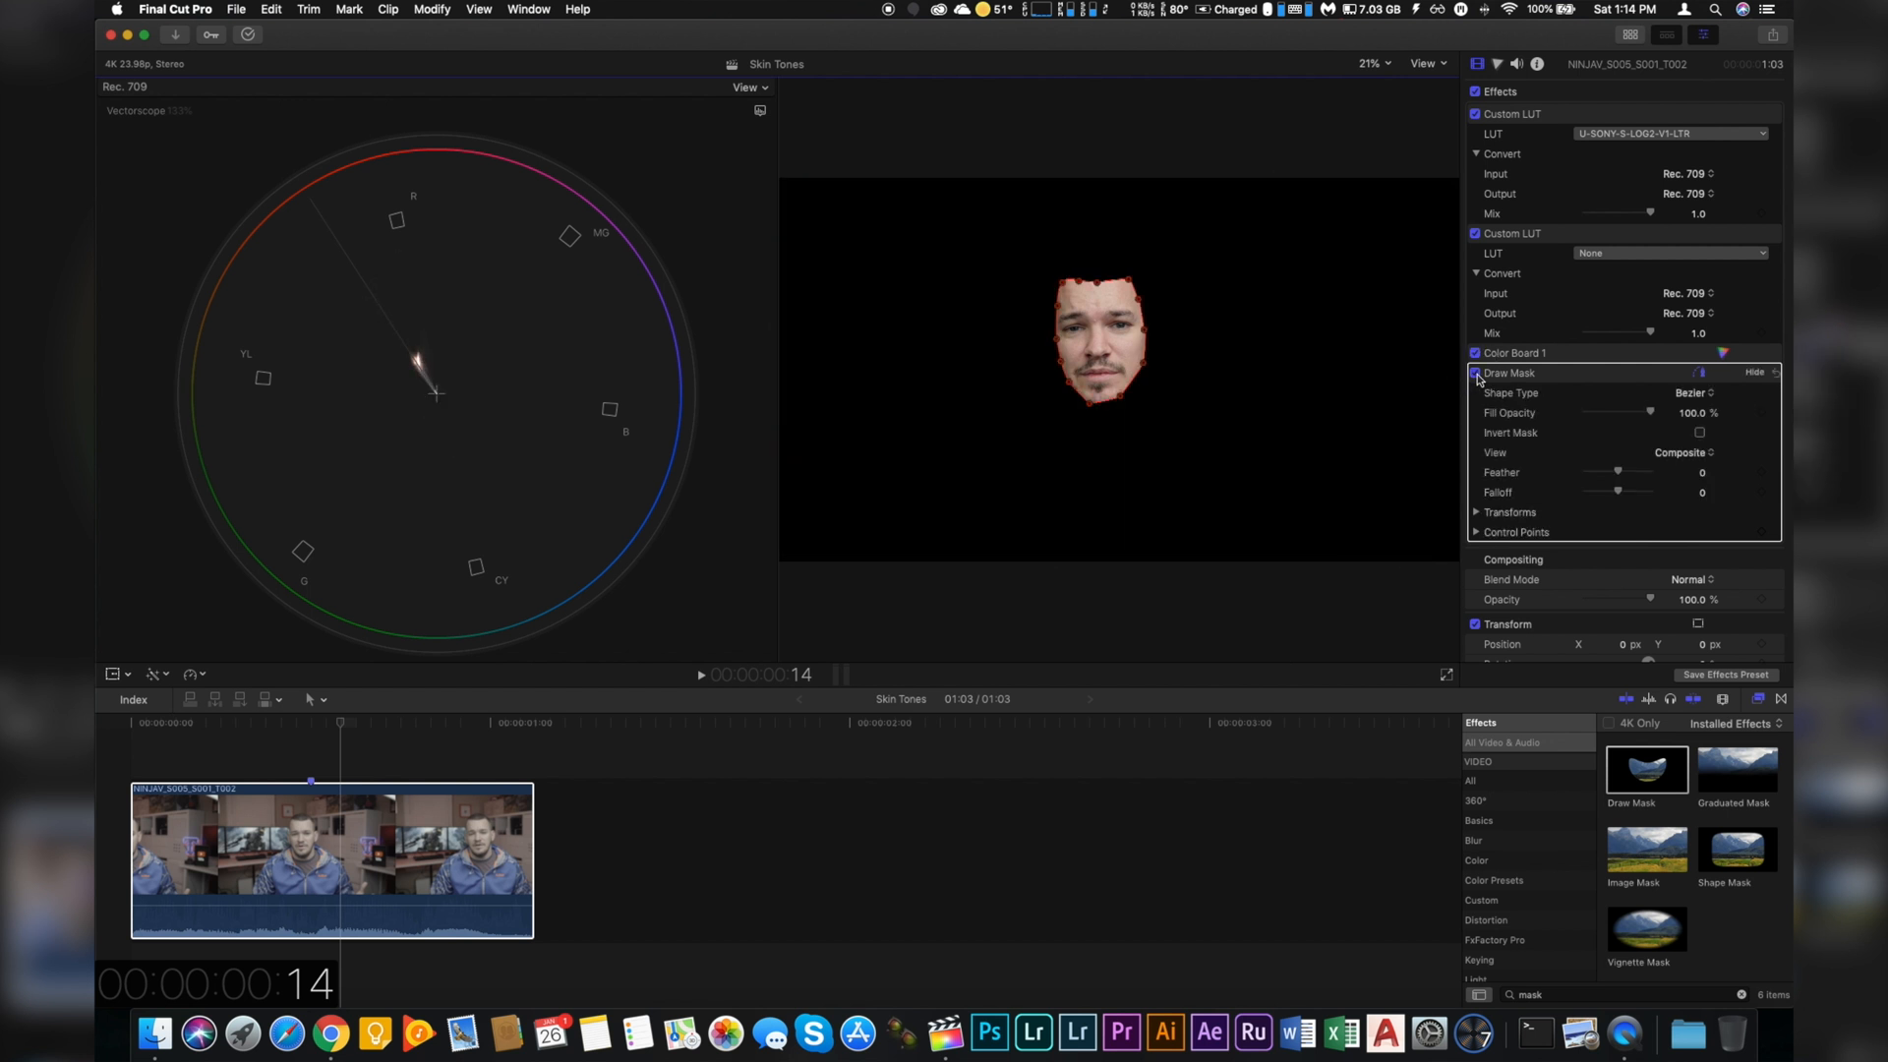
Disable the Draw Mask and browse LUTs for the second Custom LUT.
{"action": "left_click", "coordinate": [1474, 372]}
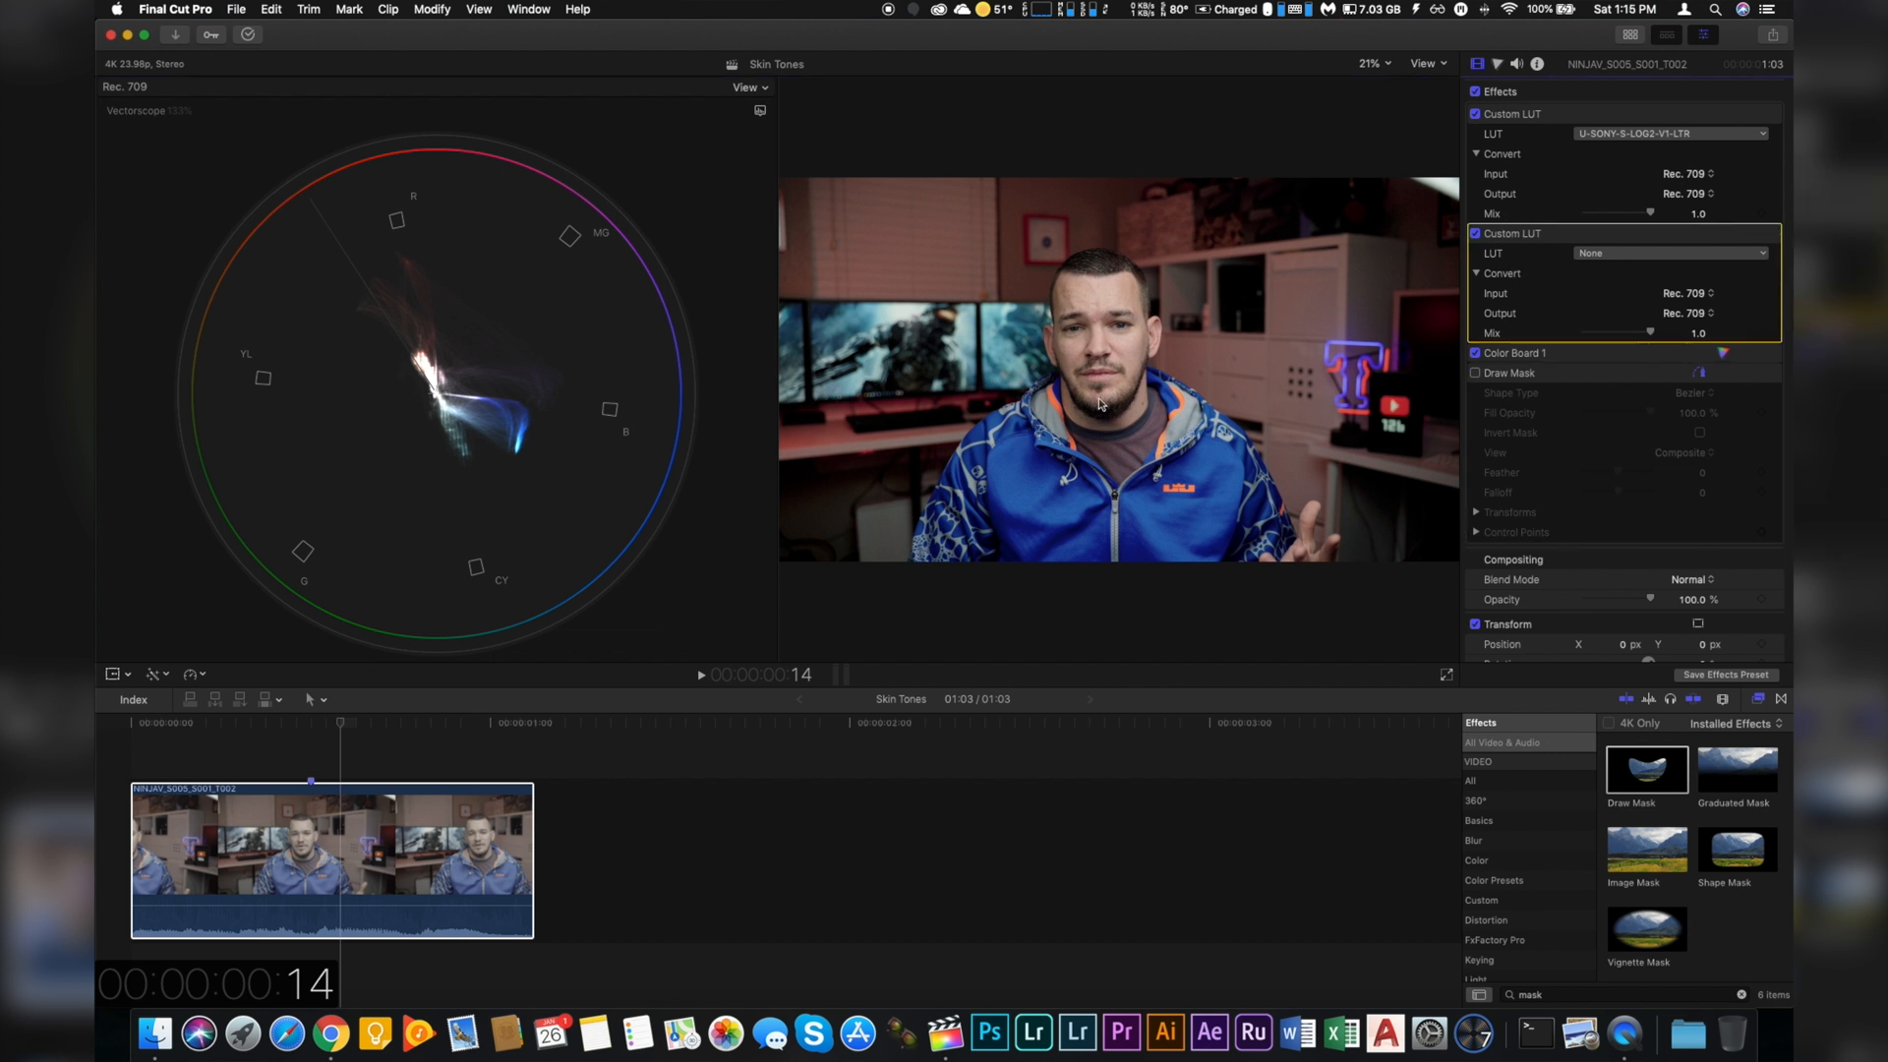
{"action": "mouse_move", "coordinate": [1056, 328]}
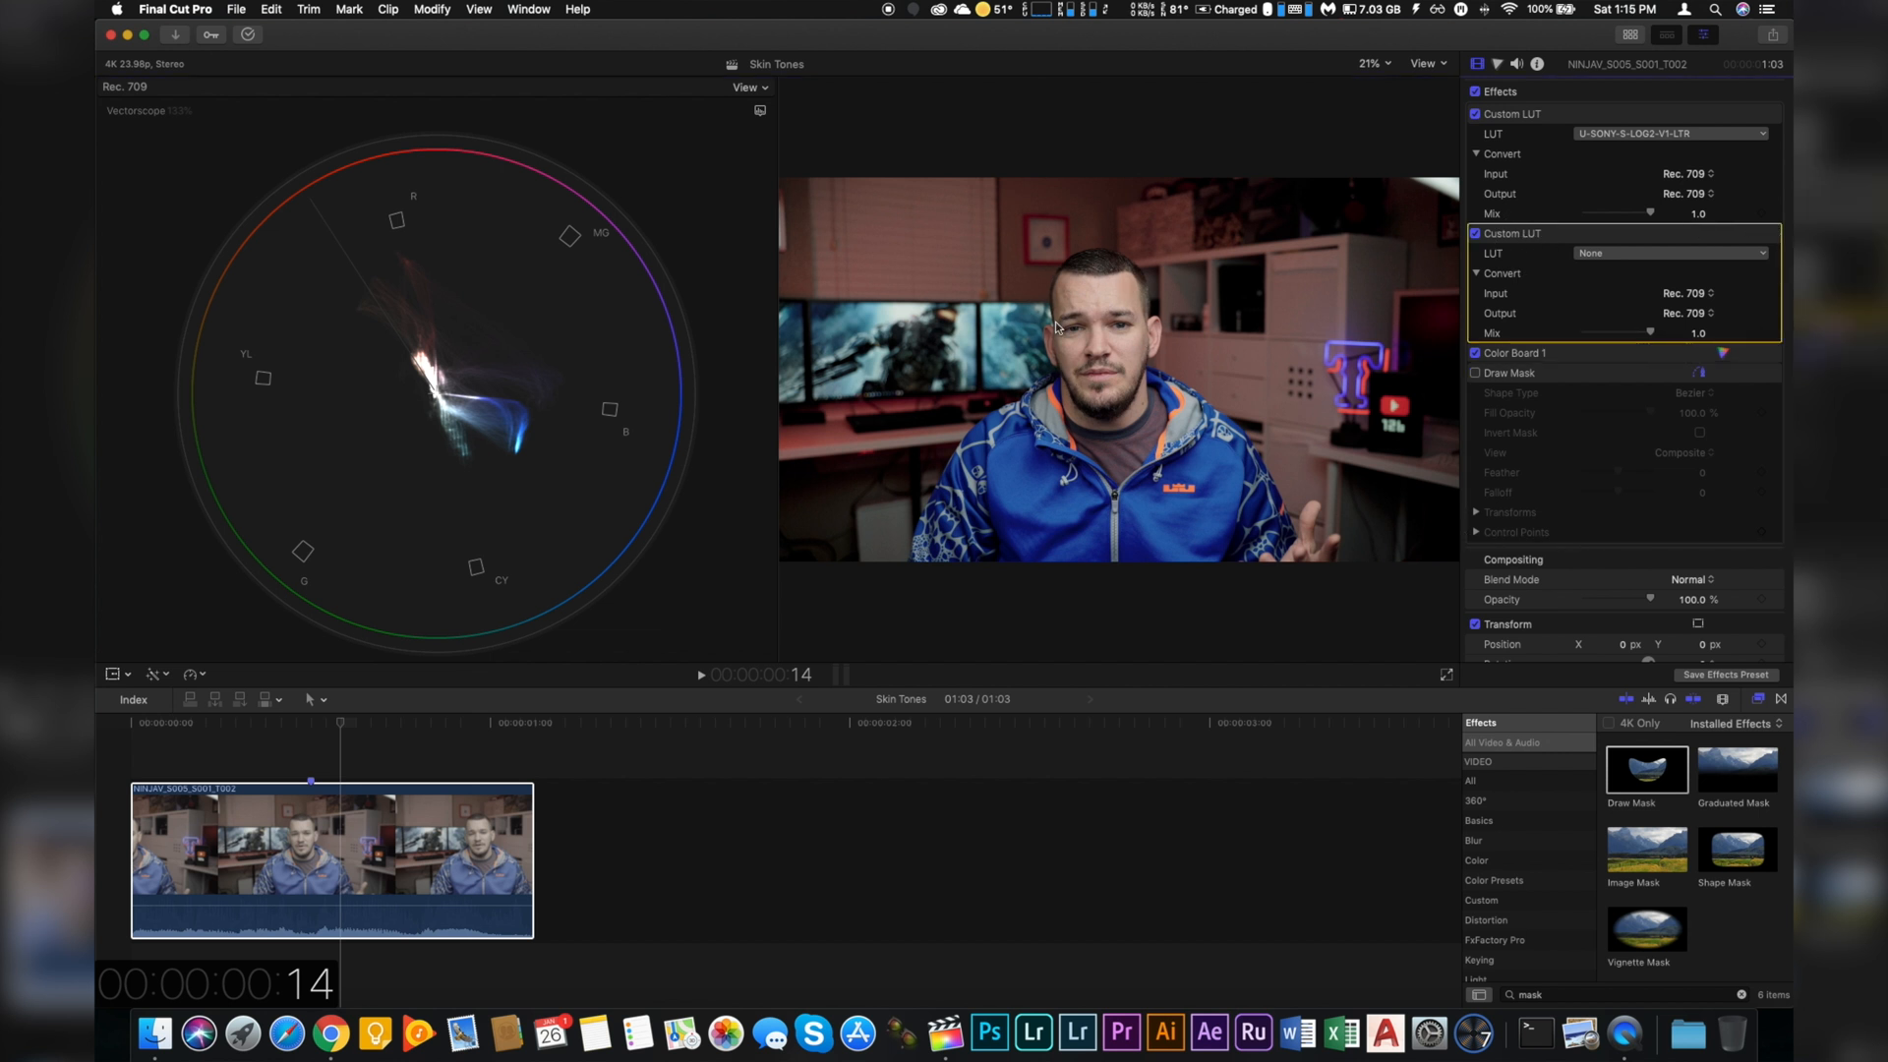
{"action": "mouse_move", "coordinate": [1145, 297]}
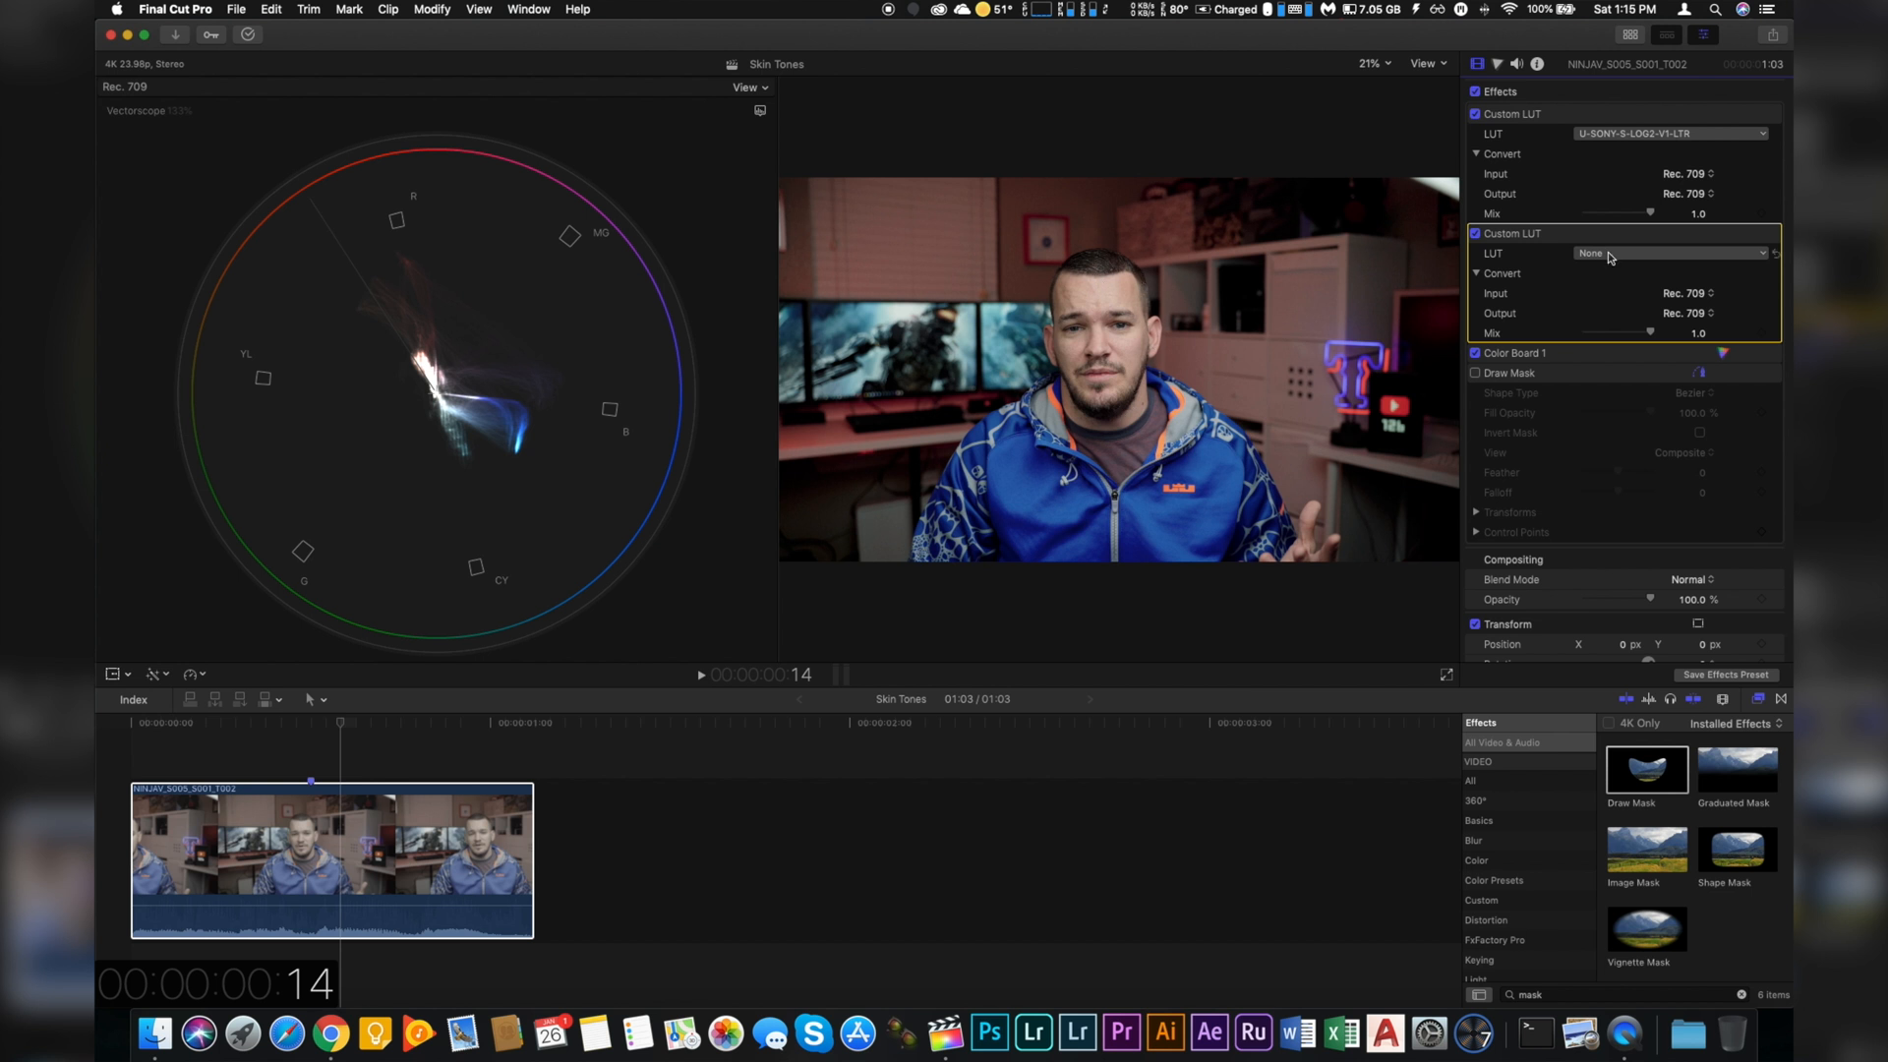
{"action": "left_click", "coordinate": [1672, 253]}
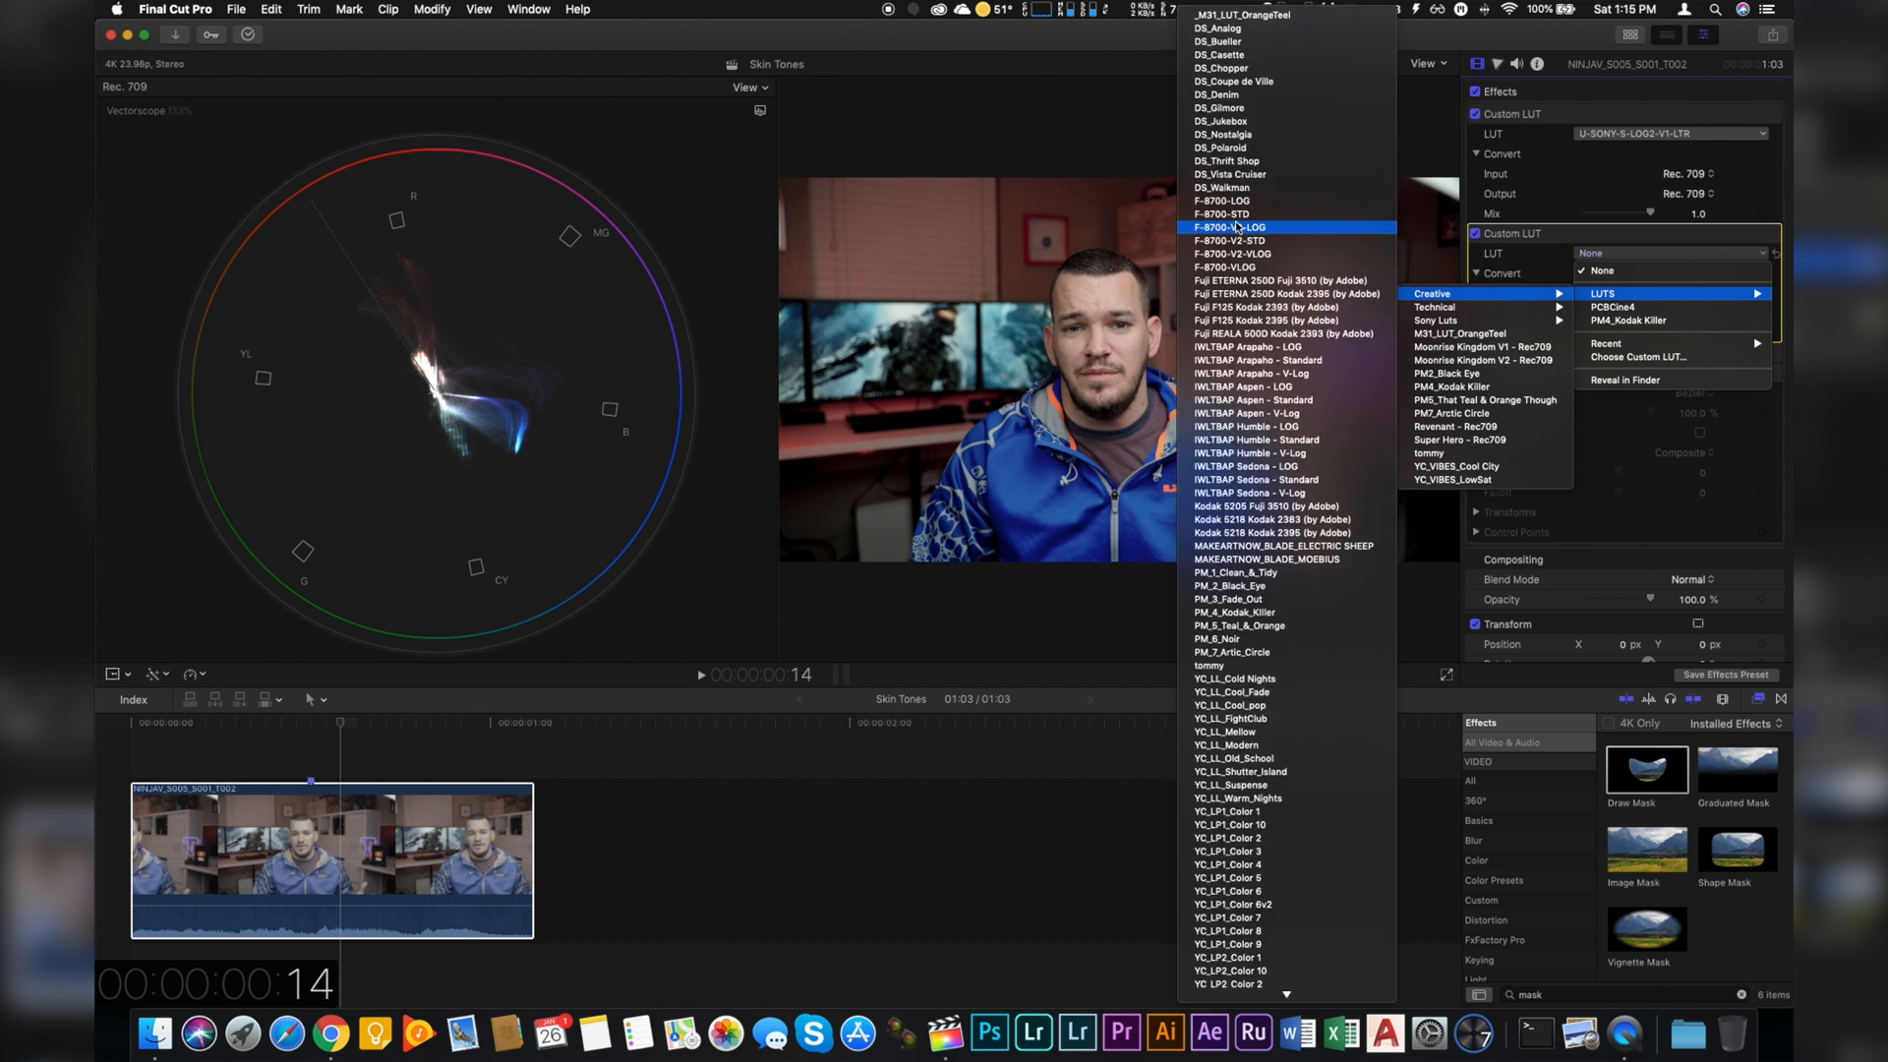
{"action": "mouse_move", "coordinate": [1249, 173]}
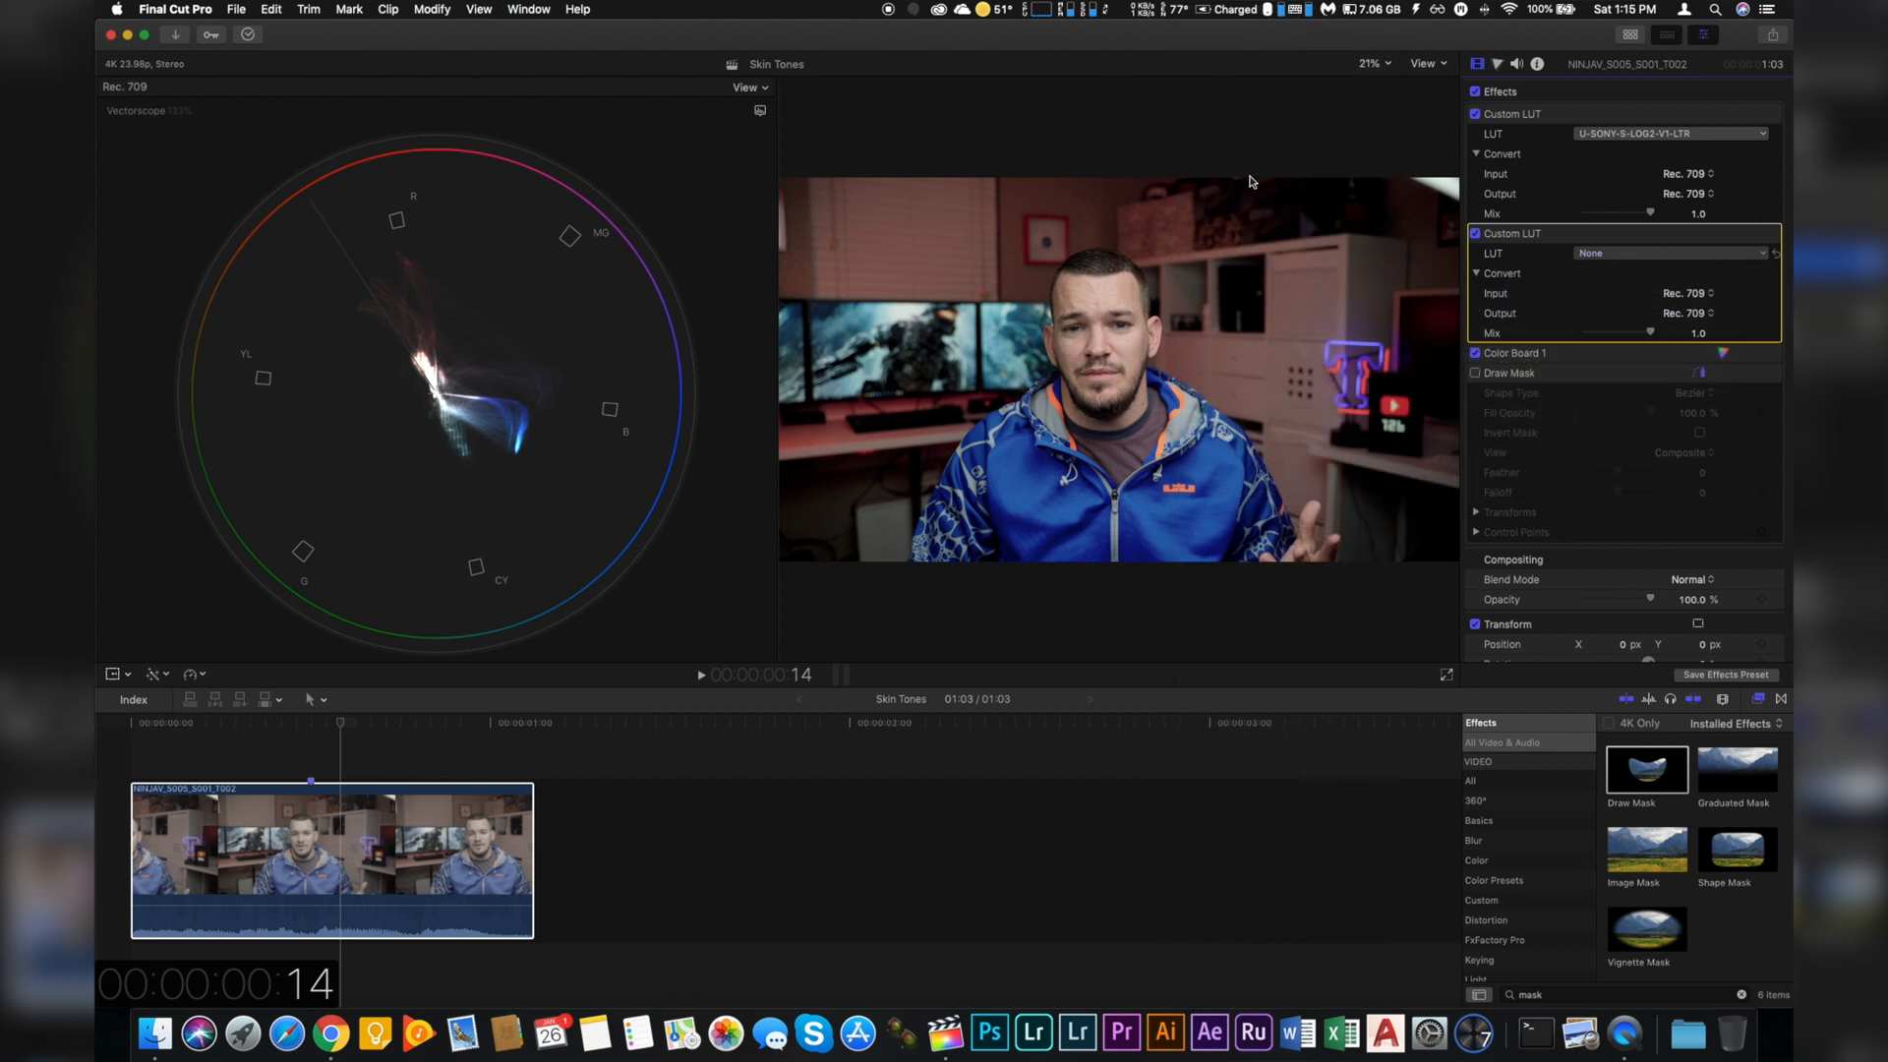
Set the second Custom LUT to DS_Vista Cruiser and toggle it to compare.
{"action": "left_click", "coordinate": [1668, 253]}
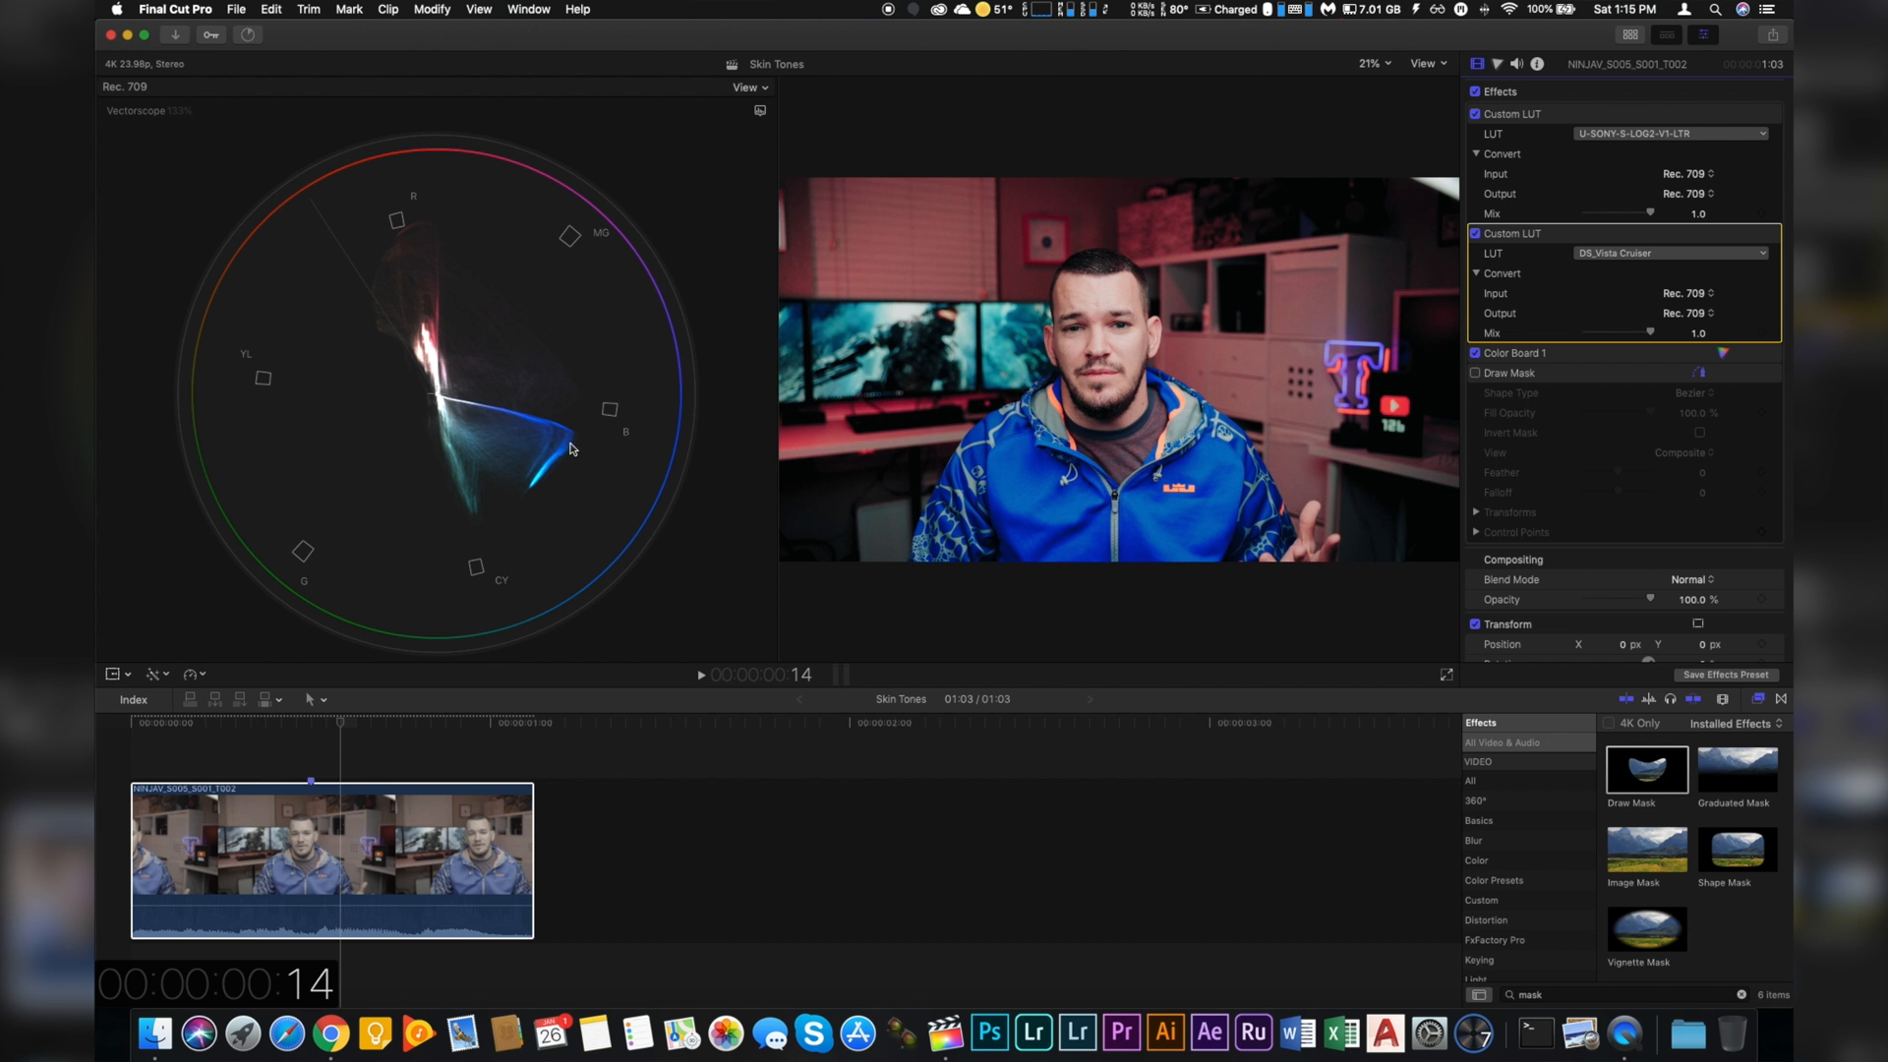
{"action": "mouse_move", "coordinate": [505, 349]}
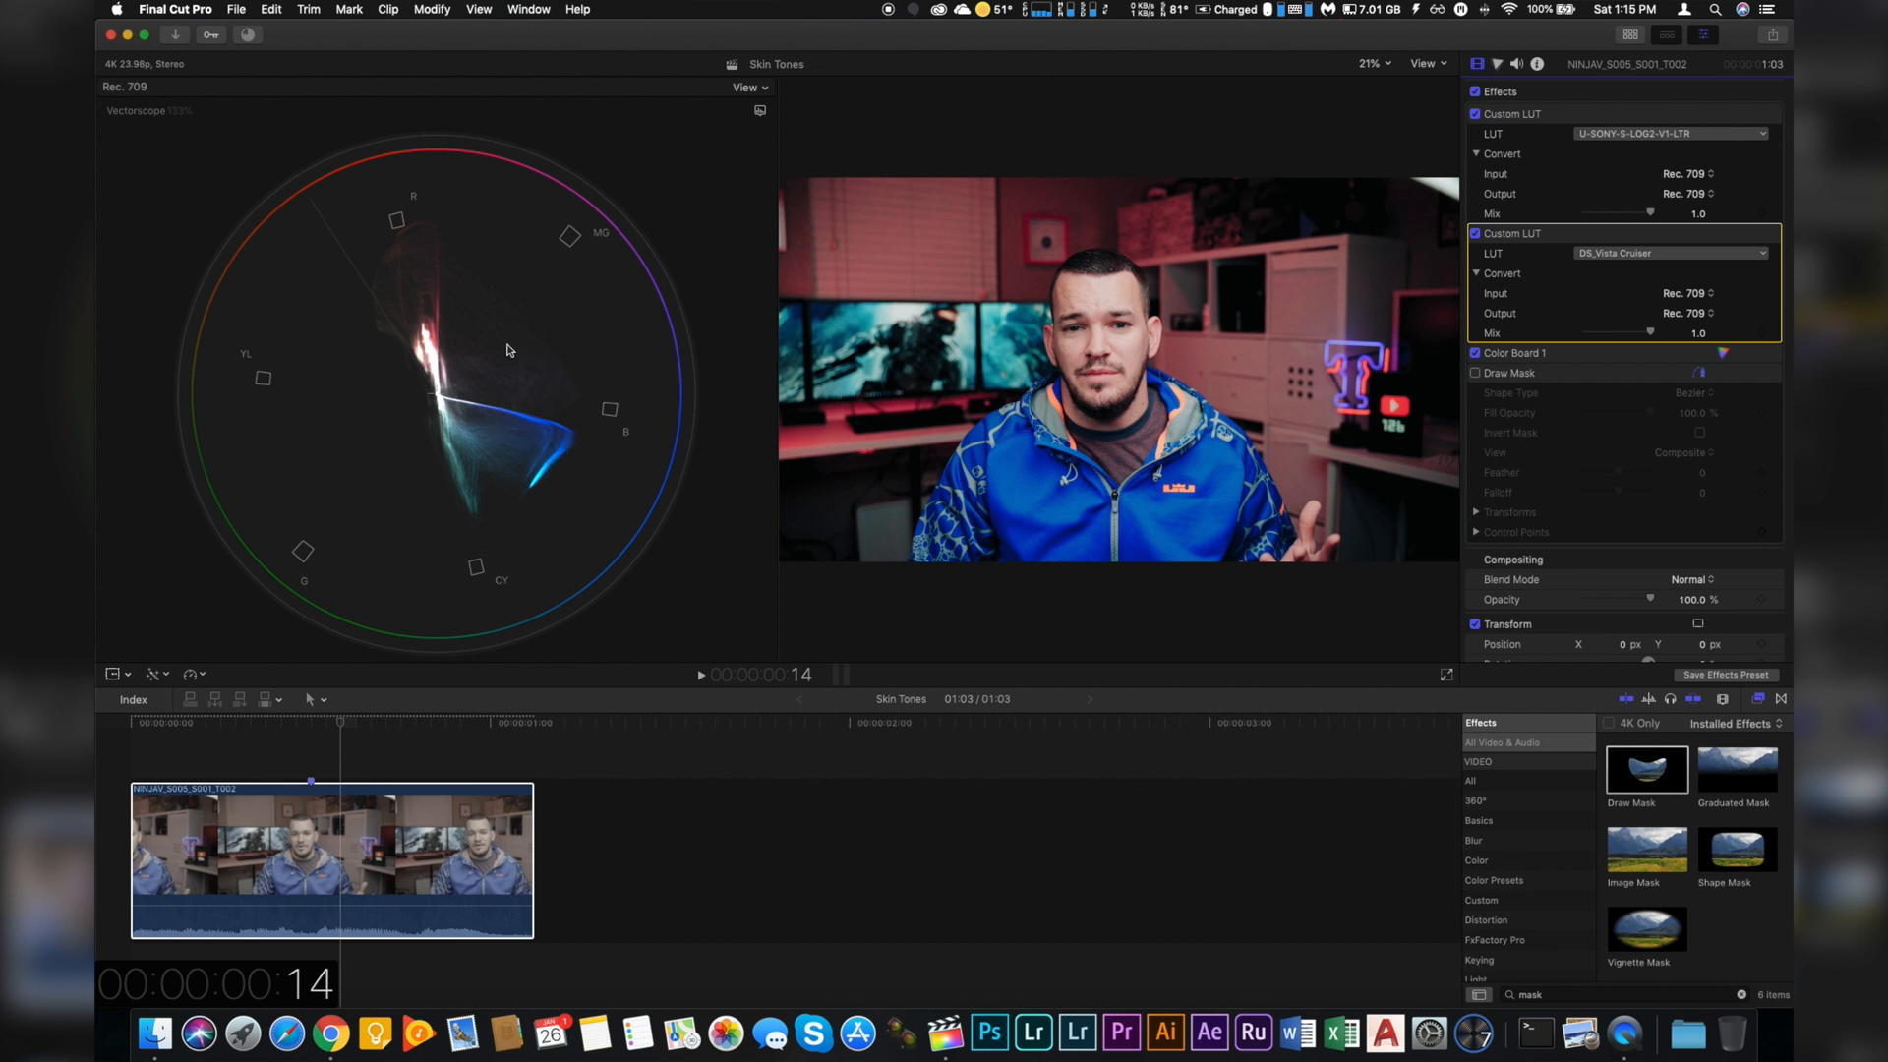
{"action": "mouse_move", "coordinate": [403, 348]}
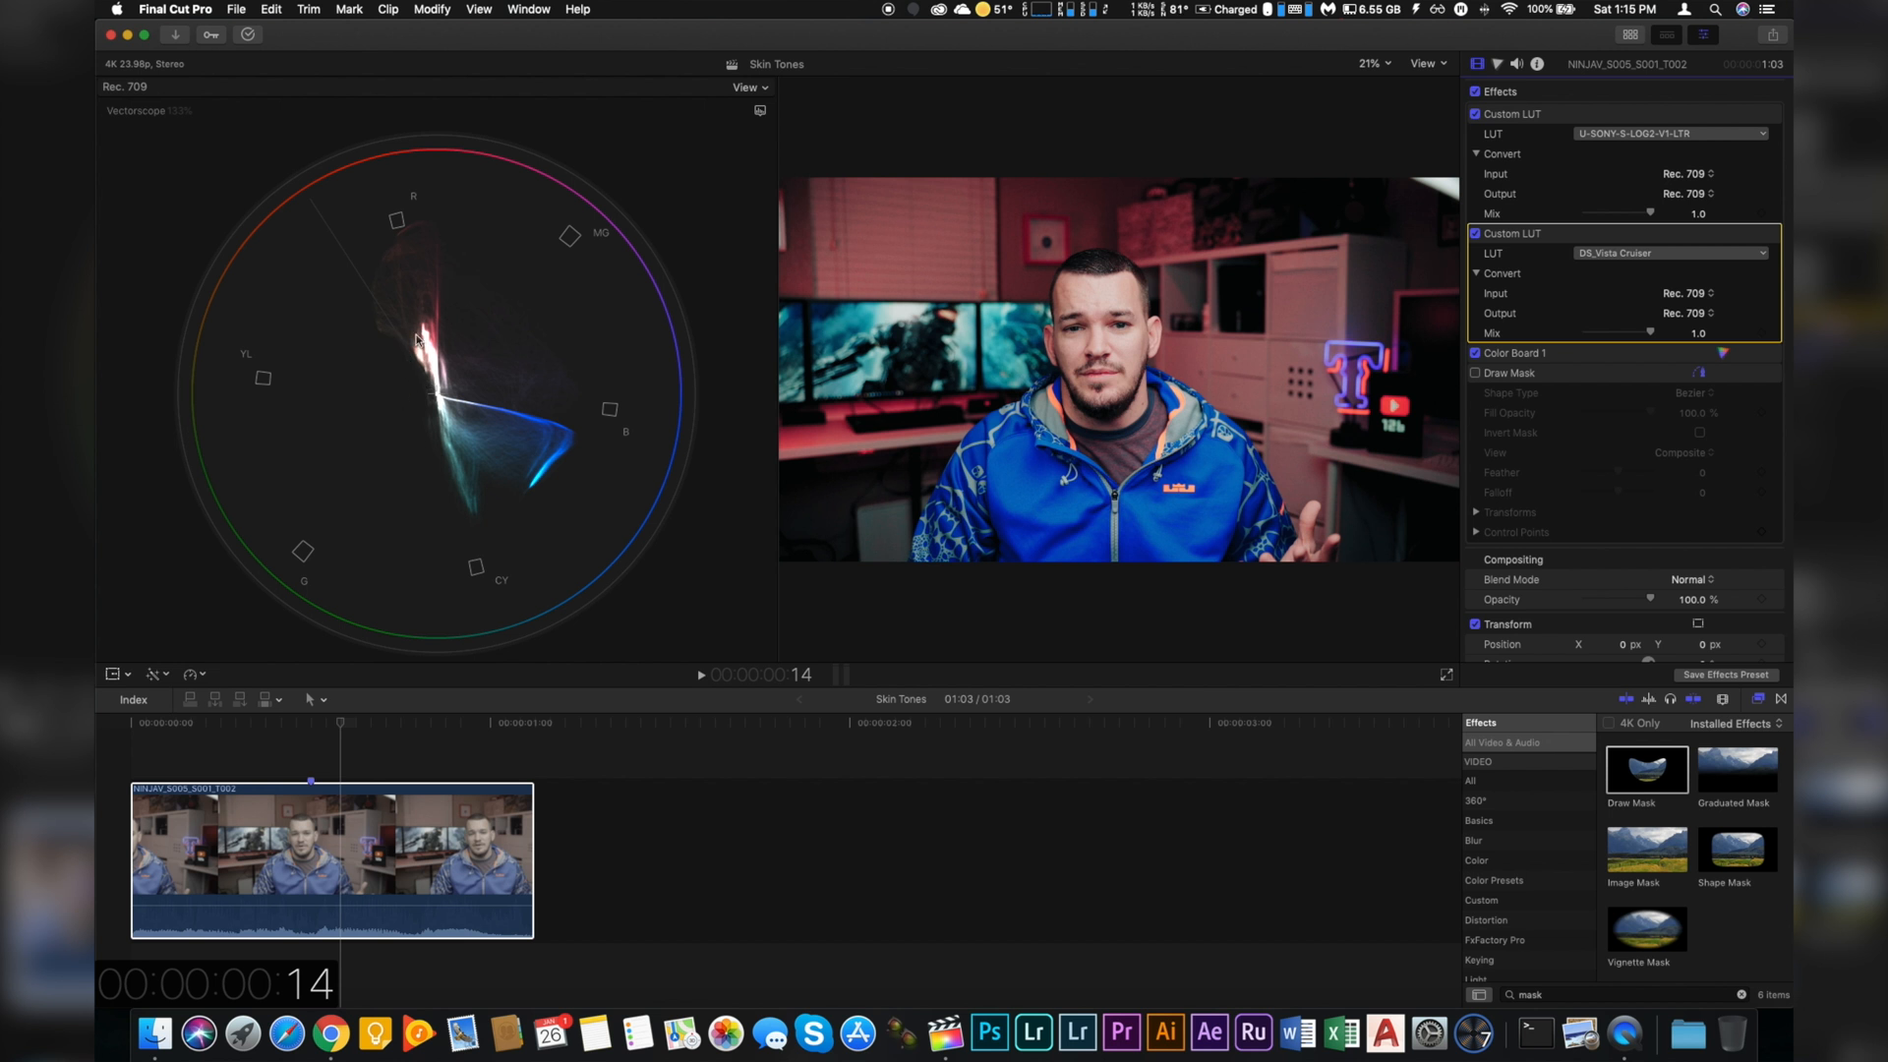
{"action": "mouse_move", "coordinate": [1061, 345]}
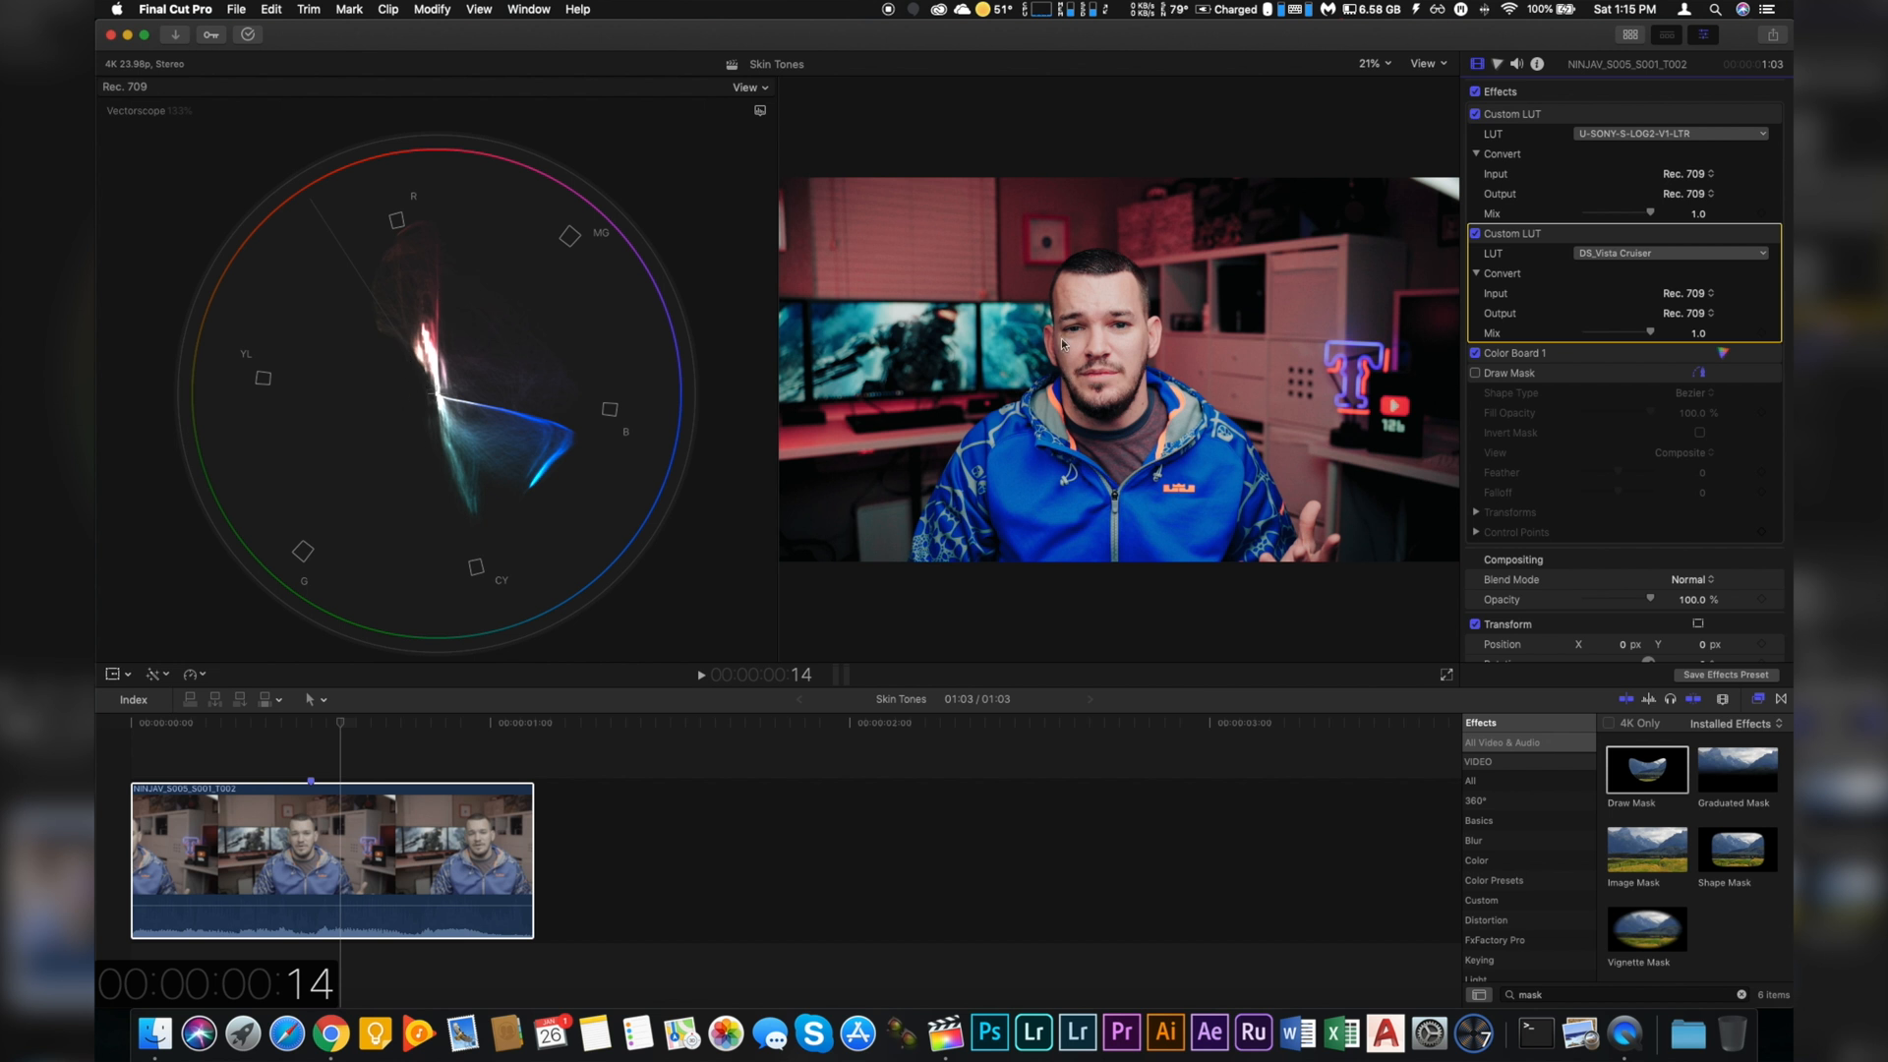
{"action": "left_click", "coordinate": [1473, 234]}
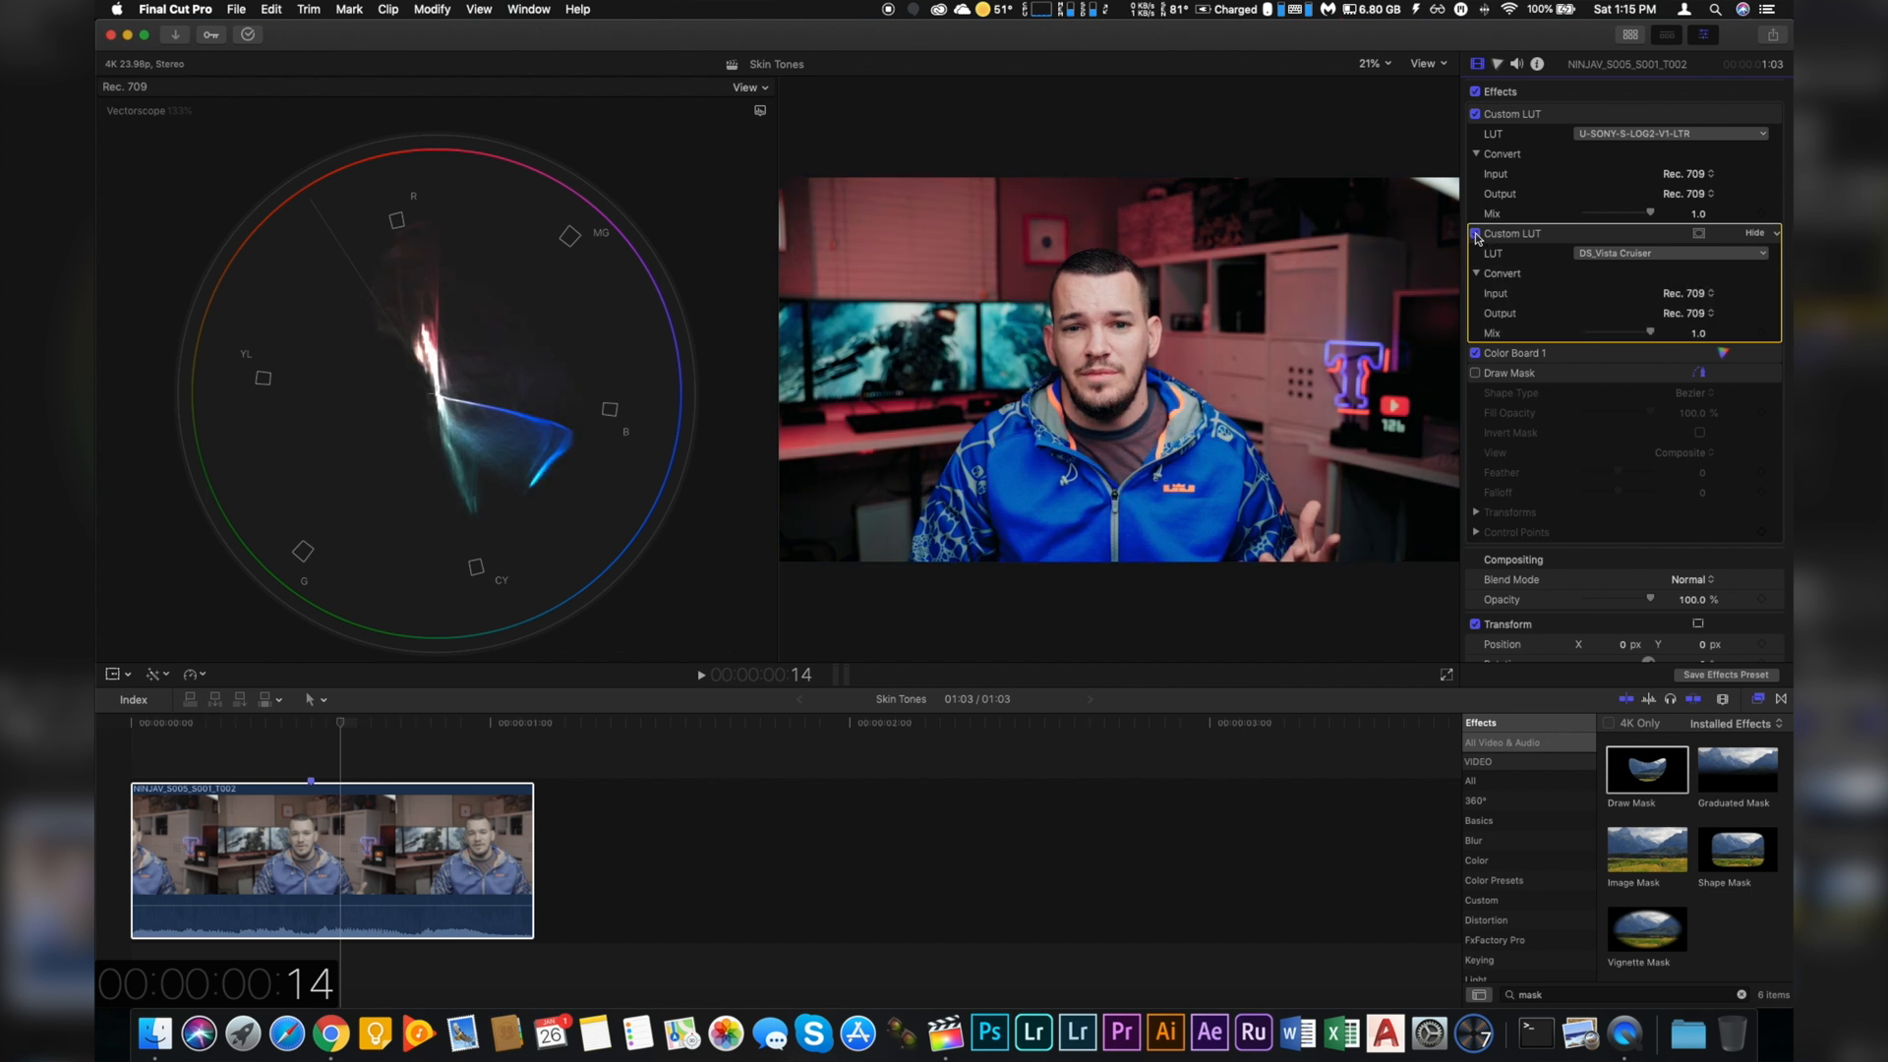
{"action": "left_click", "coordinate": [1474, 232]}
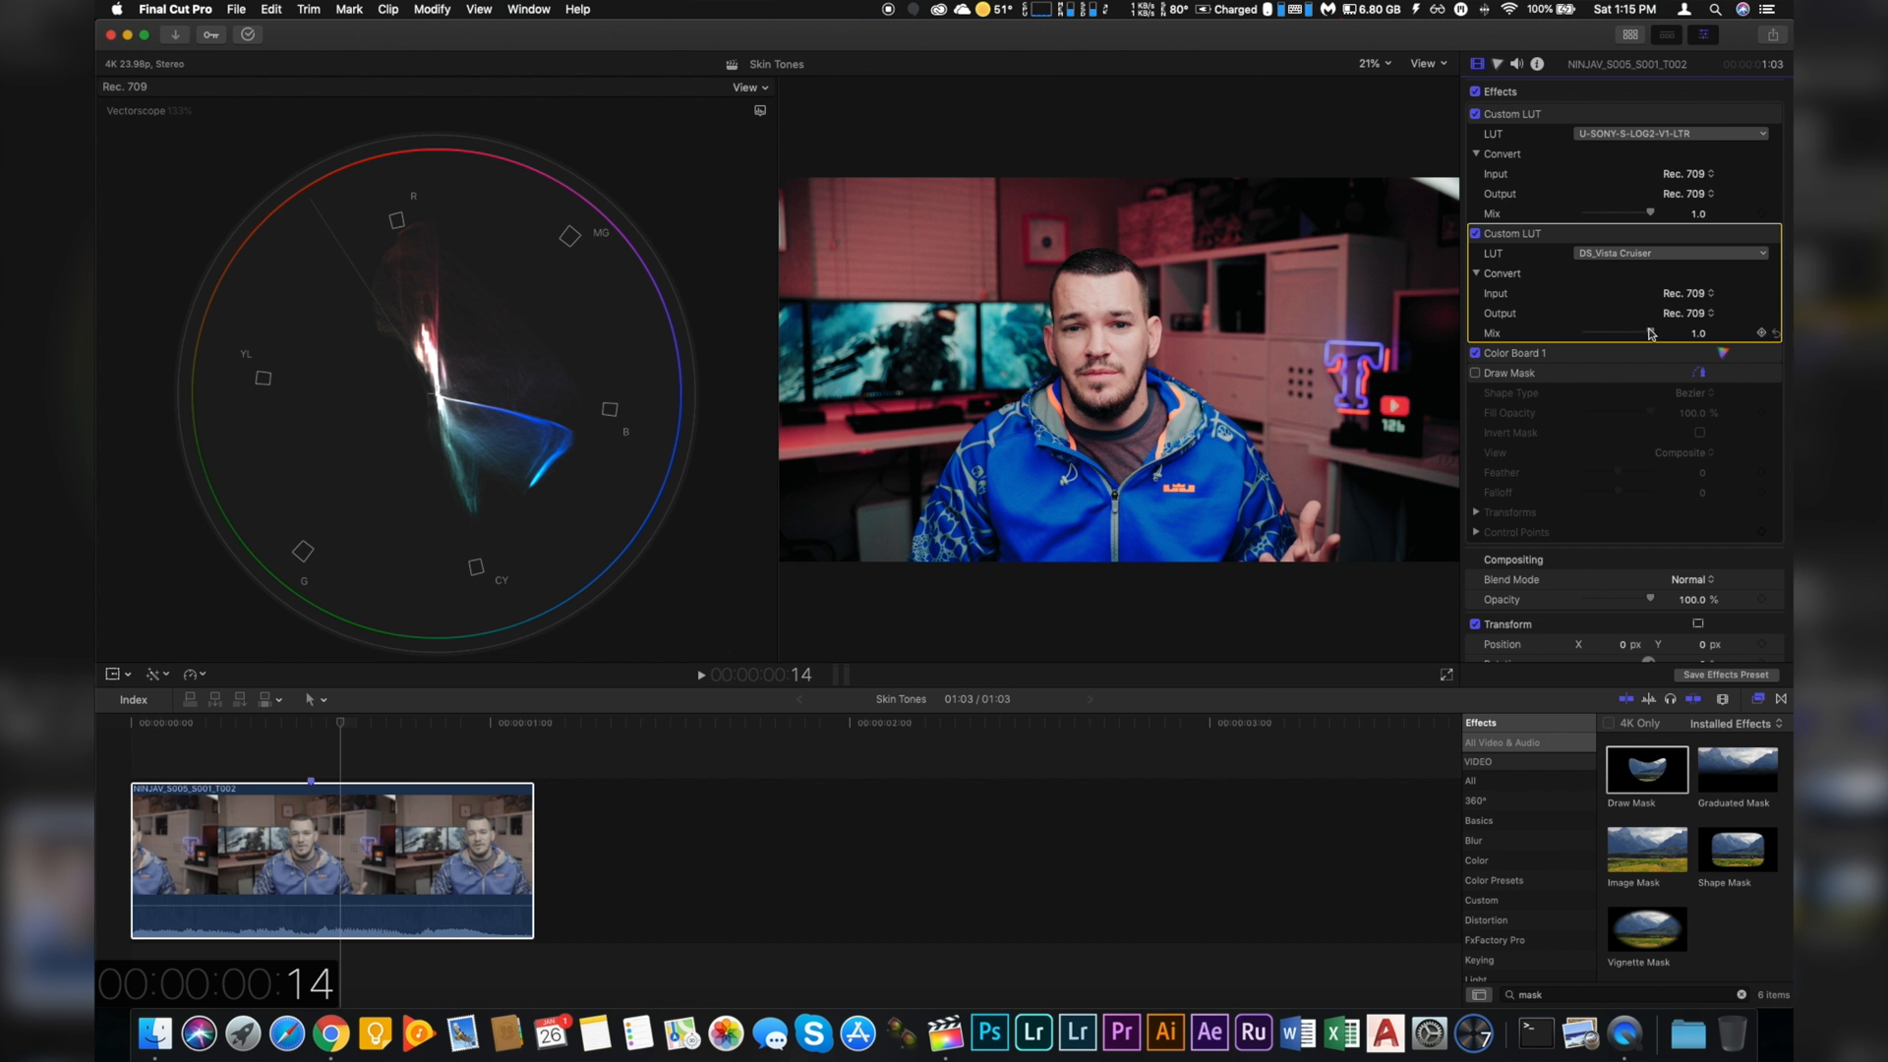
Lower the DS_Vista Cruiser LUT Mix to about 0.51 and show the Color Inspector.
{"action": "left_click_drag", "start_coordinate": [1667, 332], "coordinate": [1623, 332]}
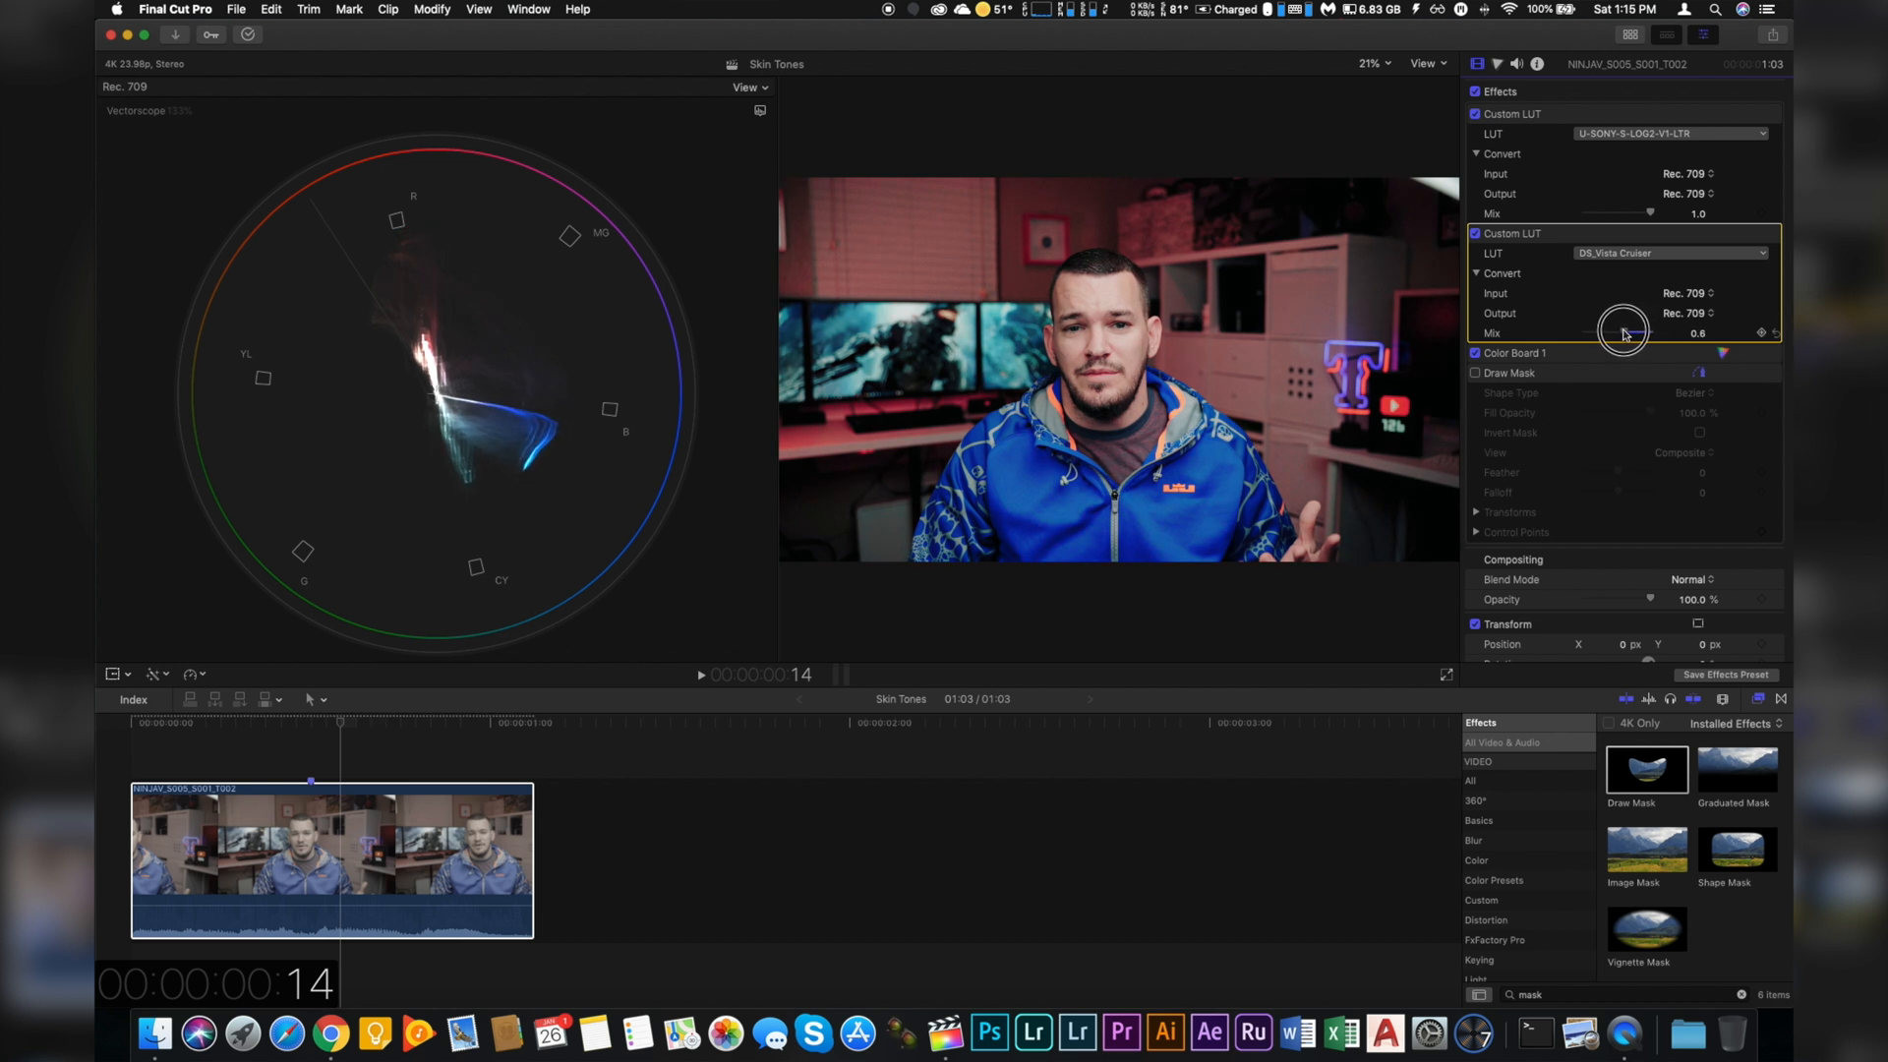
{"action": "left_click_drag", "start_coordinate": [1631, 331], "coordinate": [1620, 331]}
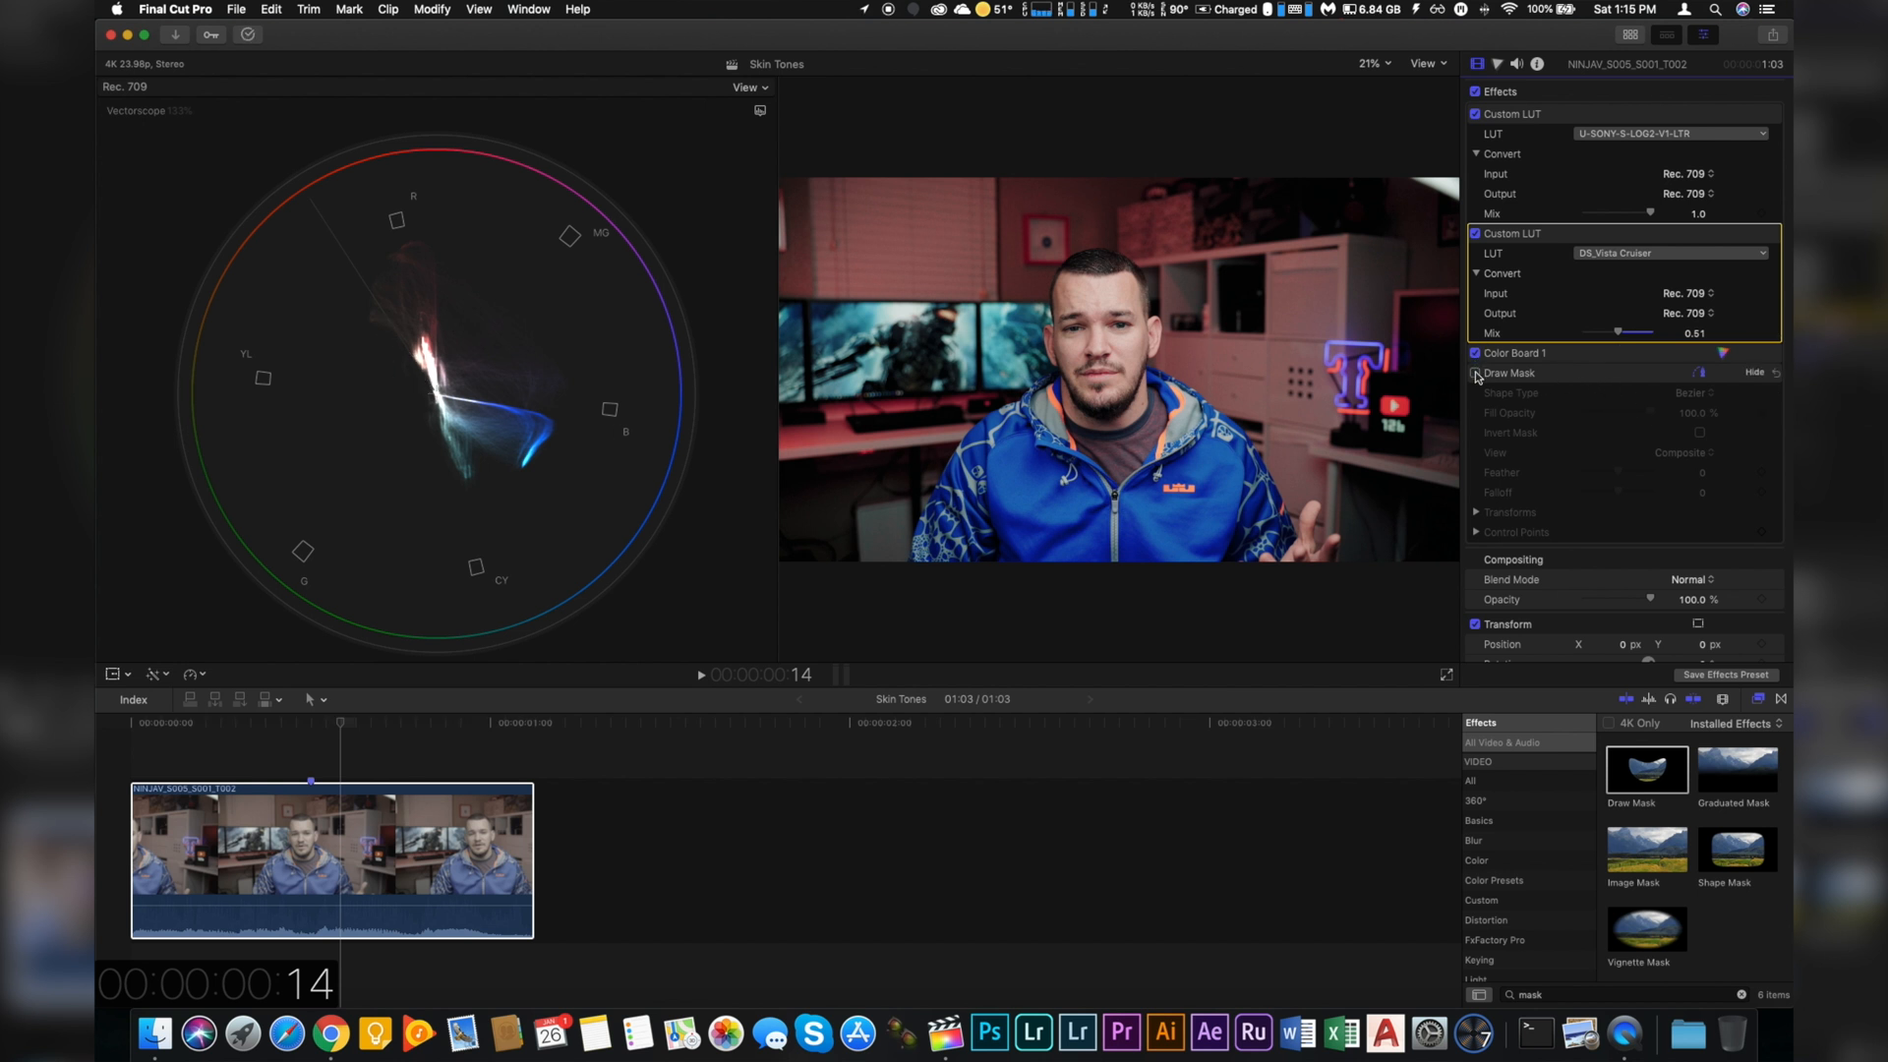
{"action": "left_click", "coordinate": [1475, 371]}
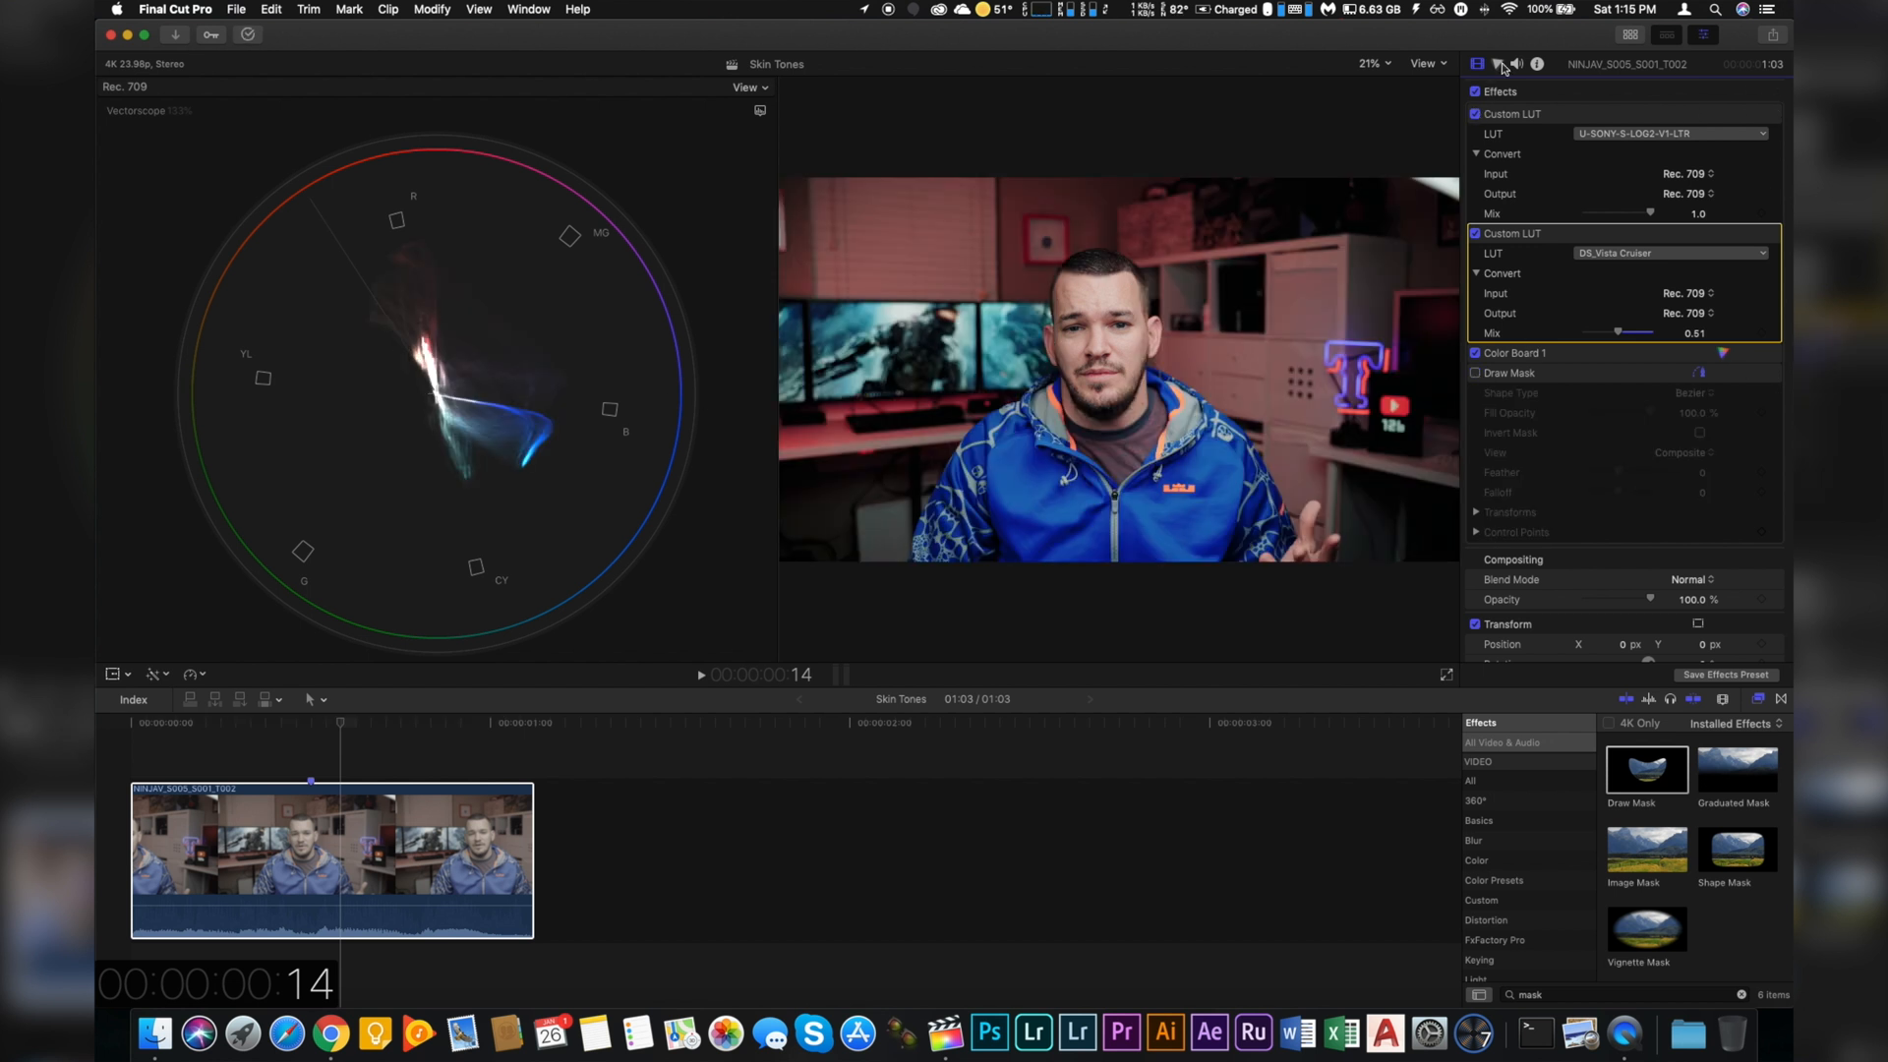
{"action": "left_click", "coordinate": [1497, 65]}
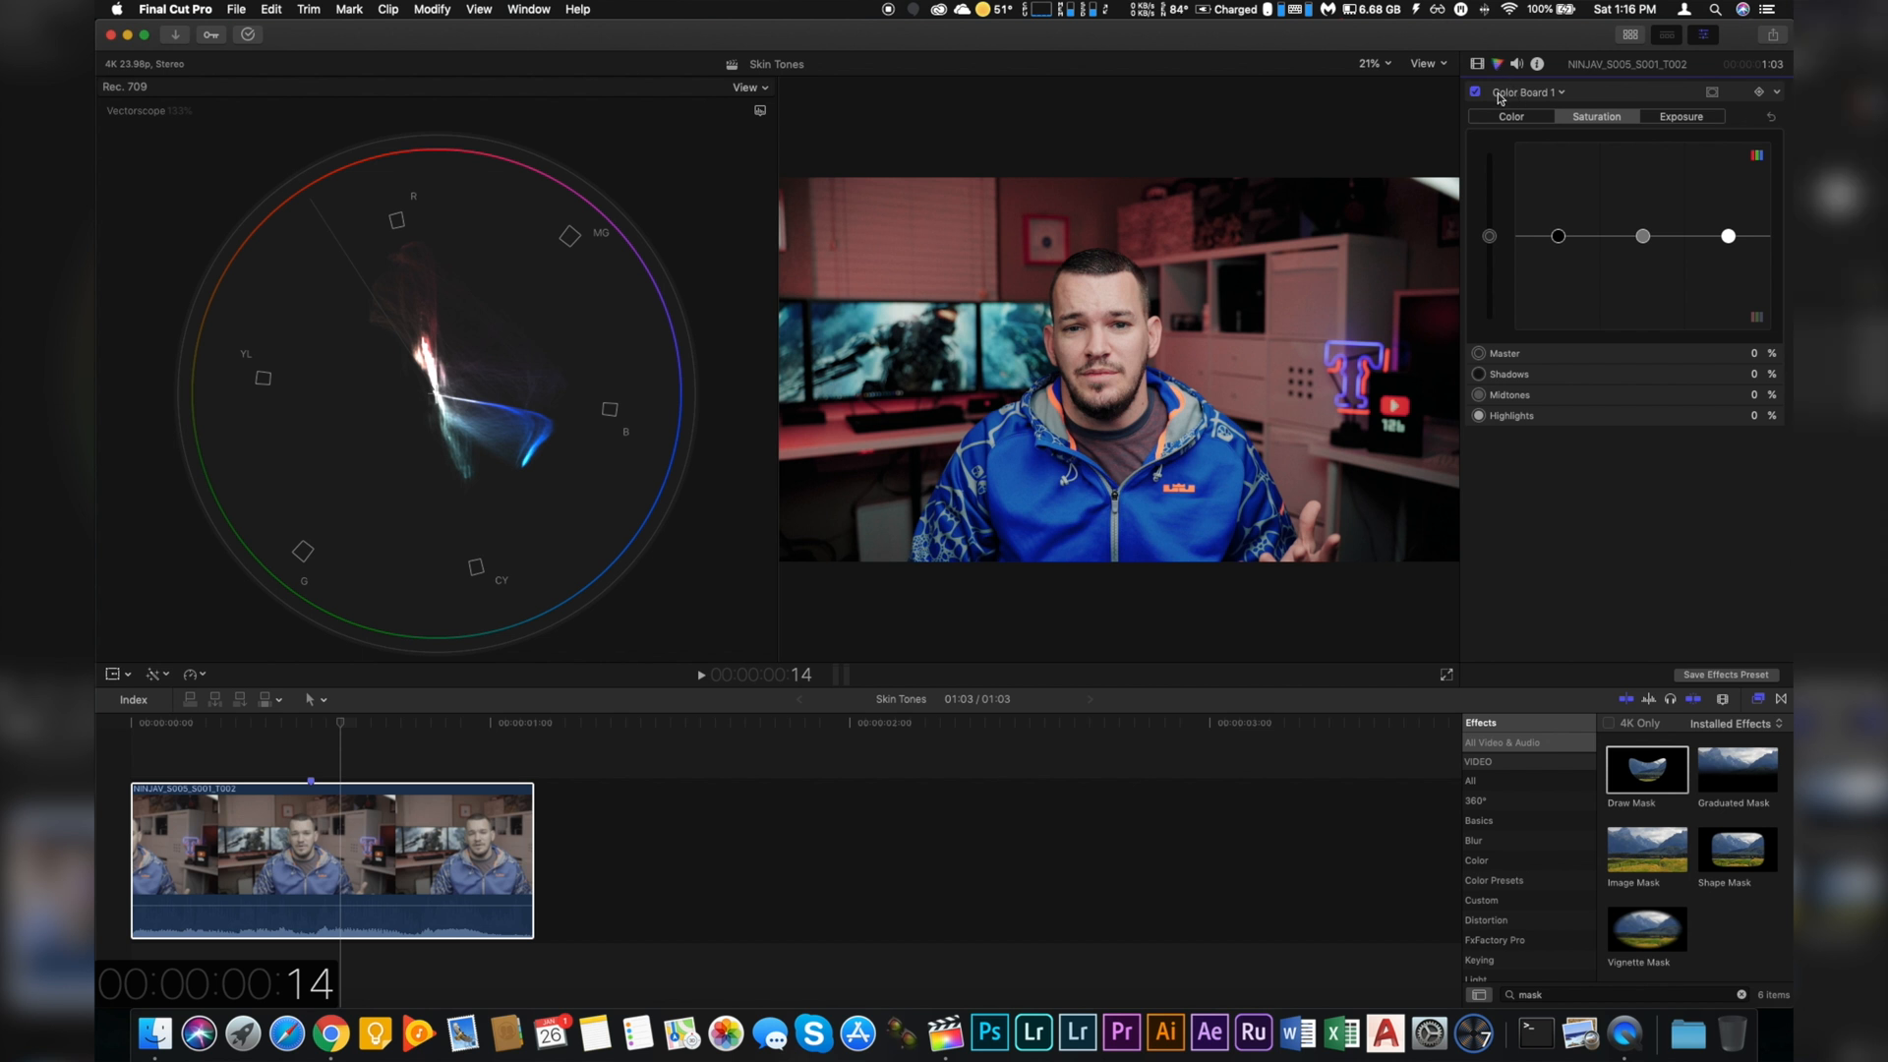
Add a Color Wheels correction, then toggle it off to compare.
{"action": "left_click", "coordinate": [1529, 91]}
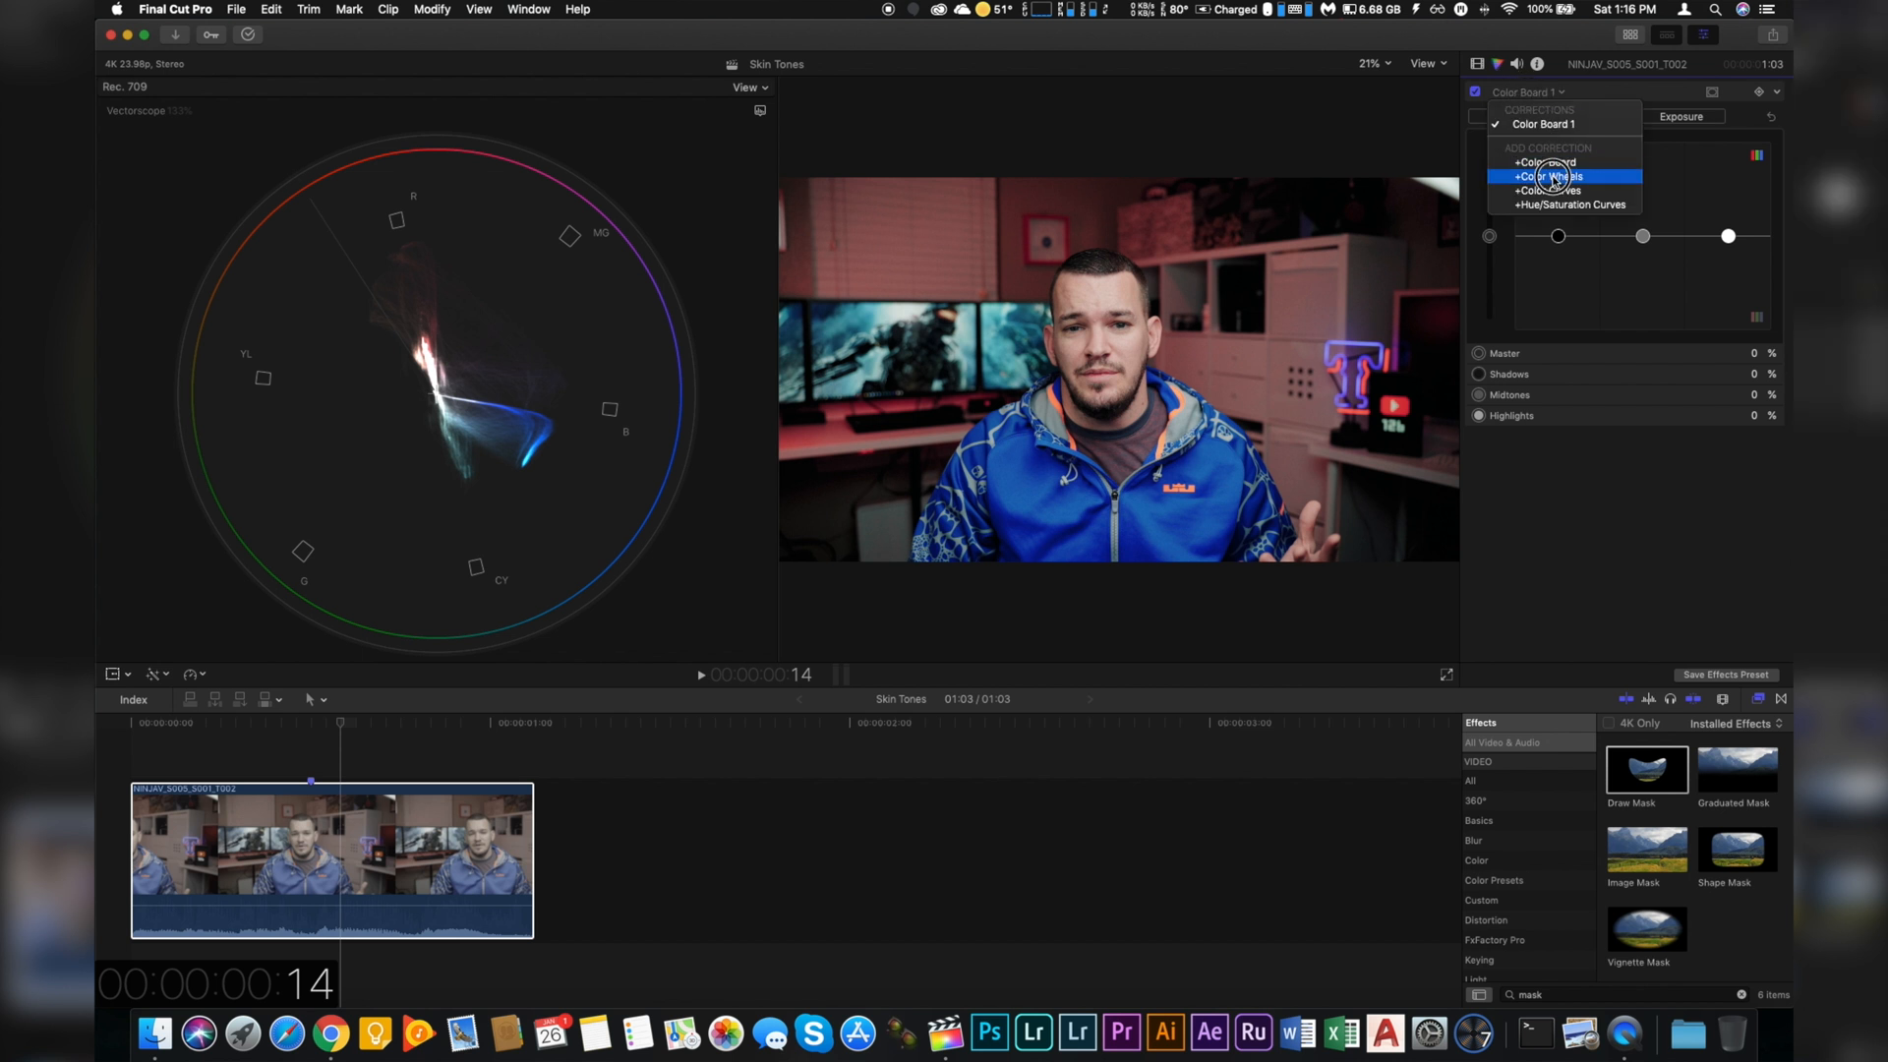
{"action": "left_click", "coordinate": [1546, 177]}
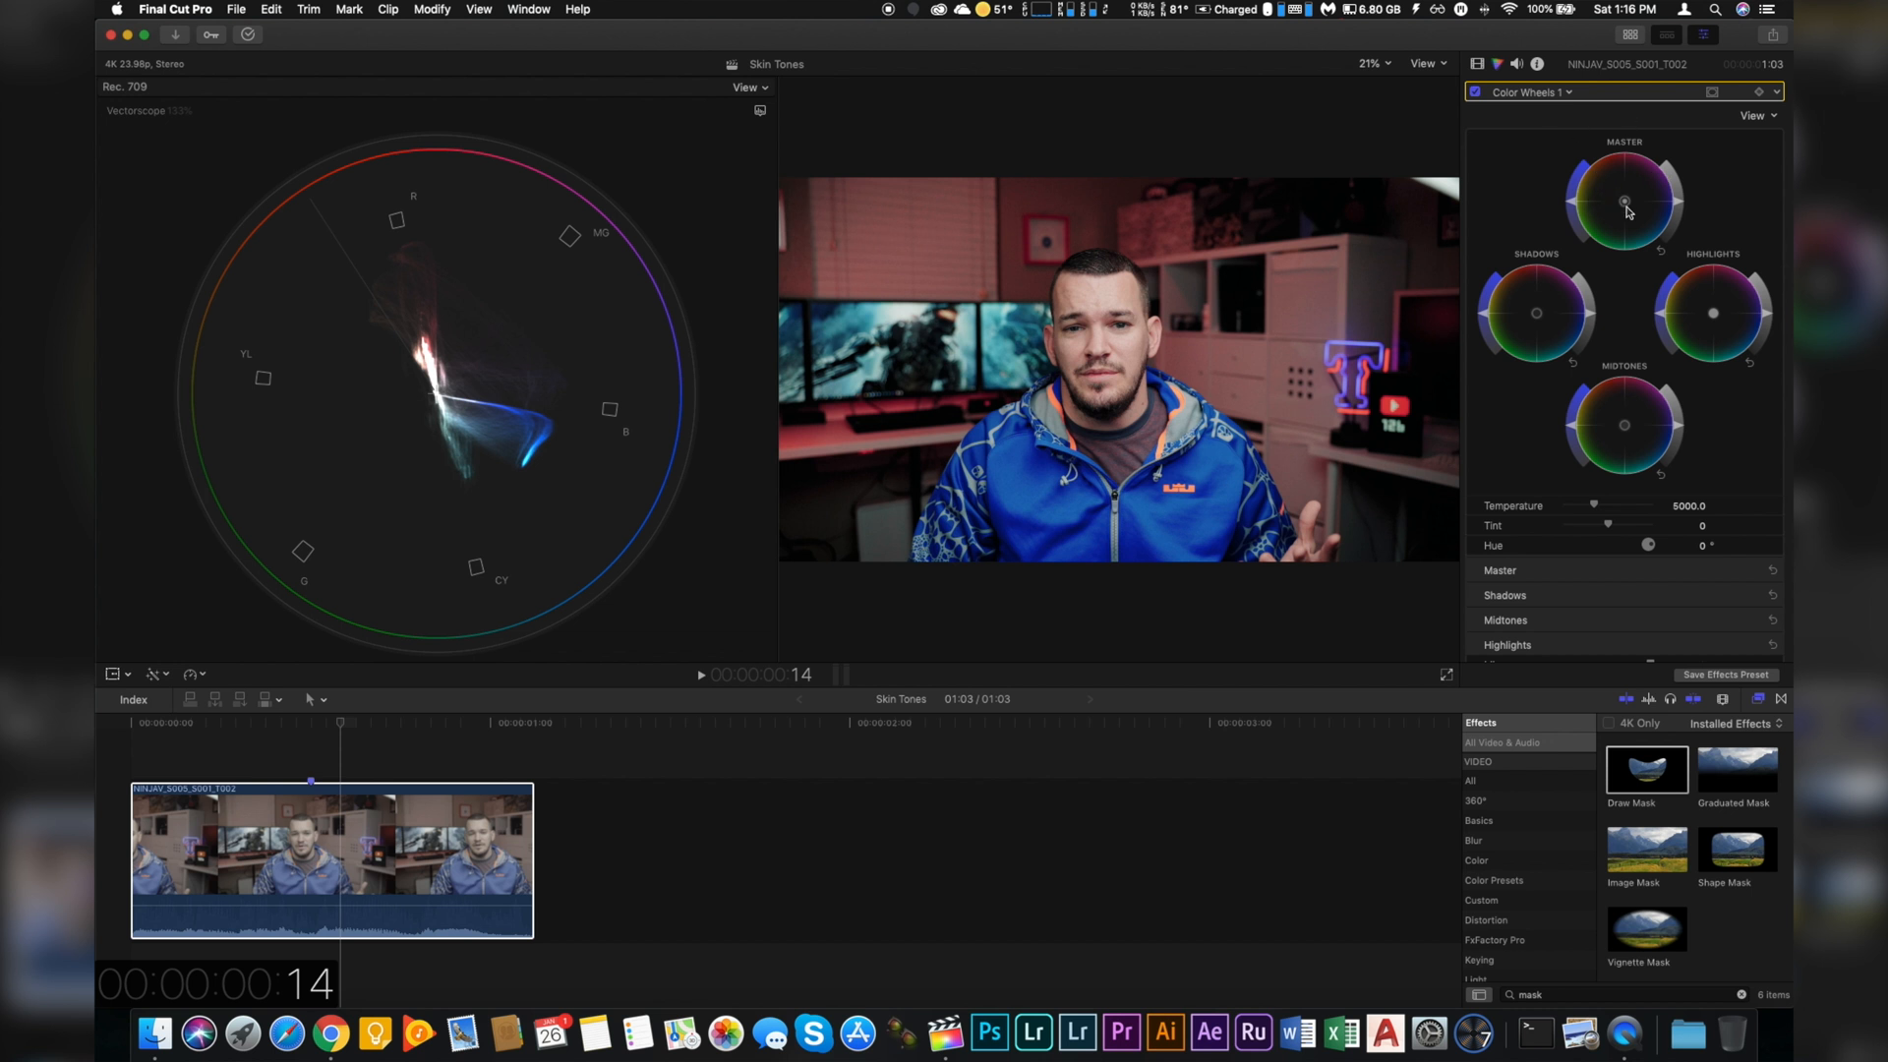
{"action": "mouse_move", "coordinate": [1624, 202]}
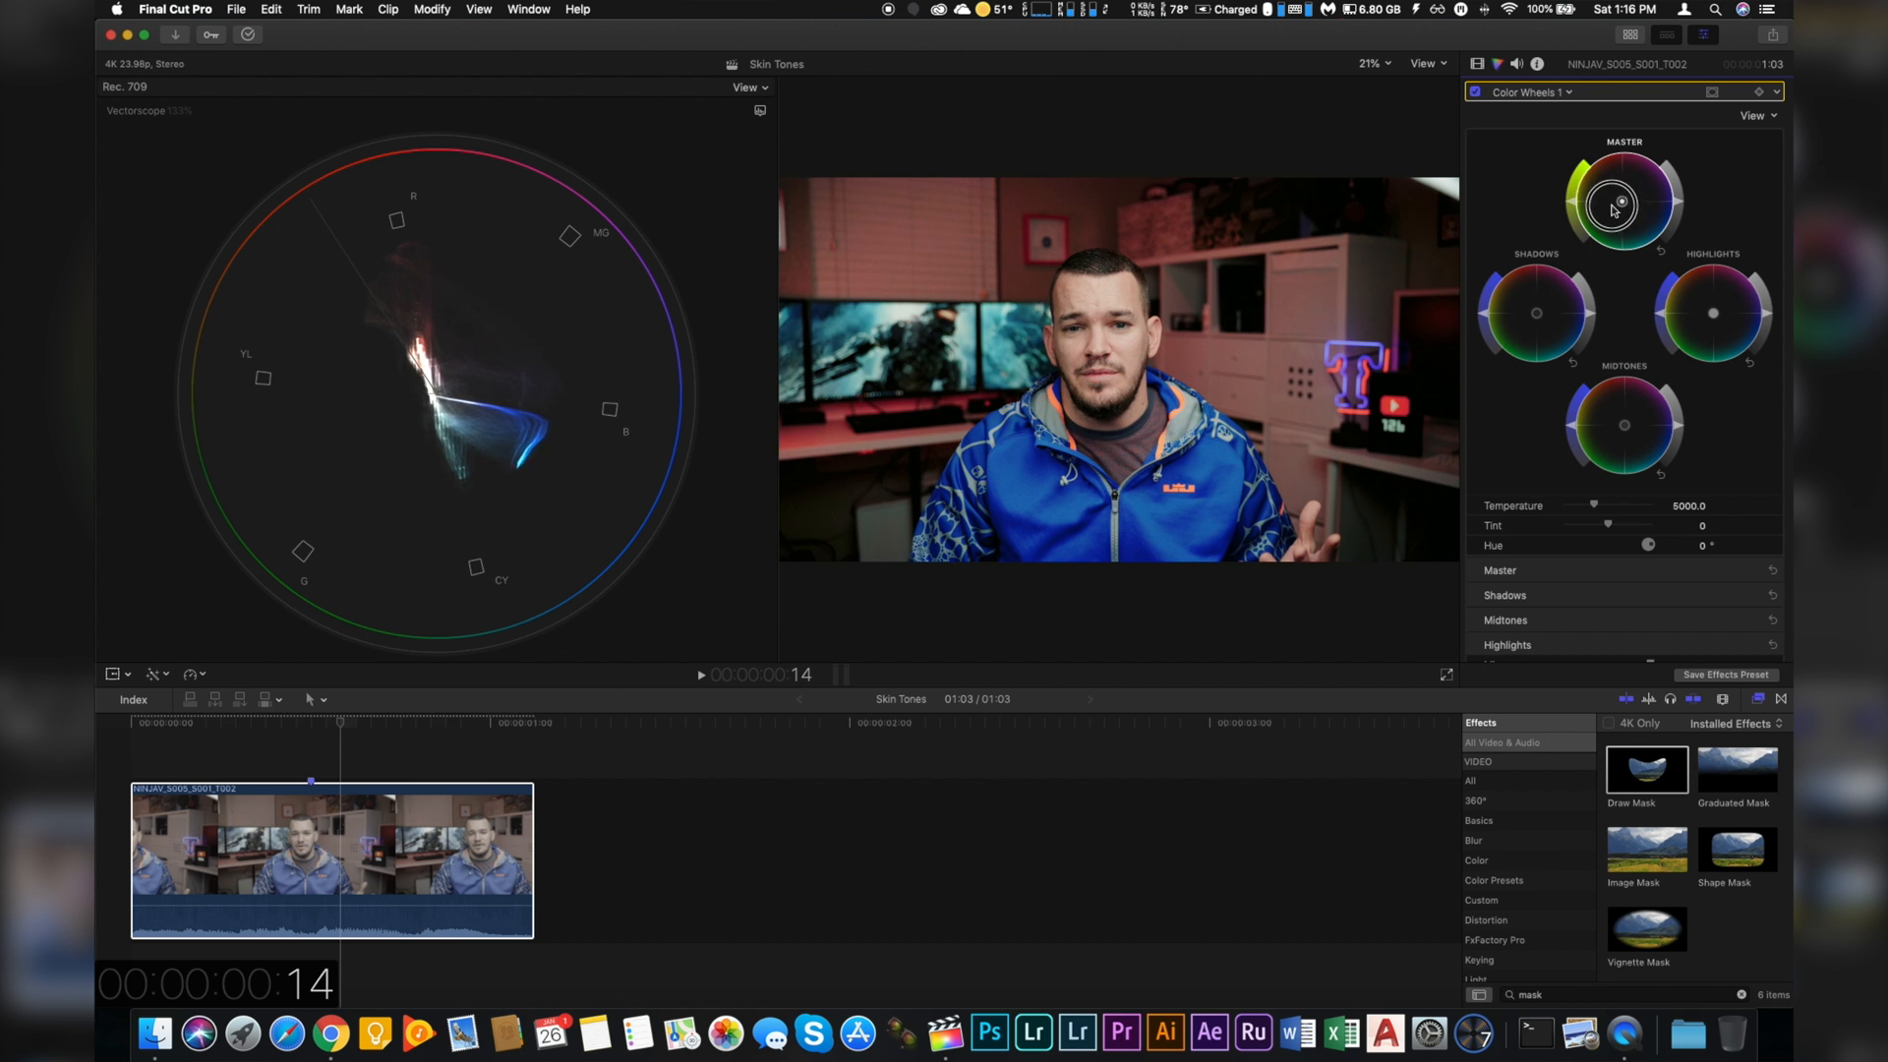
{"action": "left_click", "coordinate": [1470, 91]}
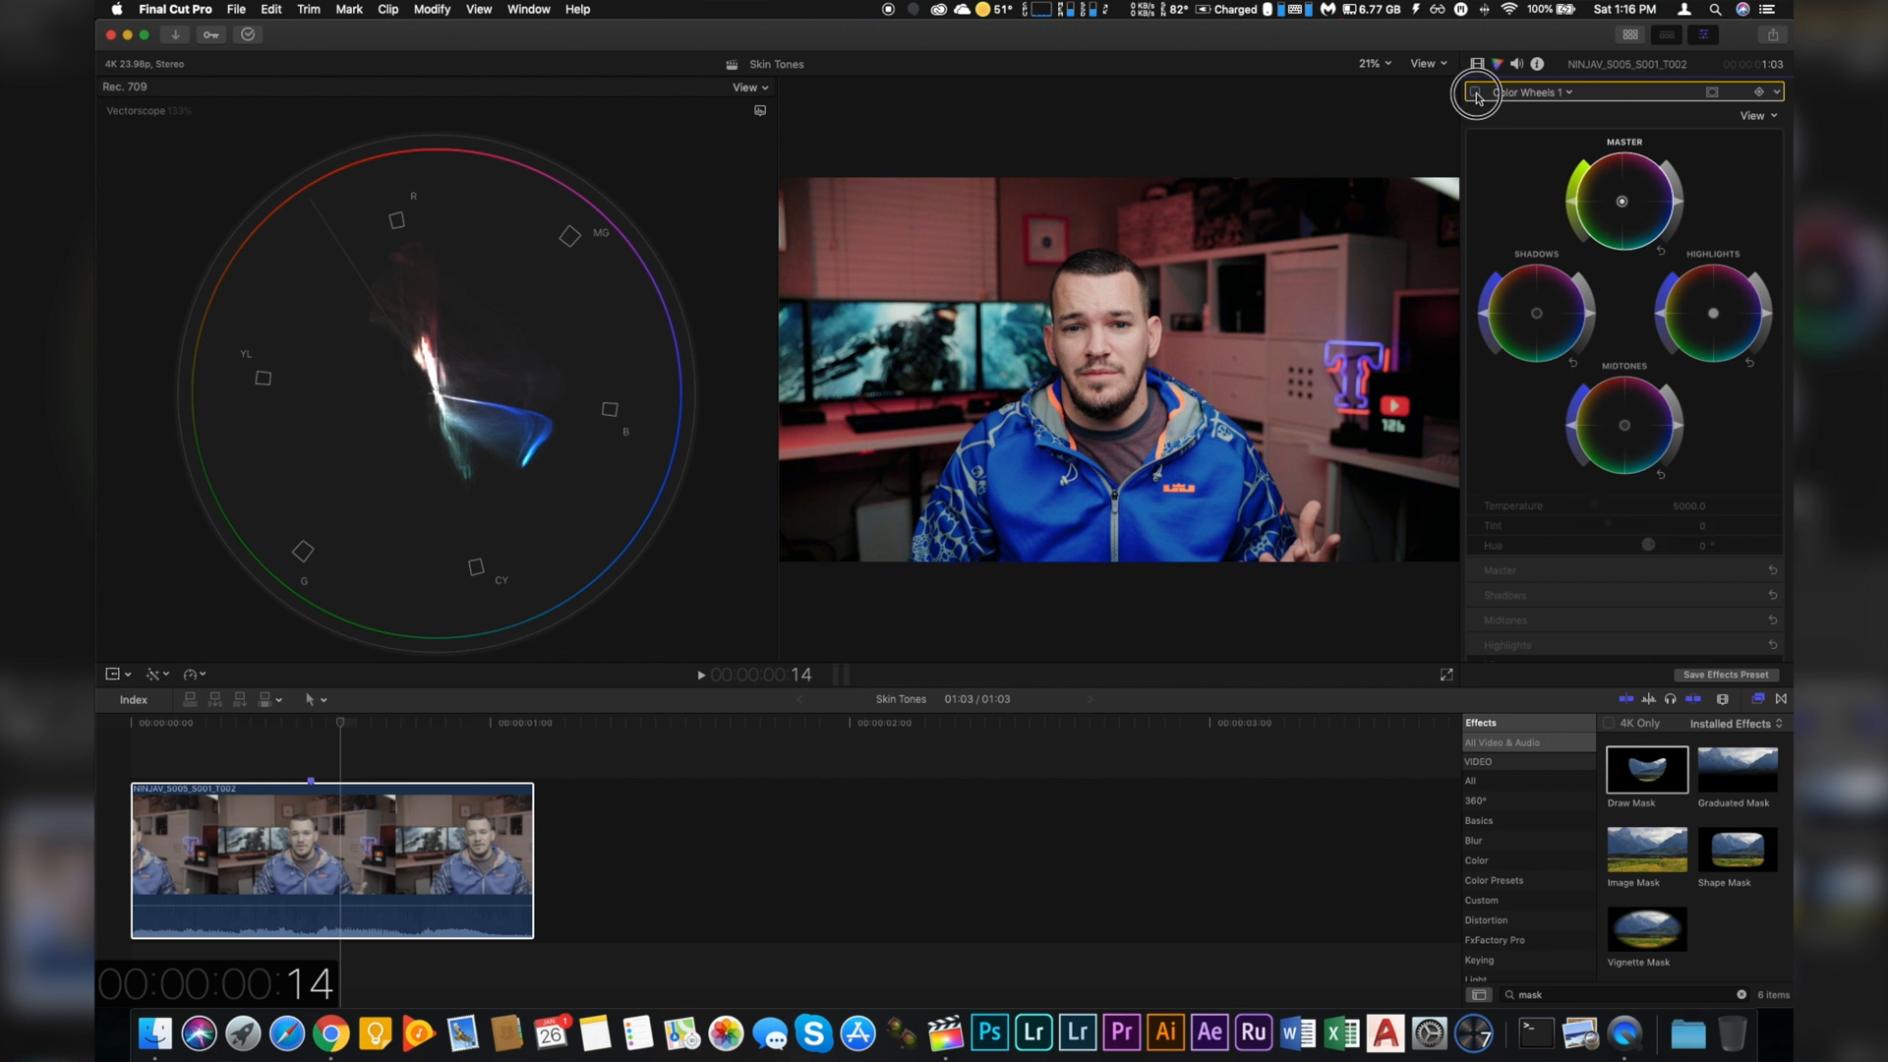
{"action": "left_click", "coordinate": [1476, 92]}
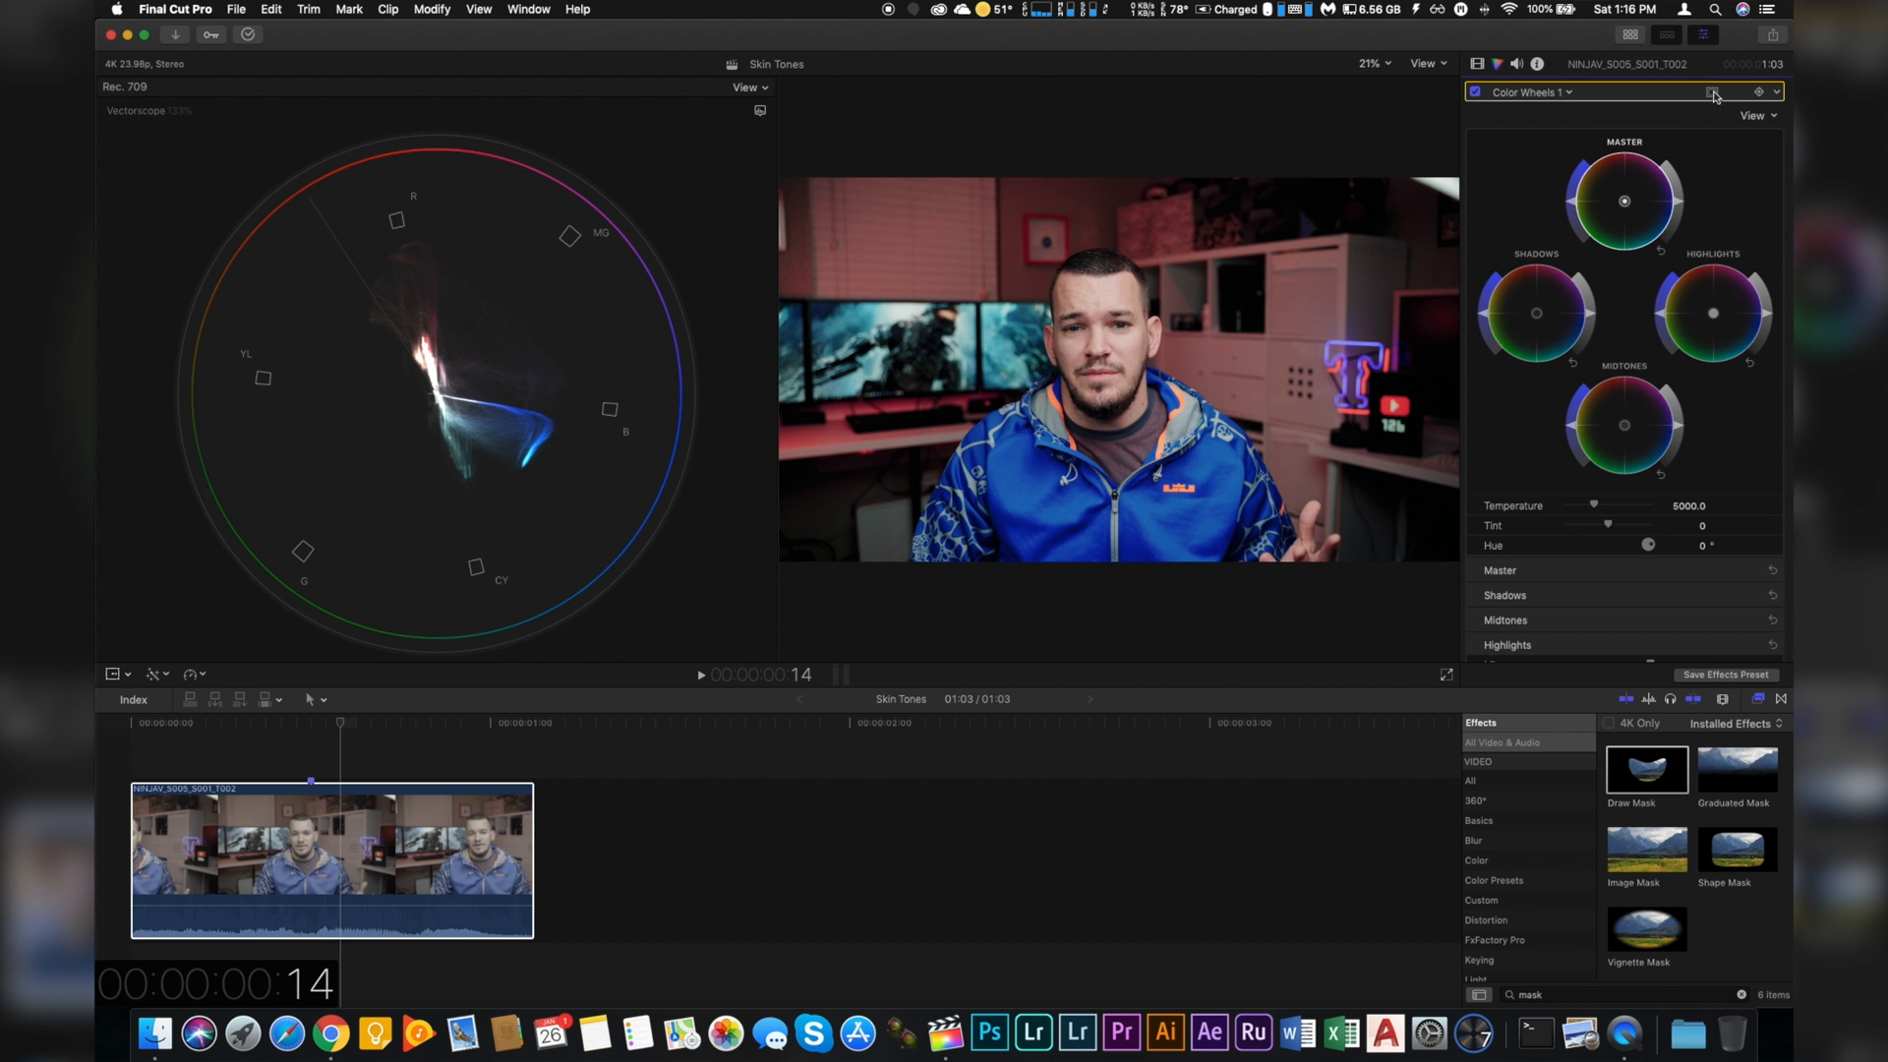
Attach a Color Mask sampled from the face skin, with Softness 60.
{"action": "left_click", "coordinate": [1713, 92]}
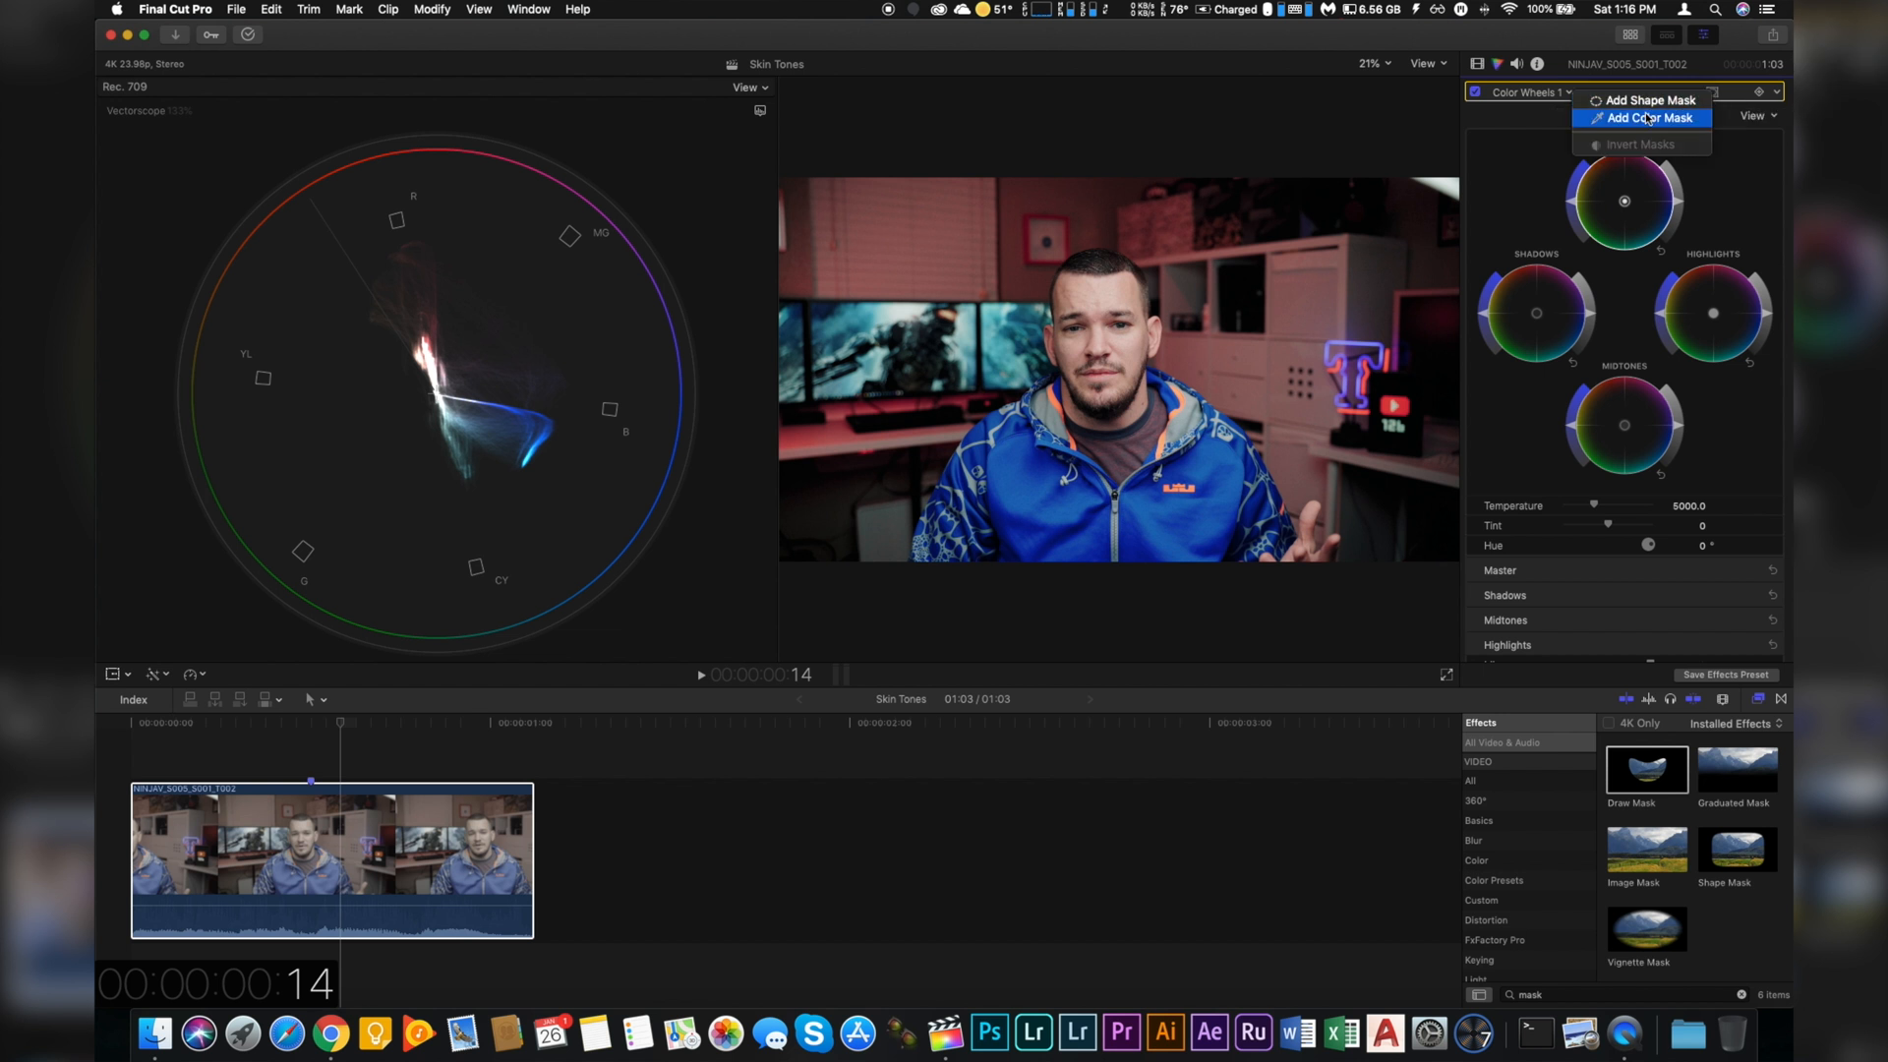
{"action": "left_click", "coordinate": [1648, 118]}
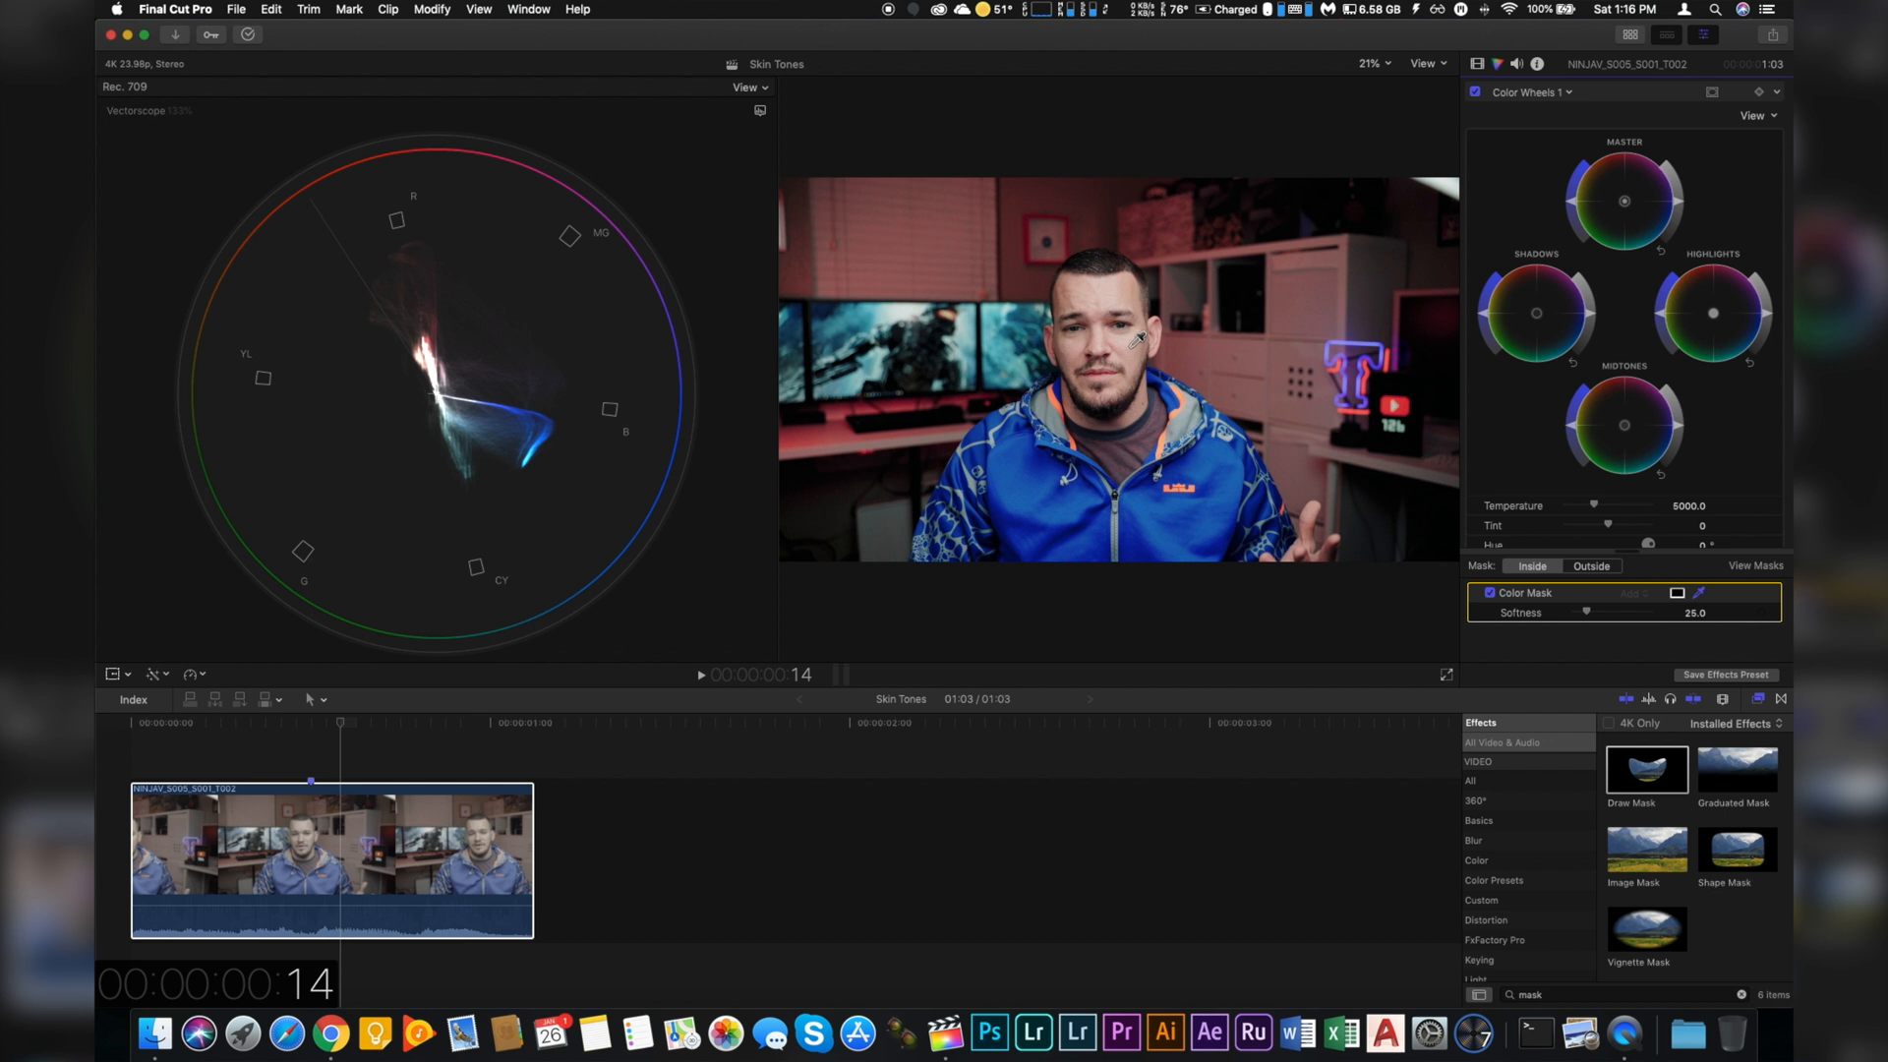
{"action": "left_click", "coordinate": [1129, 341]}
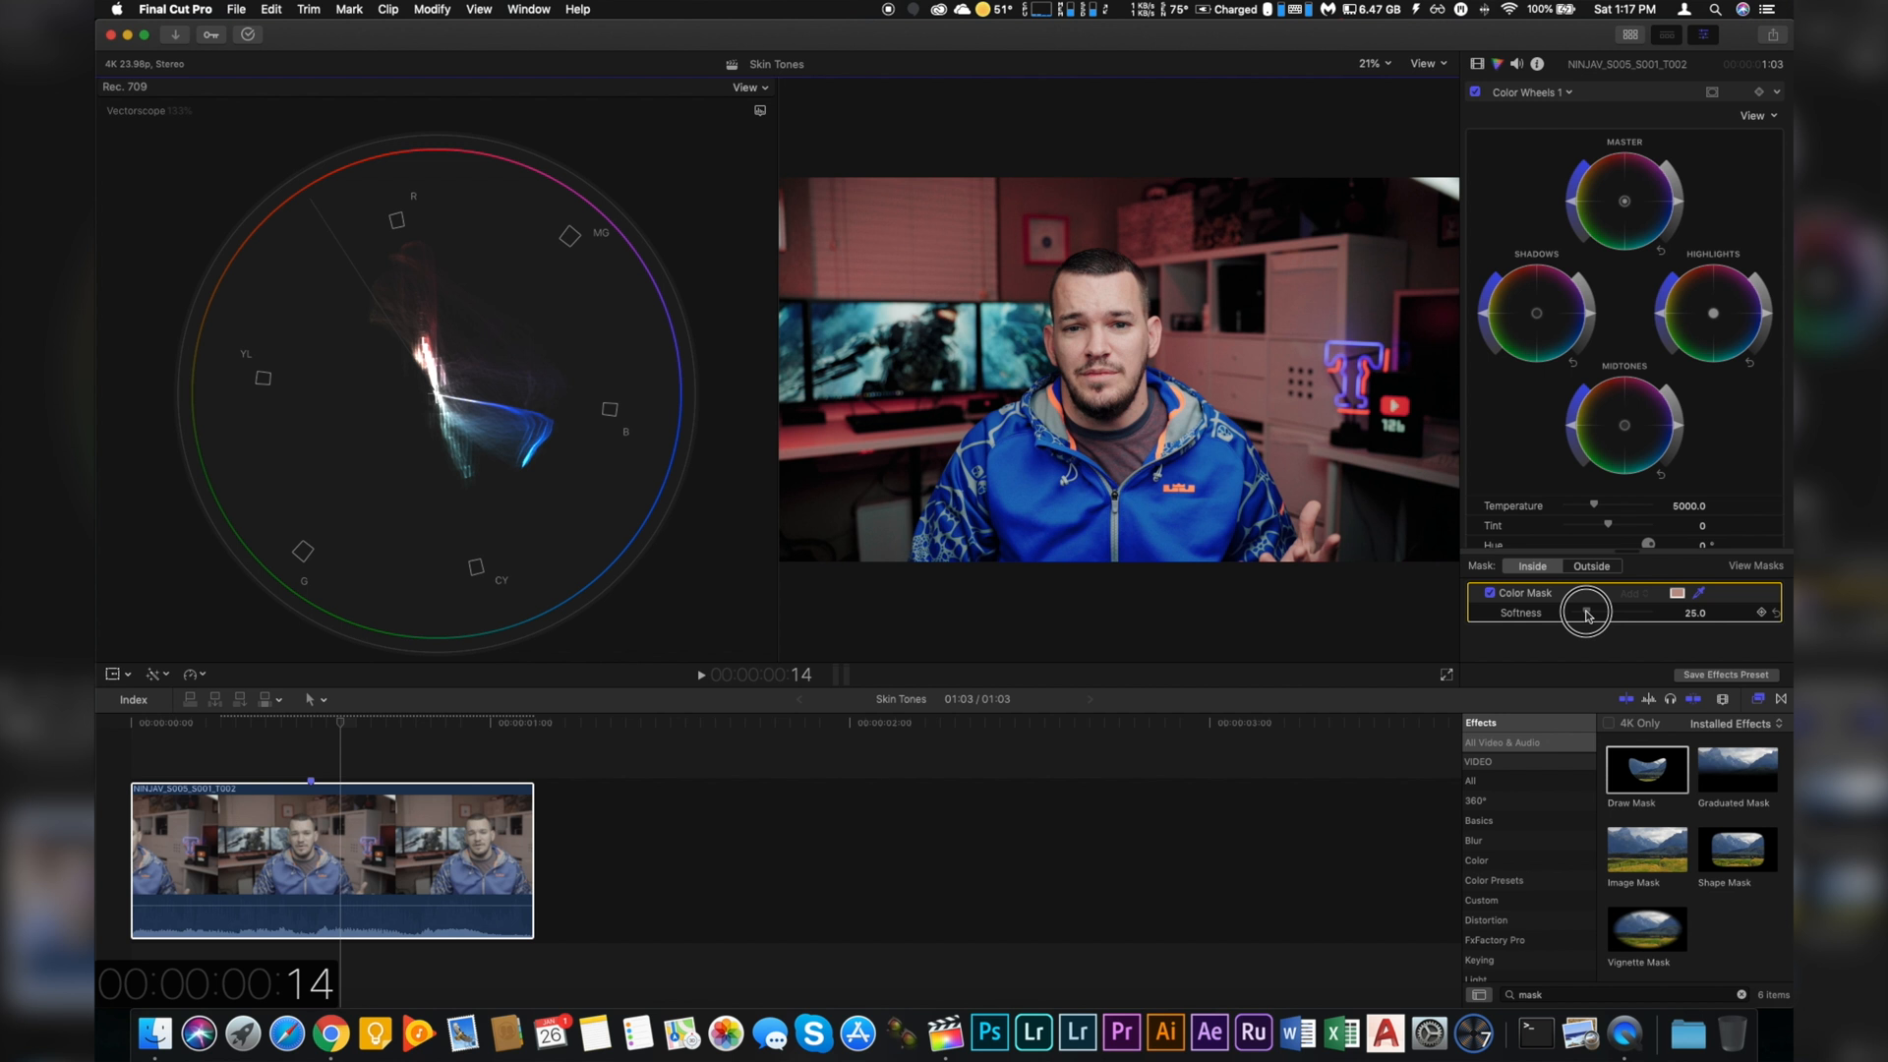
{"action": "left_click_drag", "start_coordinate": [1584, 611], "coordinate": [1605, 611]}
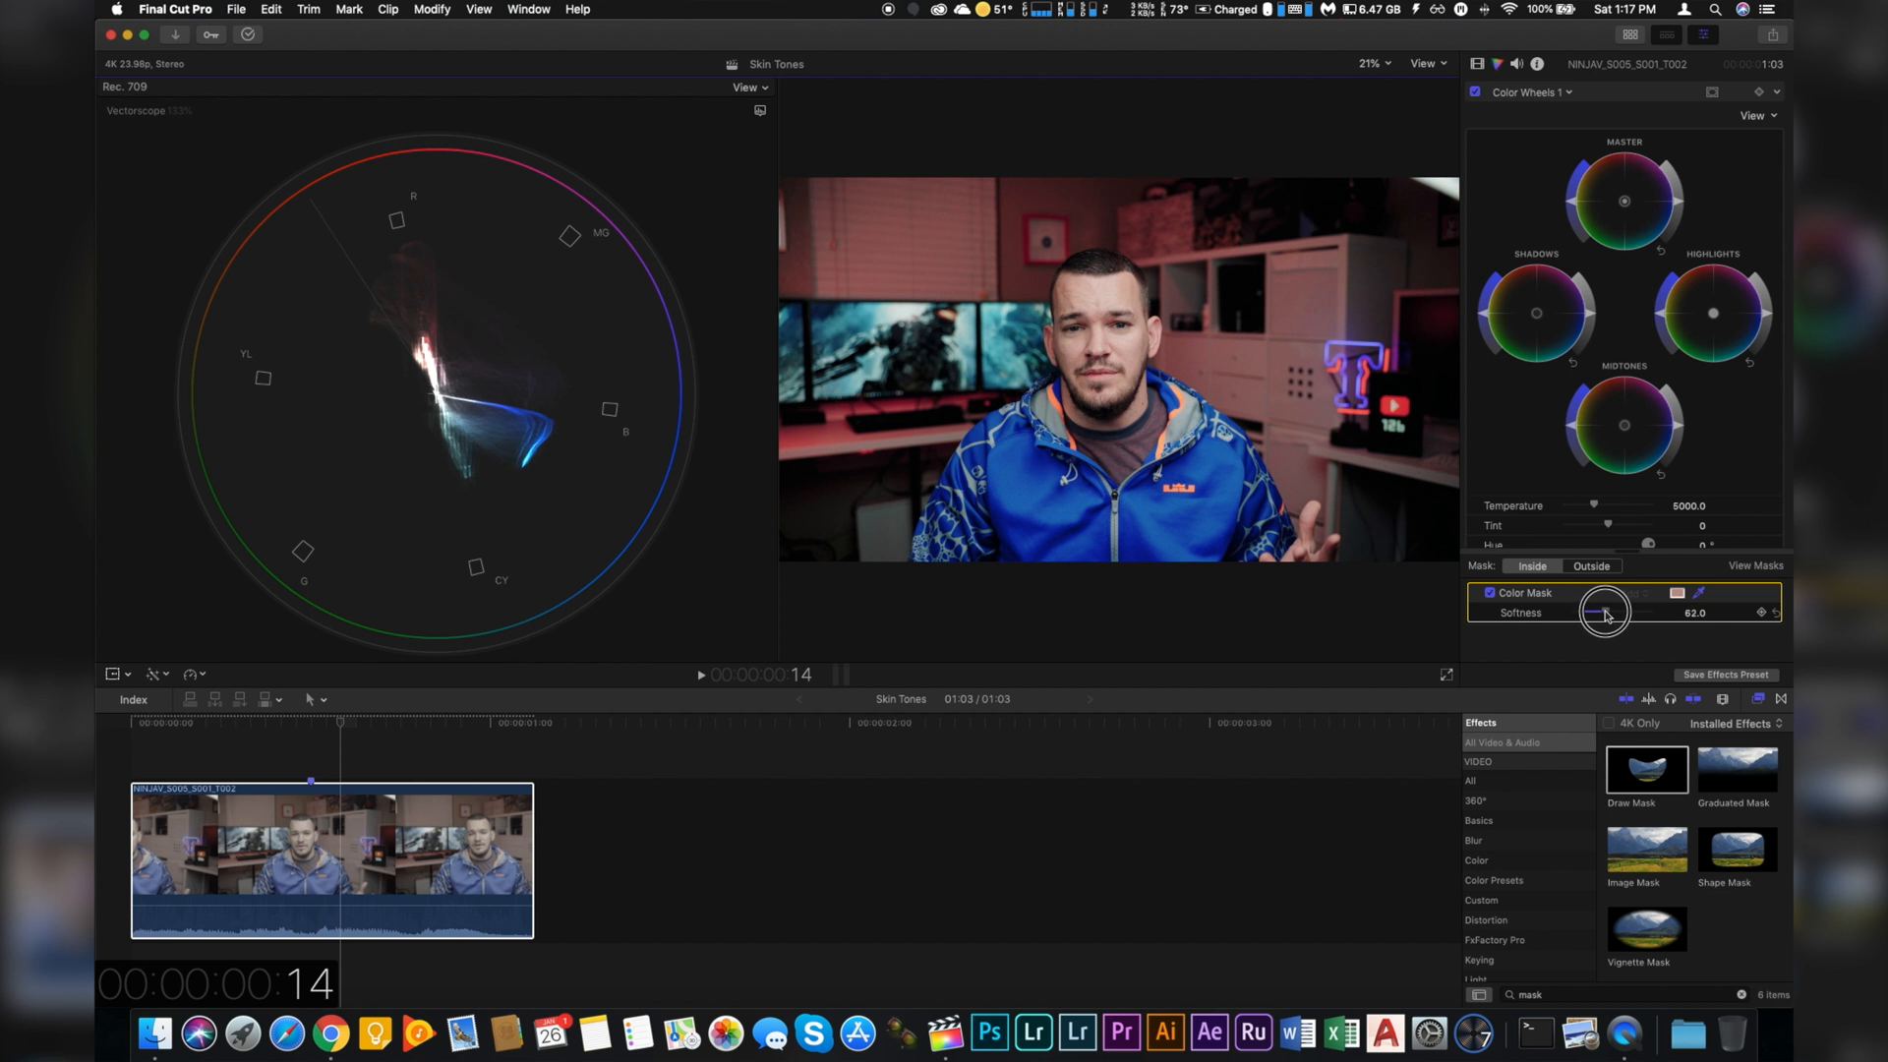
{"action": "left_click_drag", "start_coordinate": [1608, 611], "coordinate": [1602, 612]}
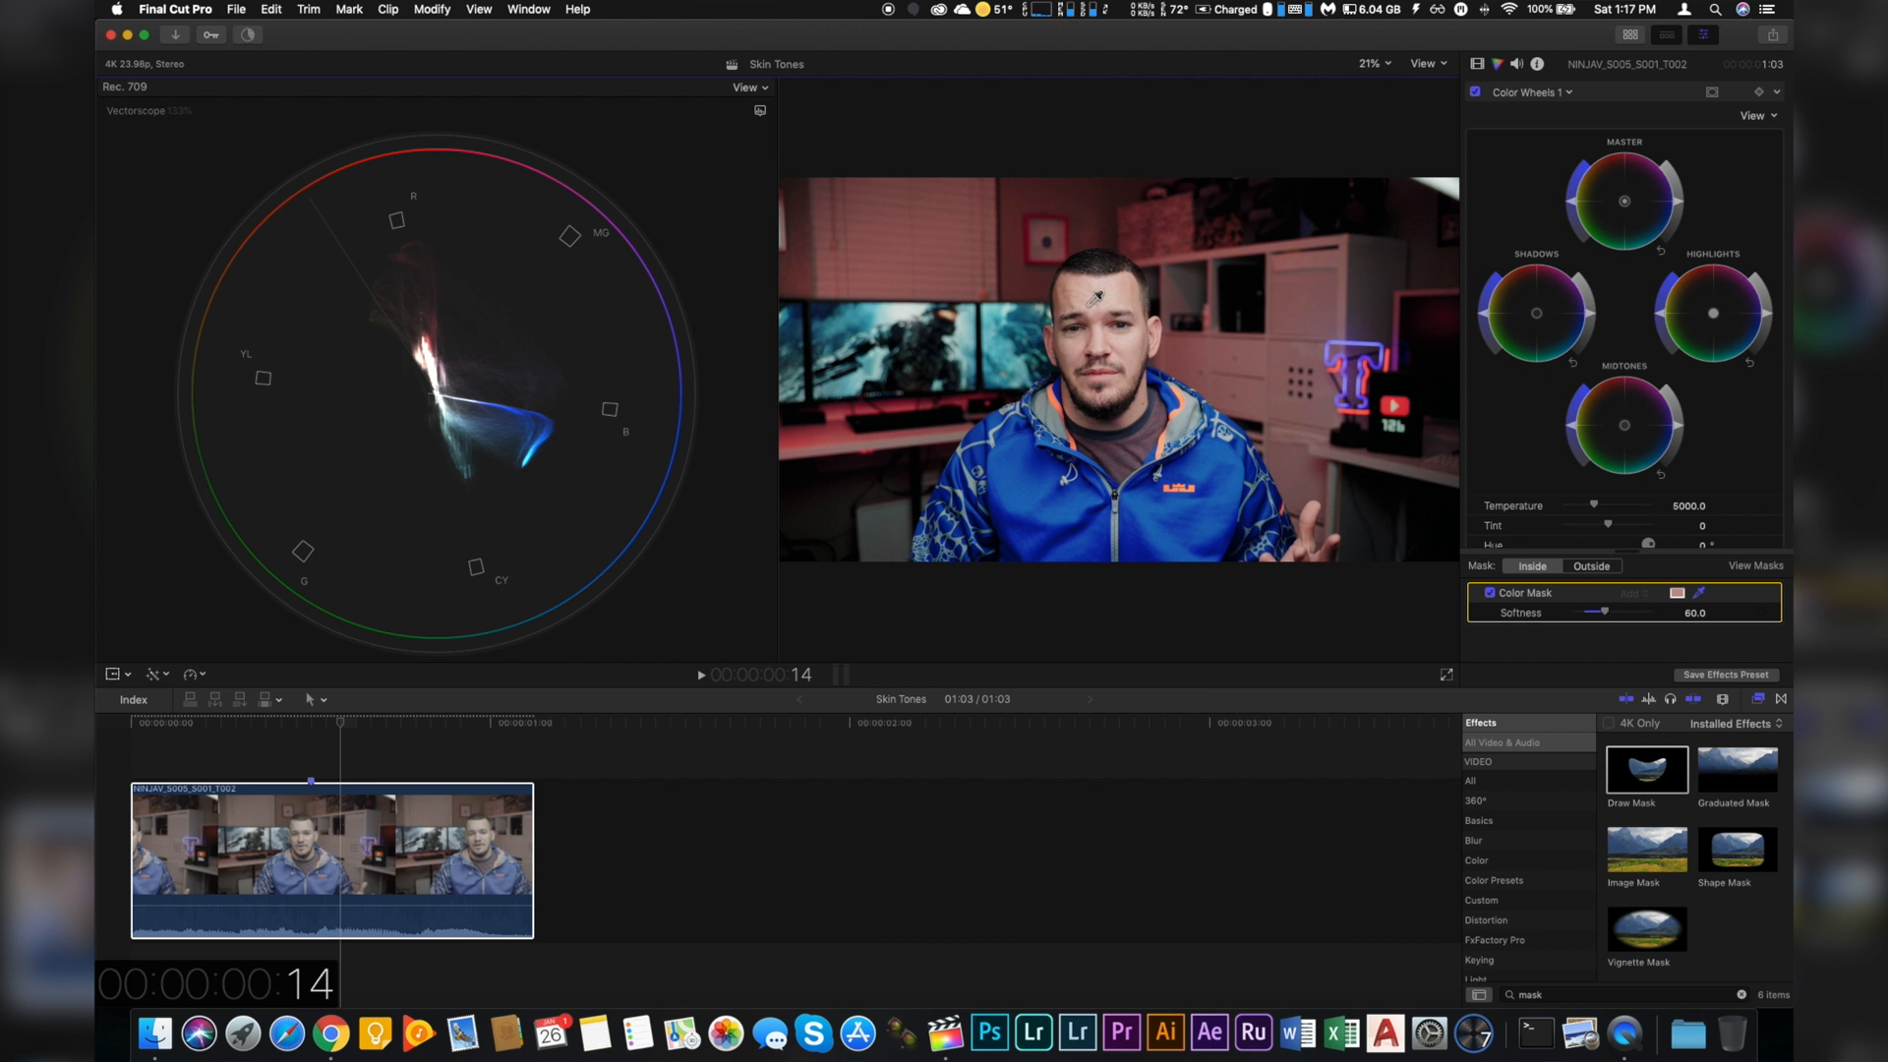
{"action": "mouse_move", "coordinate": [1393, 474]}
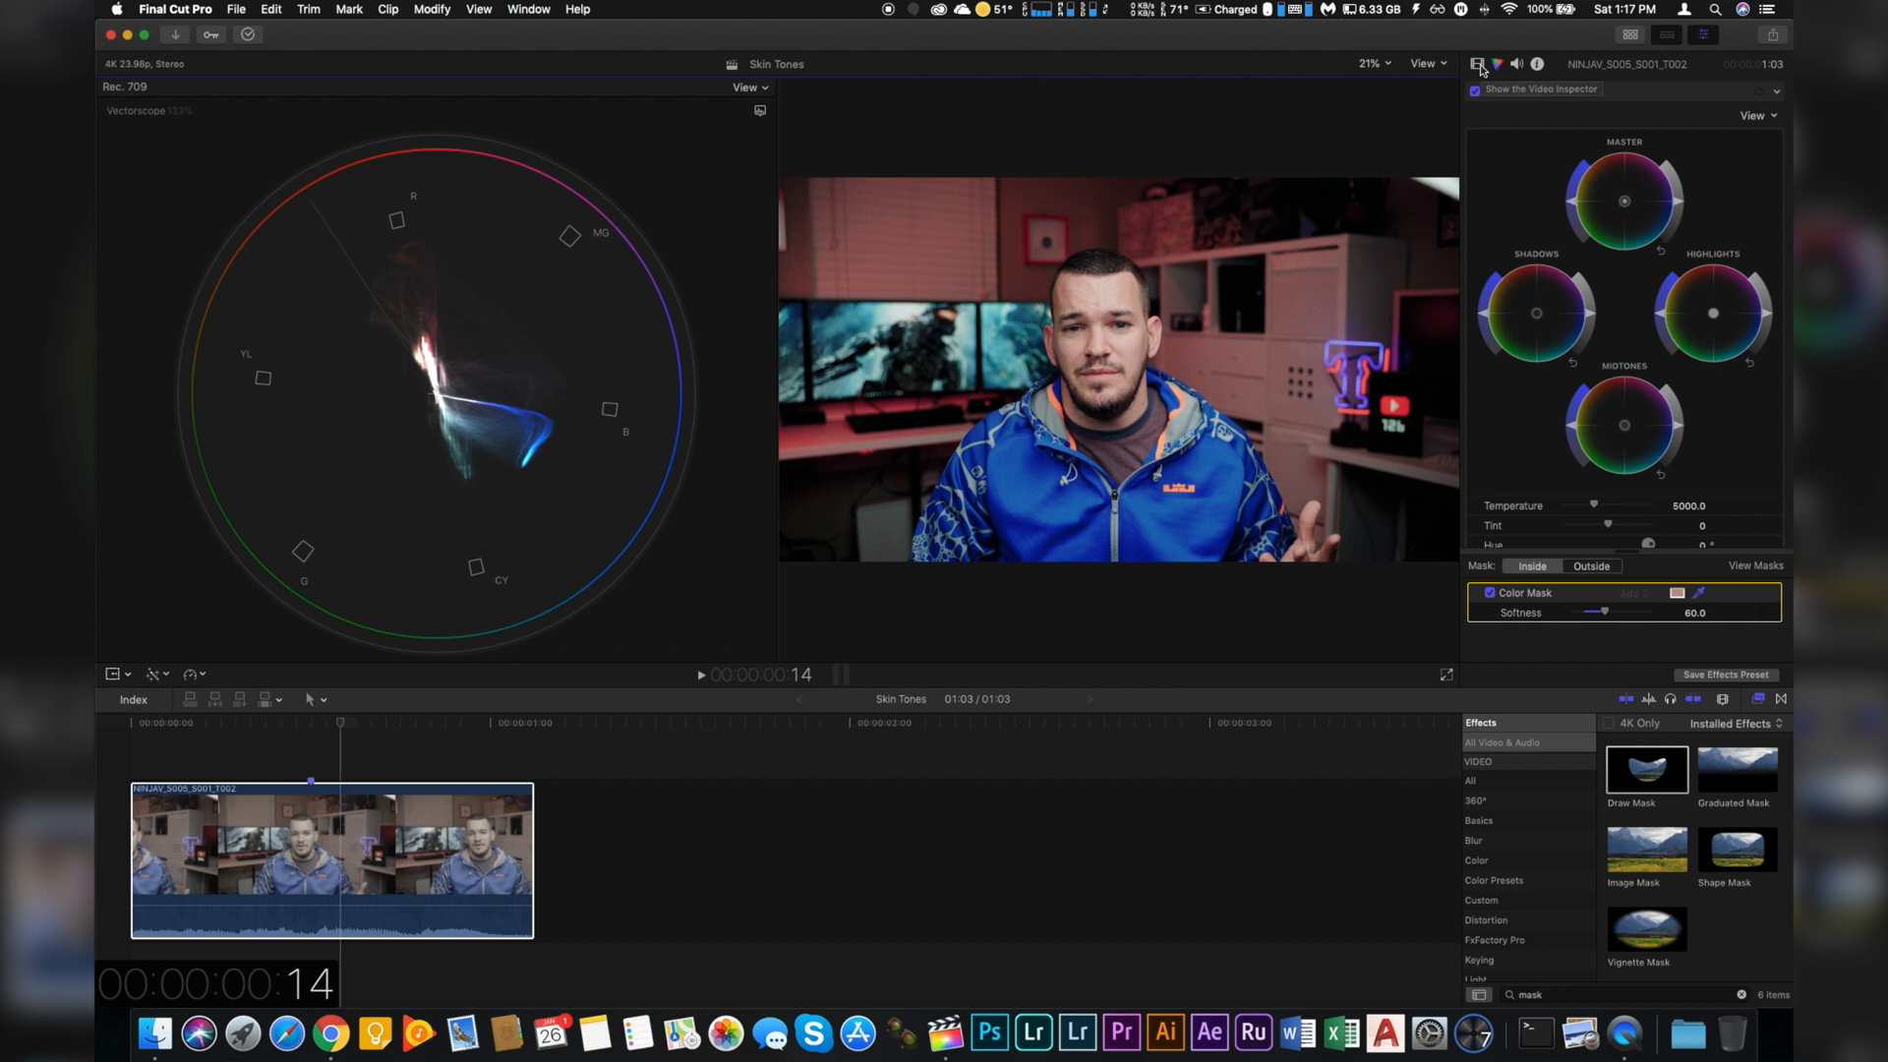
Turn on View Masks so only the masked face shows against black on the vectorscope.
{"action": "left_click", "coordinate": [1477, 63]}
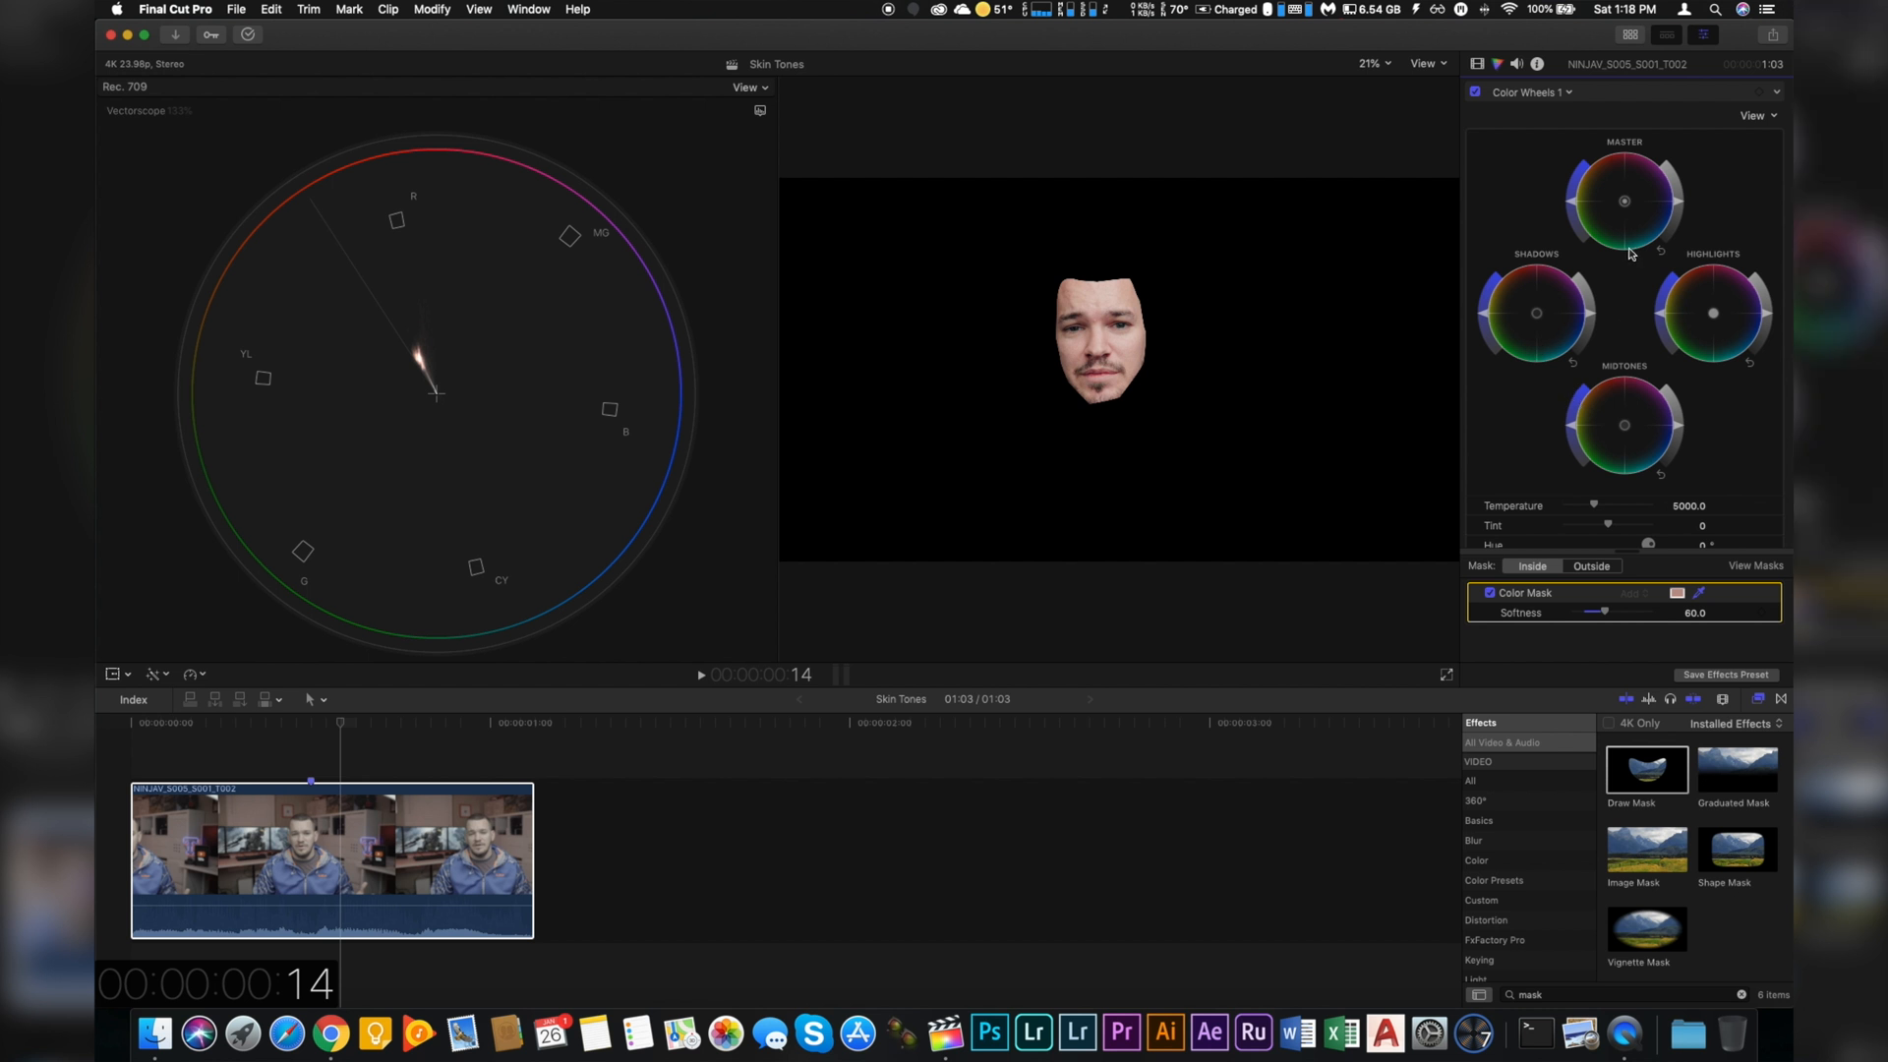
{"action": "mouse_move", "coordinate": [1495, 567]}
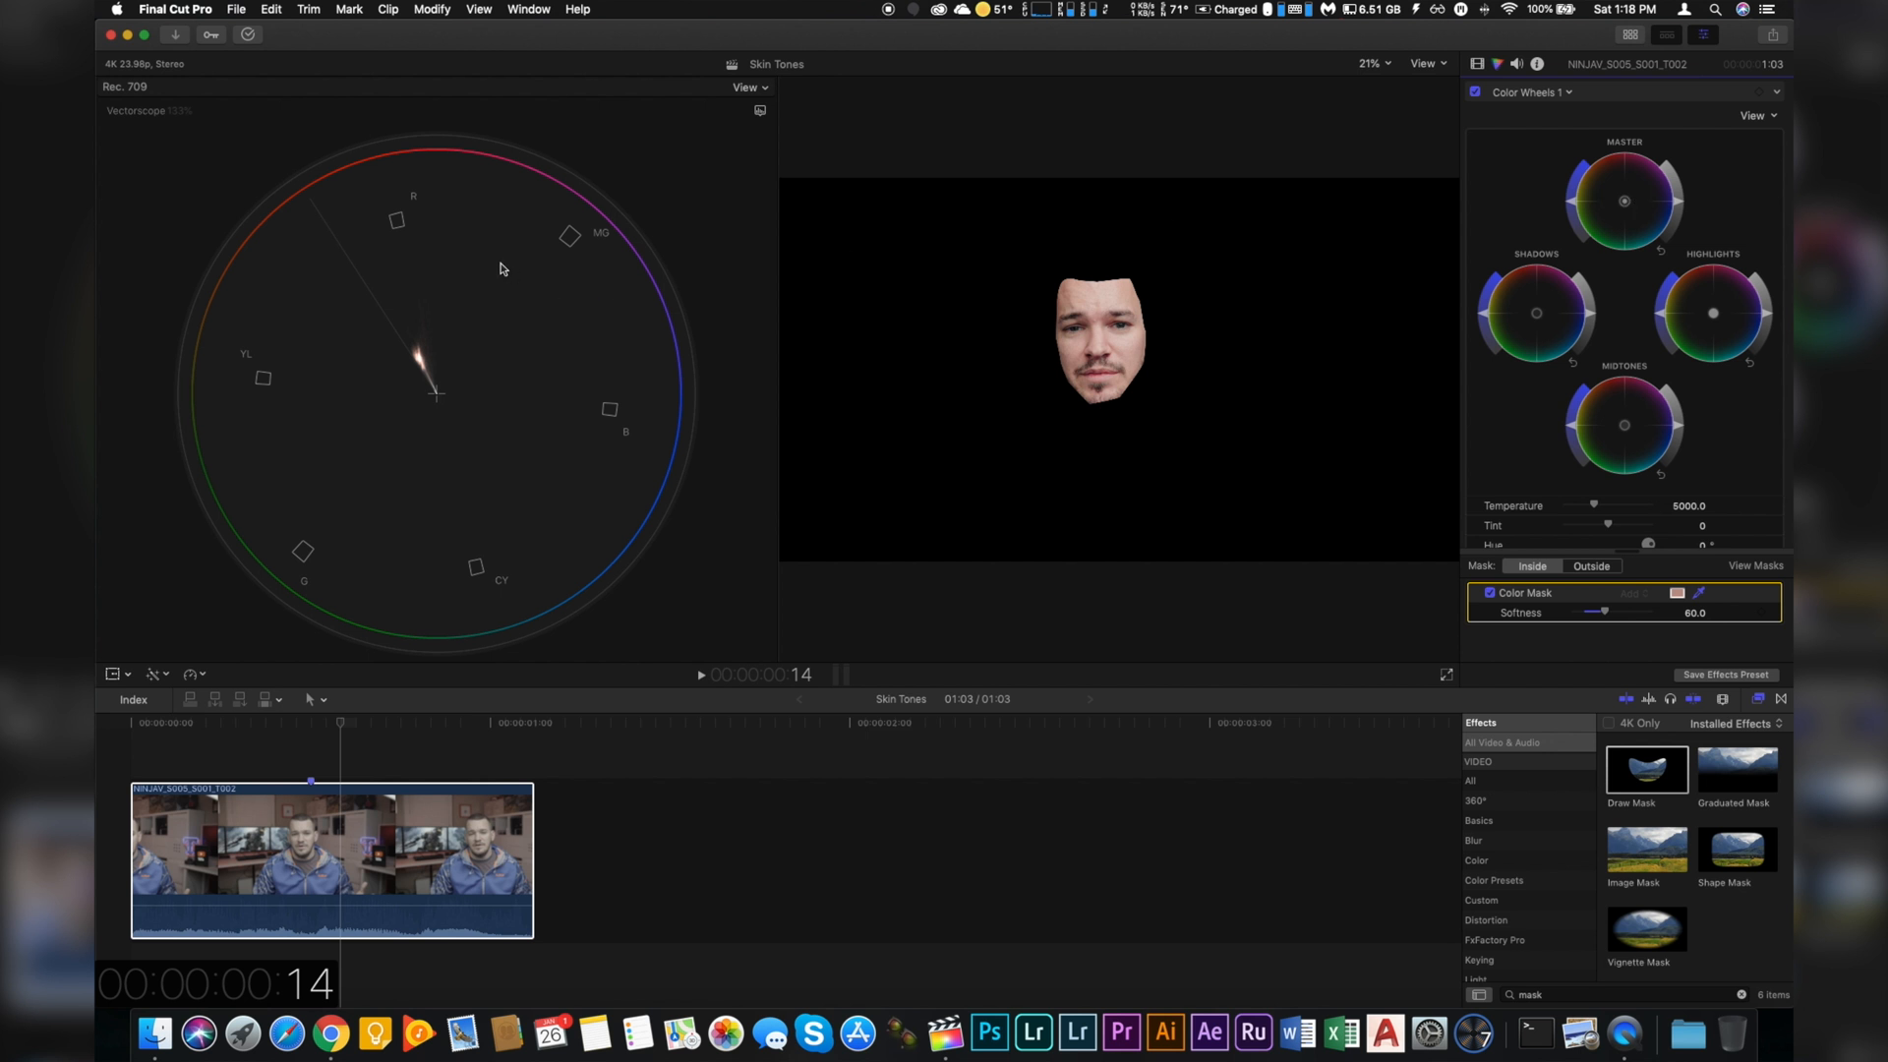
{"action": "mouse_move", "coordinate": [244, 260]}
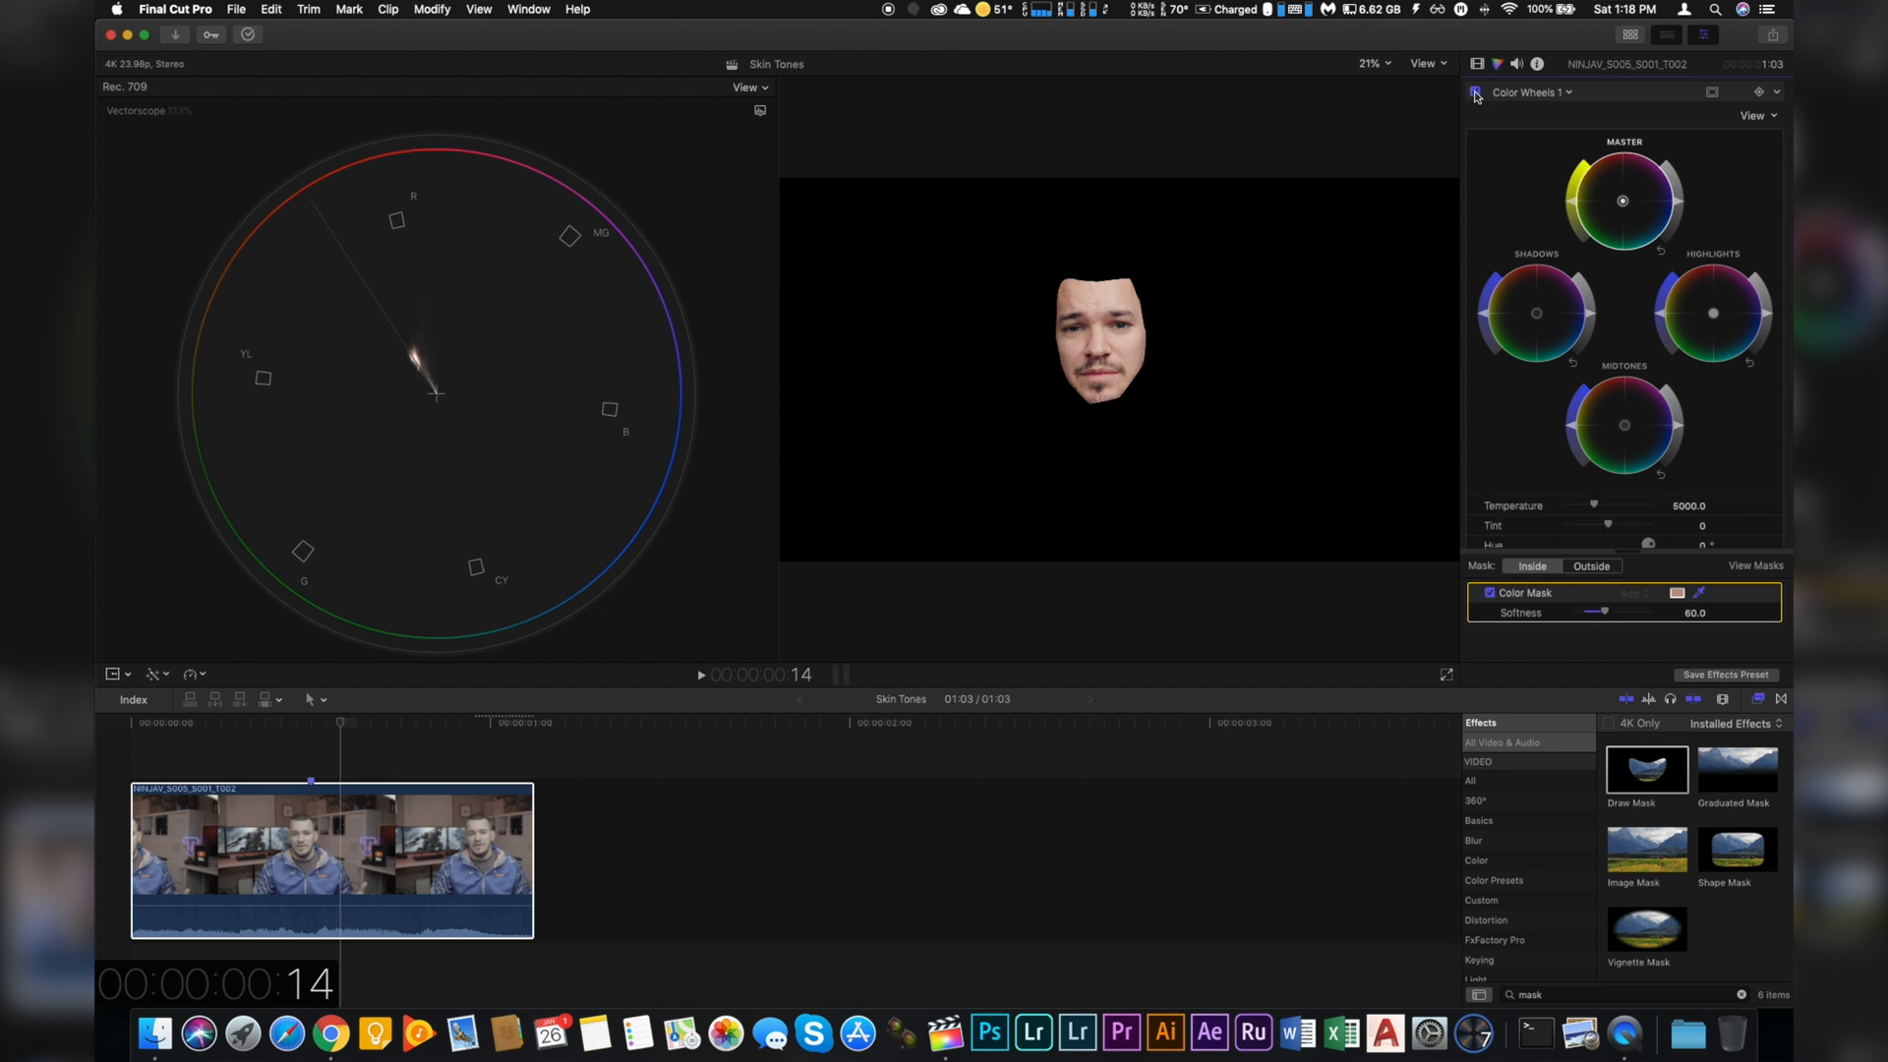
Return to the Video Inspector's full effects stack and switch off the mask view to see the full frame.
{"action": "left_click", "coordinate": [1490, 592]}
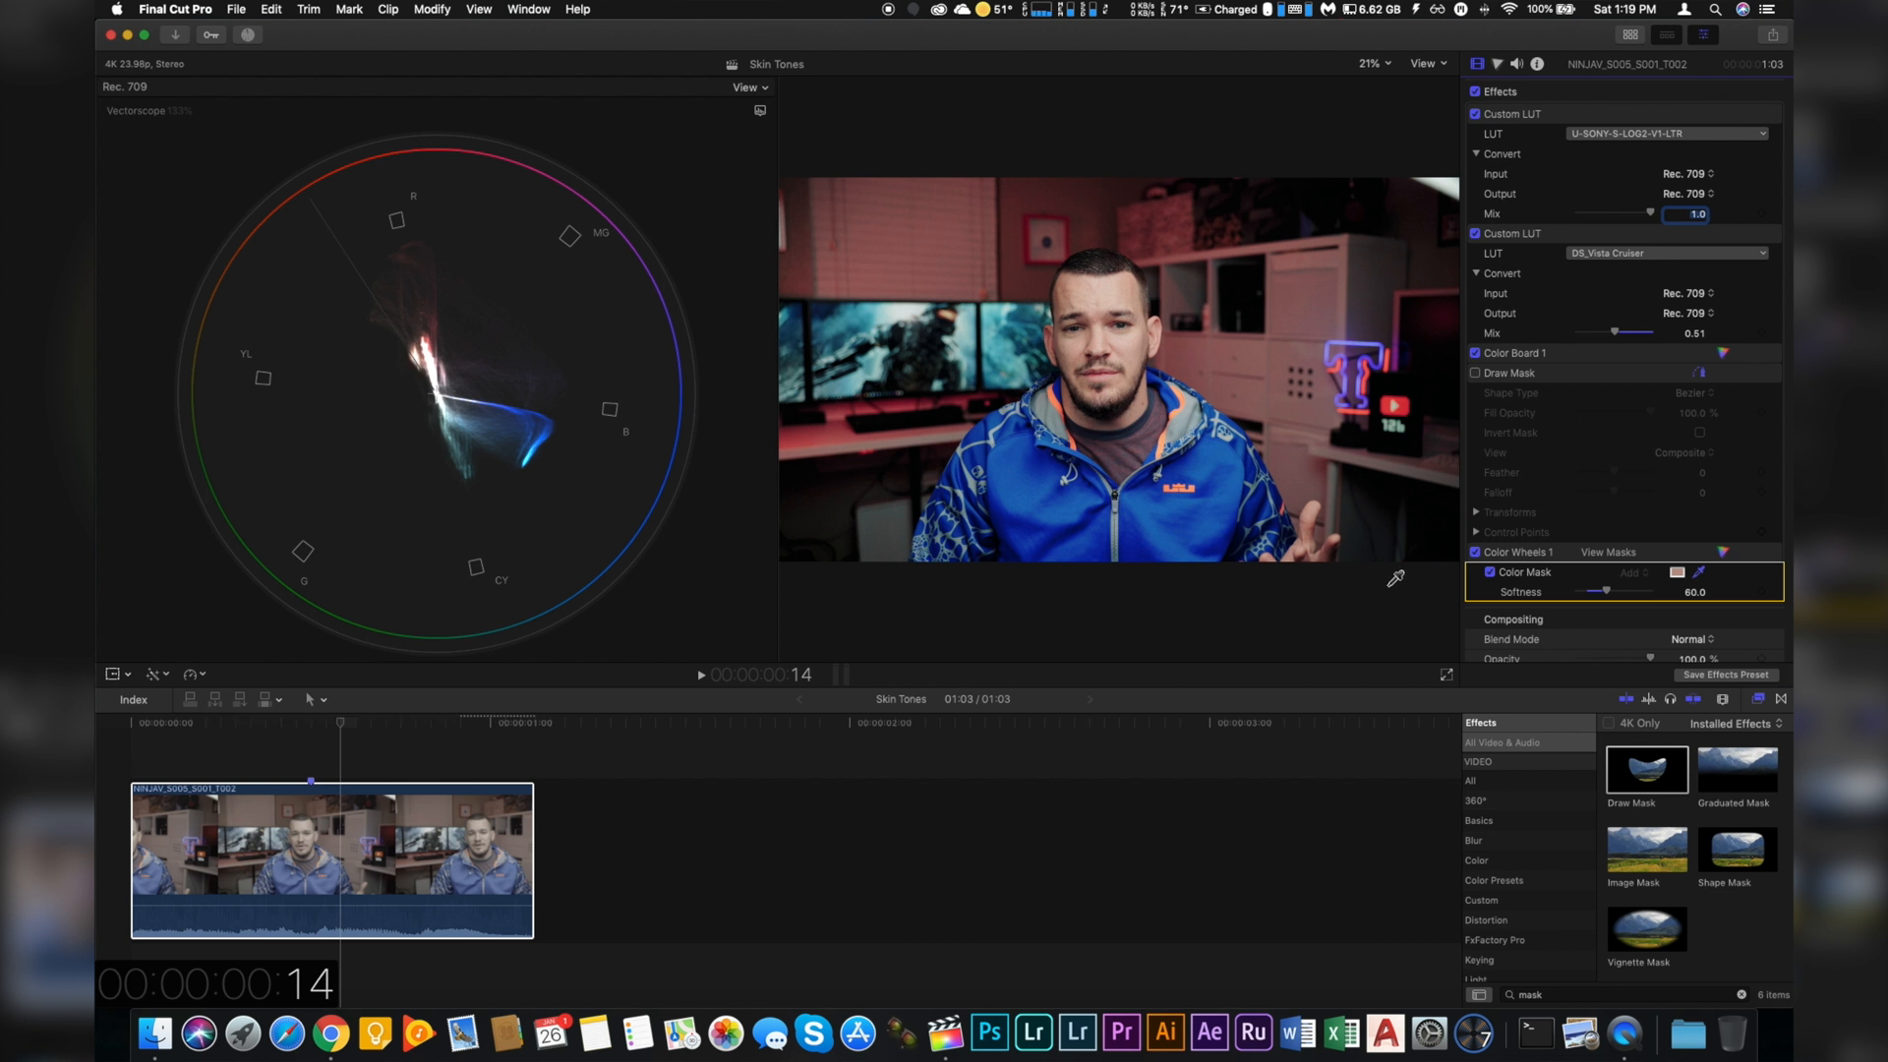
{"action": "left_click", "coordinate": [1475, 572]}
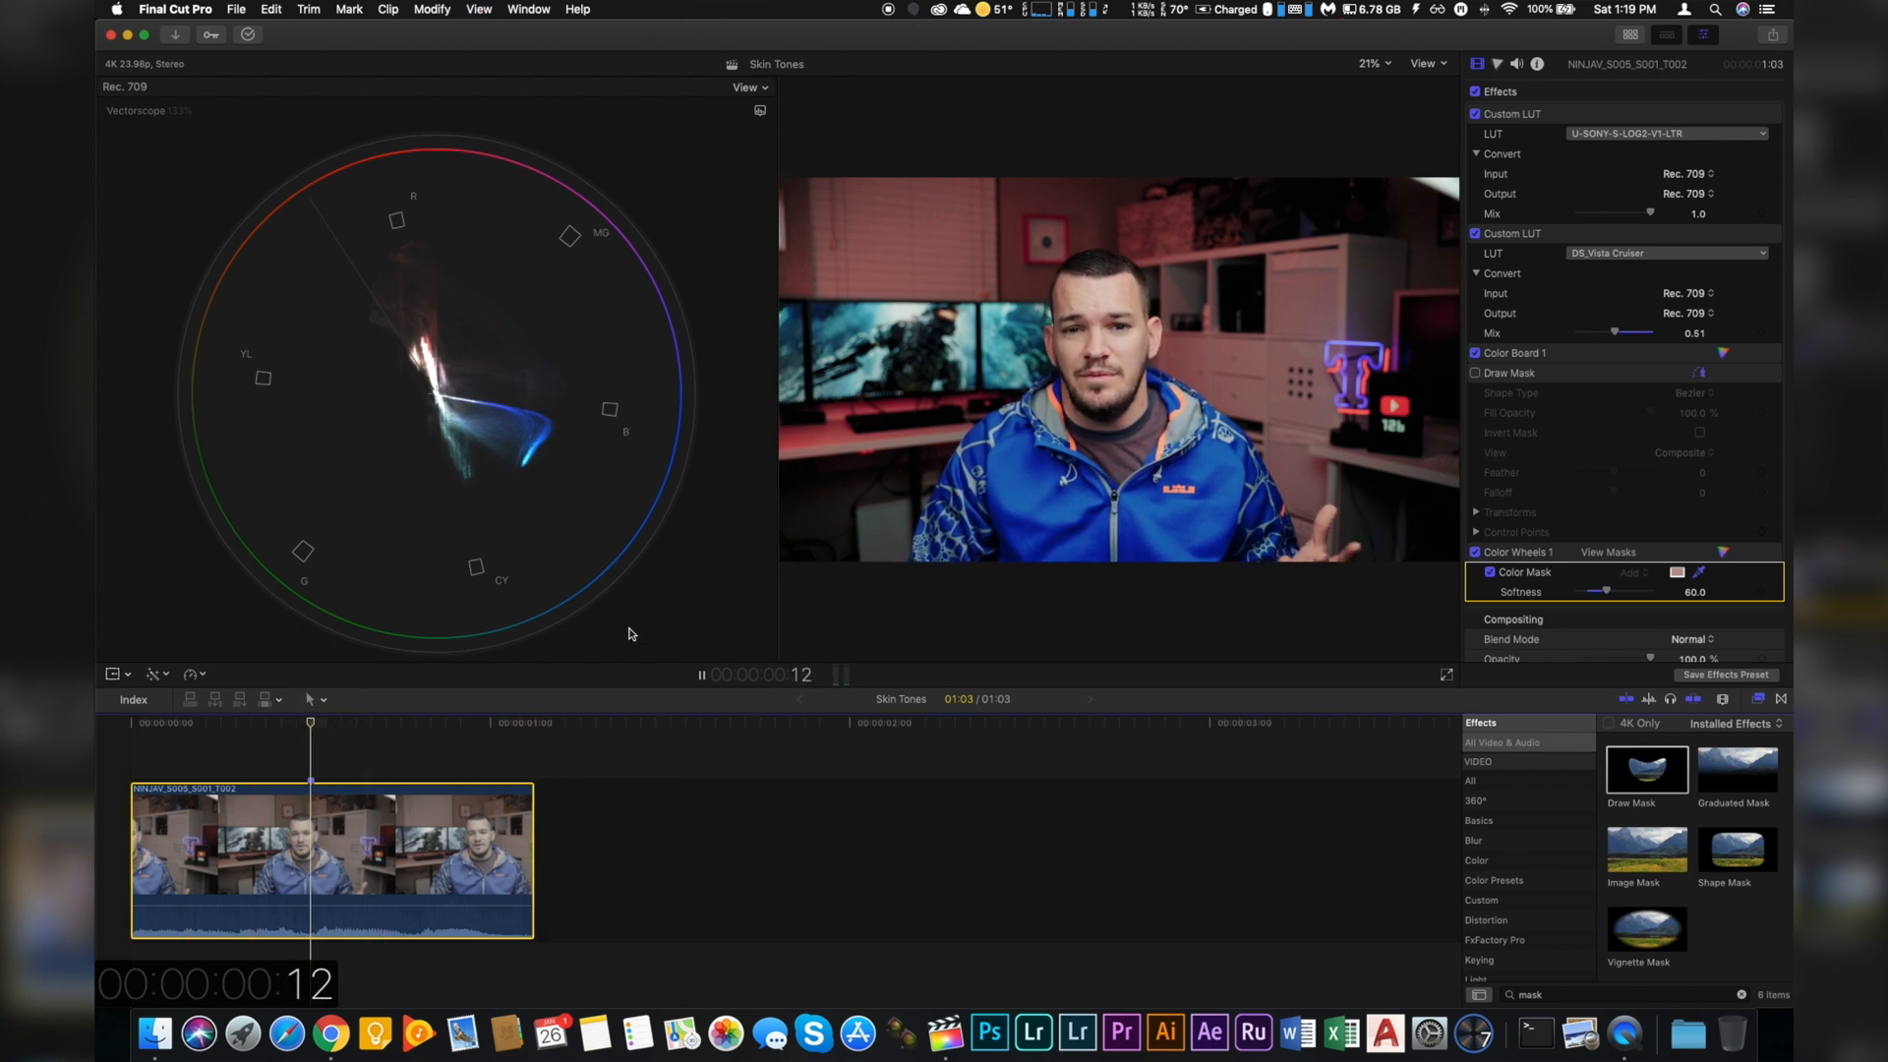
{"action": "mouse_move", "coordinate": [729, 621]}
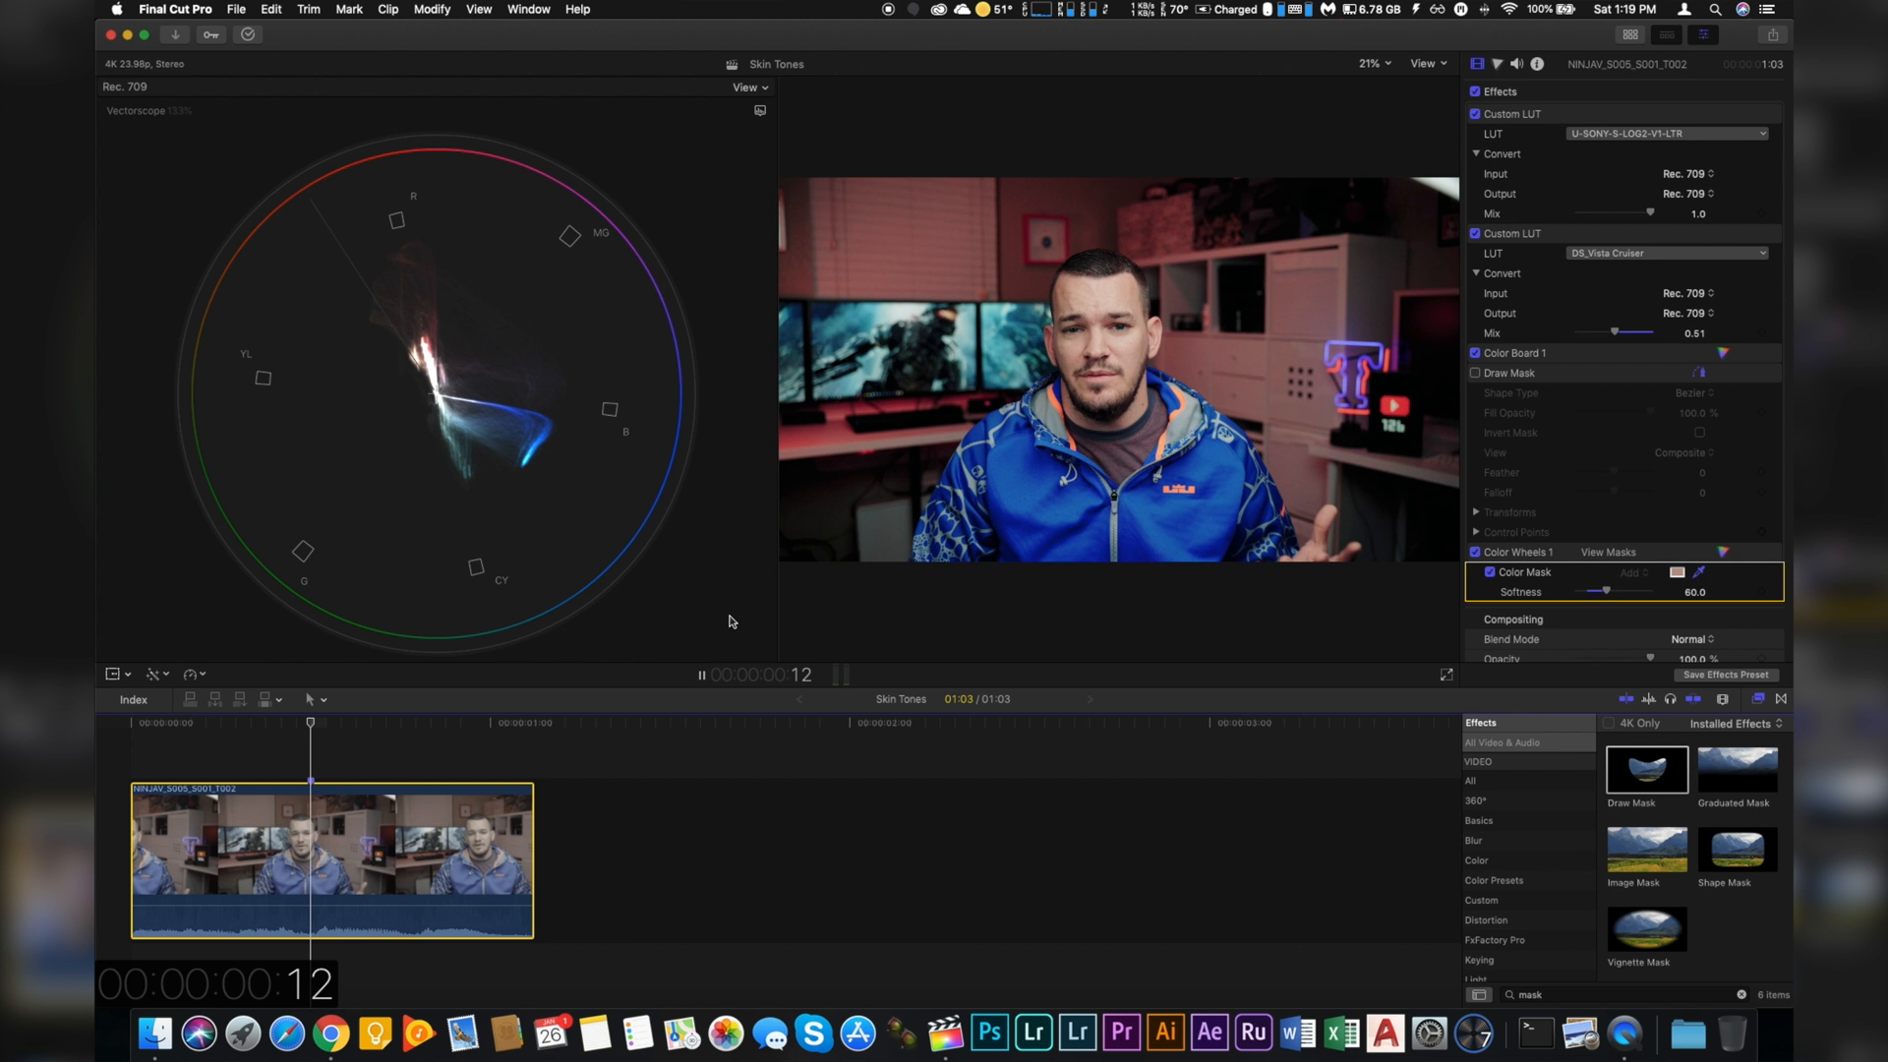